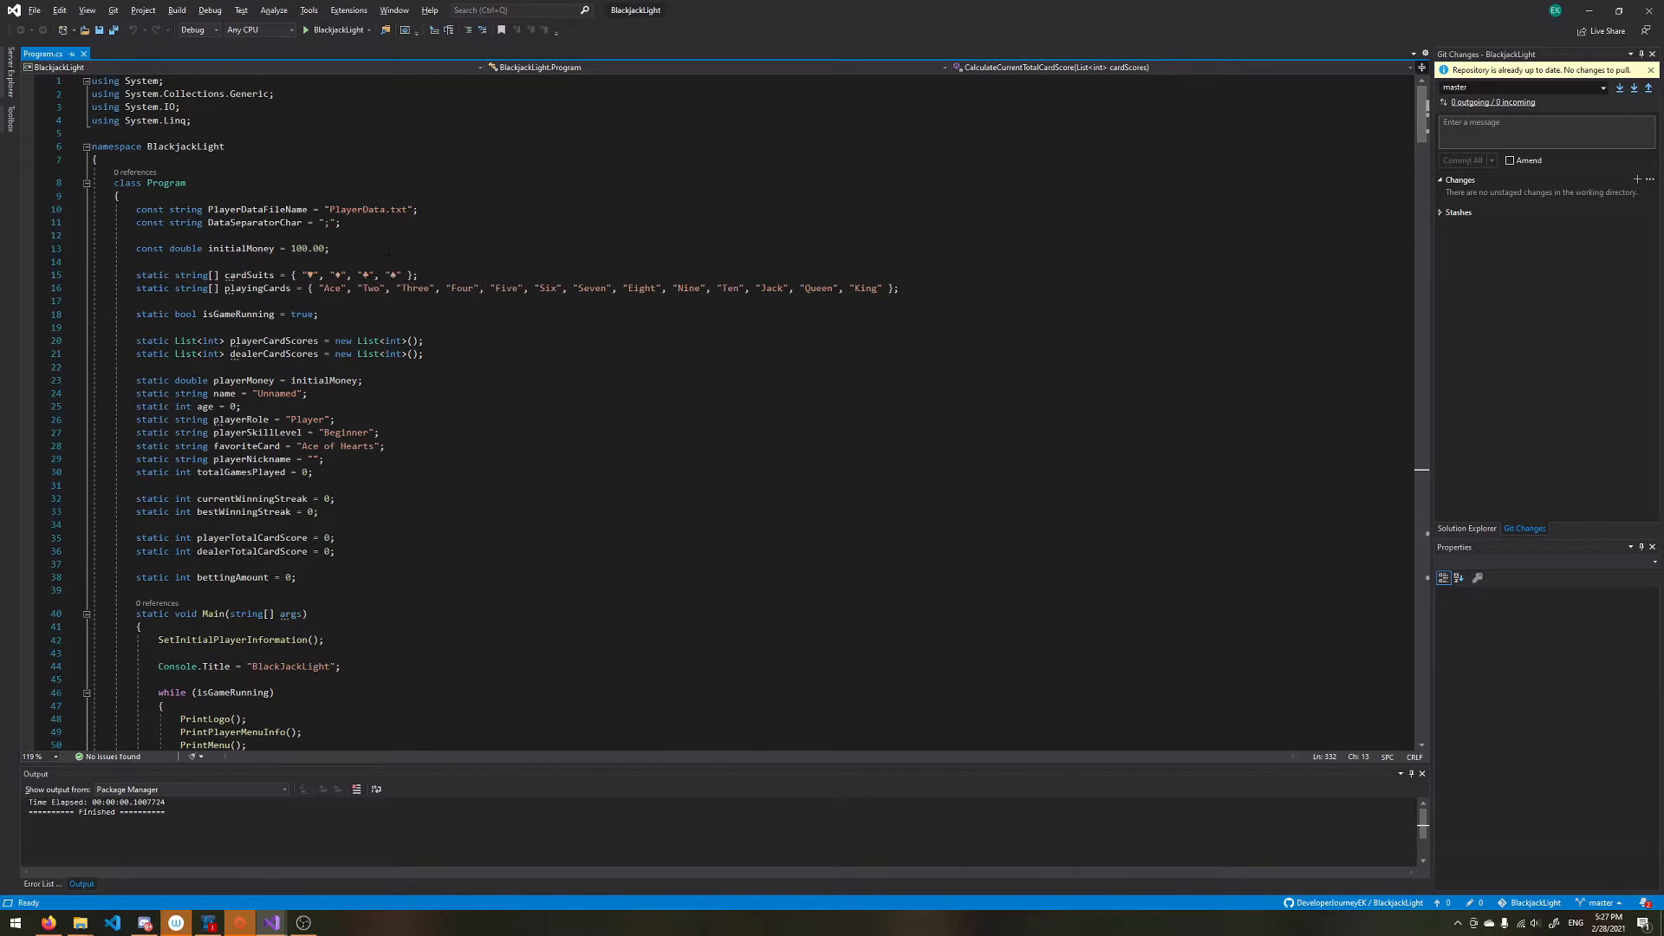
mouse_move(379, 252)
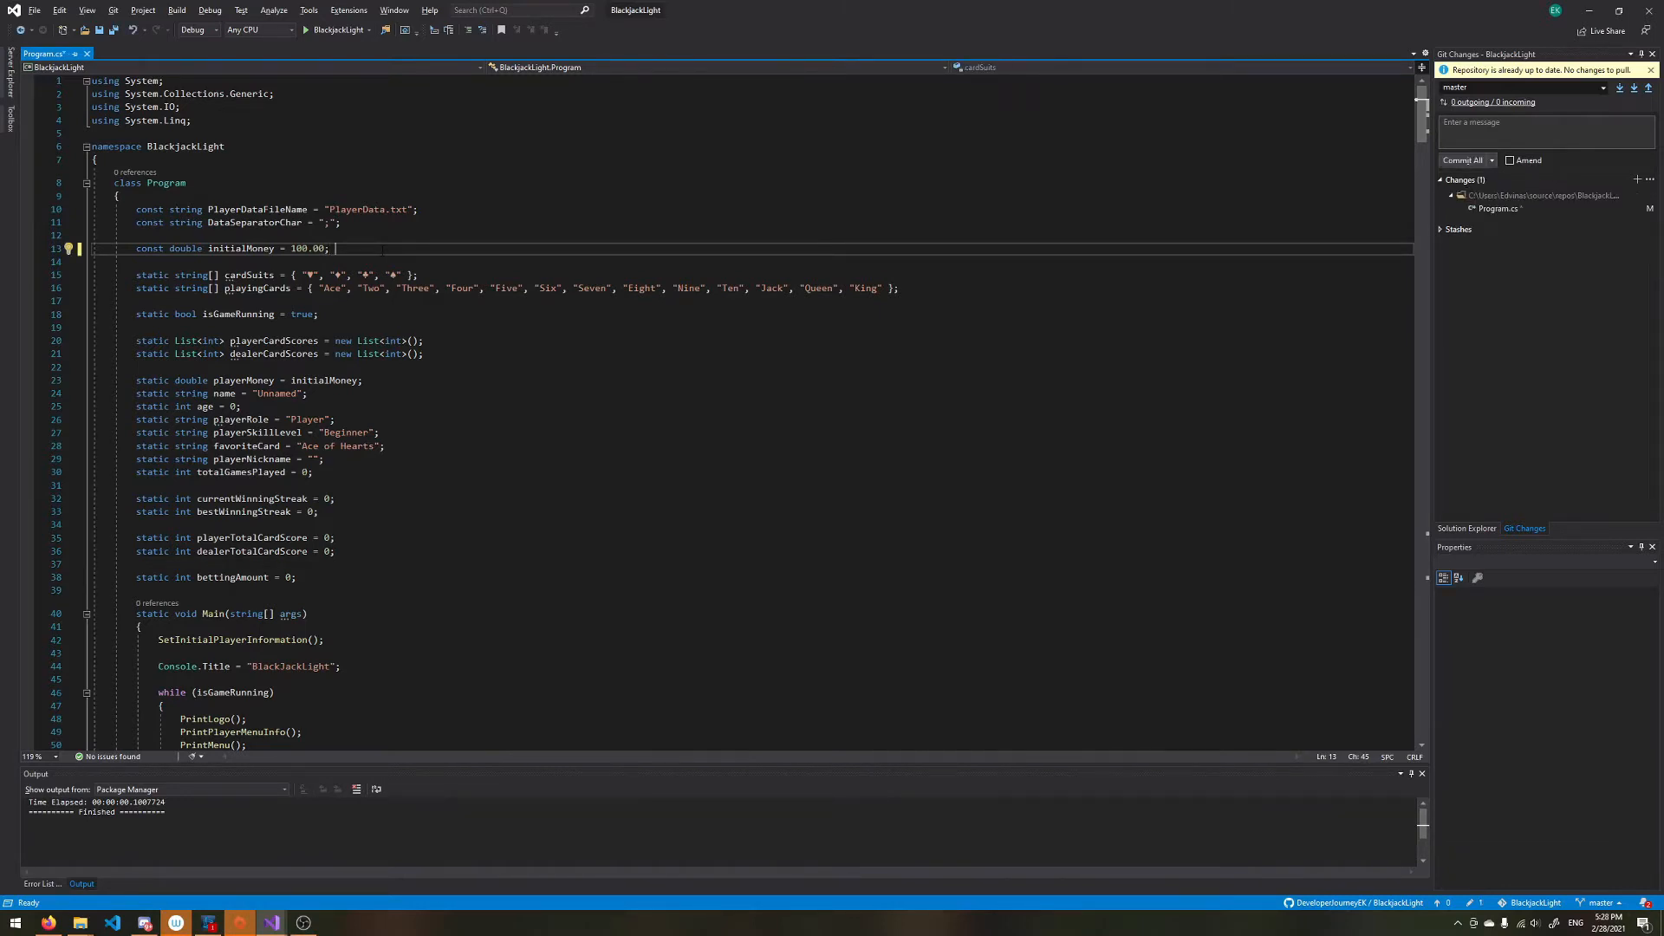
Step: Experiment with array bracket and initializer syntax such as {1,23,4,5,7} in the editor
text([)
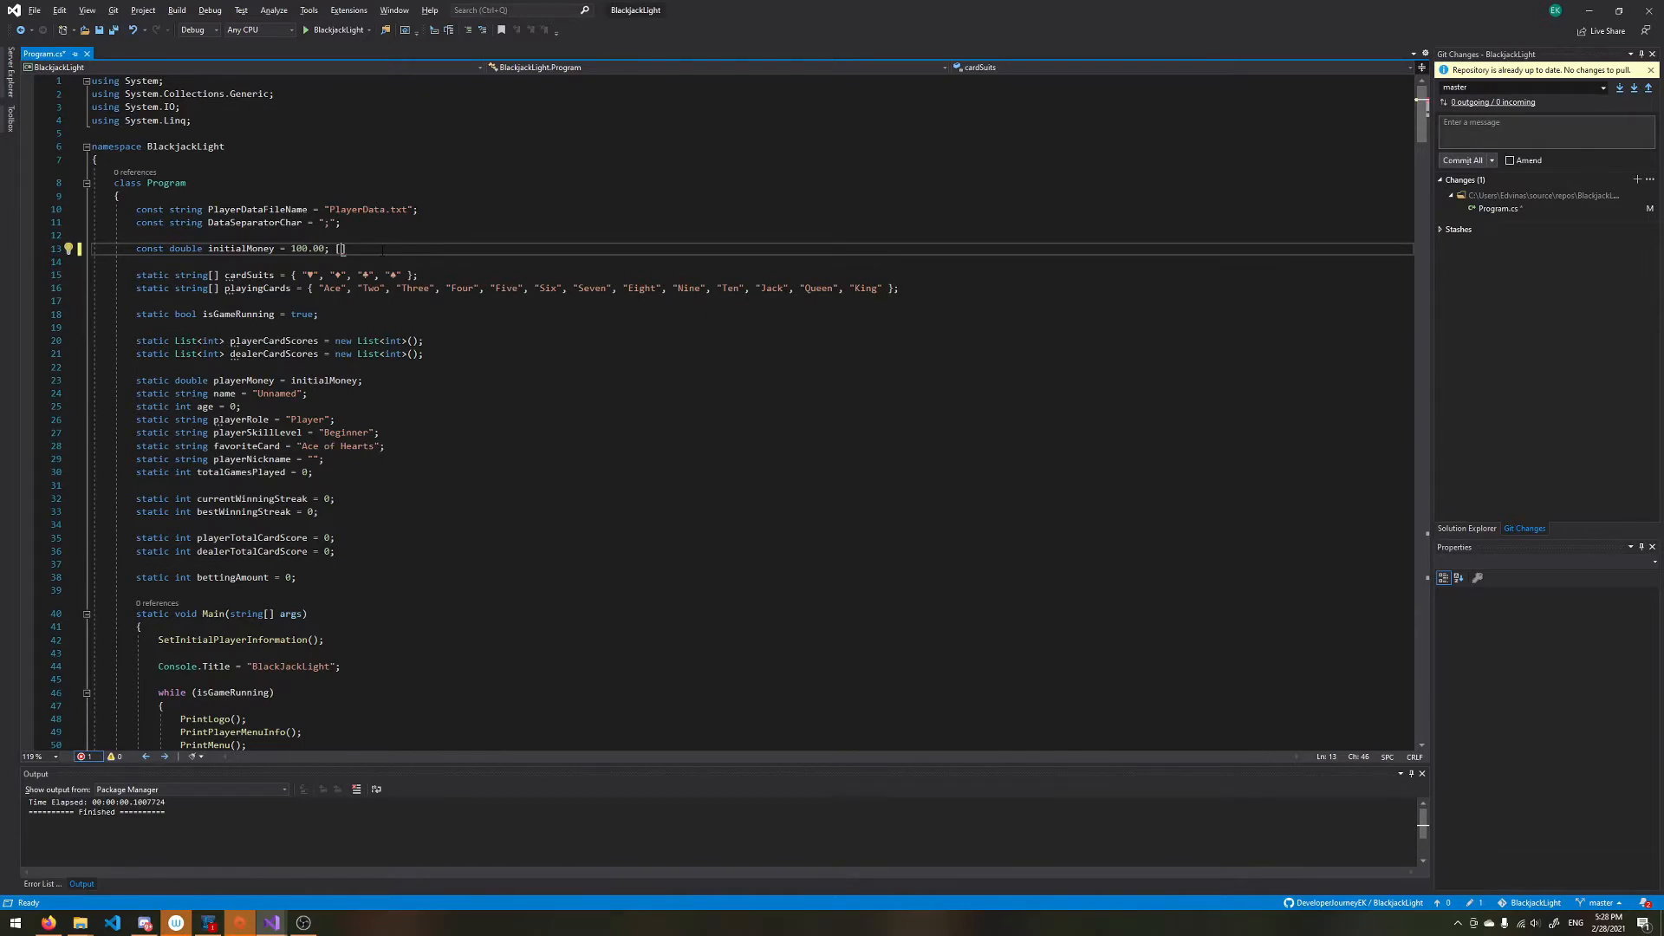
text([4,4)
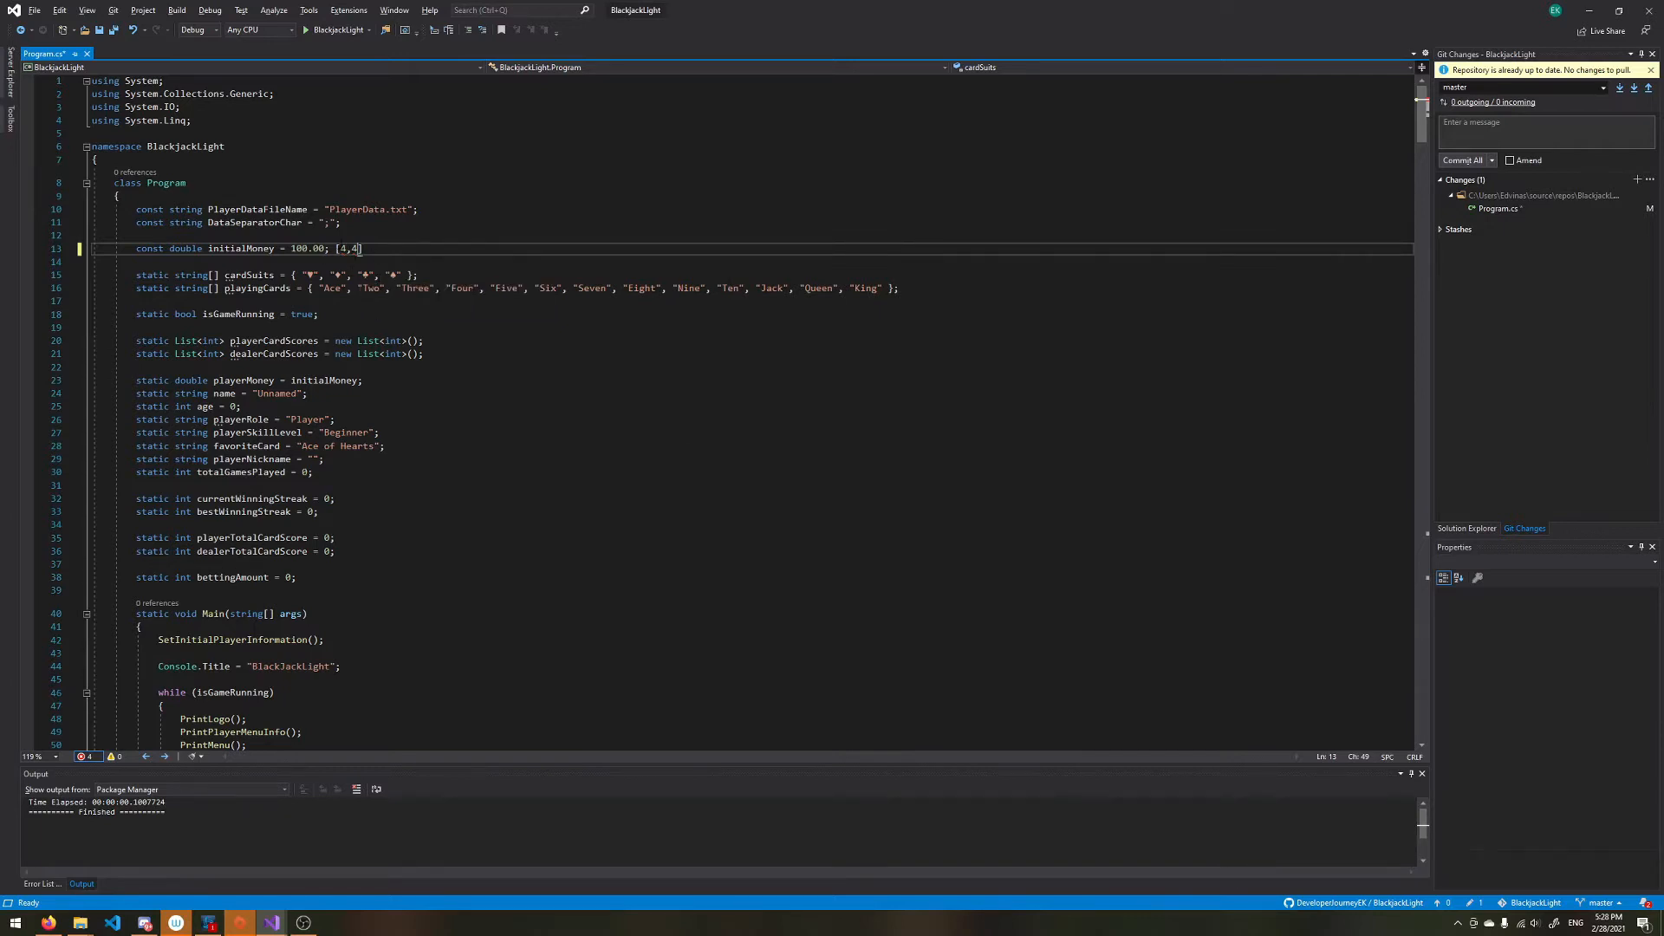
text(5)
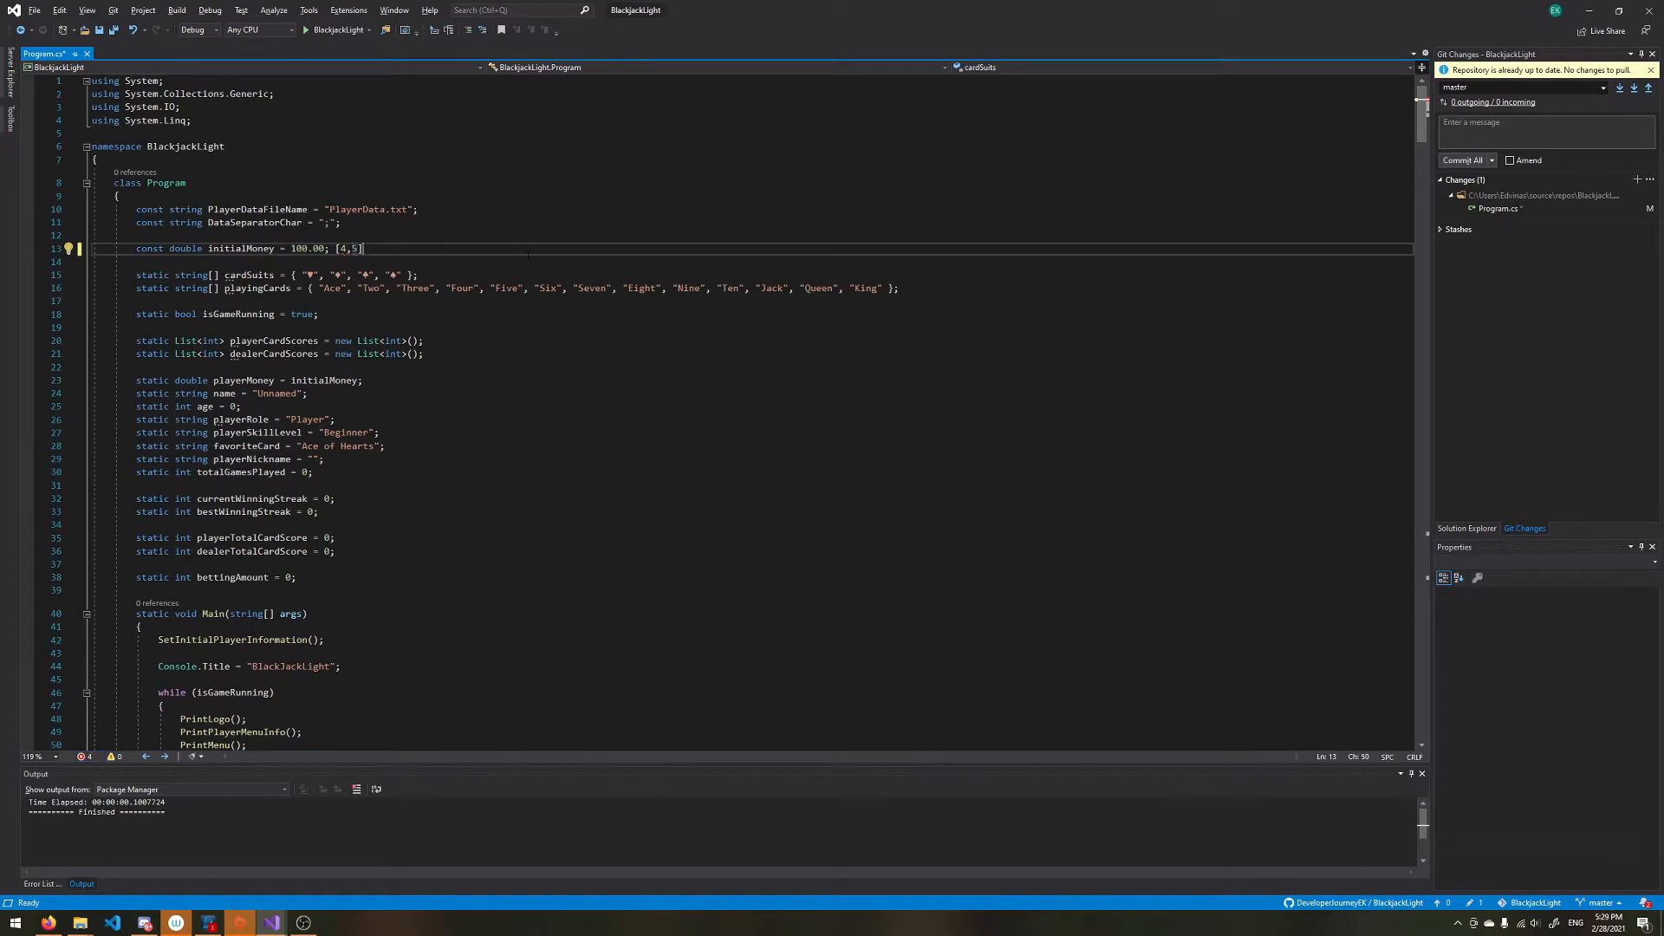
text(())
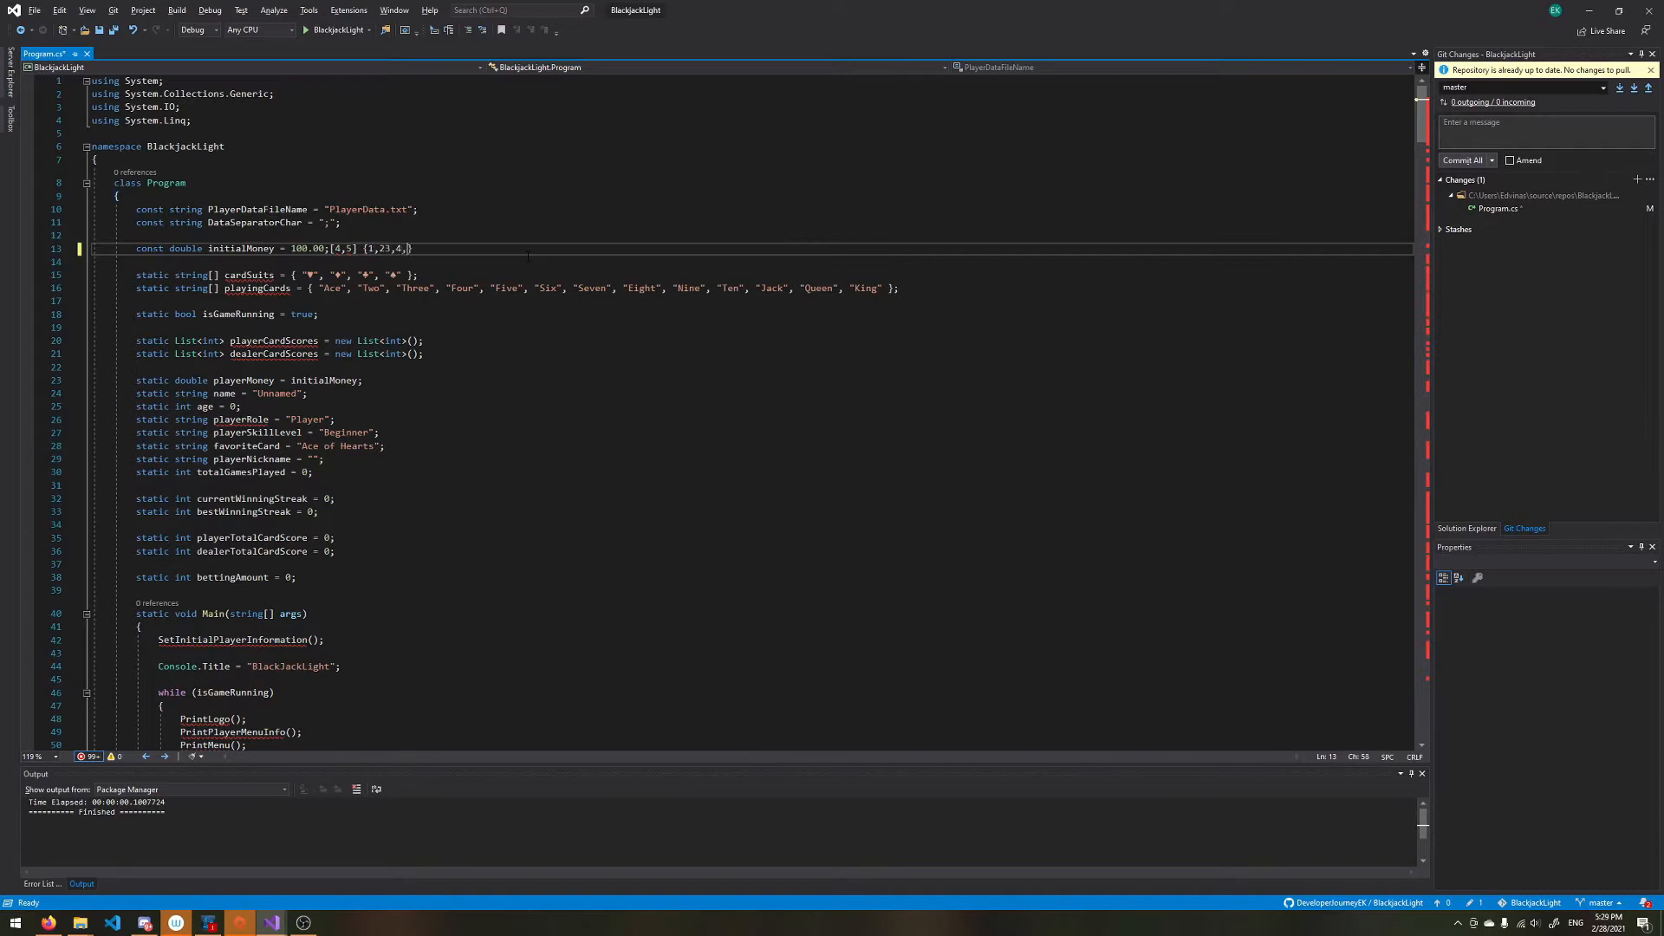
text(5,7)
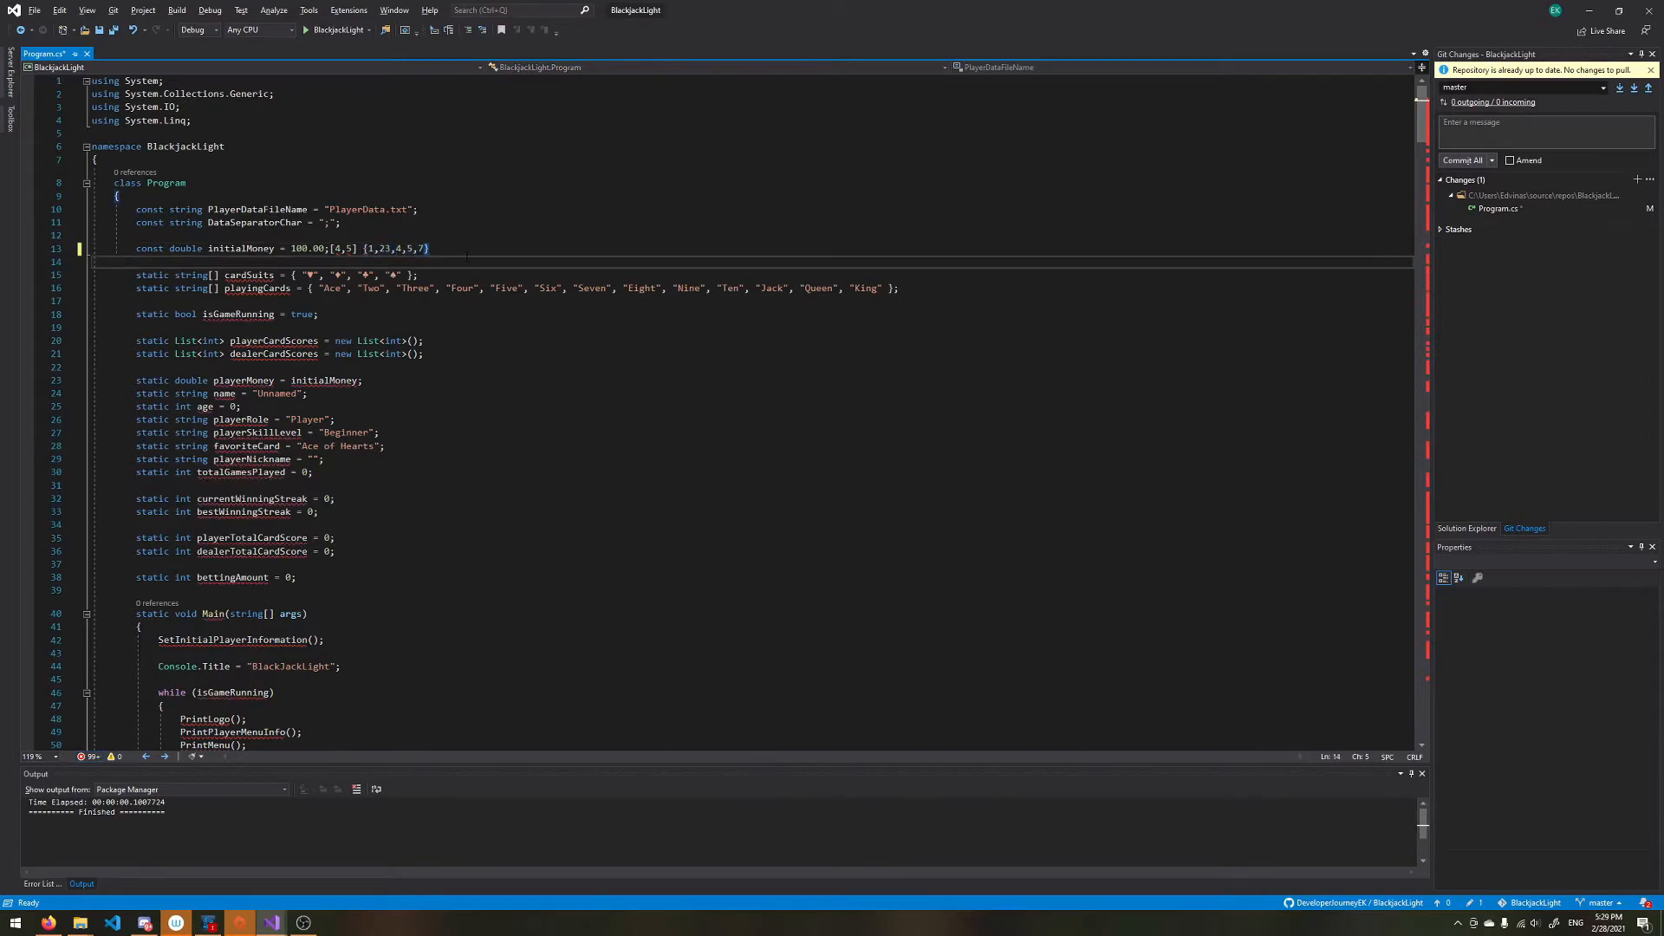
text({1,23,4,5,7})
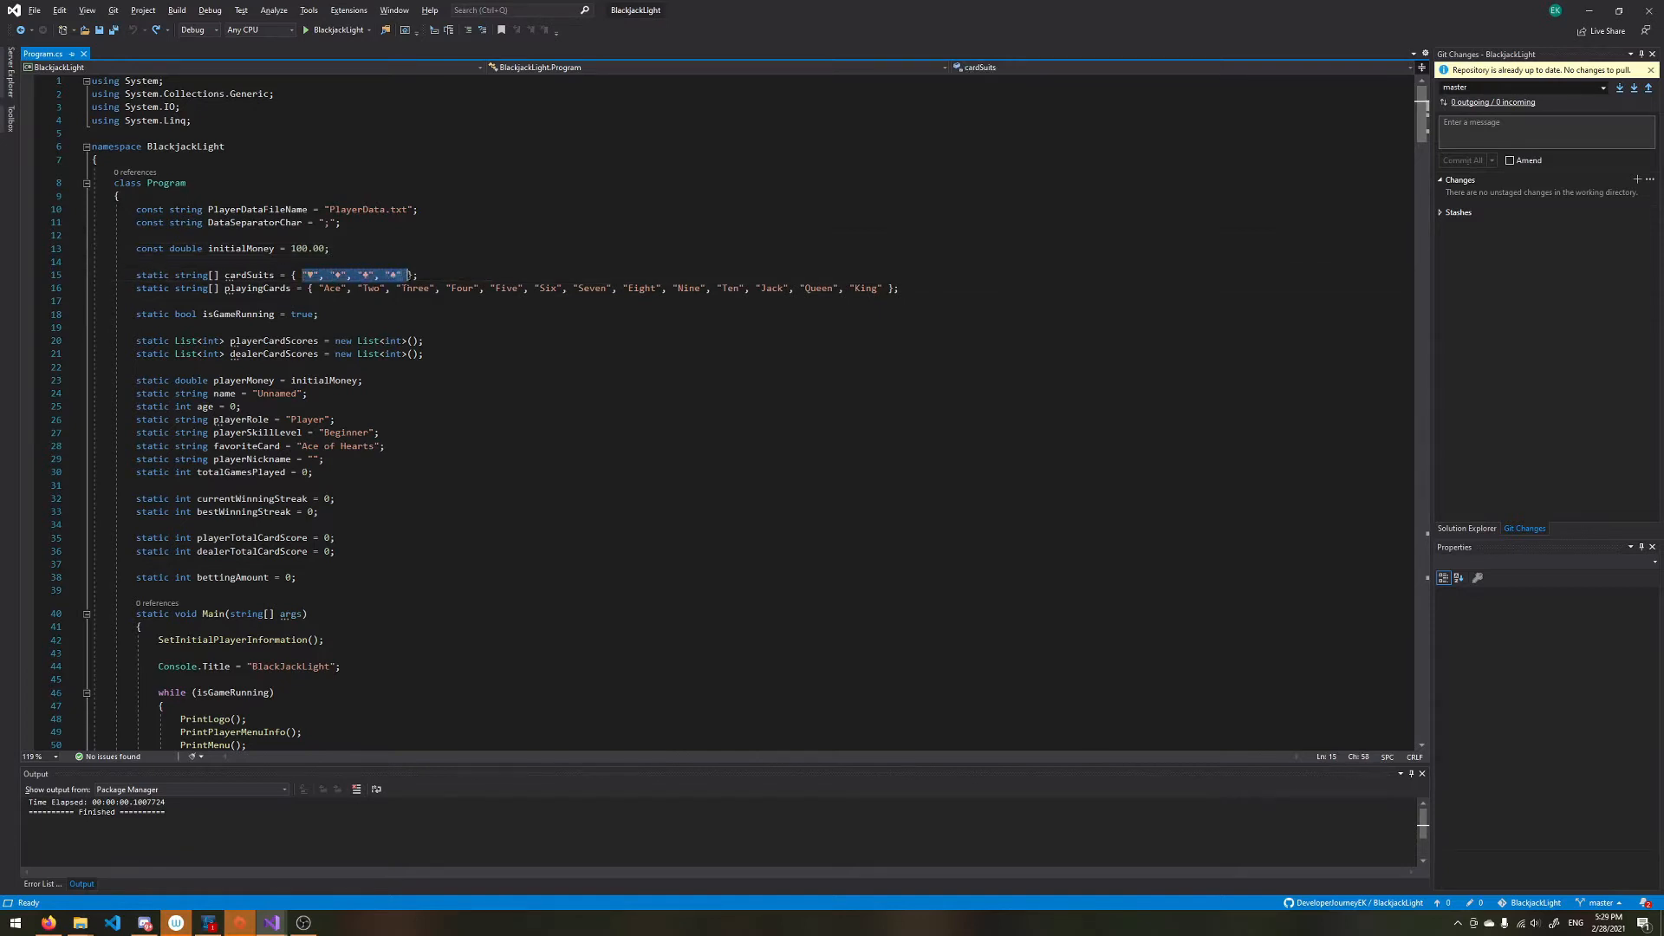
mouse_move(392, 287)
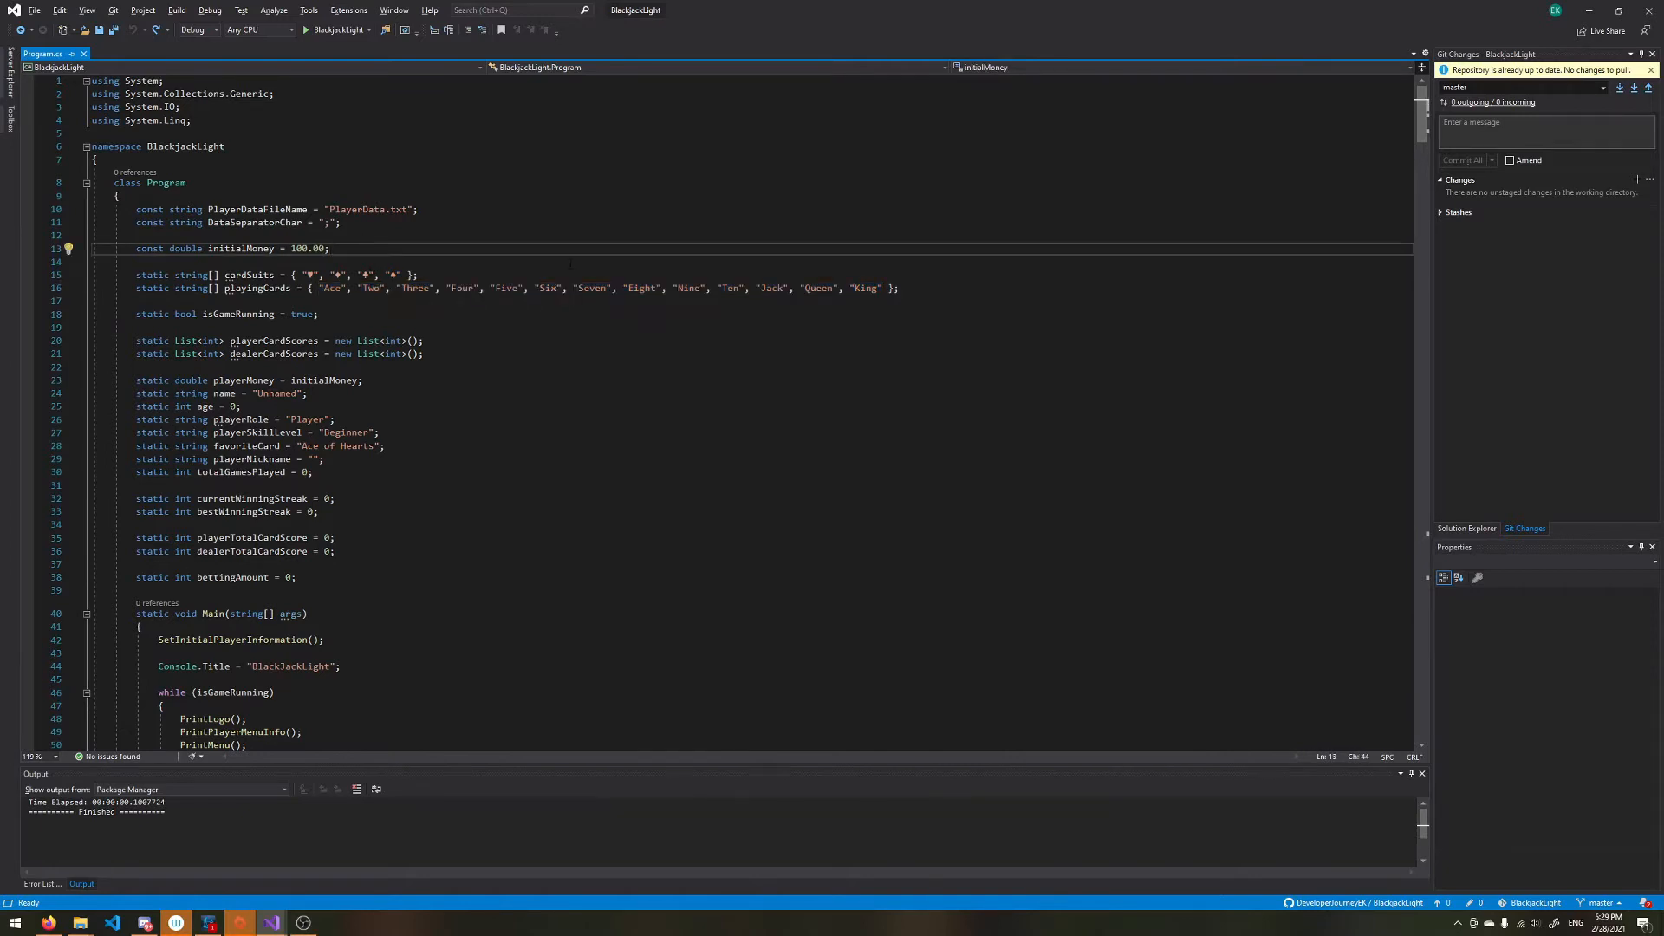
Step: Declare const int playingCardsSize = 13 and const int playingCardSuitsSize = 4 below initialMoney
text(const)
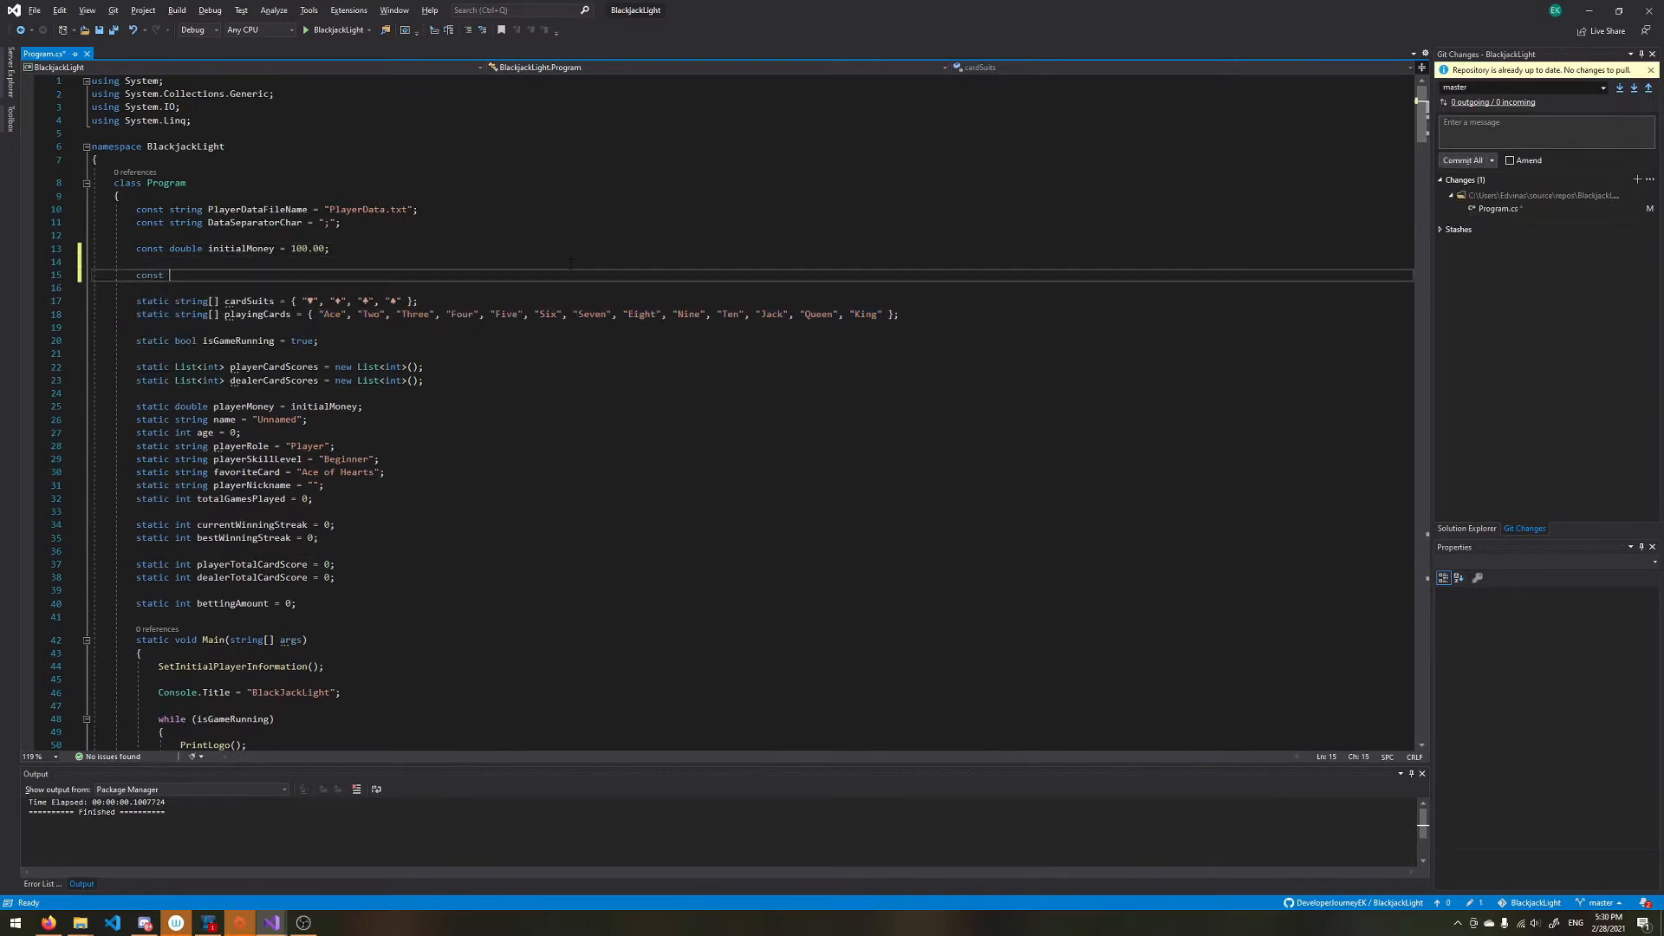
text(int playingCardsSize =)
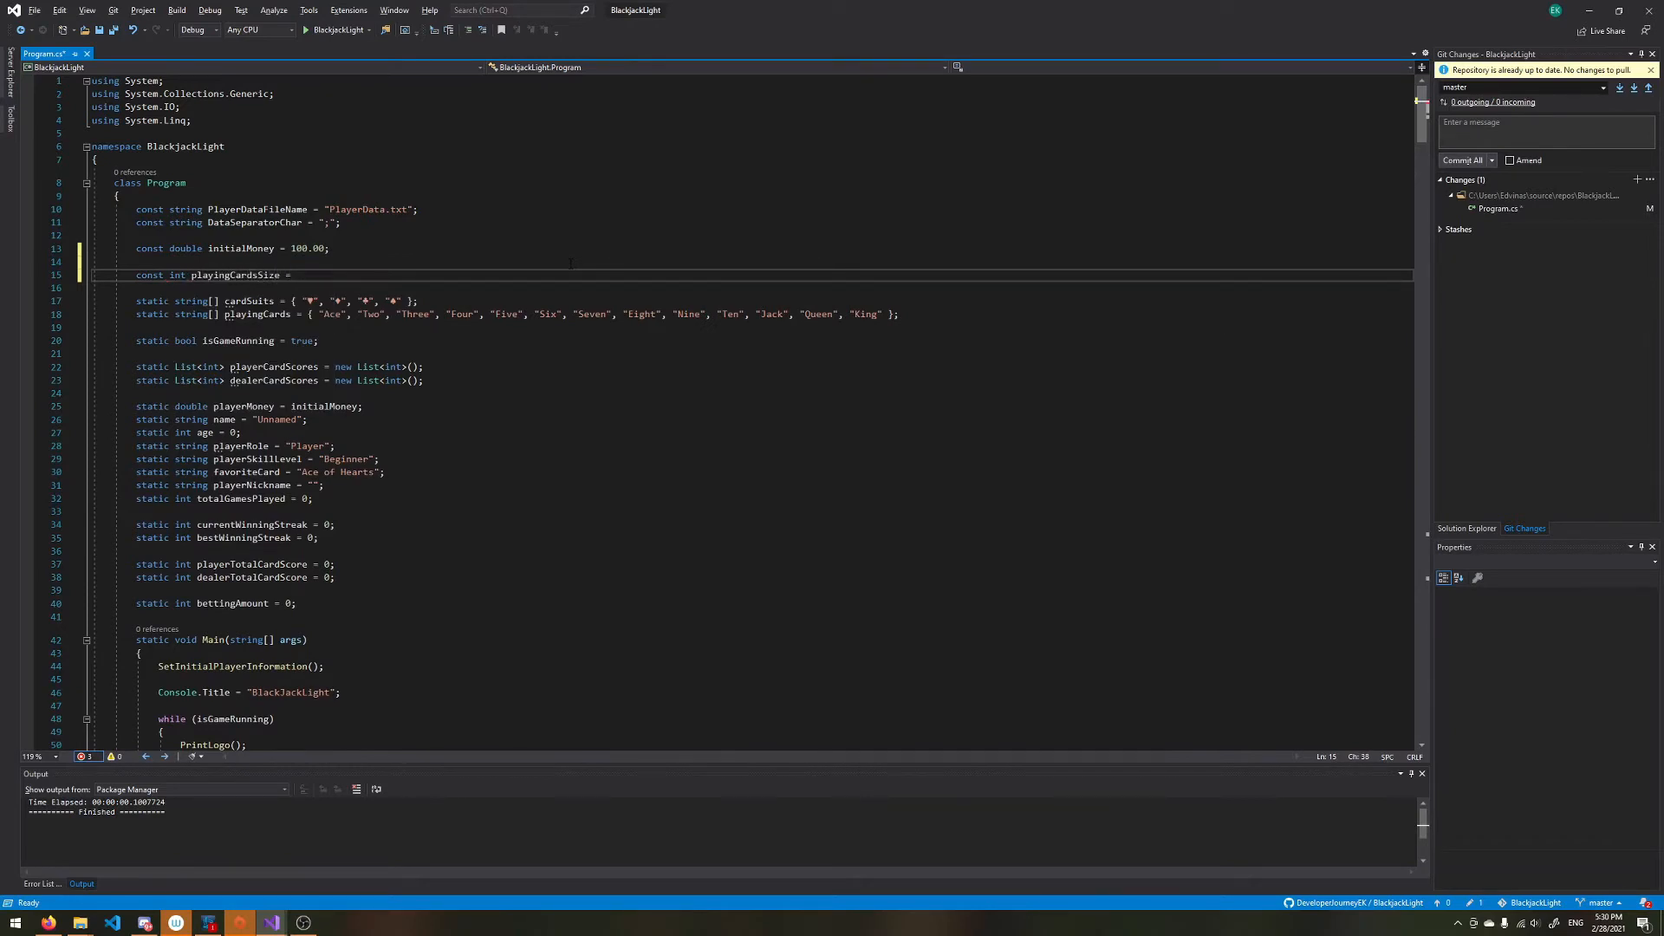
text(13;)
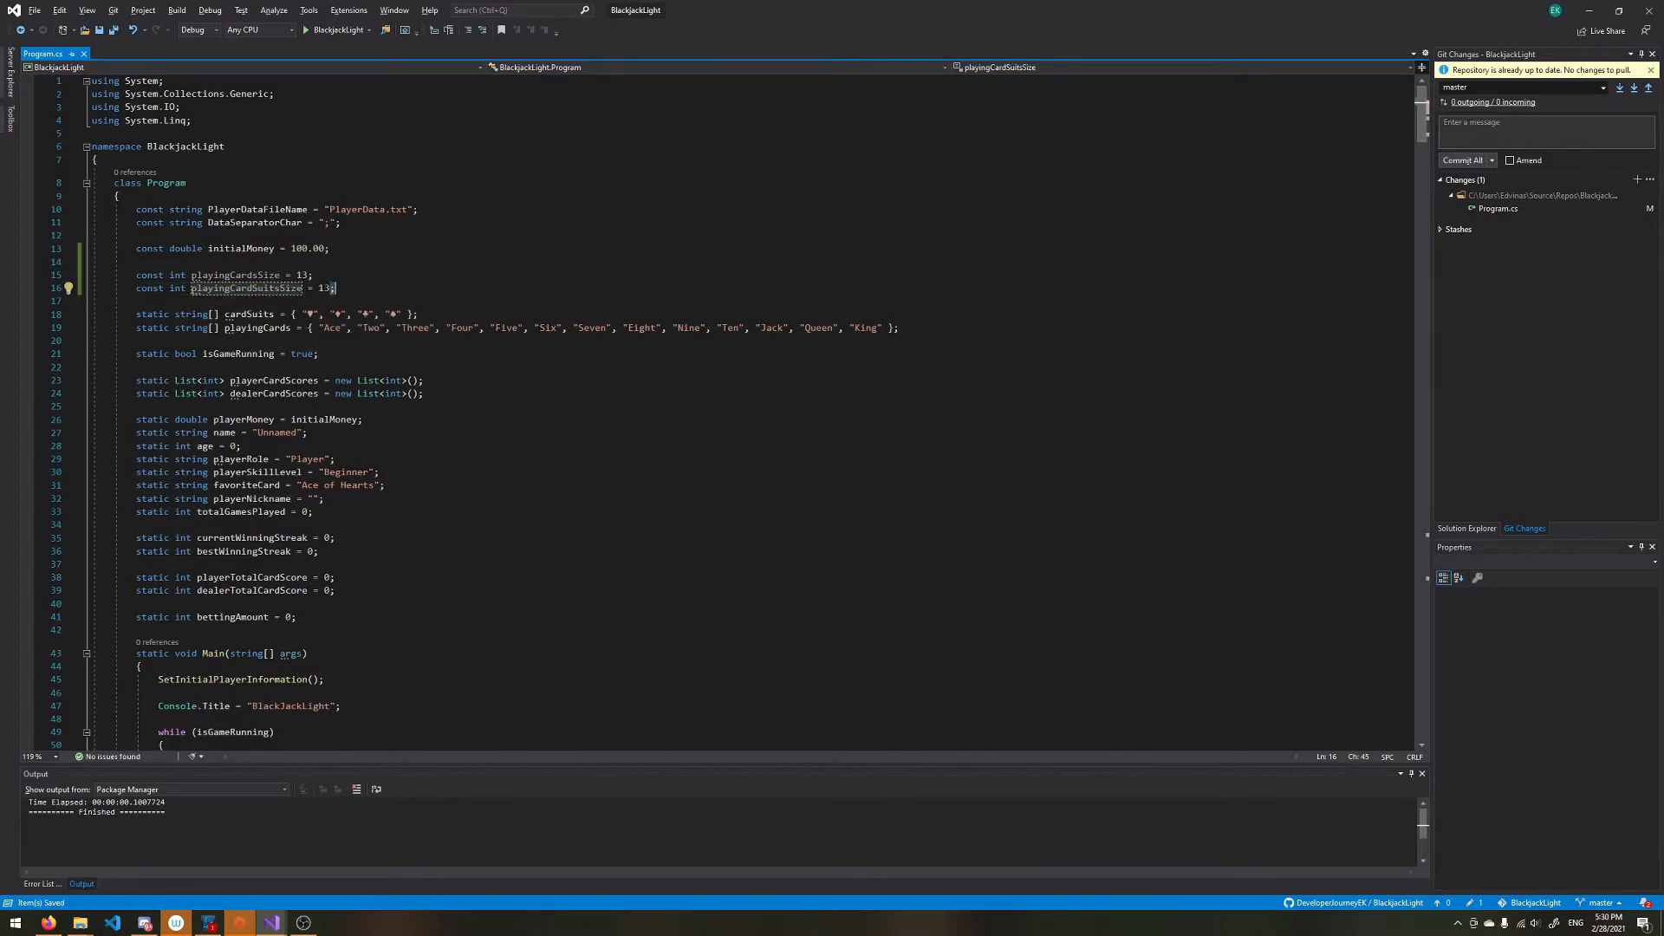
text(4)
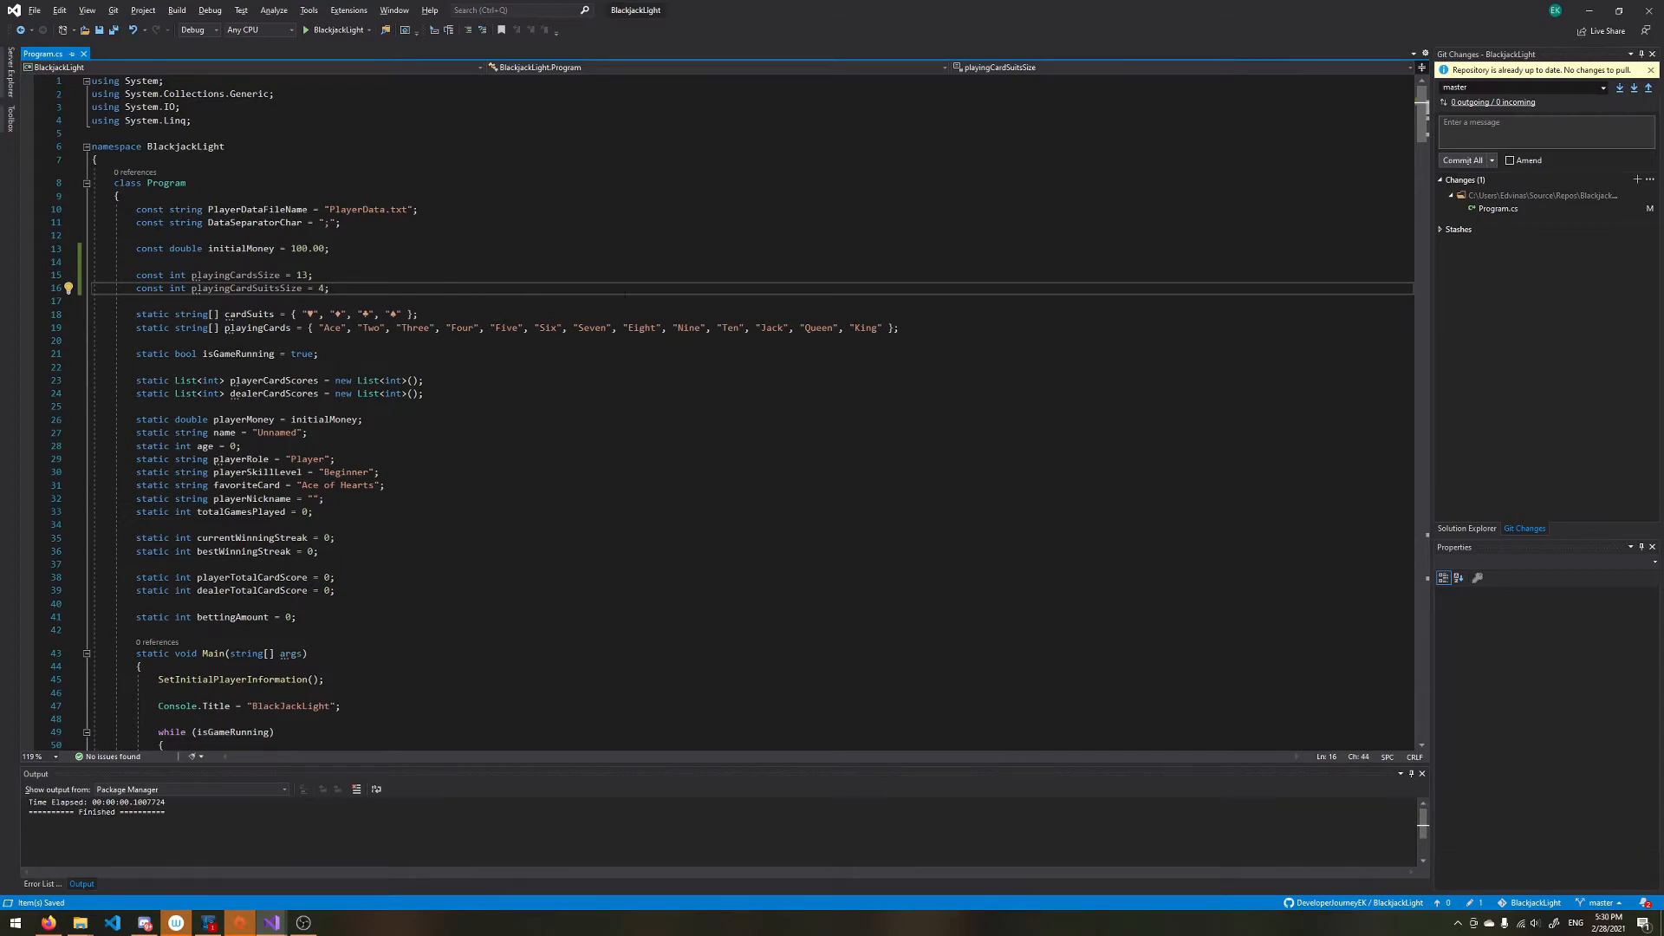
Step: Declare static string[][] deckCards = new string[][] as a jagged array field
text(s)
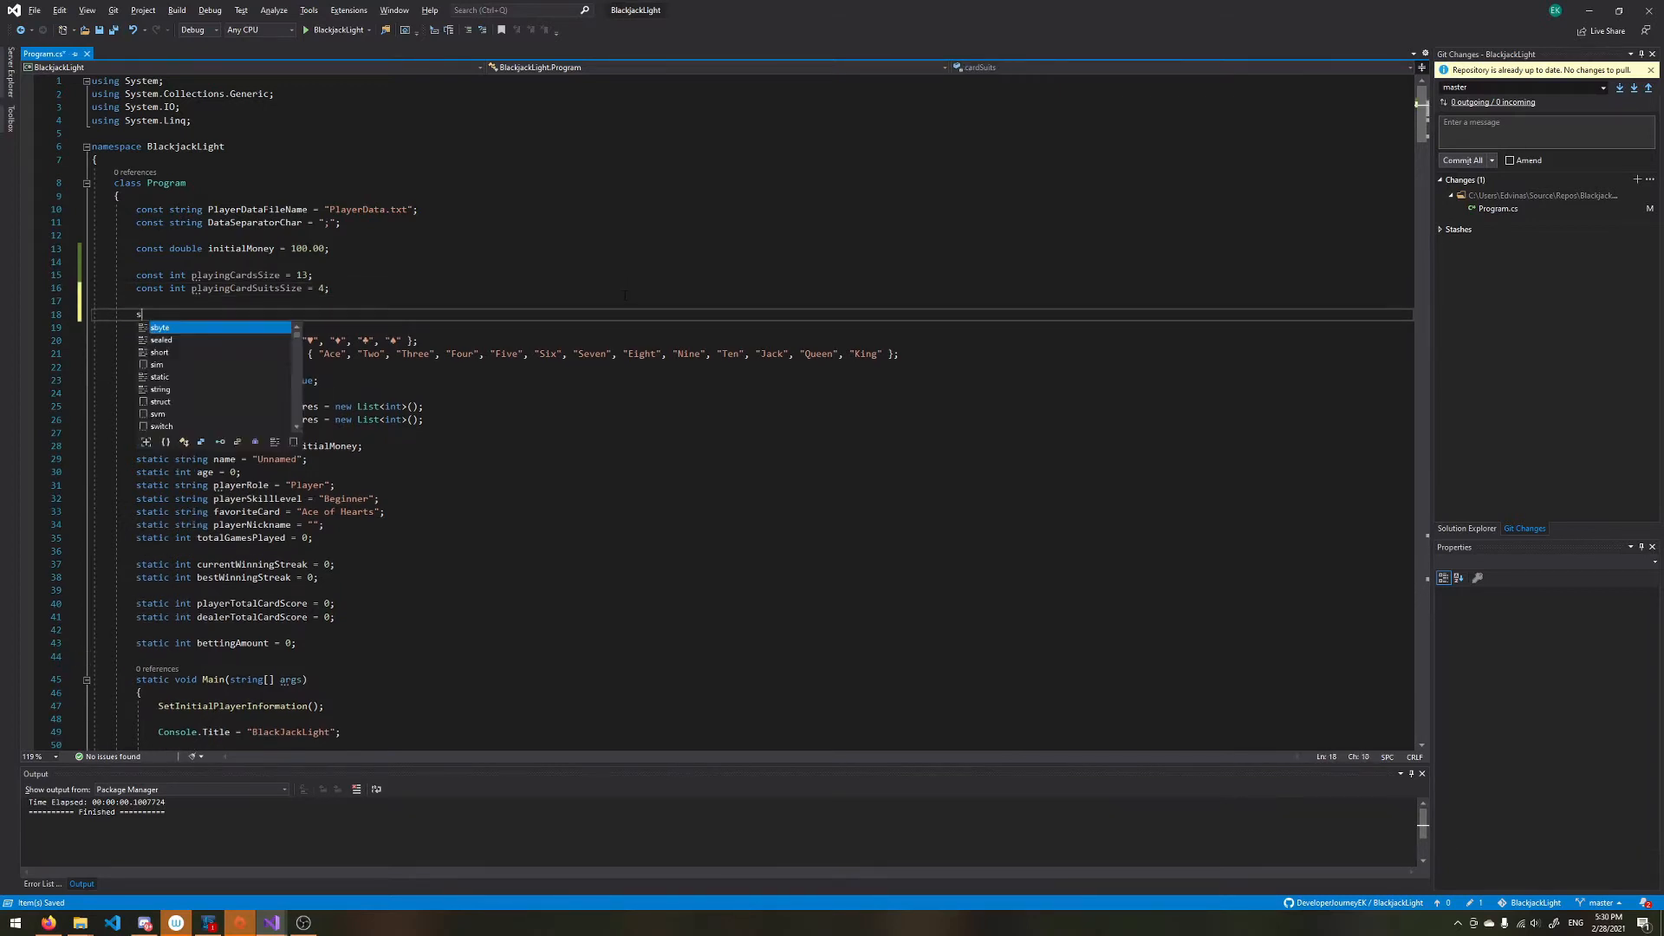
text(static)
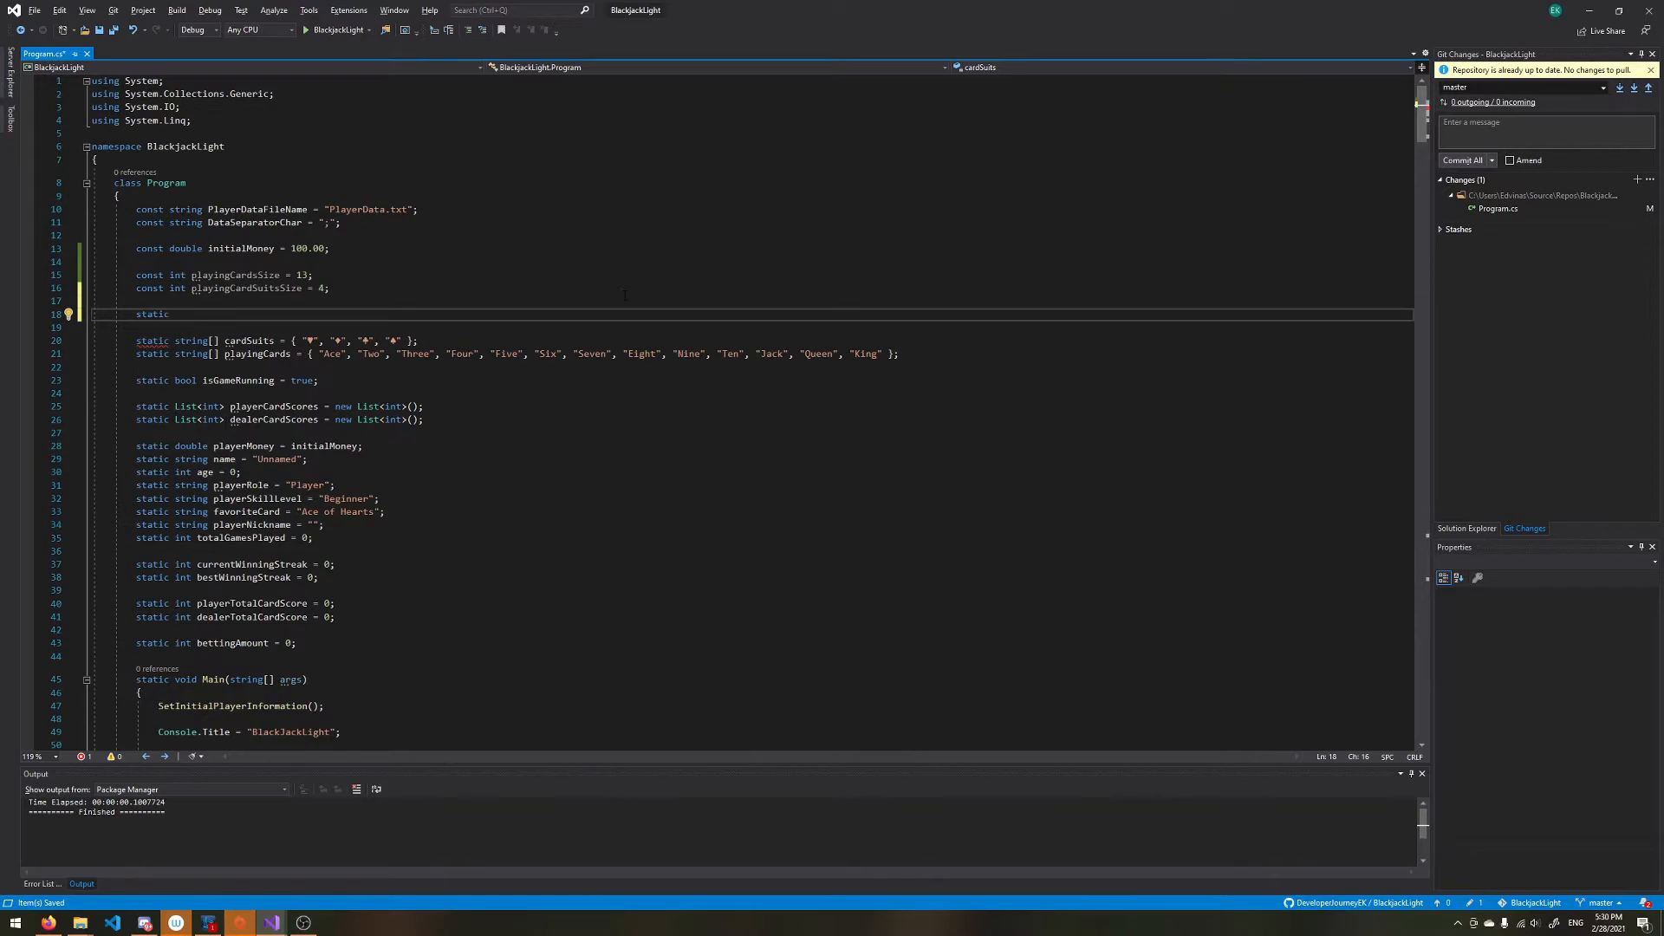
text(s)
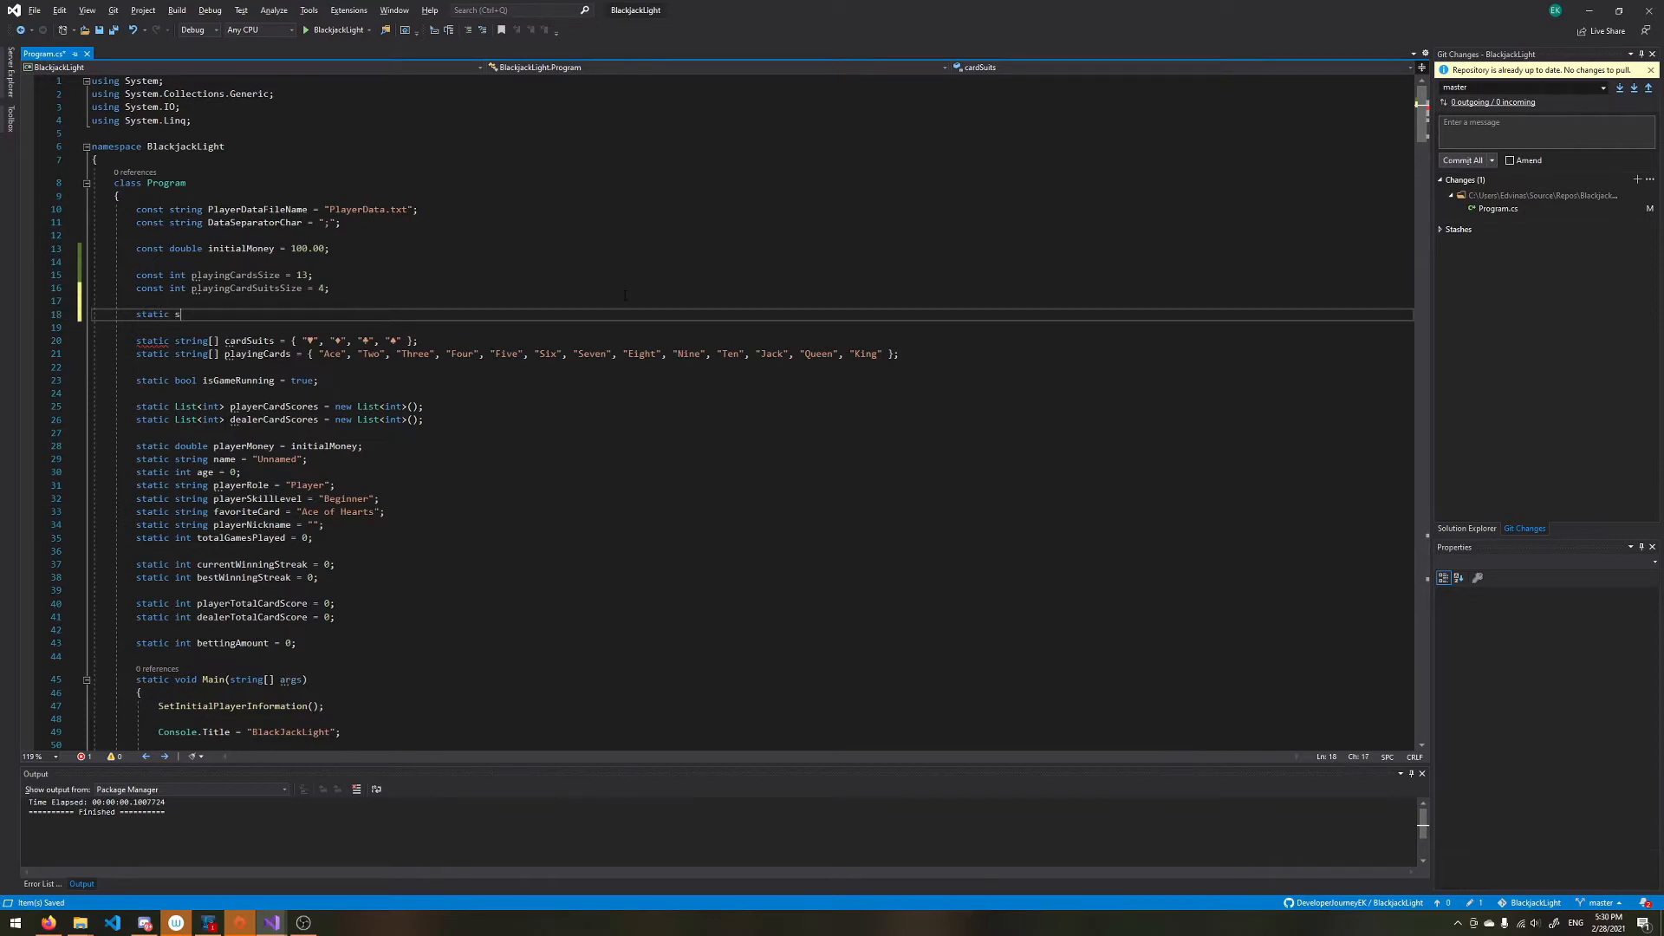
text(tring[])
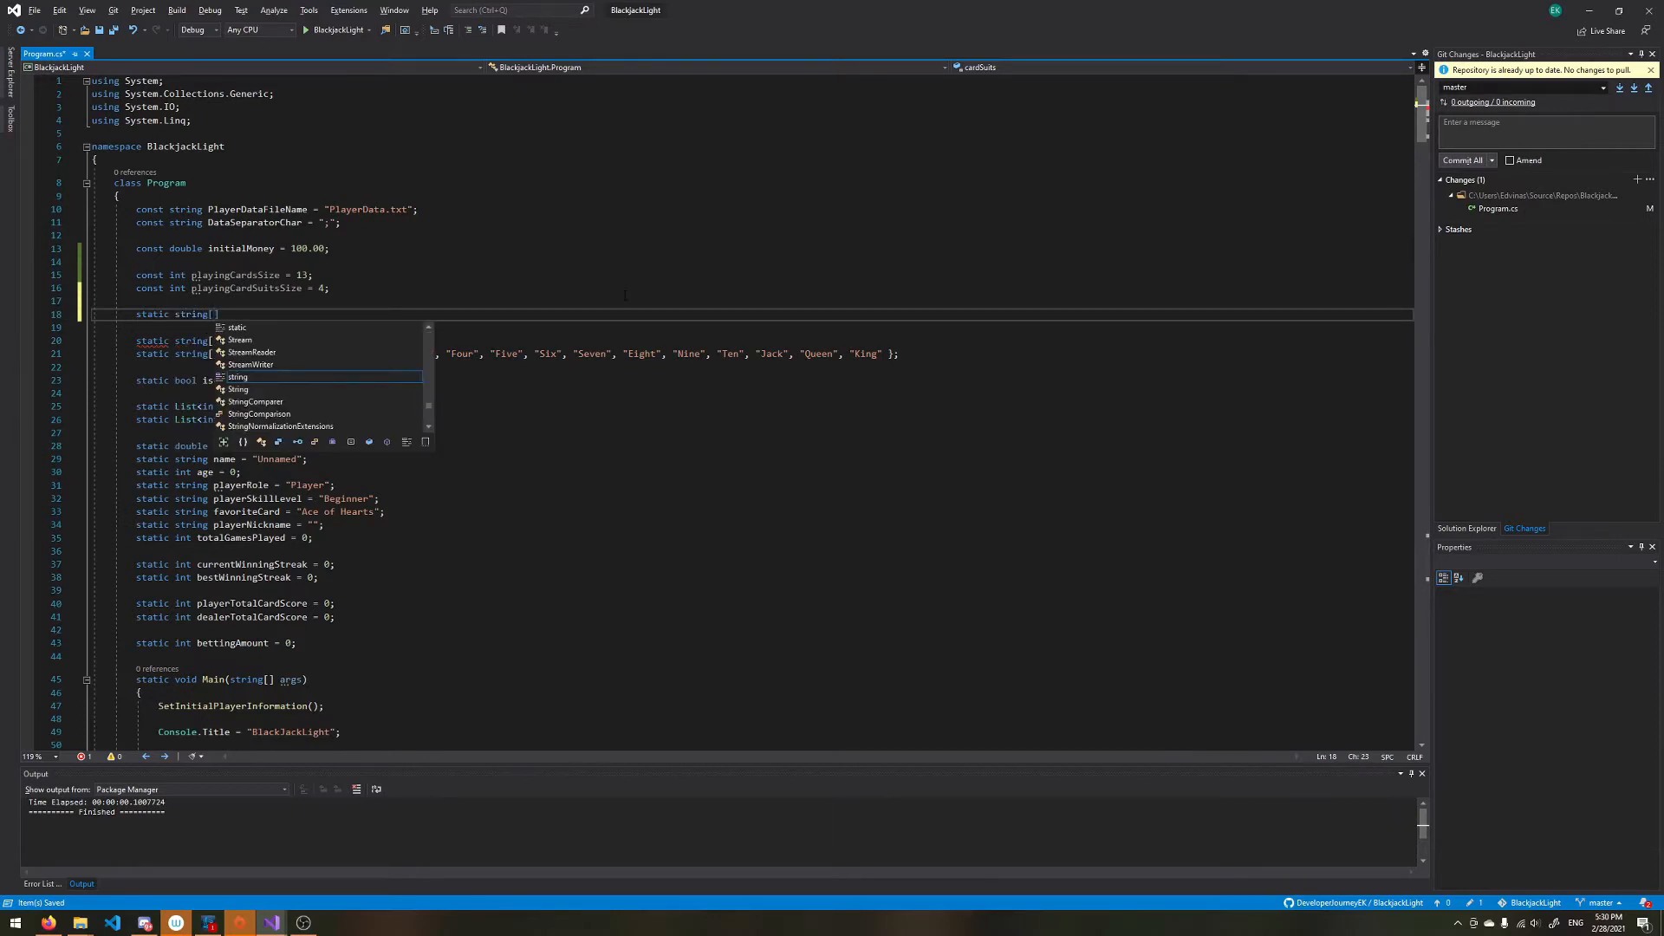
text([])
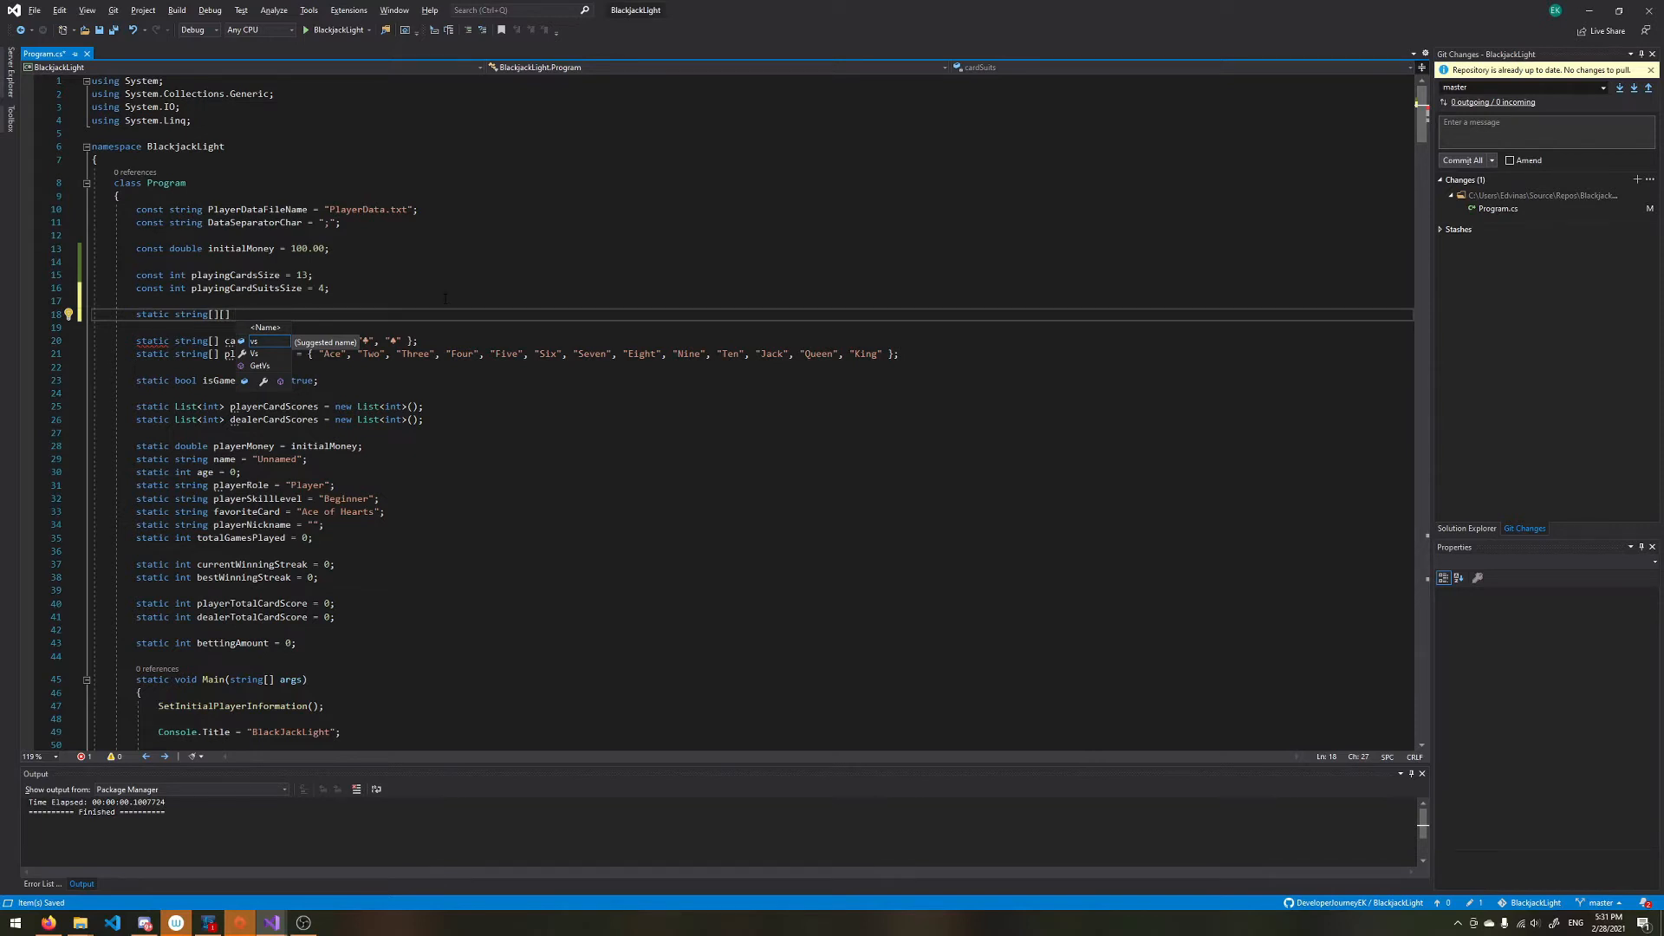
text(deckC)
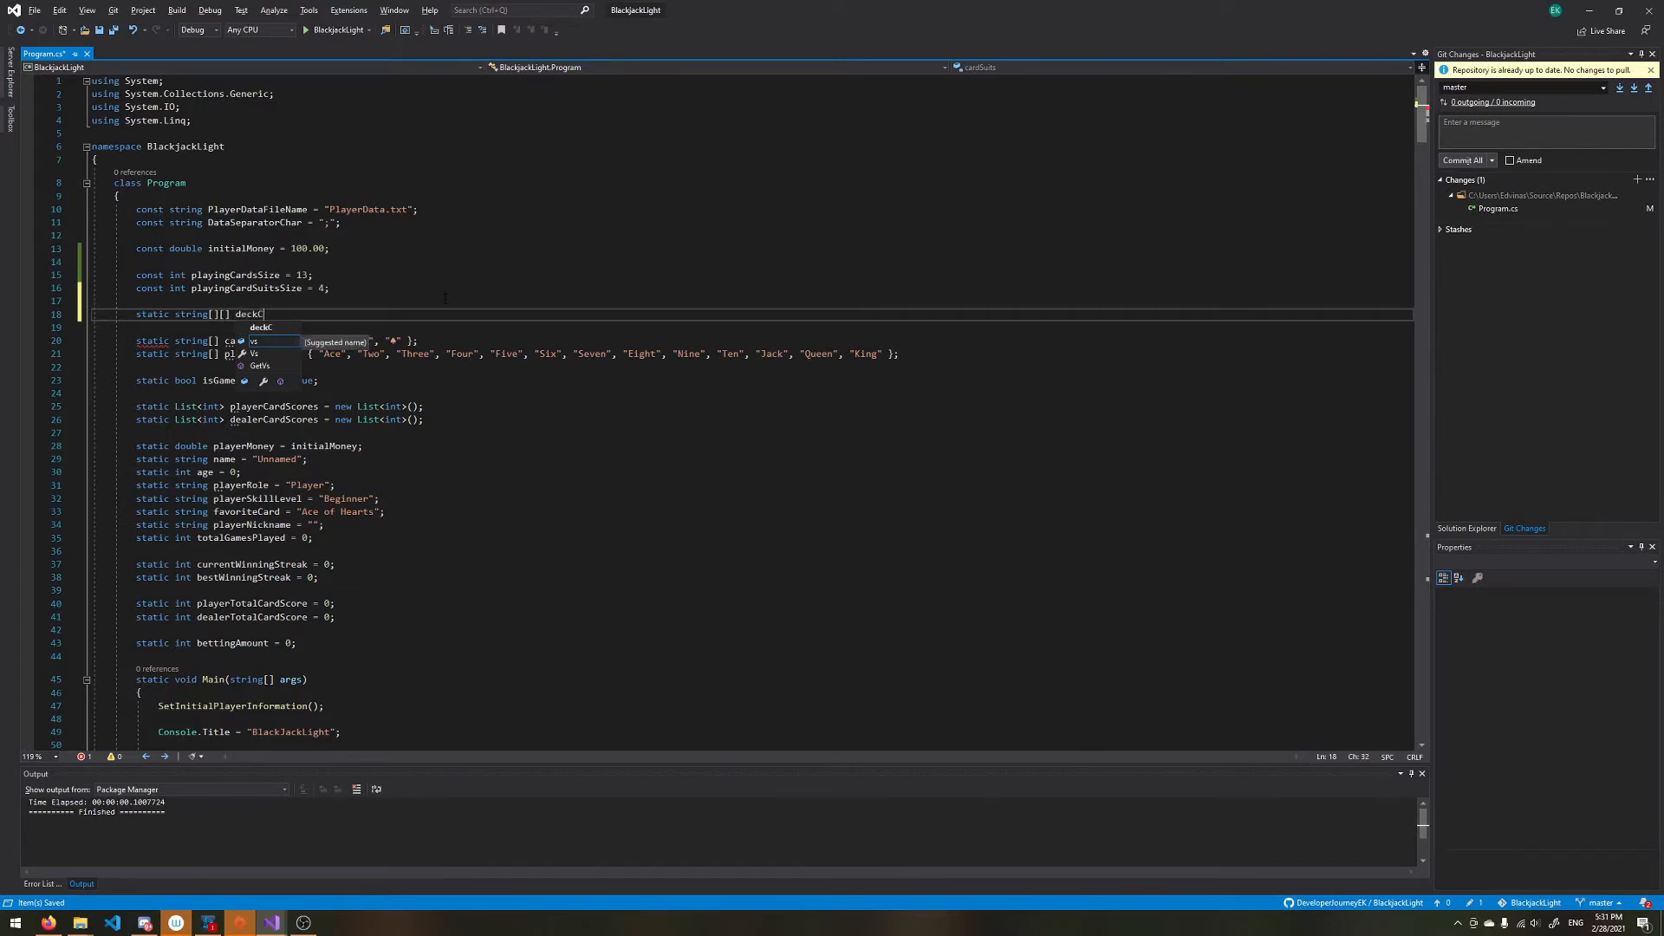
text(ards)
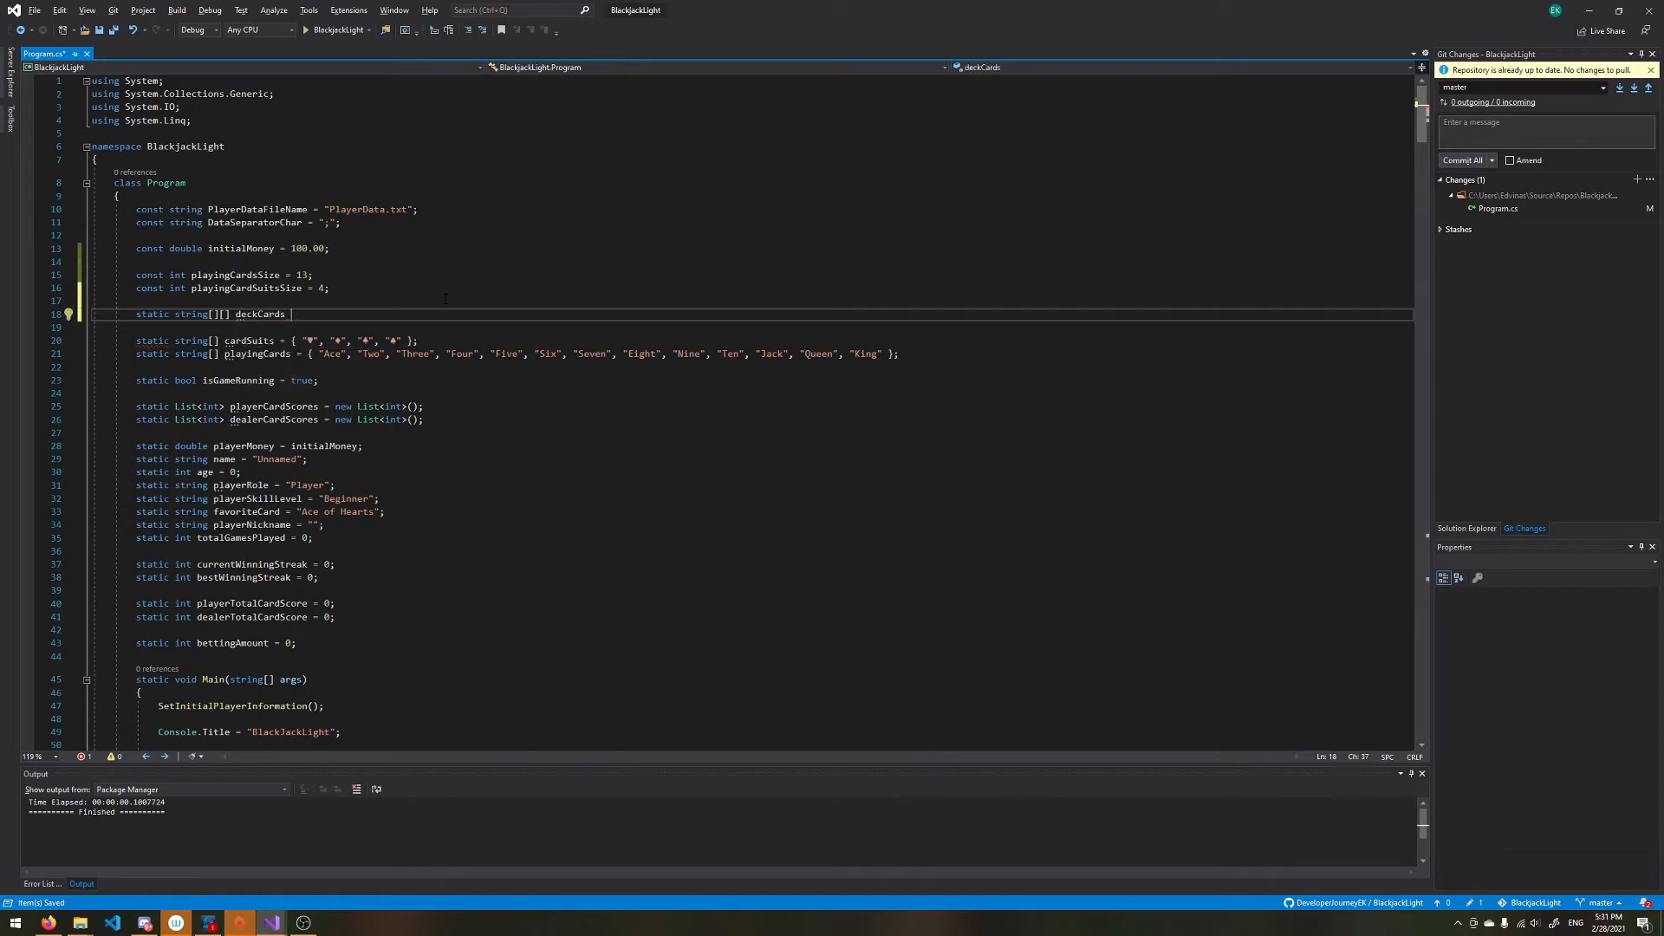
text(new)
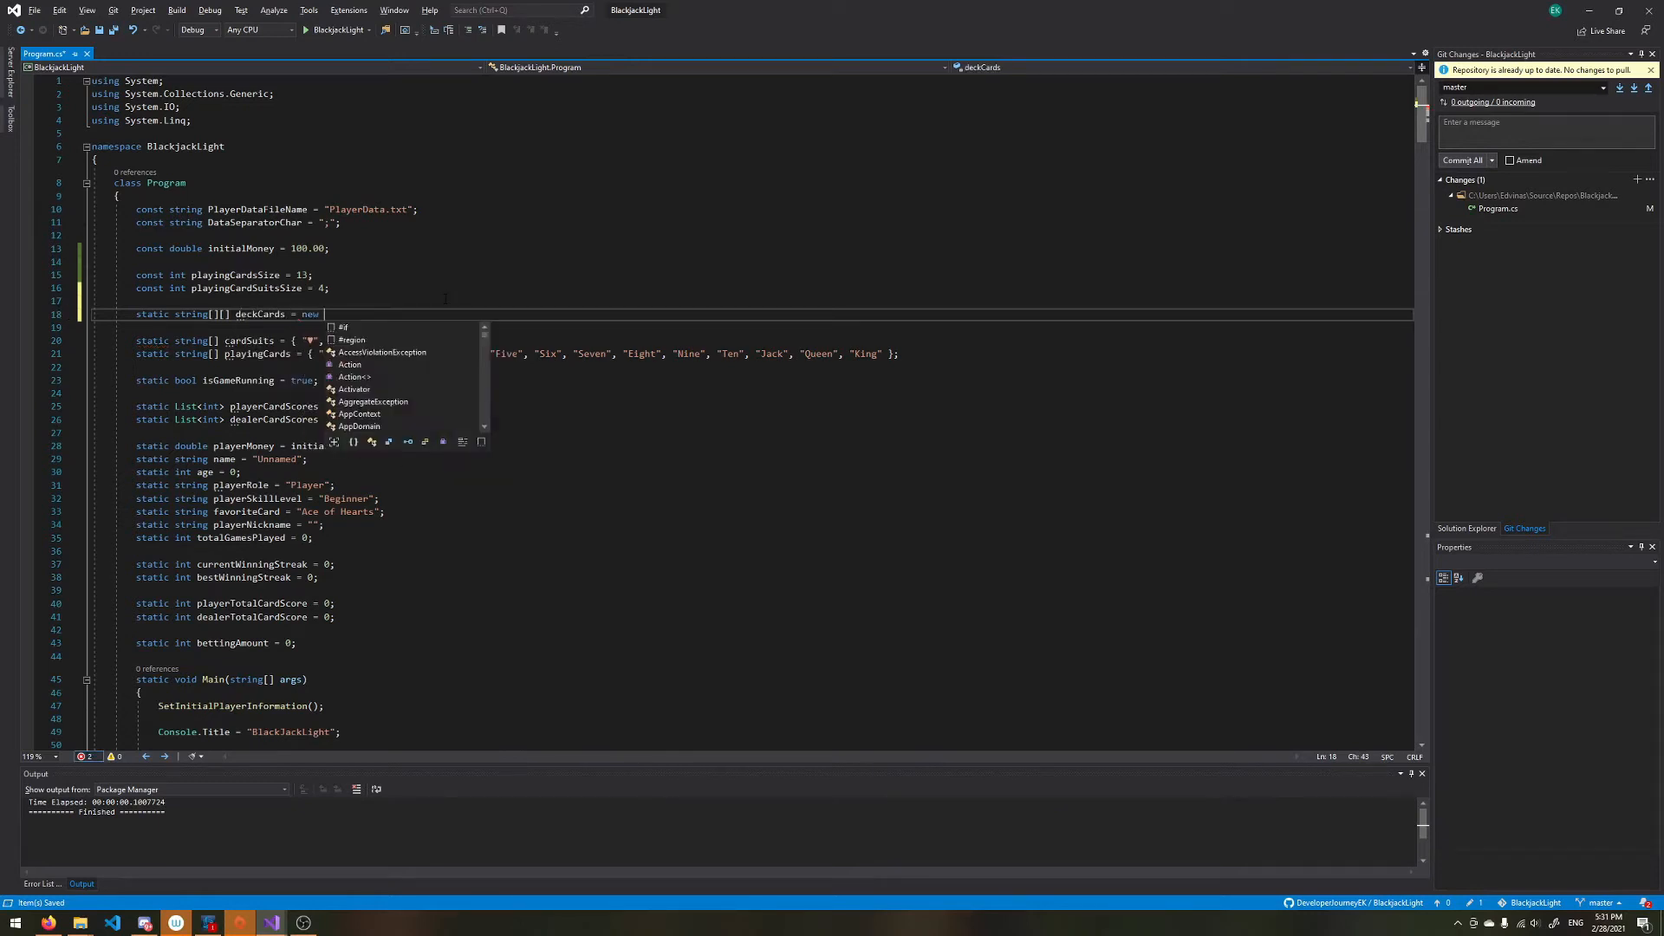
text(string[][)
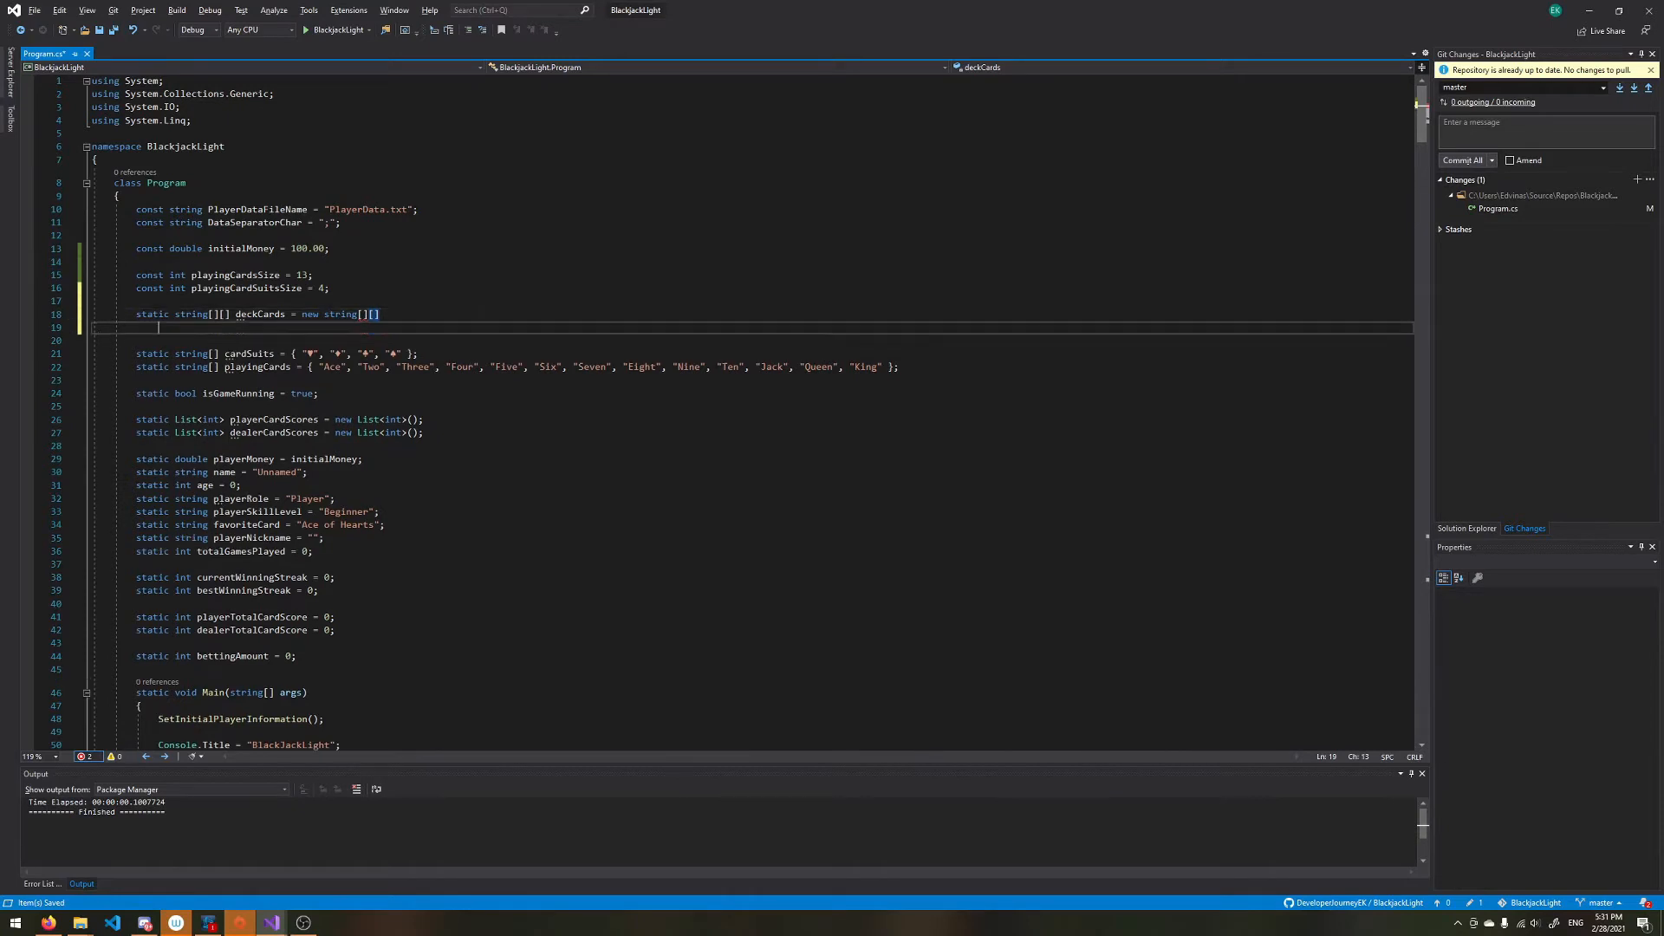
Step: Fill the first inner array with the four suit symbols ♥ ♦ ♣ ♠
text({)
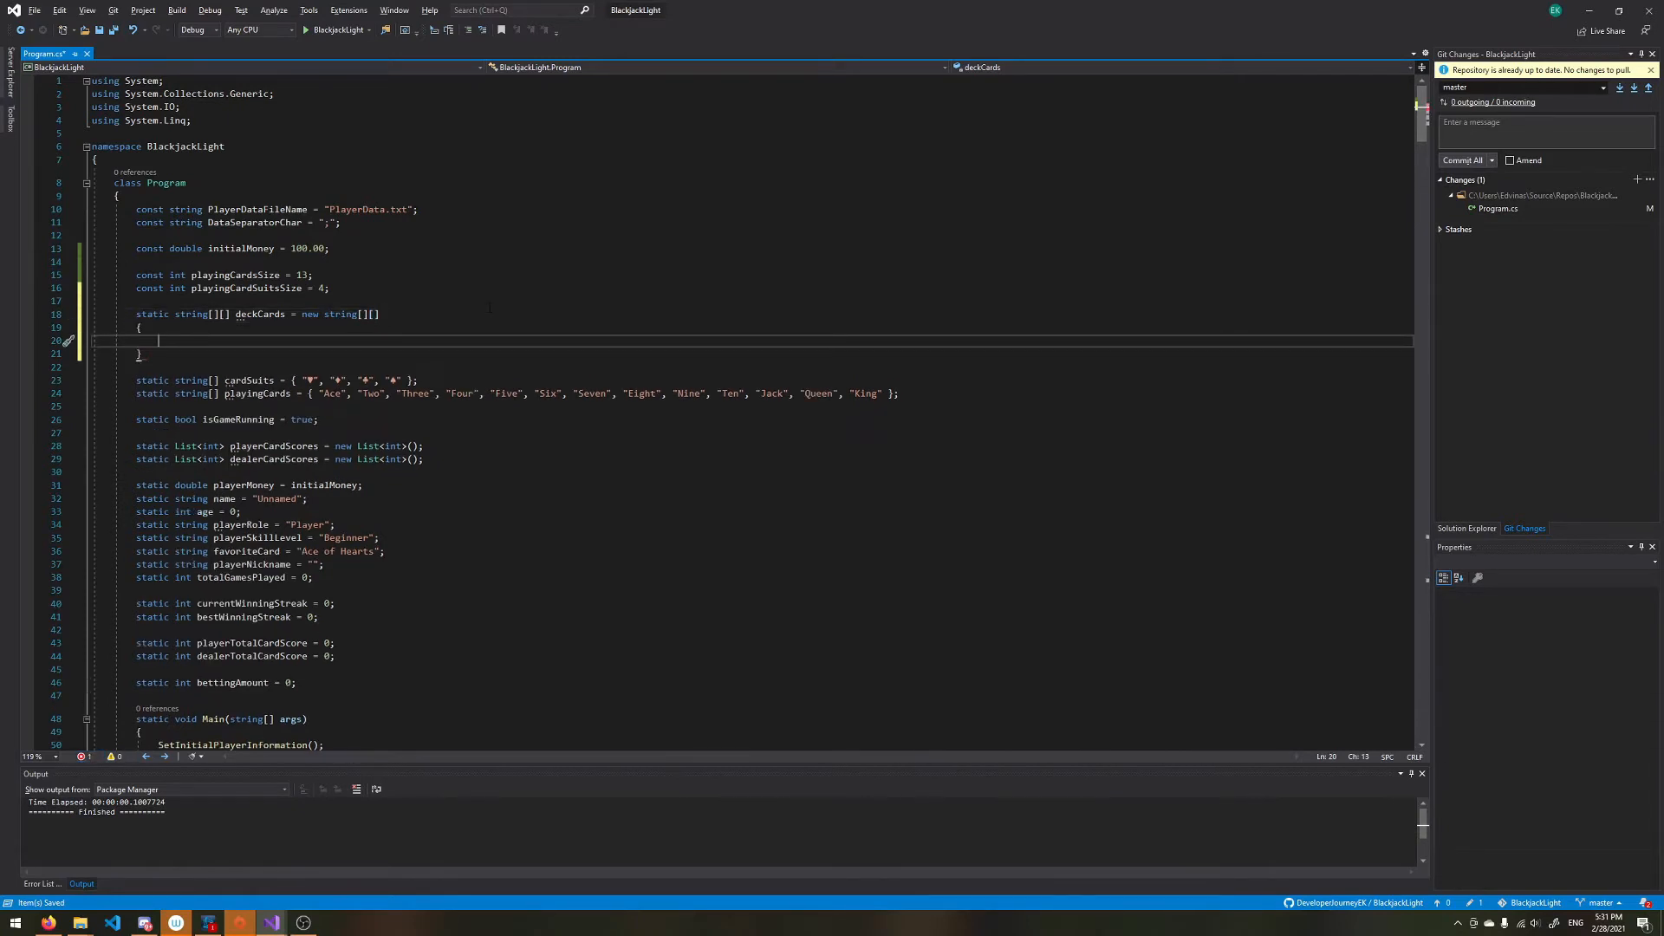
text(new string)
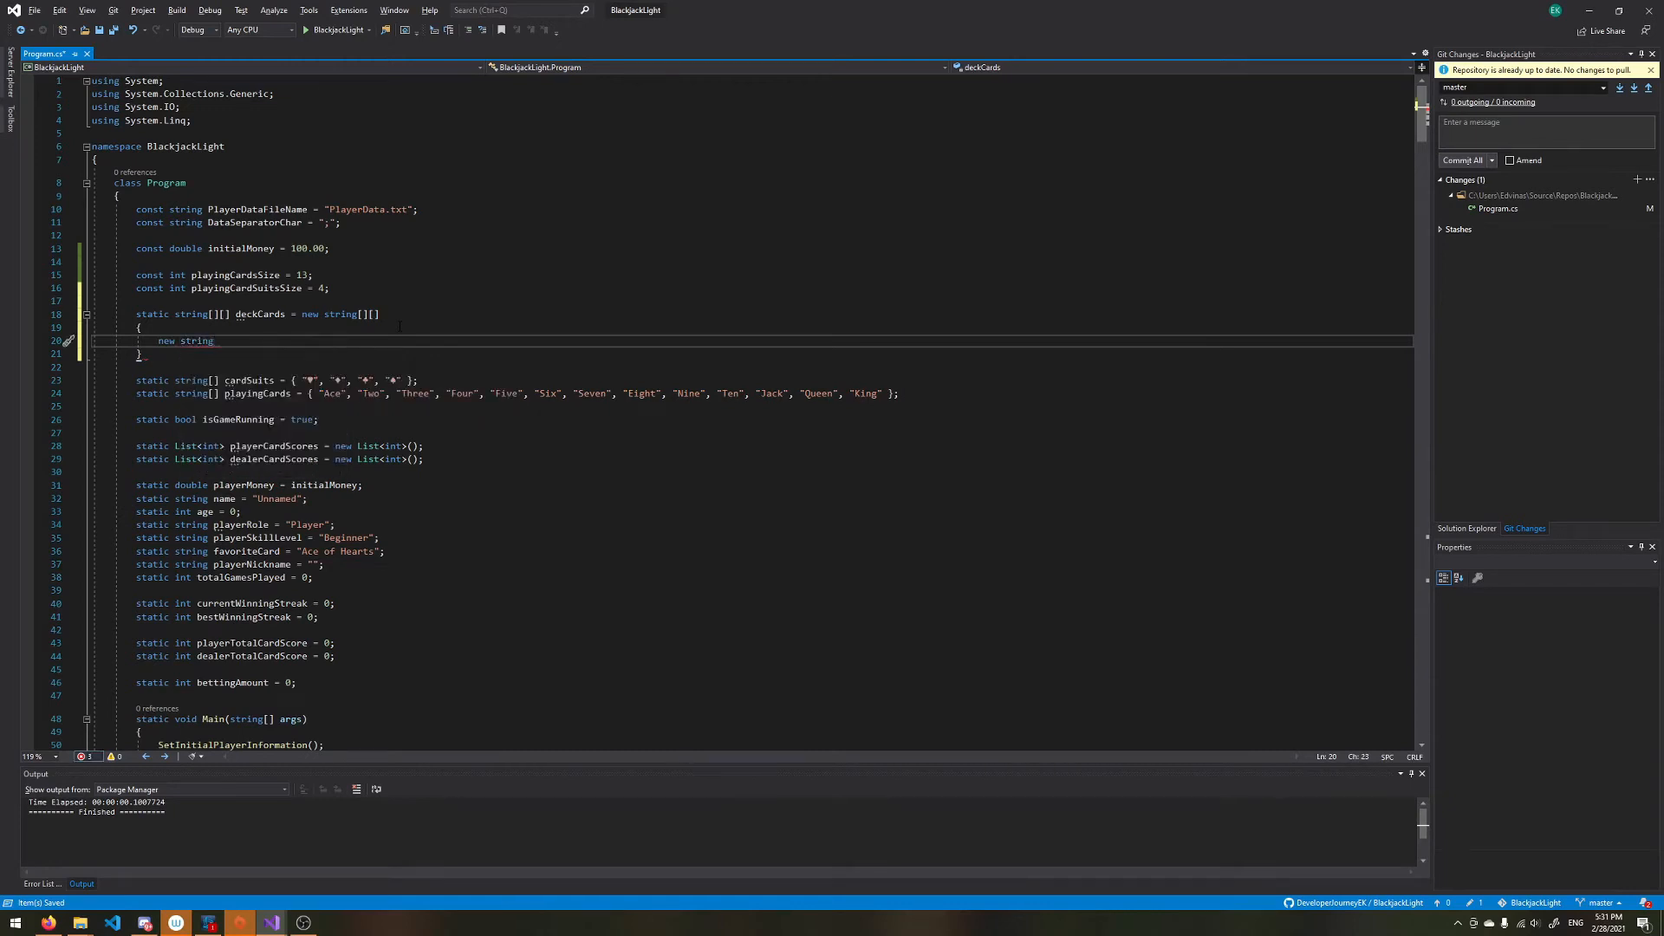
text([] {)
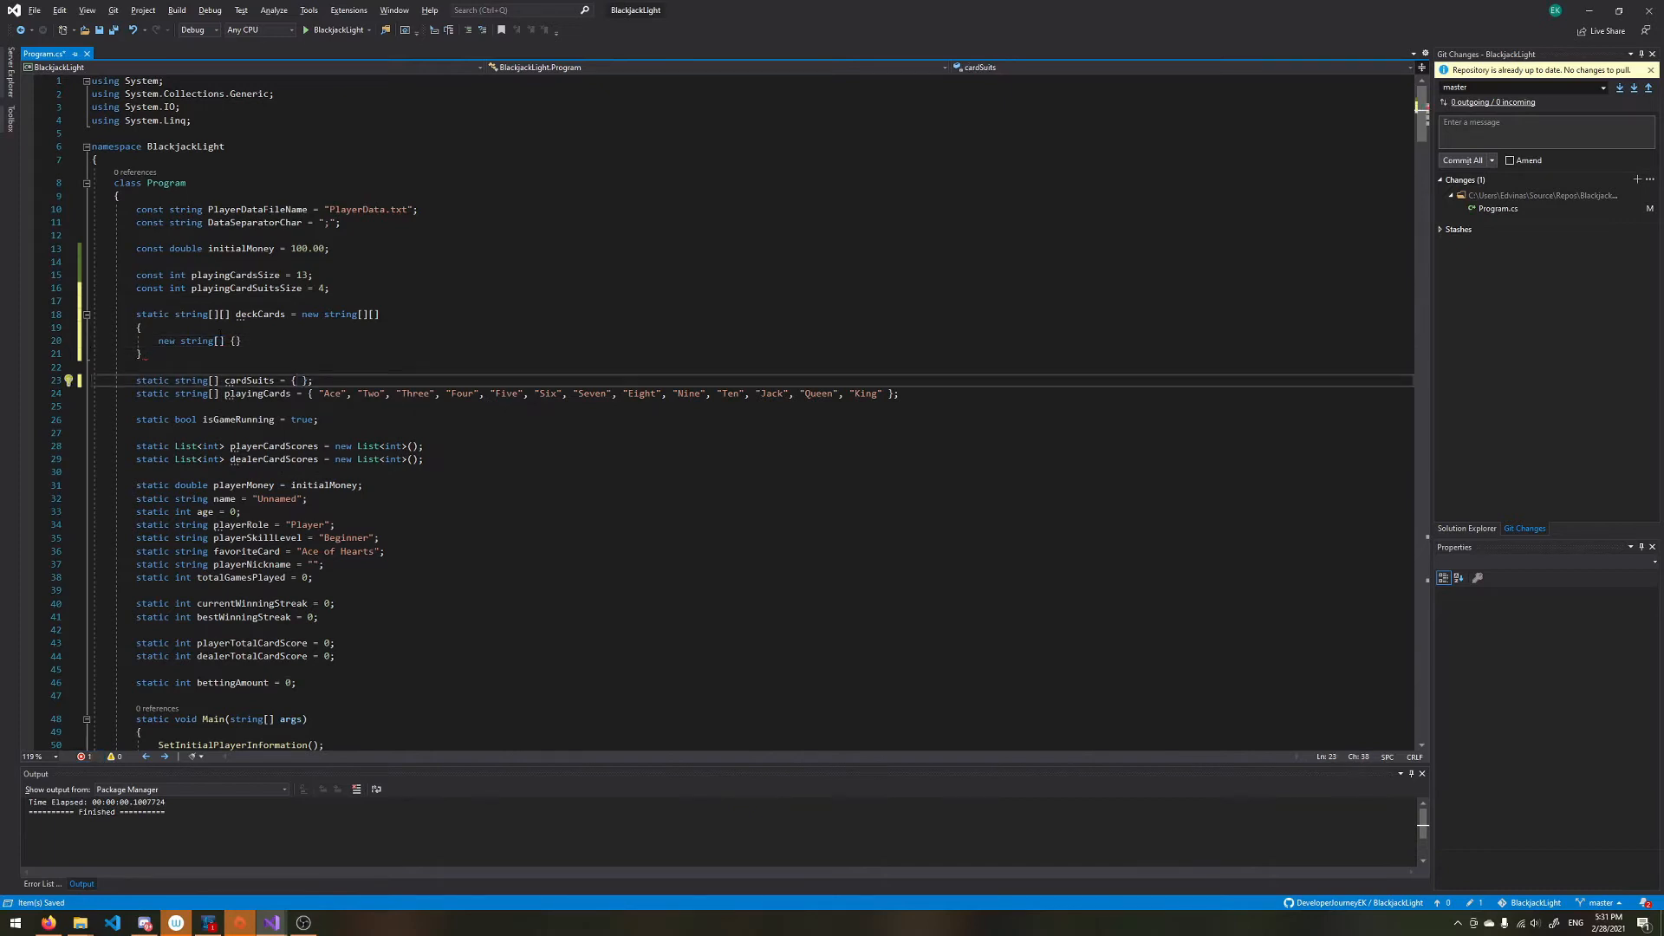
text("♥", "♦", "♣", "♠")
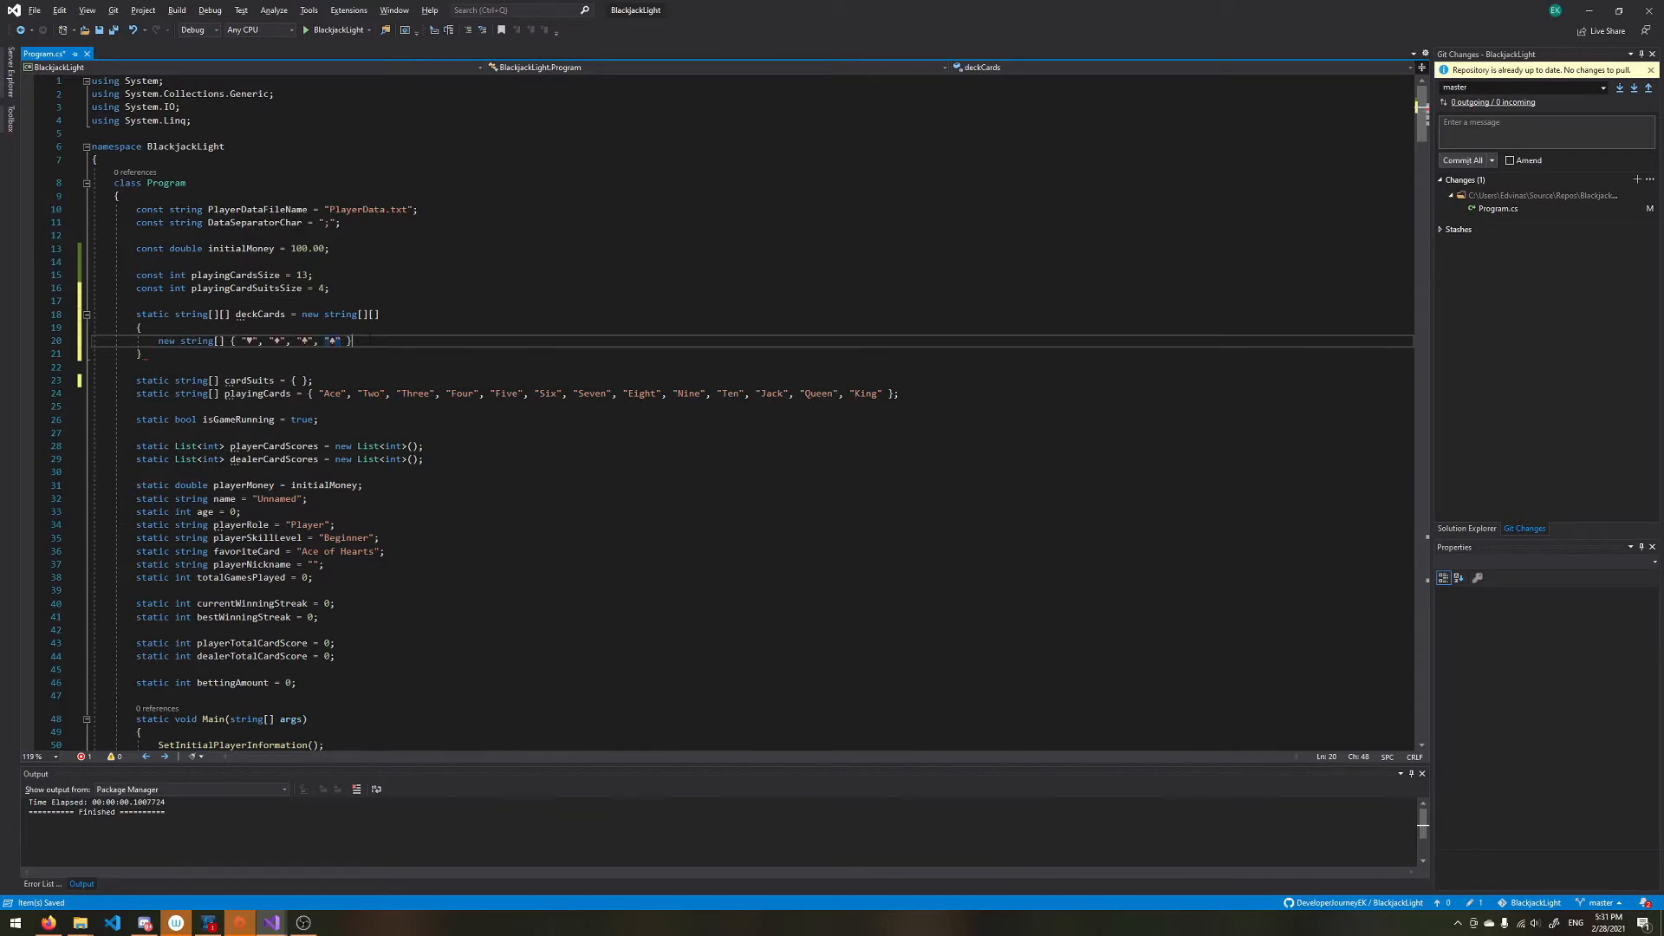
text(;)
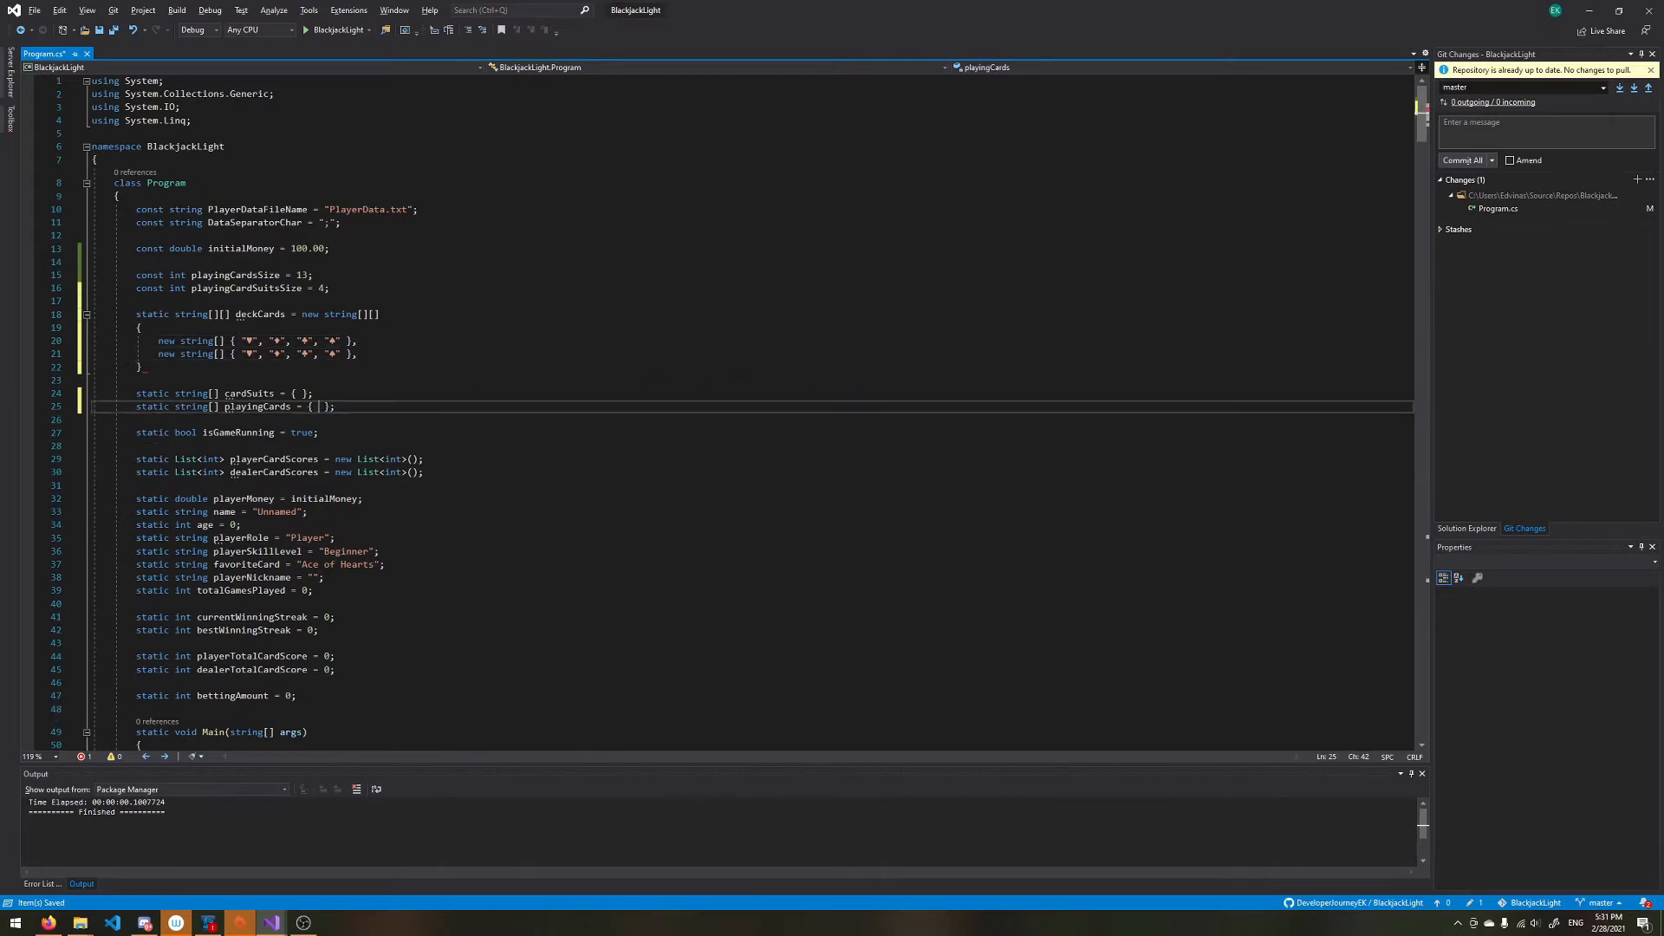
Step: Fill the second inner array with ranks Ace through King and remove the old cardSuits and playingCards arrays
click(254, 354)
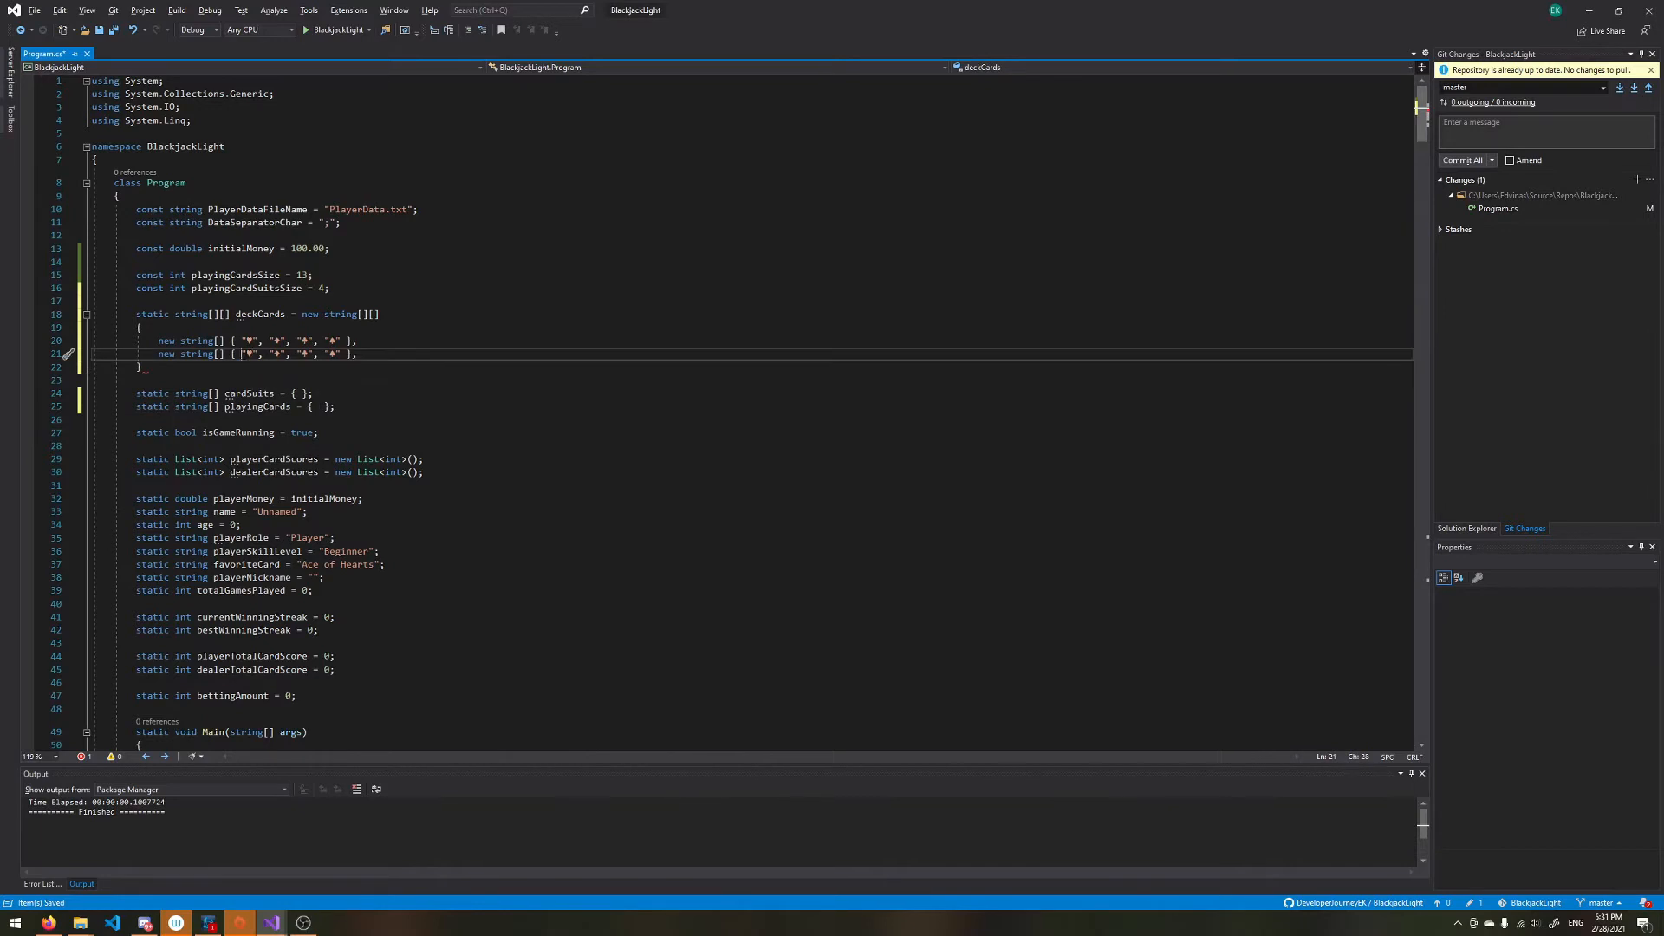
text("Ace", "Two", "Three", "Four", "Five", "Six", "Seven", "Eight", "Nine", "Ten", "Jack", "Queen", "King")
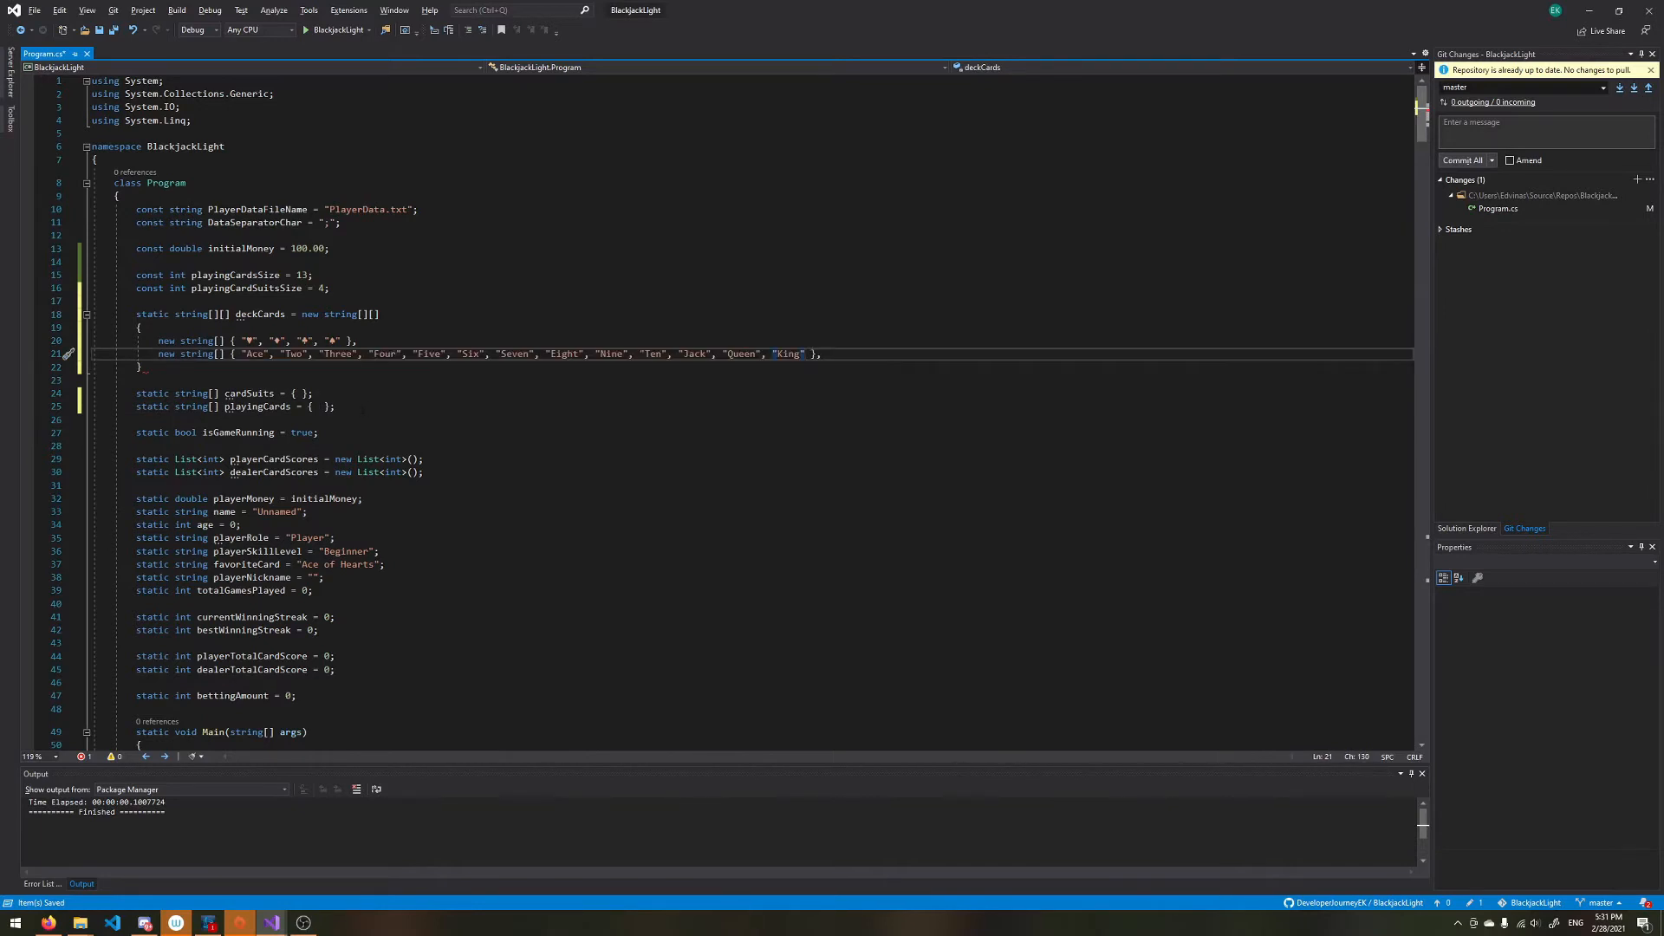
drag(138, 366, 335, 406)
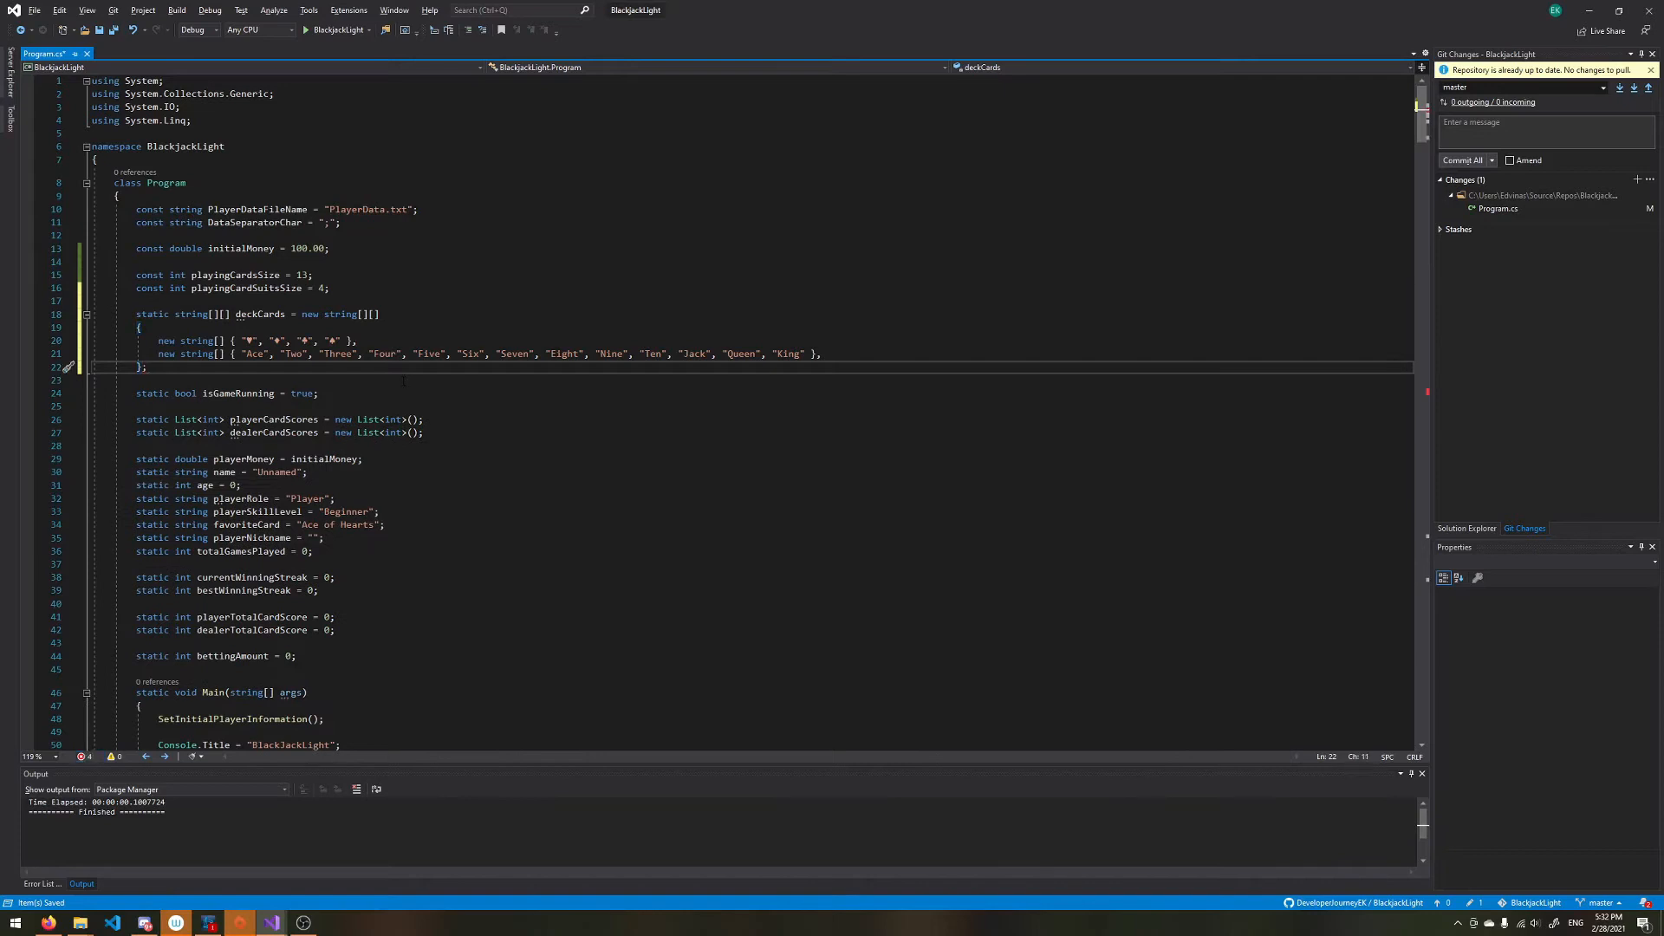
Step: Declare static List<string> unavailableCardsPositions = new List<string>(); after deckCards
text(static)
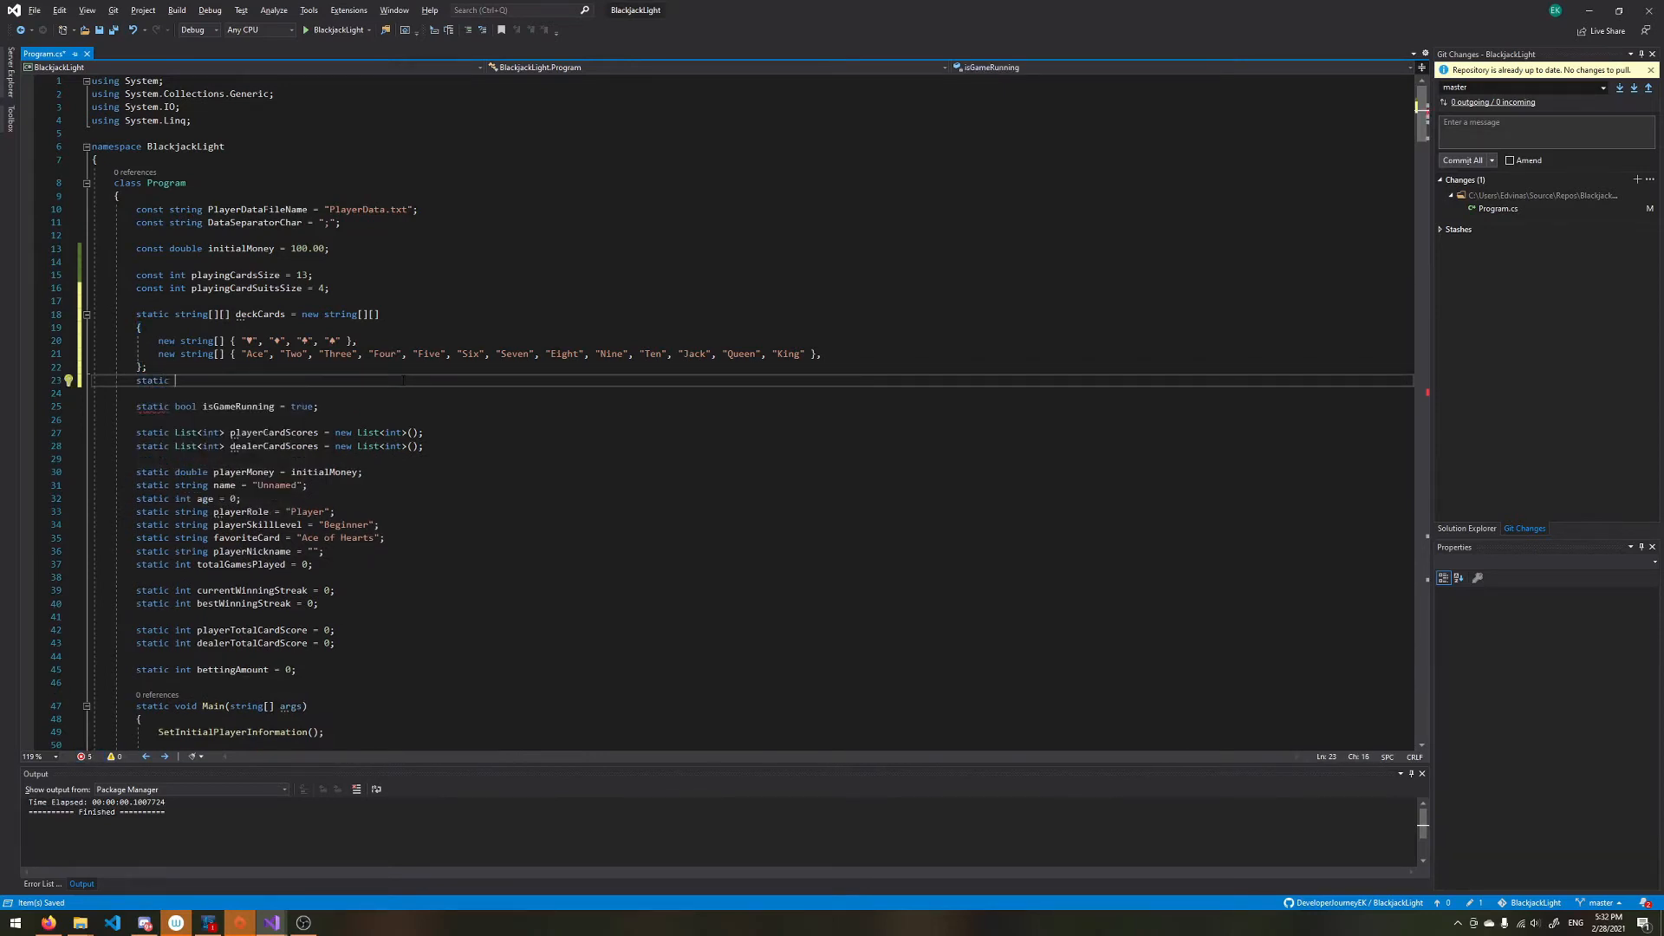
text(List<string>)
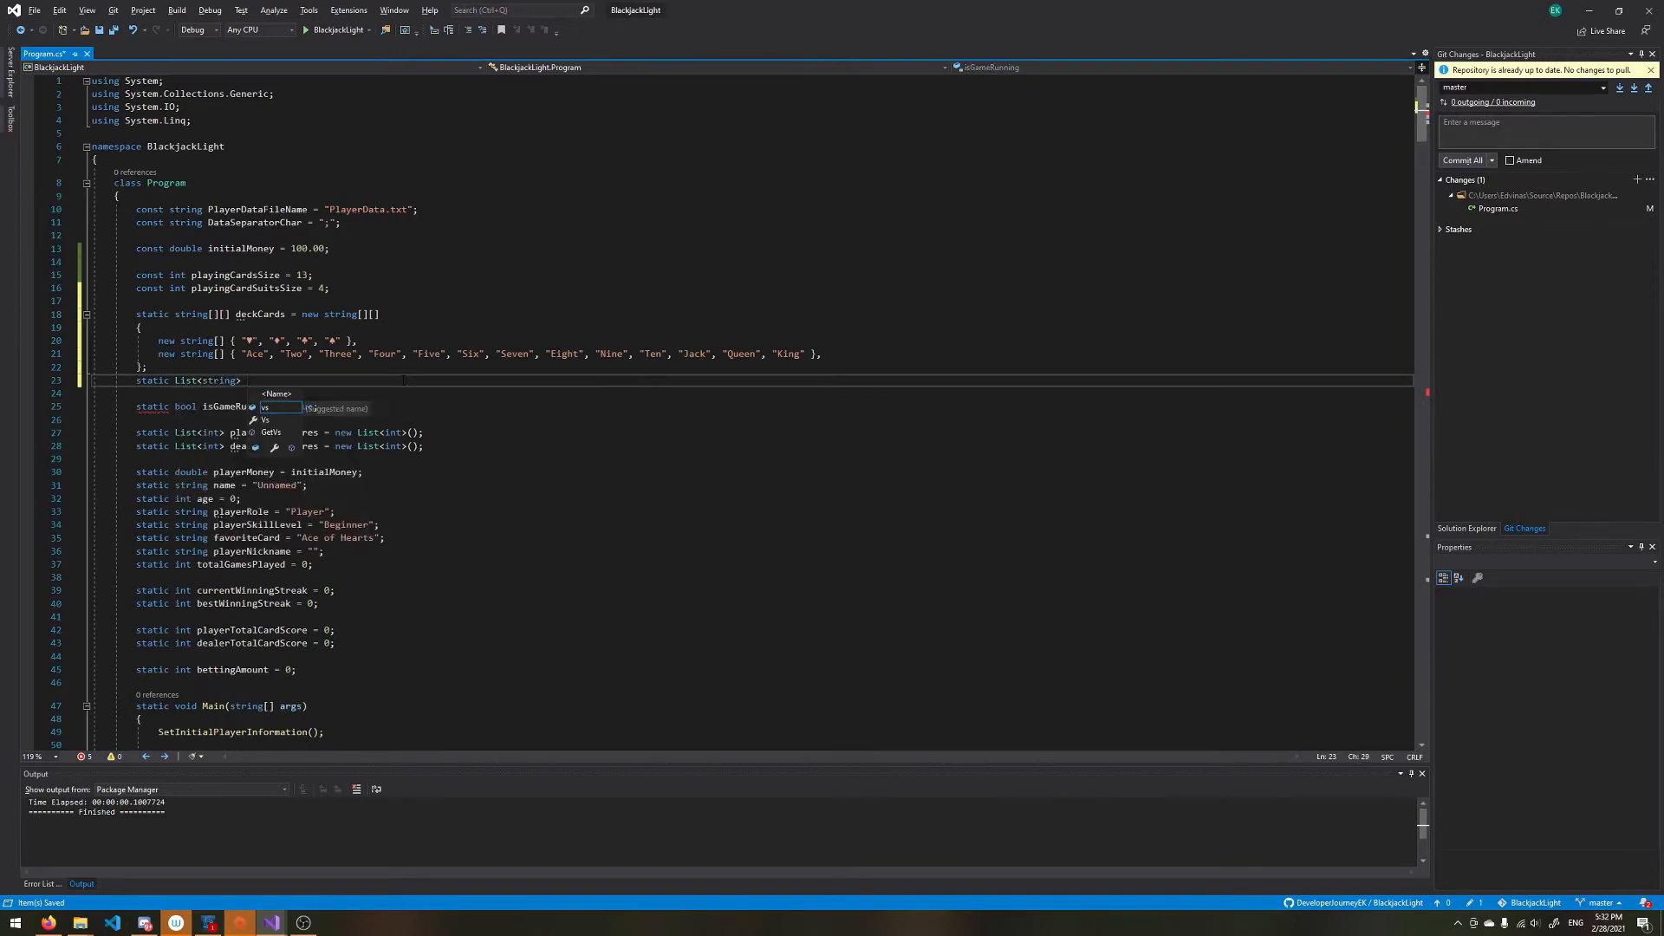
text(unavailable)
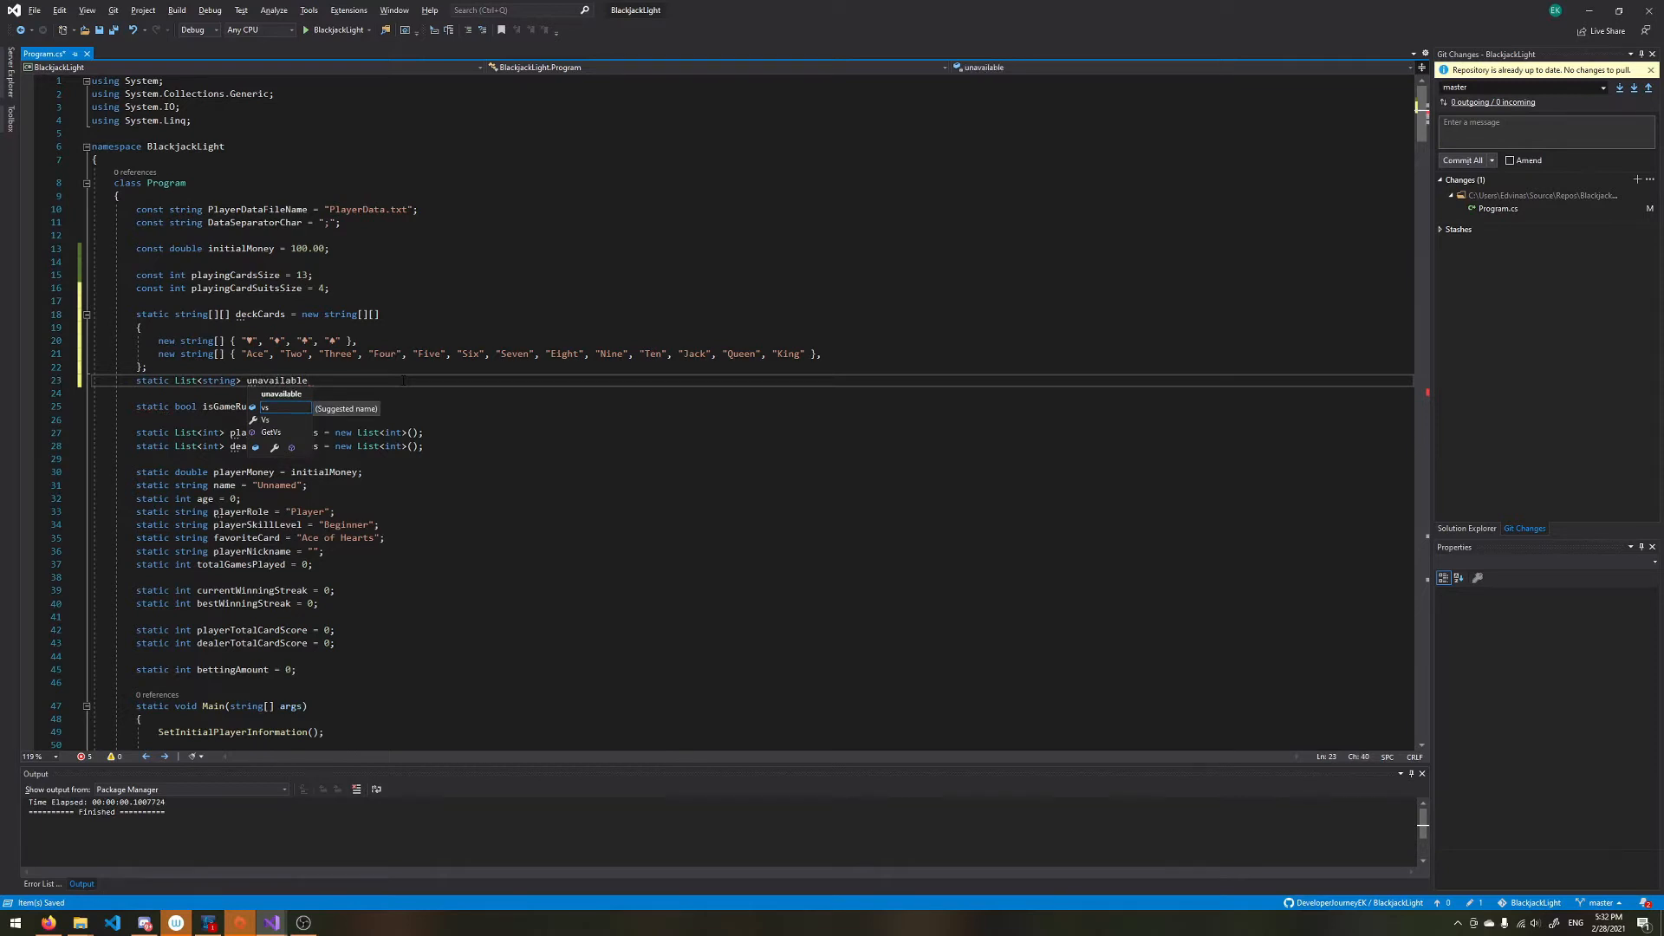
double_click(278, 379)
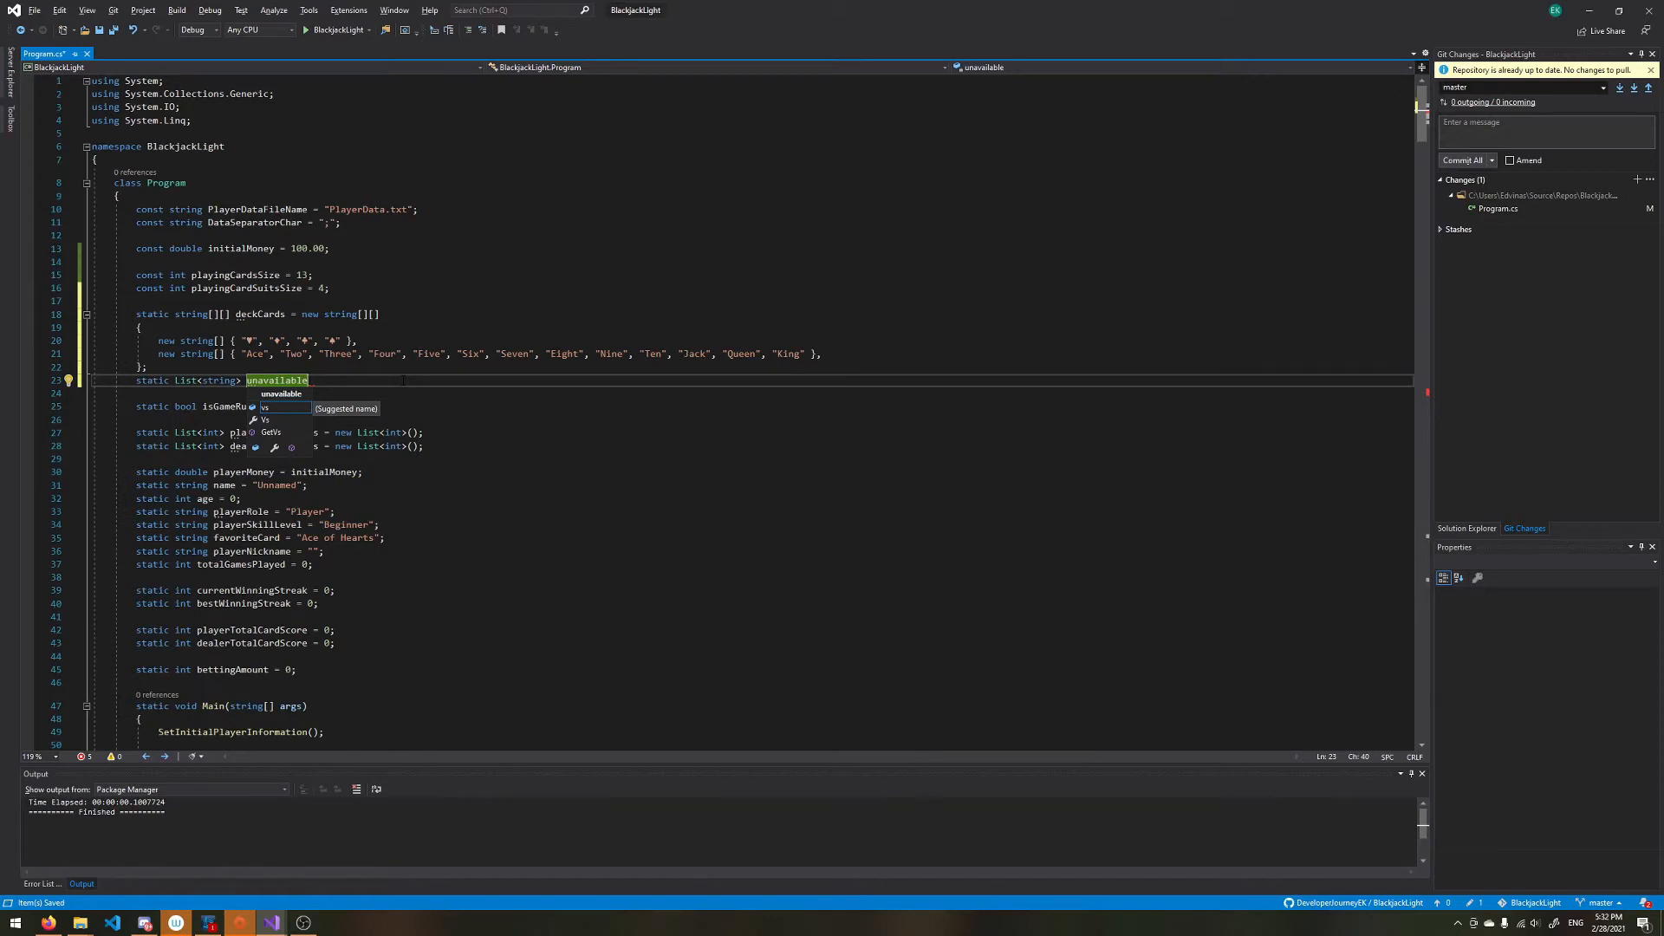
text(Car)
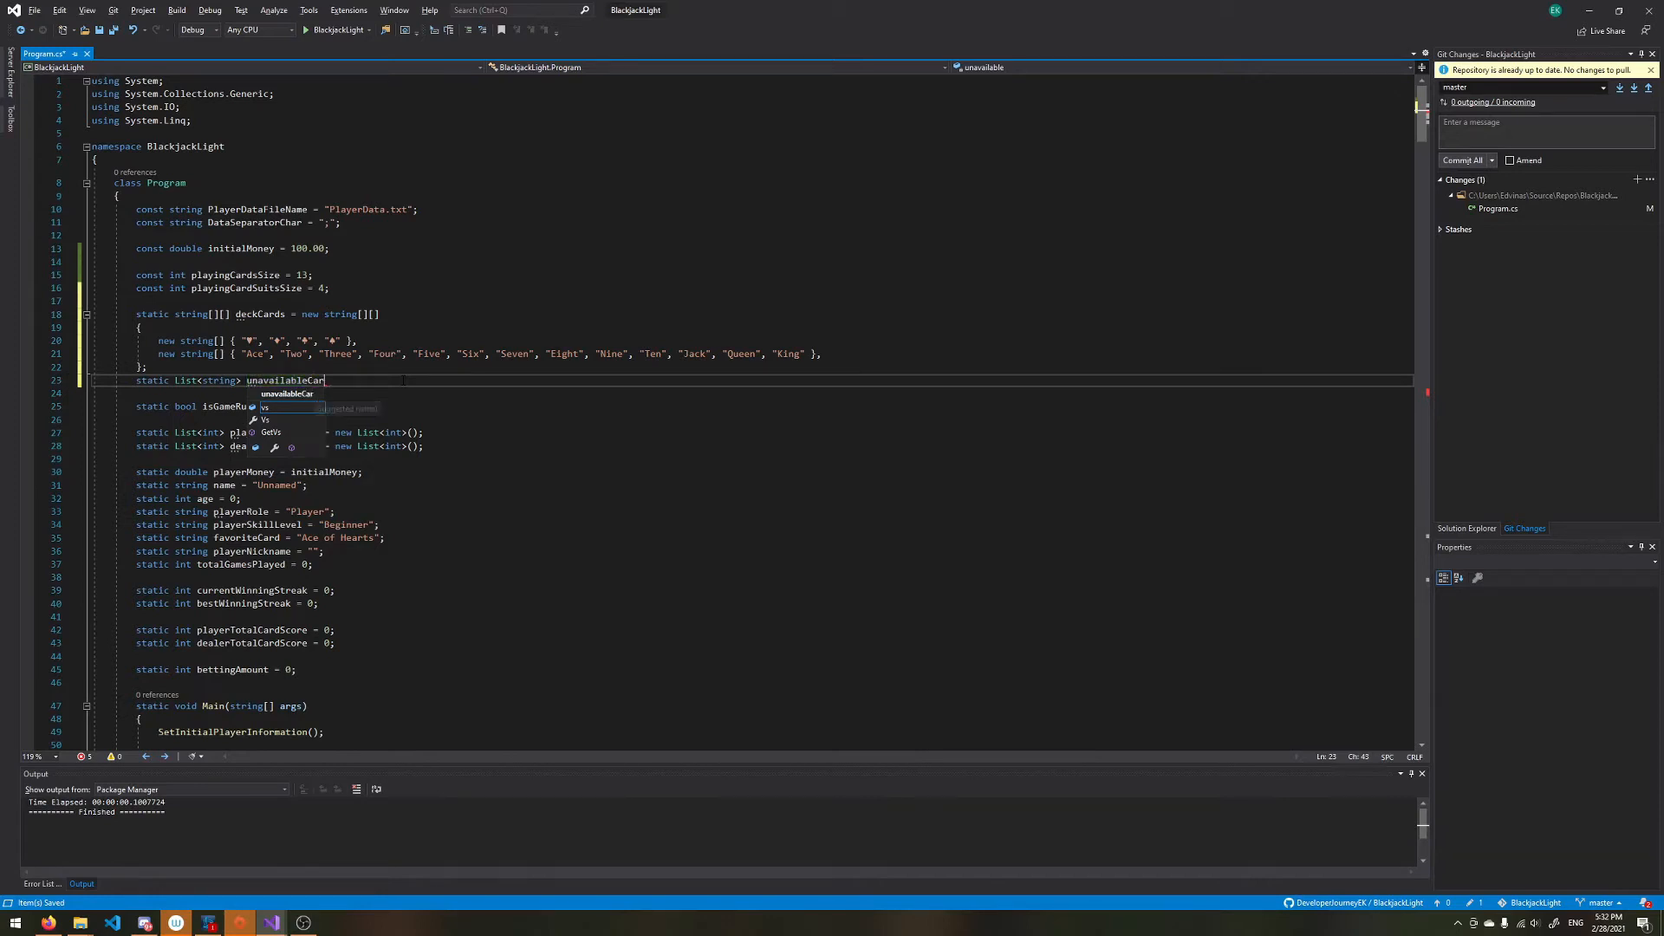
text(dsPositions)
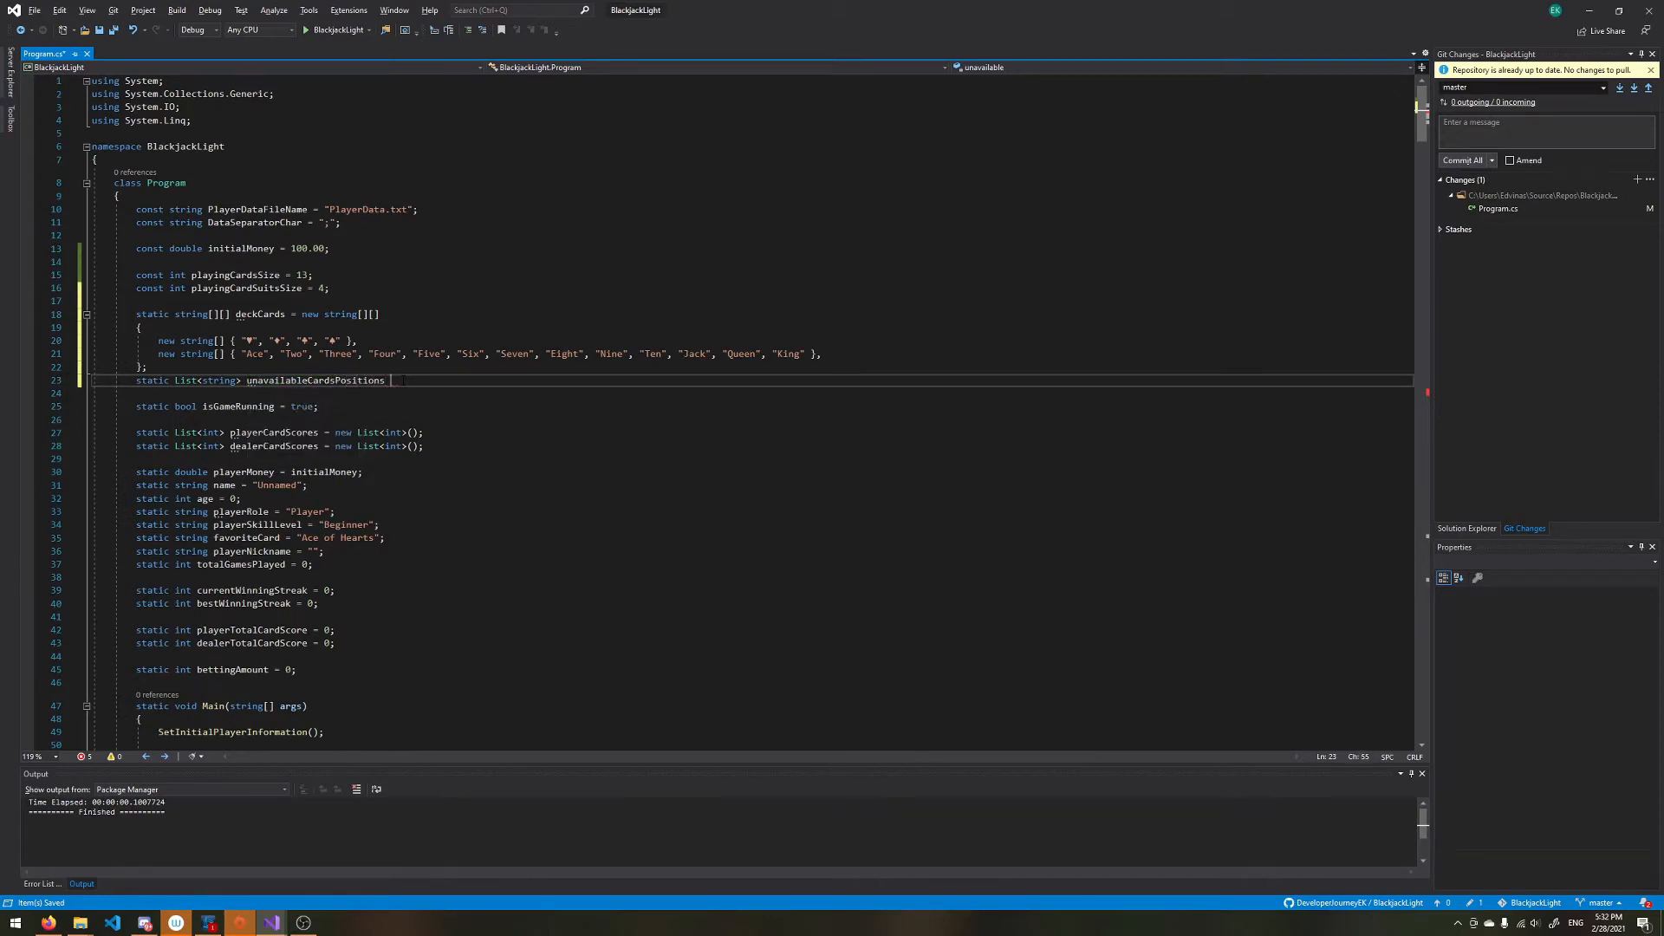
text(= n)
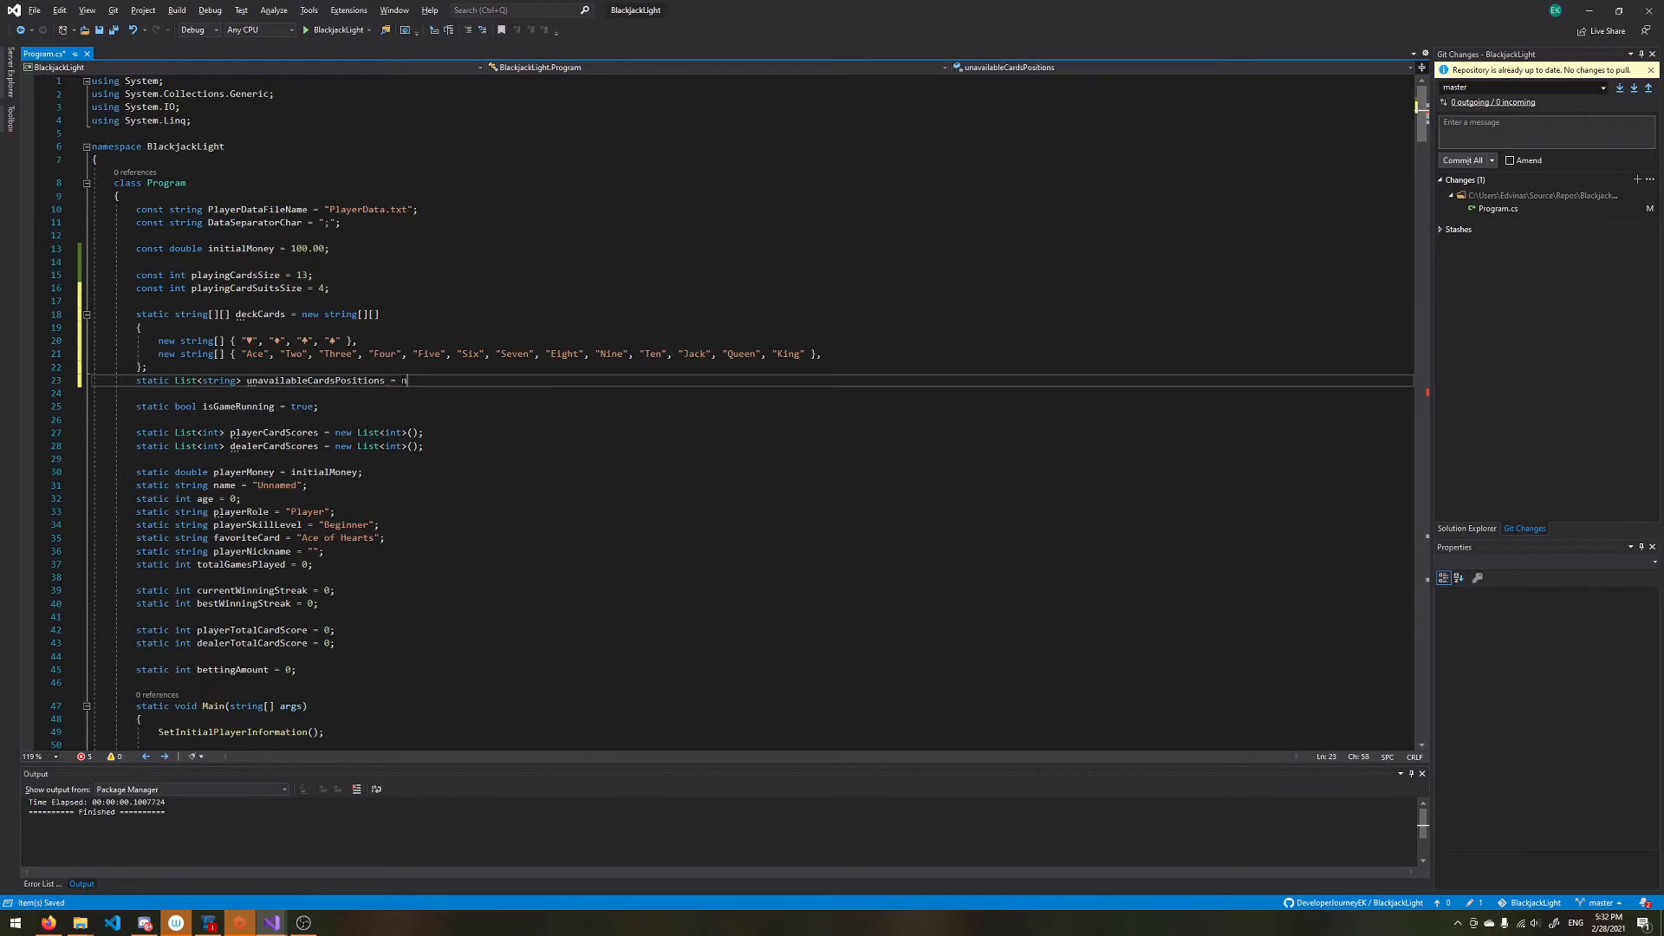
text(ew List<string>)
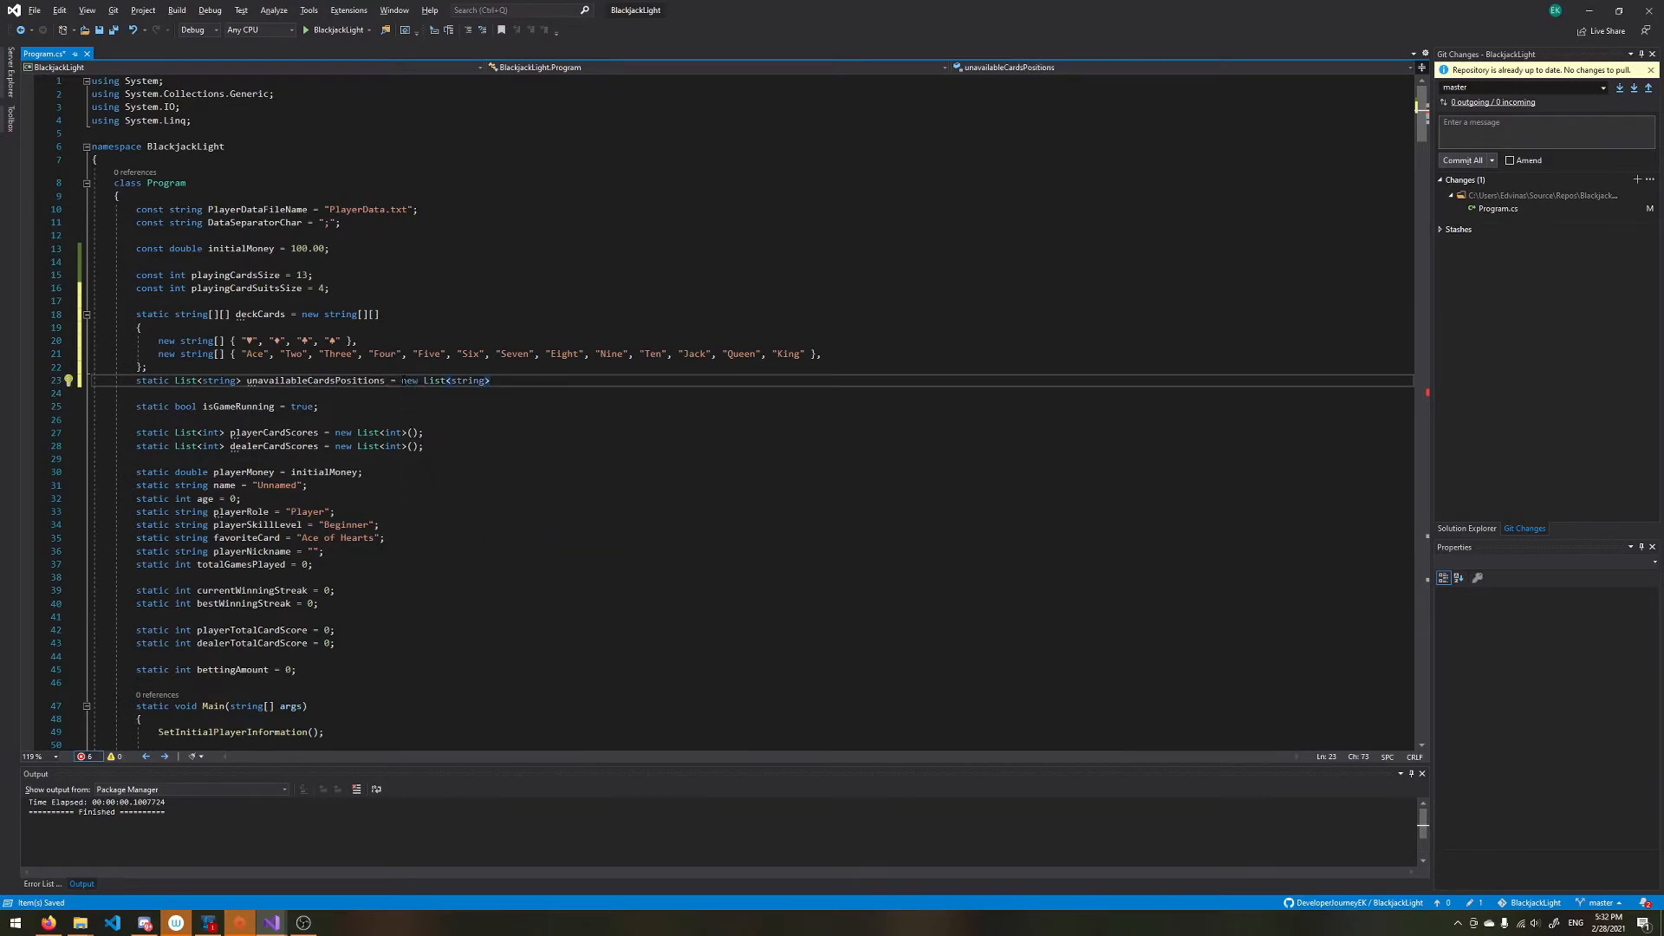
text(();)
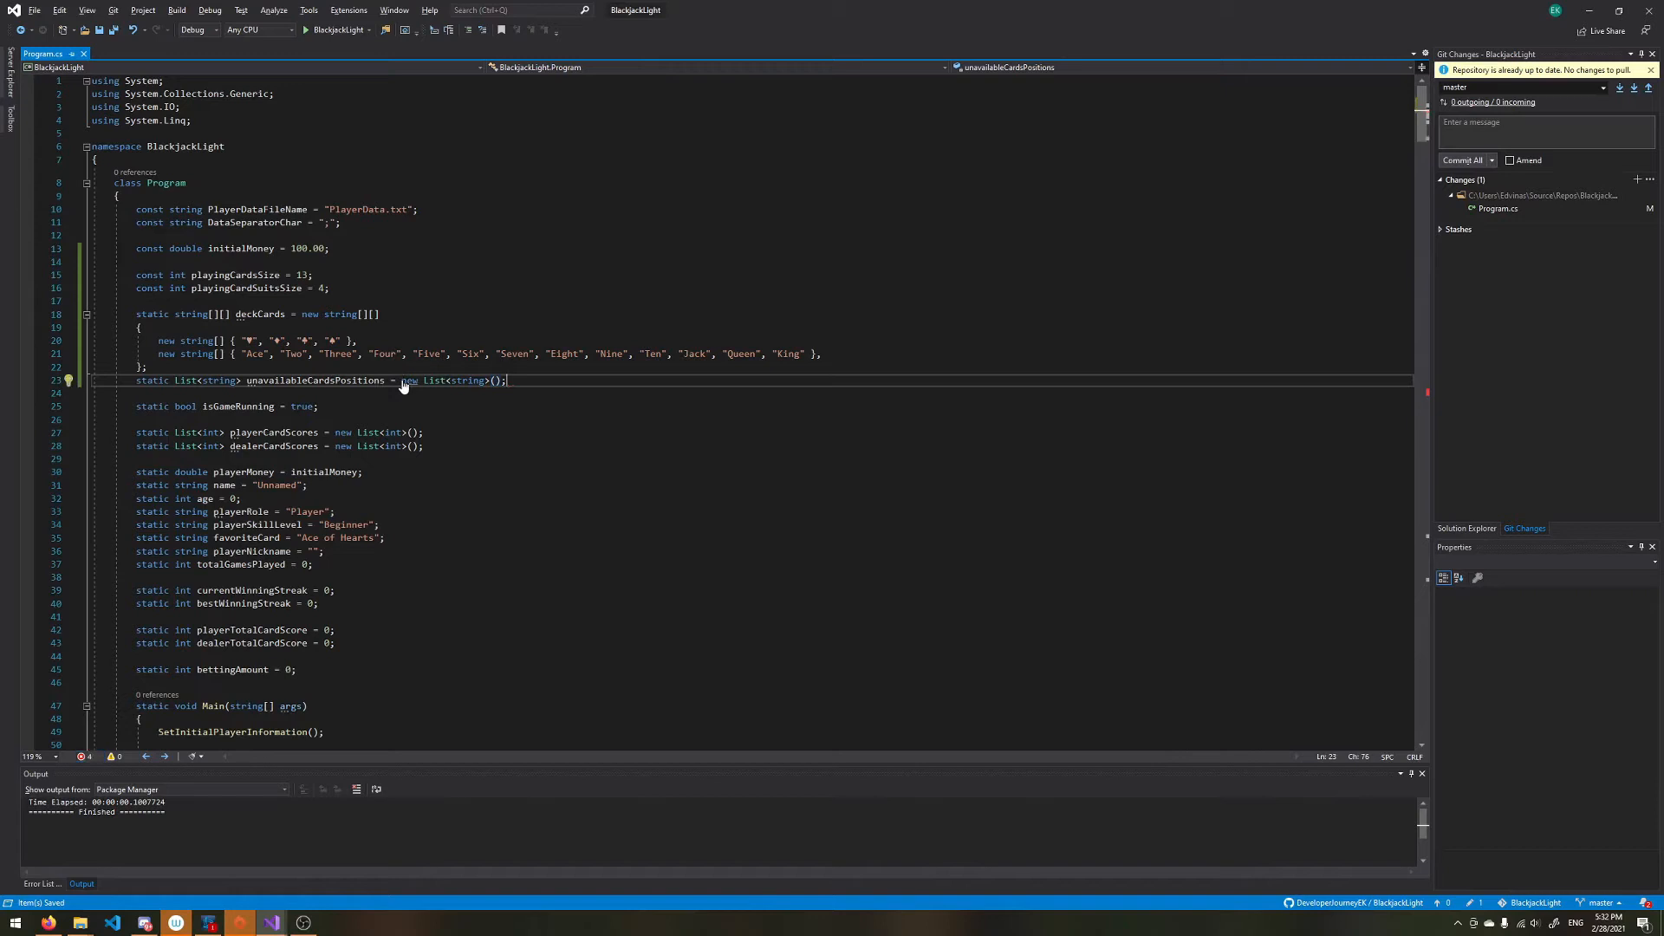
mouse_move(632, 407)
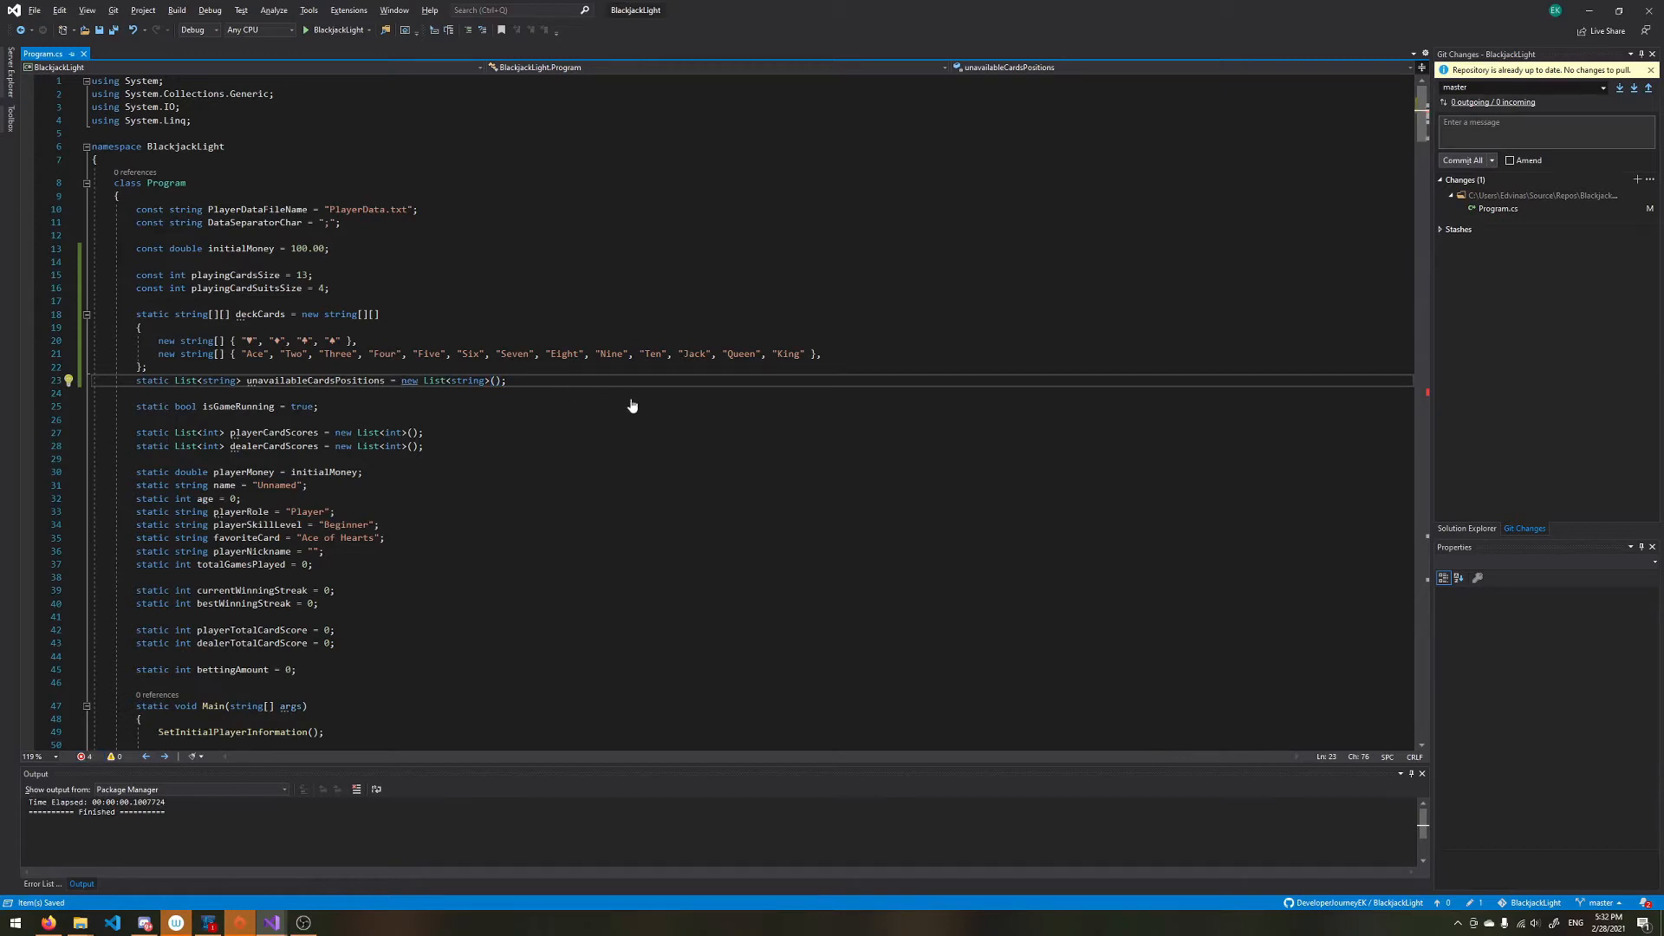
Step: Inside HitCard declare var cardSuitIndex, playingCardIndex and cardPos, each initialised to 0
scroll(down, 3)
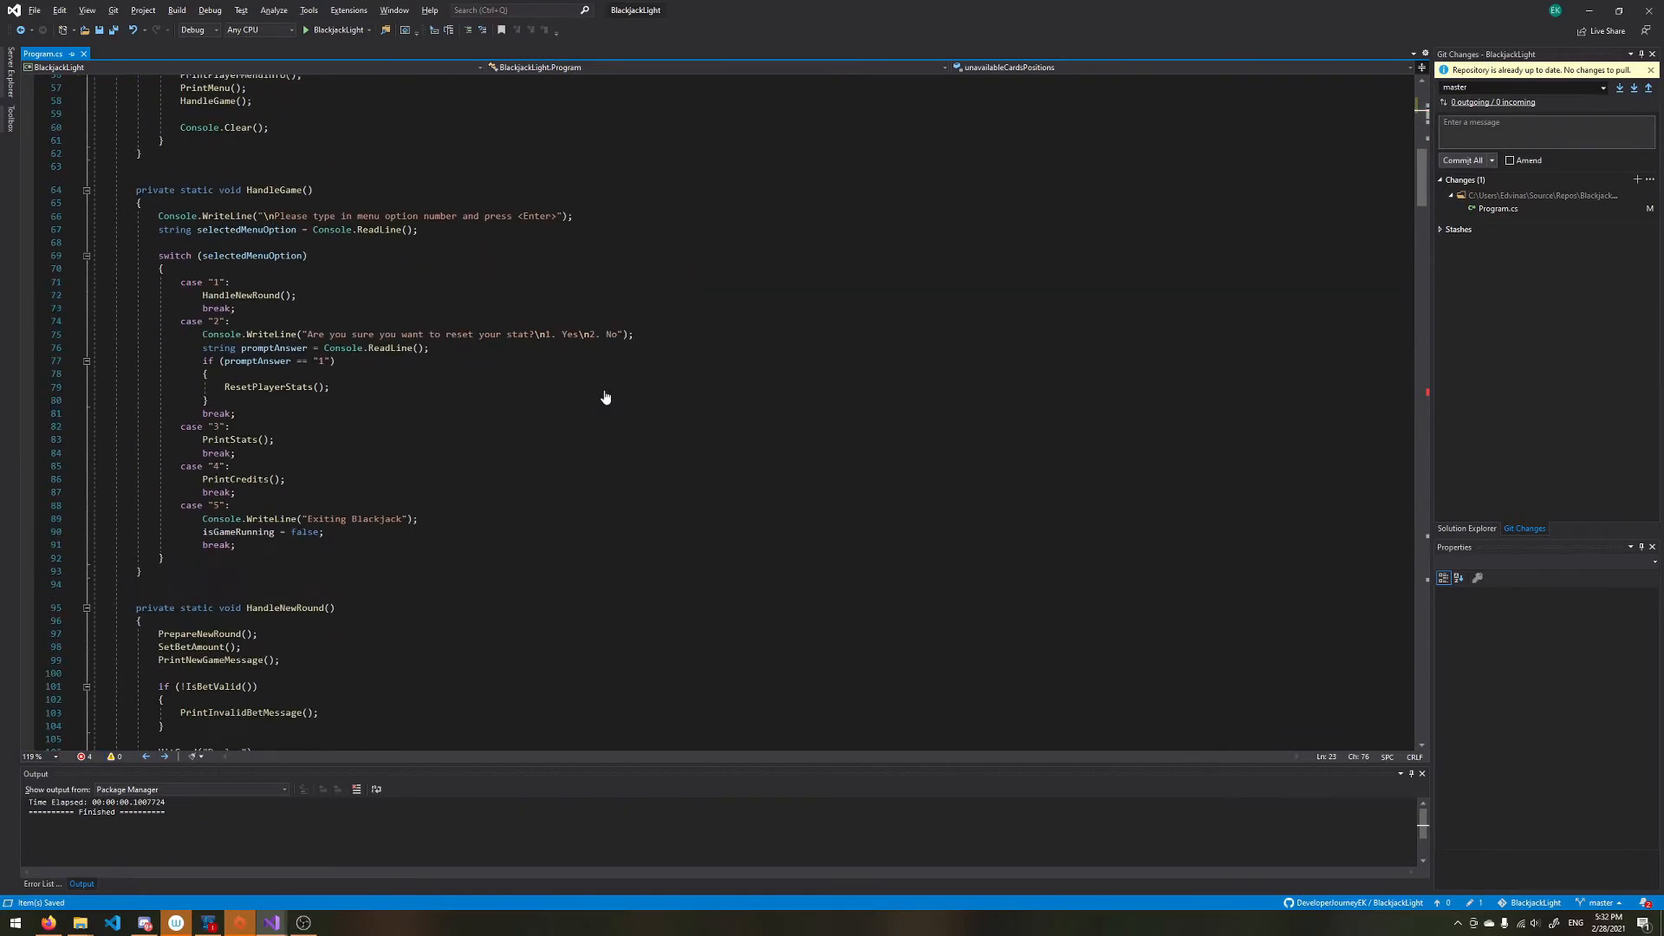
scroll(down, 3)
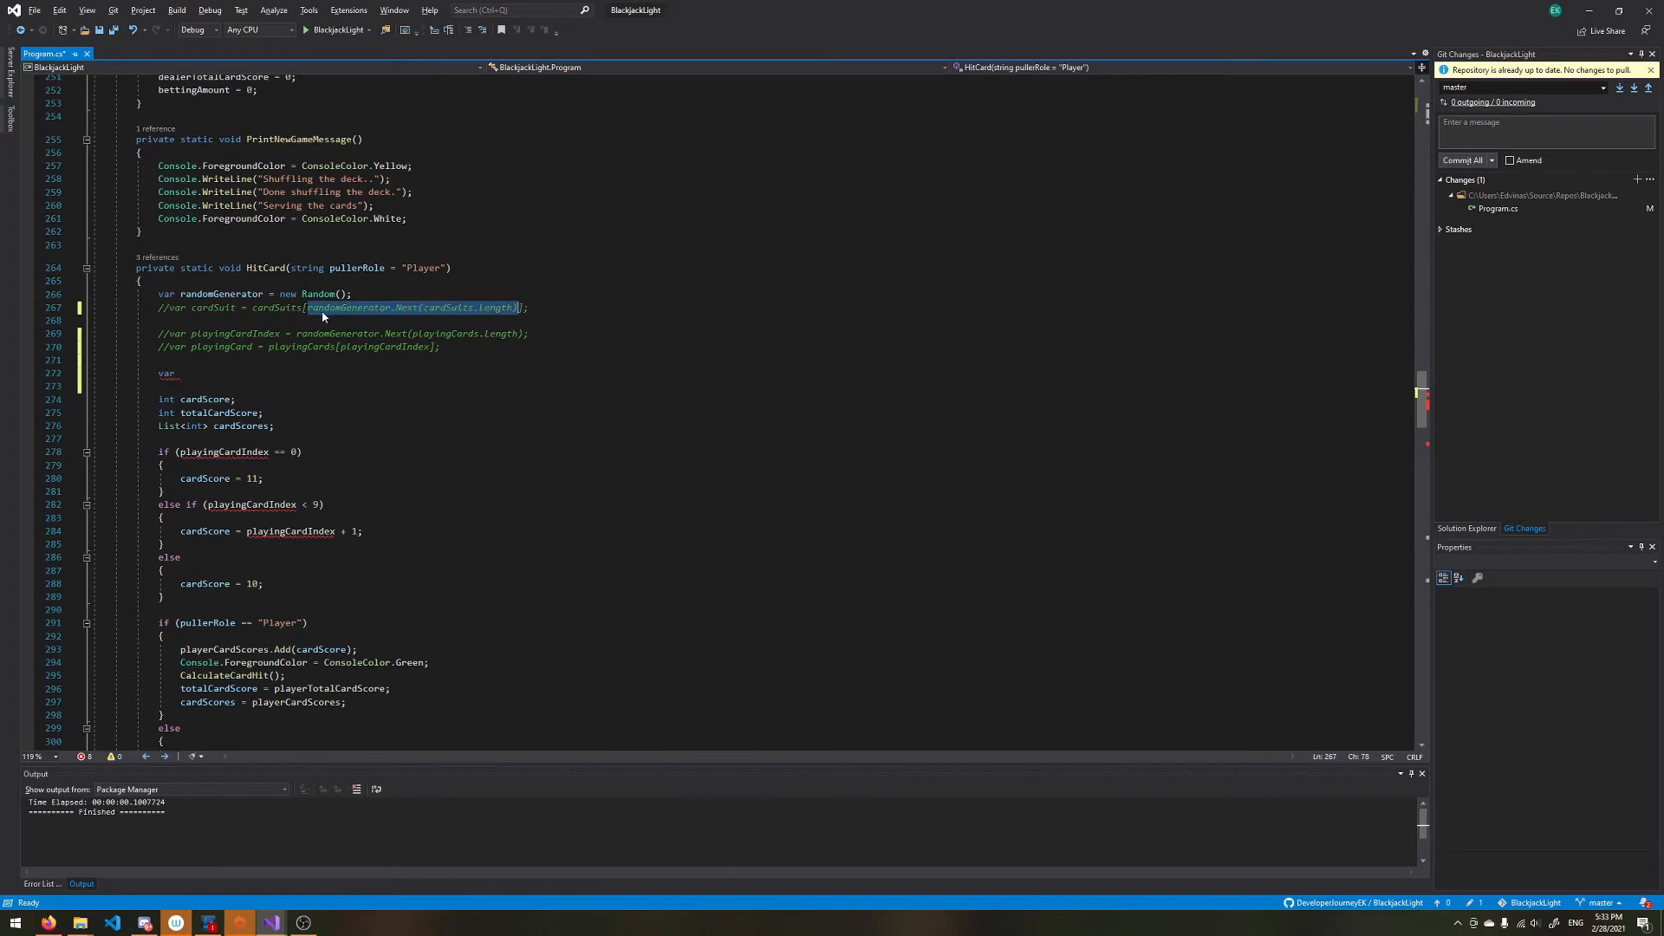
click(180, 384)
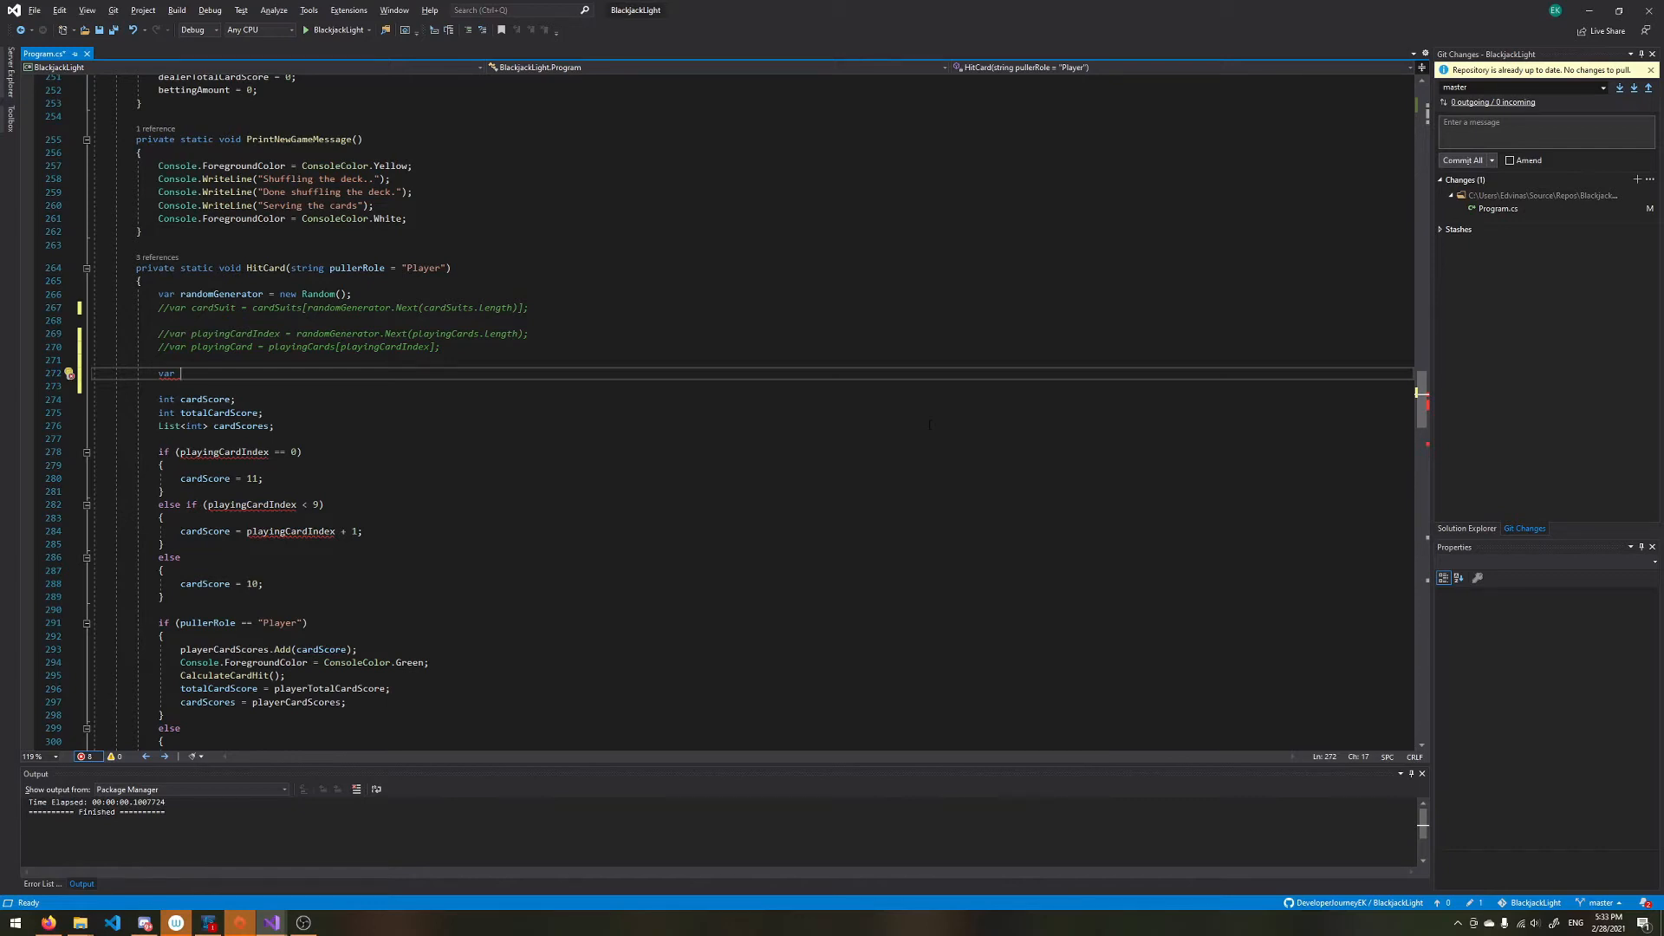
text(cardSuit)
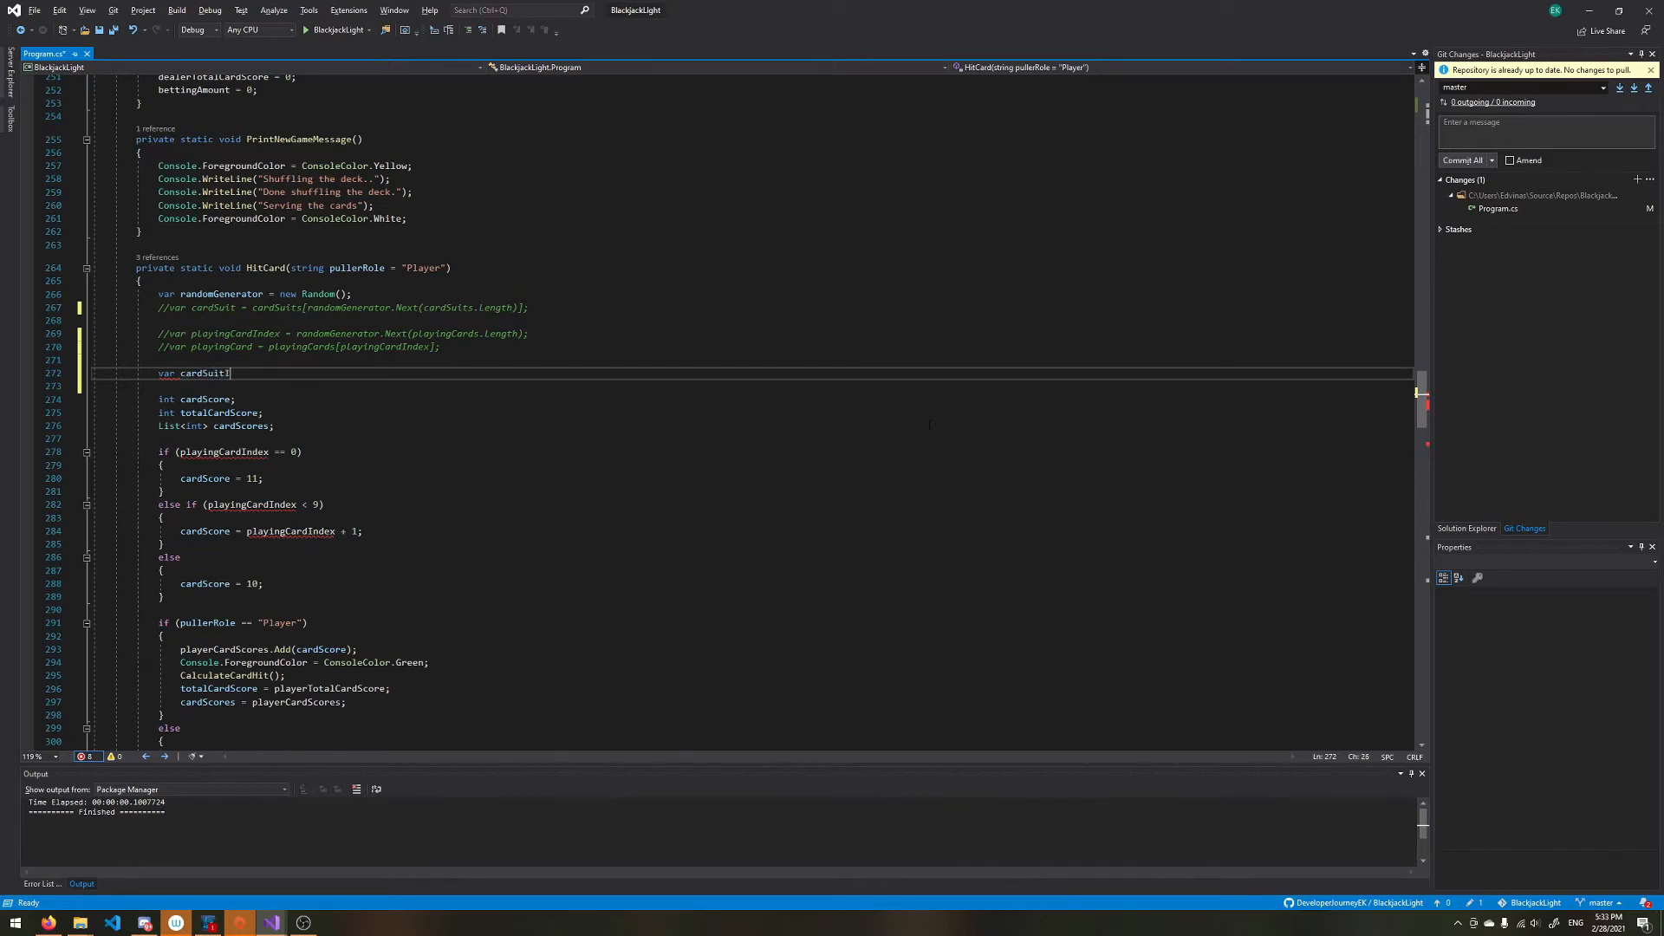
text(Index = 0;)
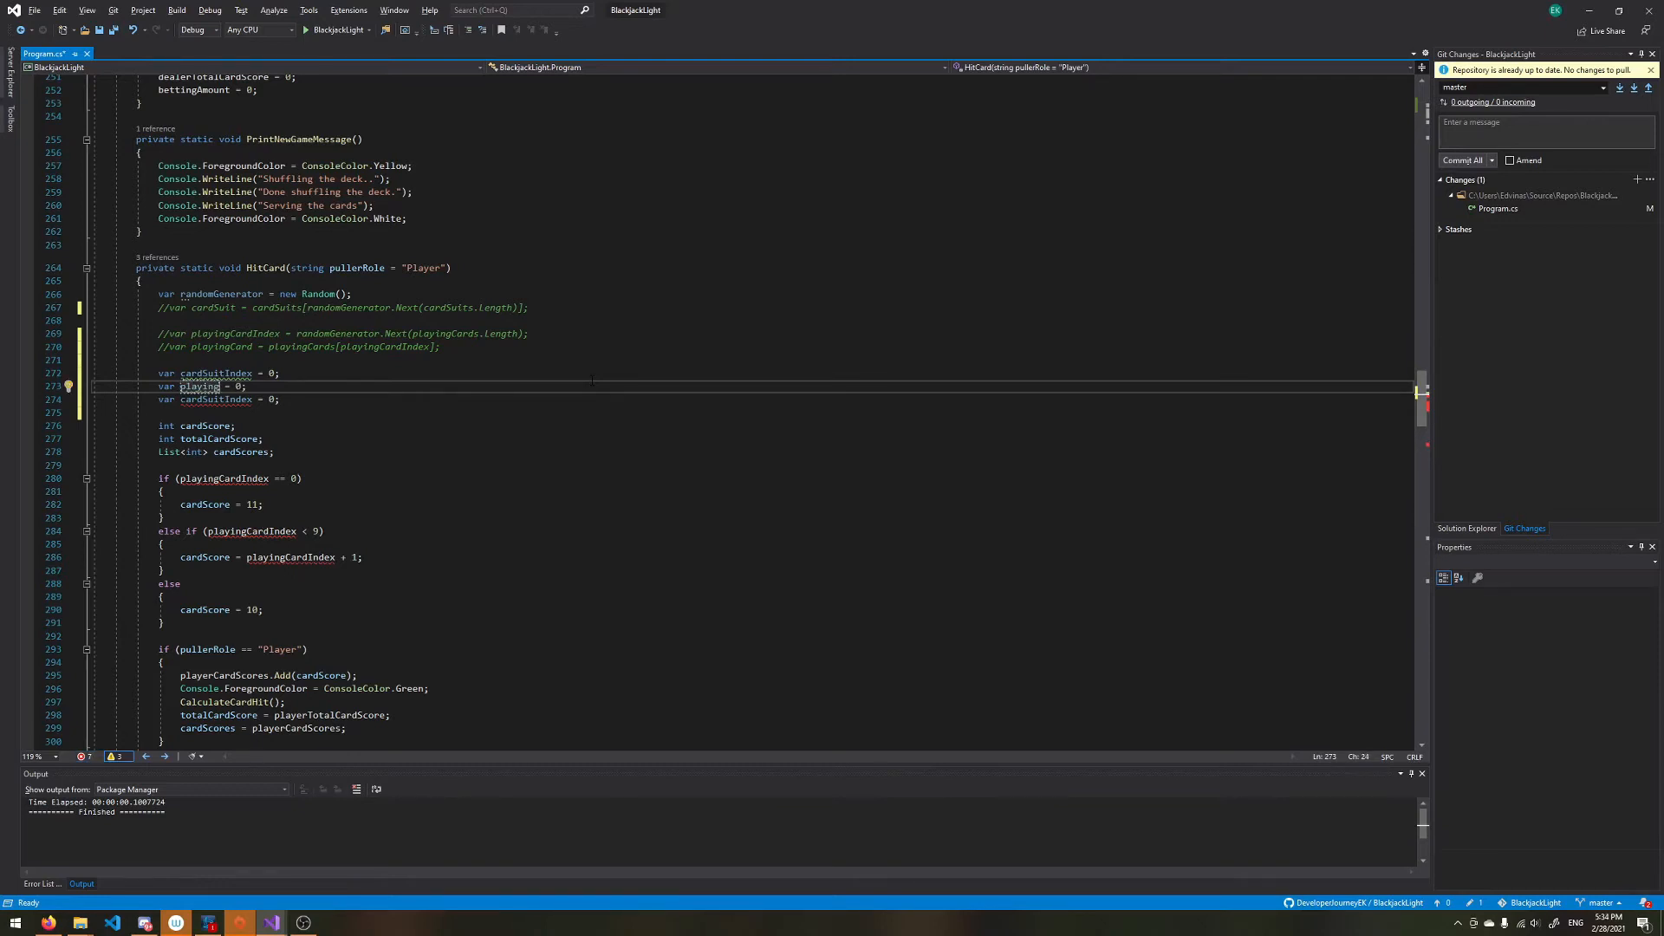
text(CardIndex)
click(219, 399)
text(Pos)
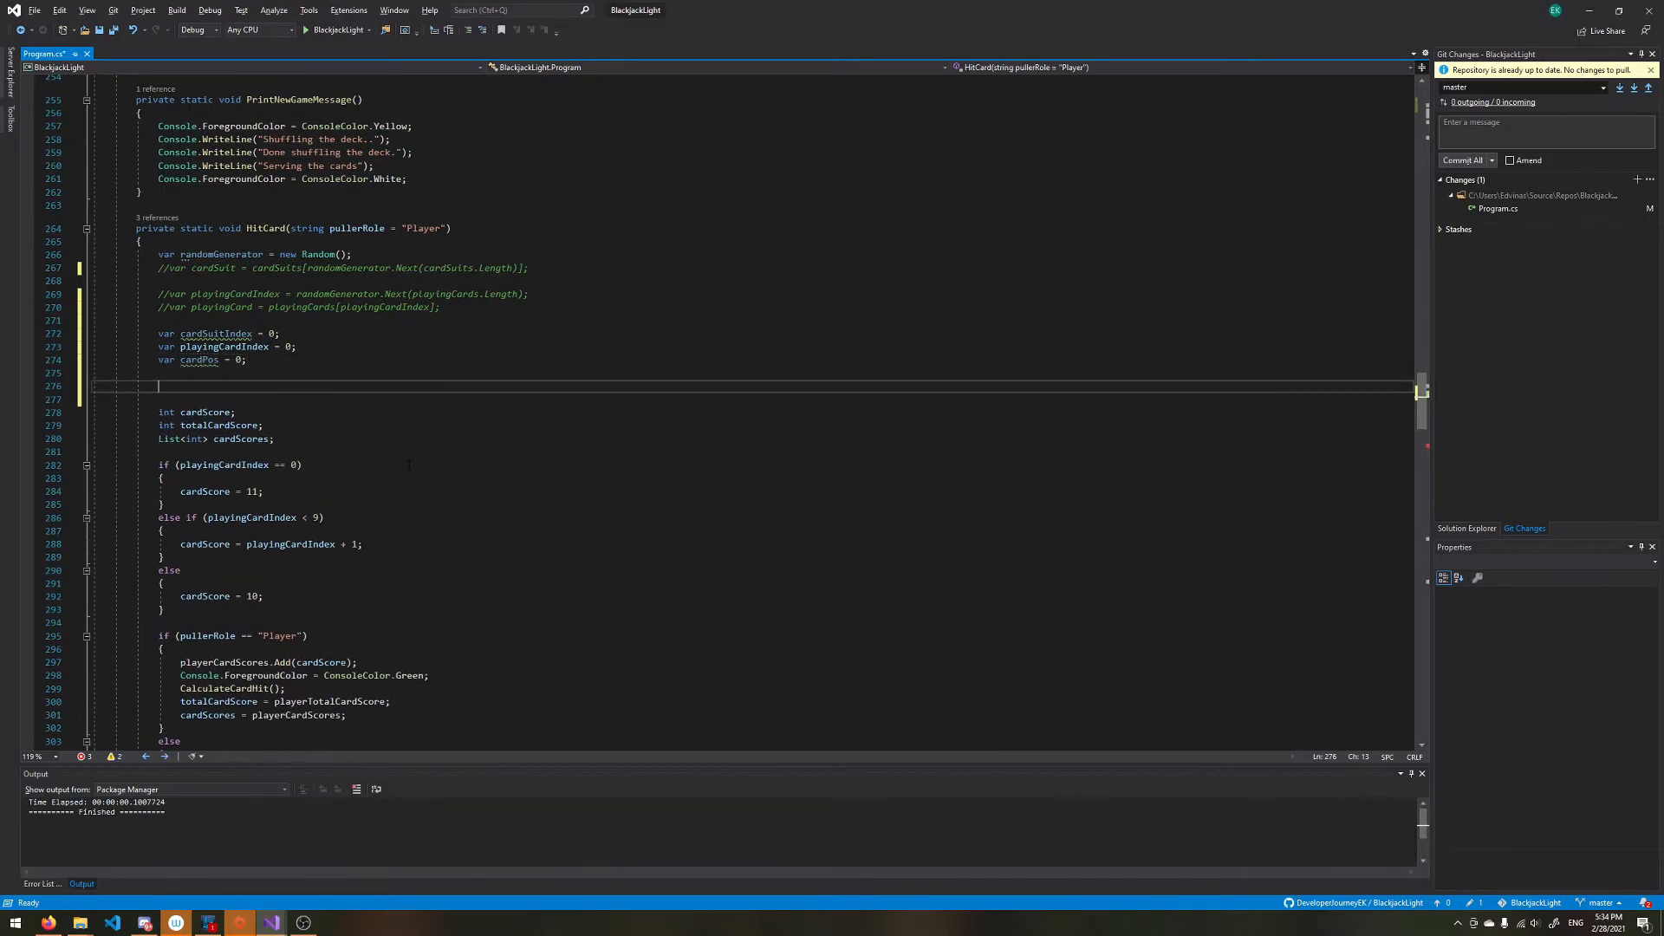
Step: Add while(unavailableCardsPositions.Contains(cardPos)) { } and change cardPos to start as ""
text(while(unavailableCardsPositions))
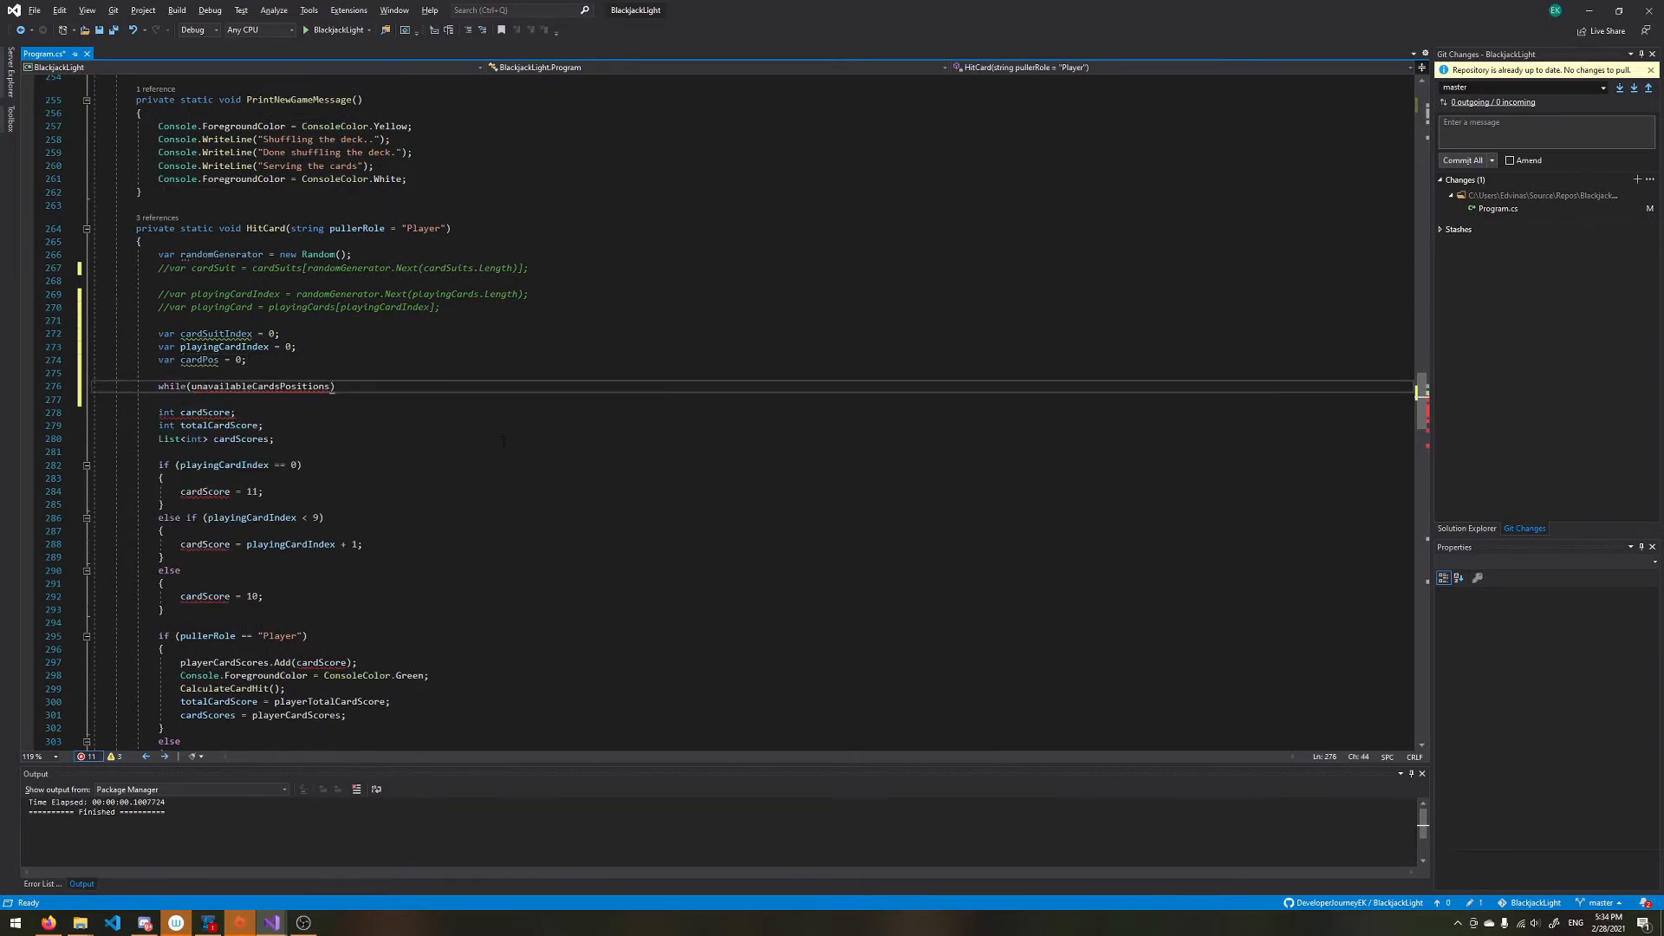
double_click(260, 385)
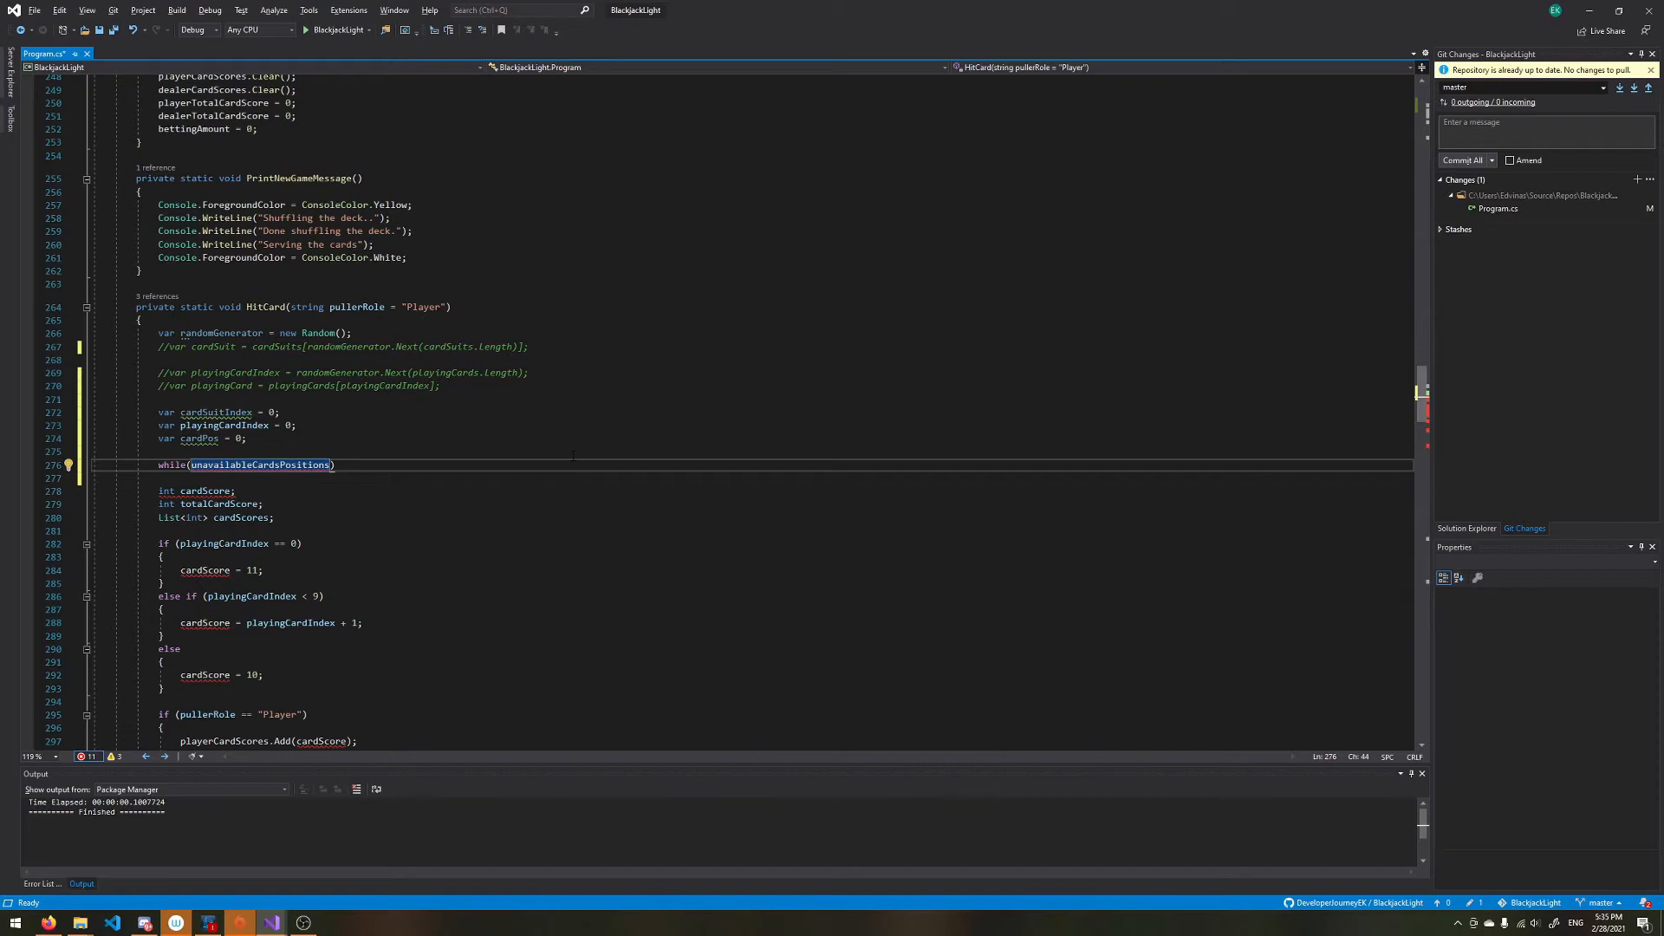
text(.conta)
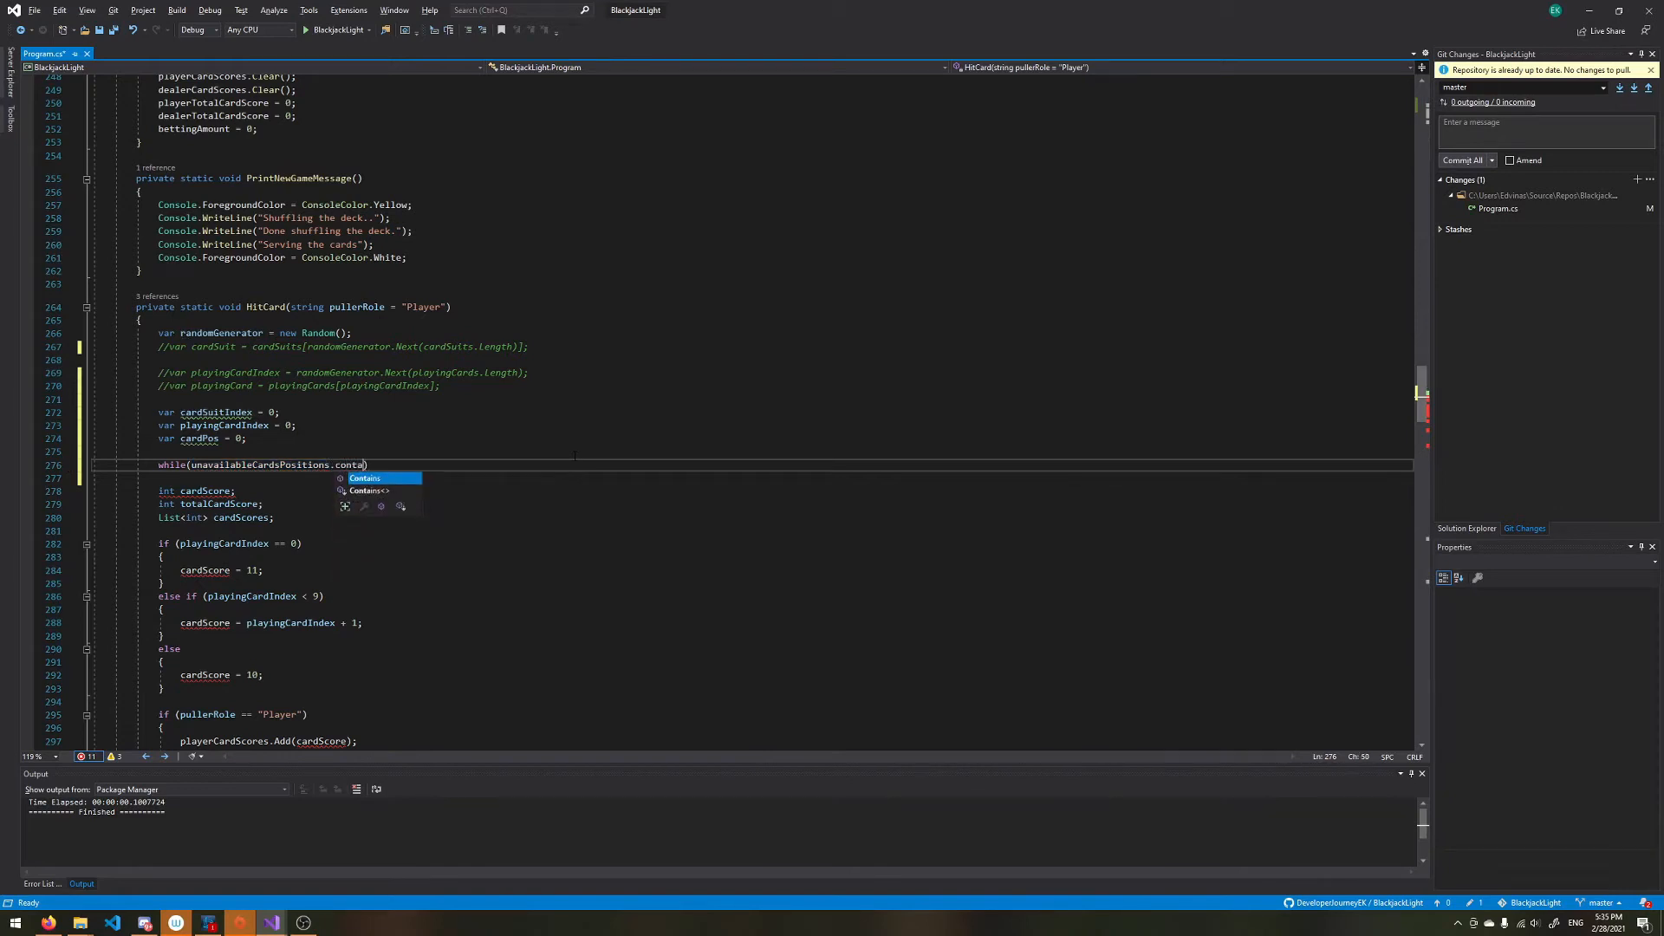
text(ins()
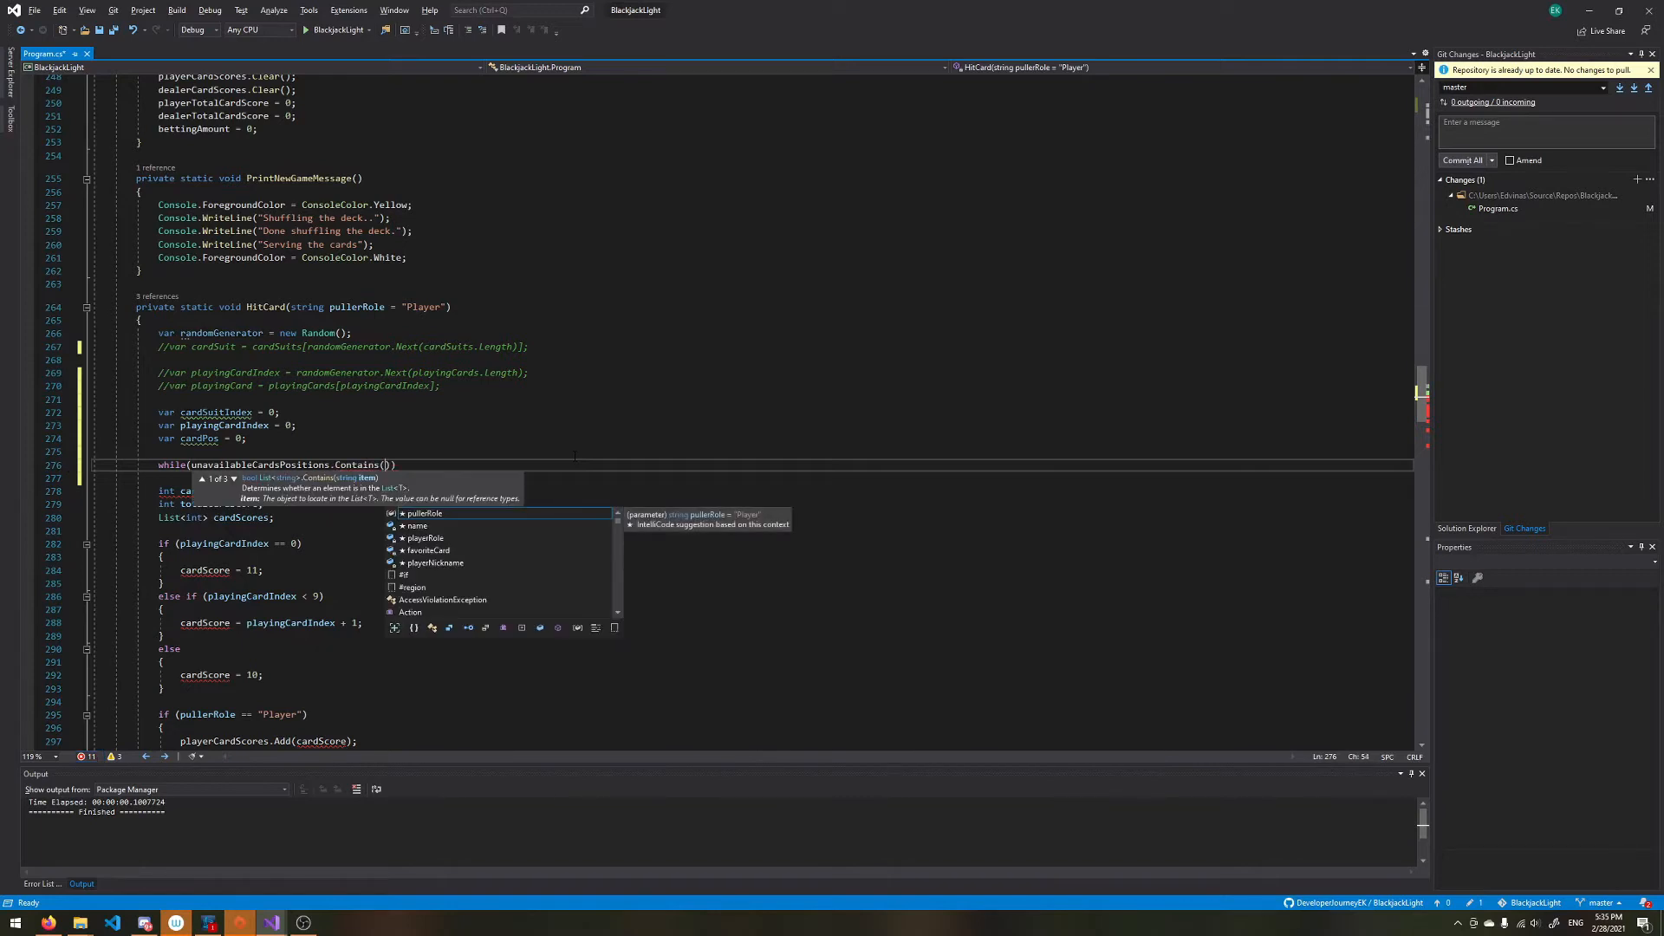
text(c)
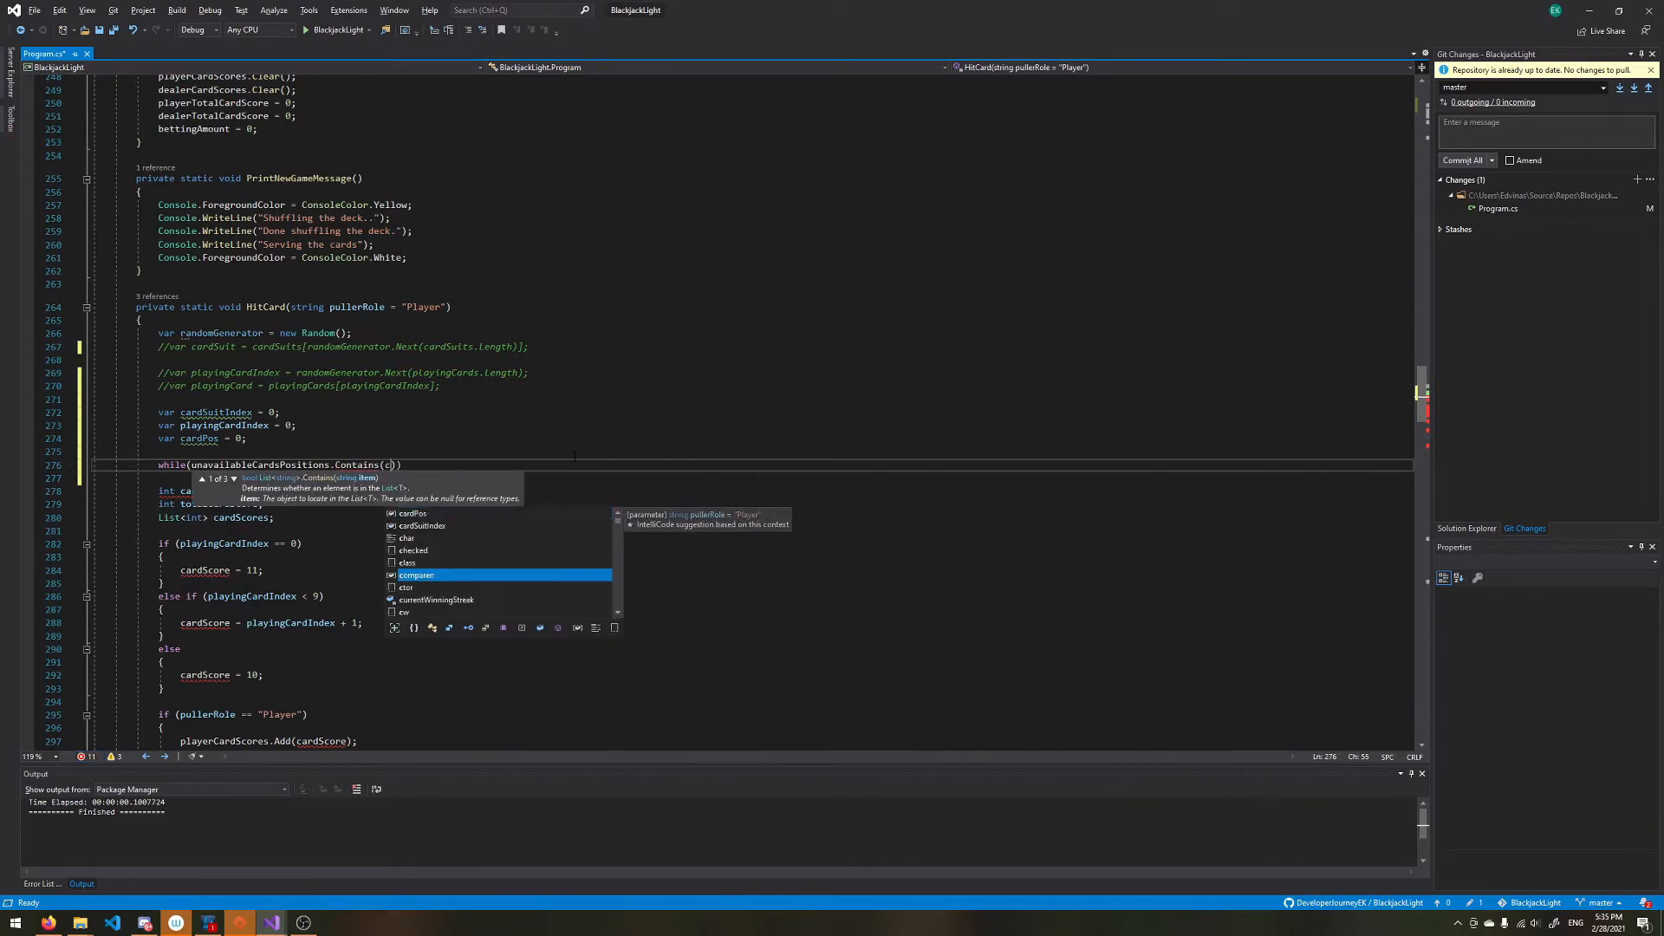
text(ardPos)
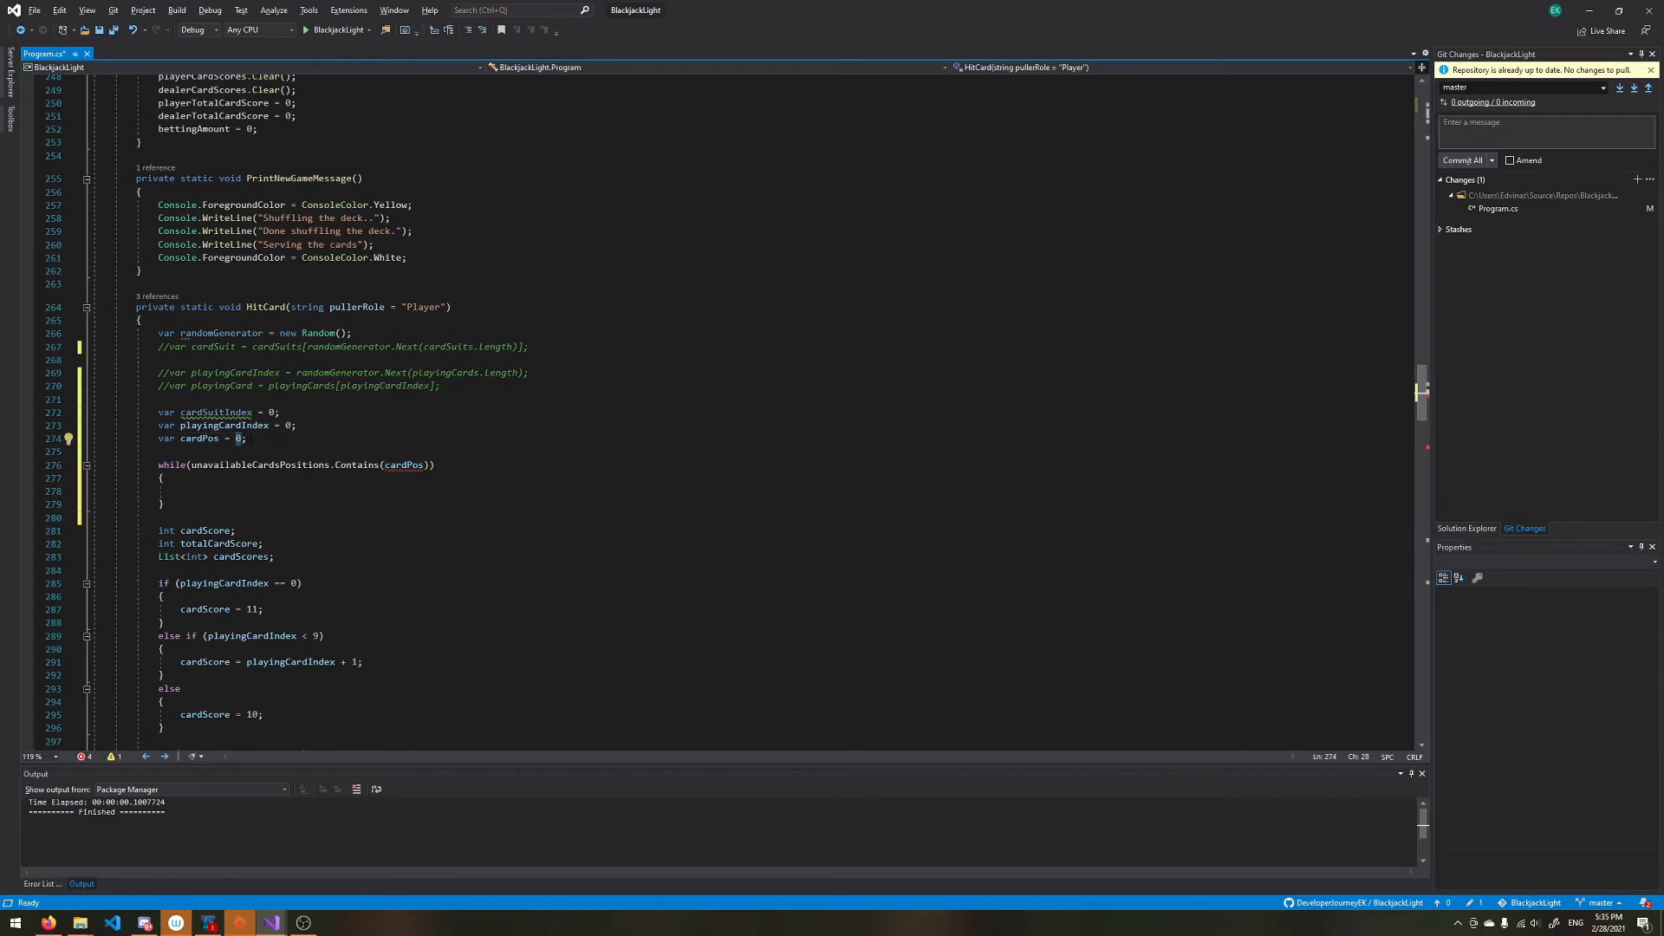
text("")
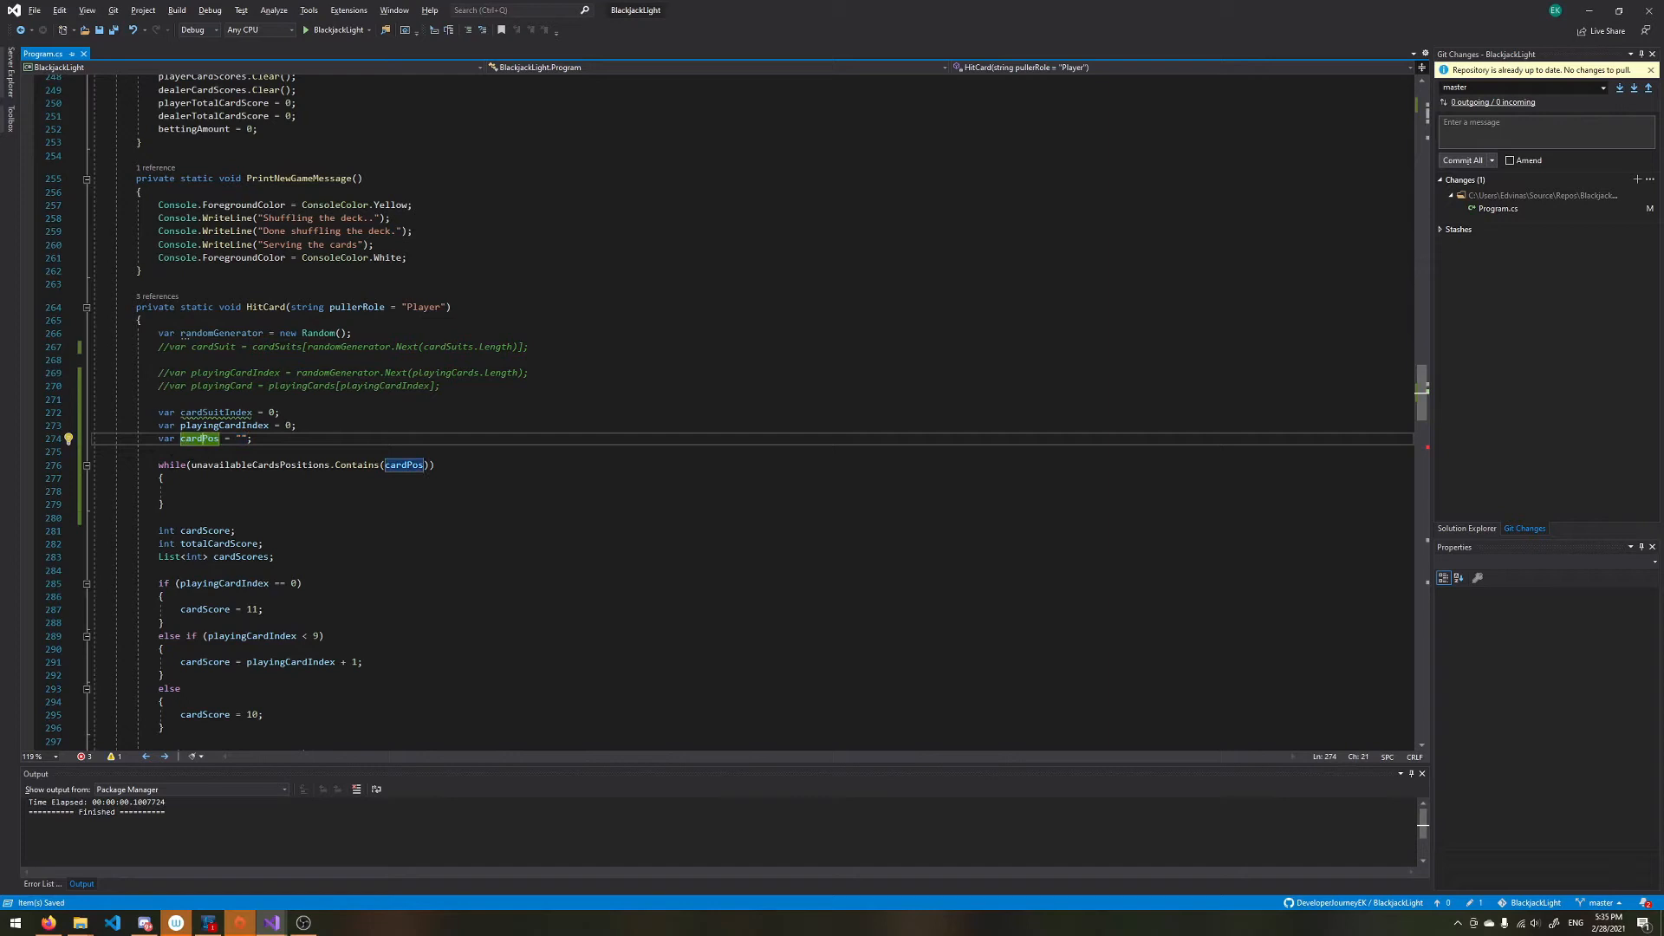
mouse_move(199, 437)
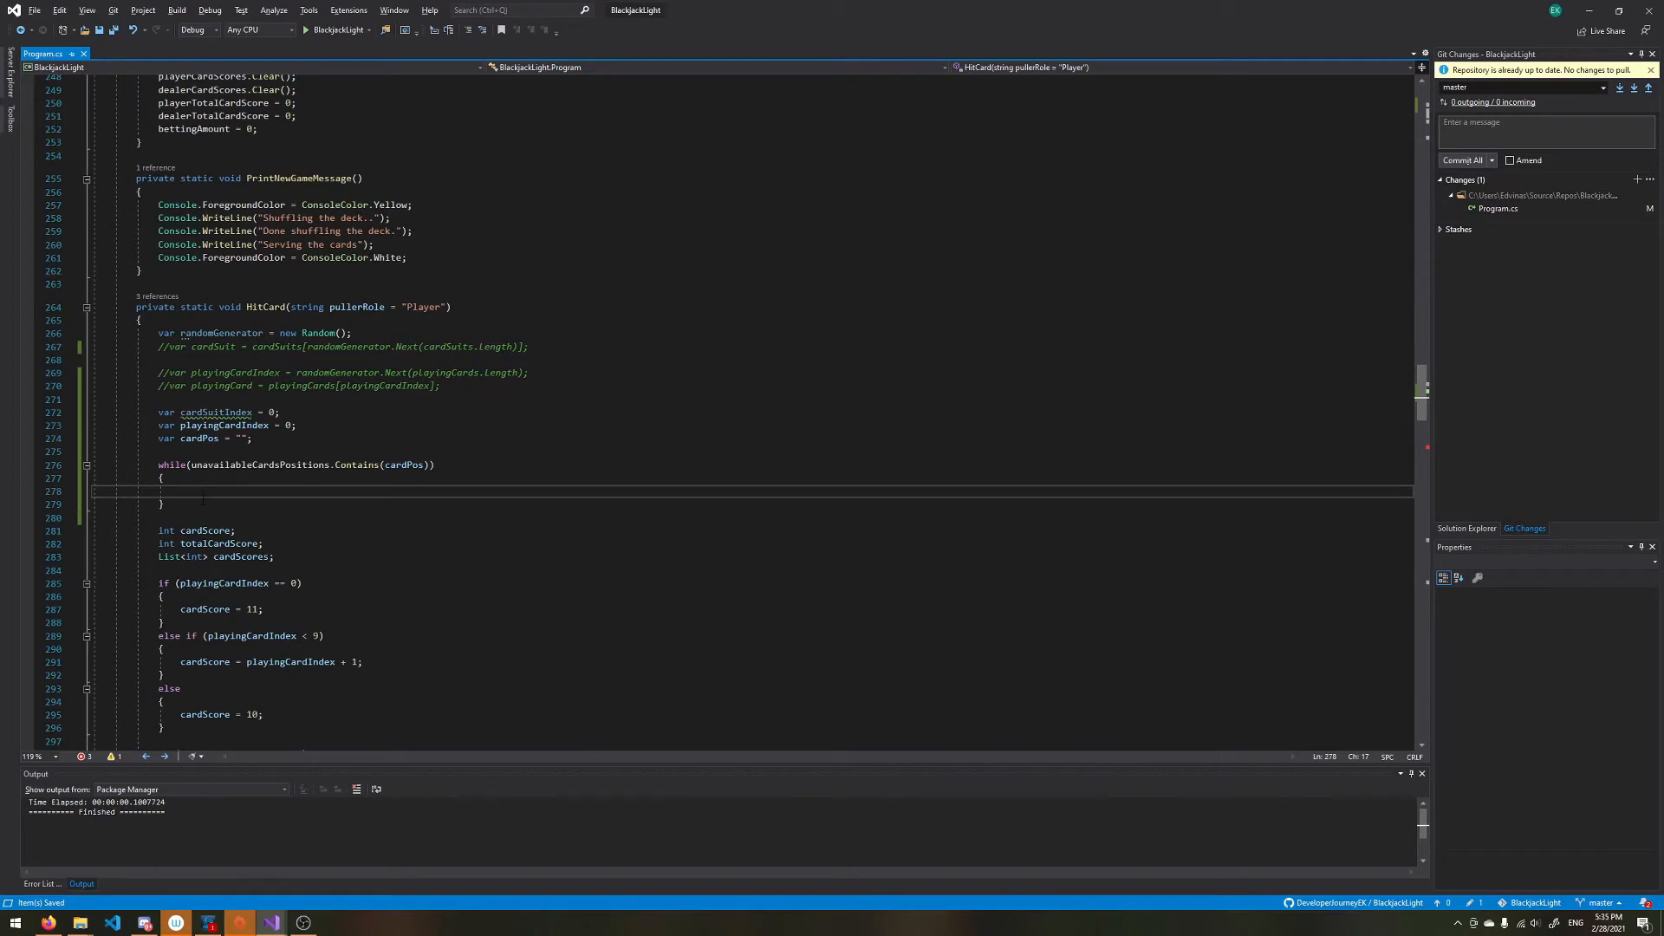
click(189, 491)
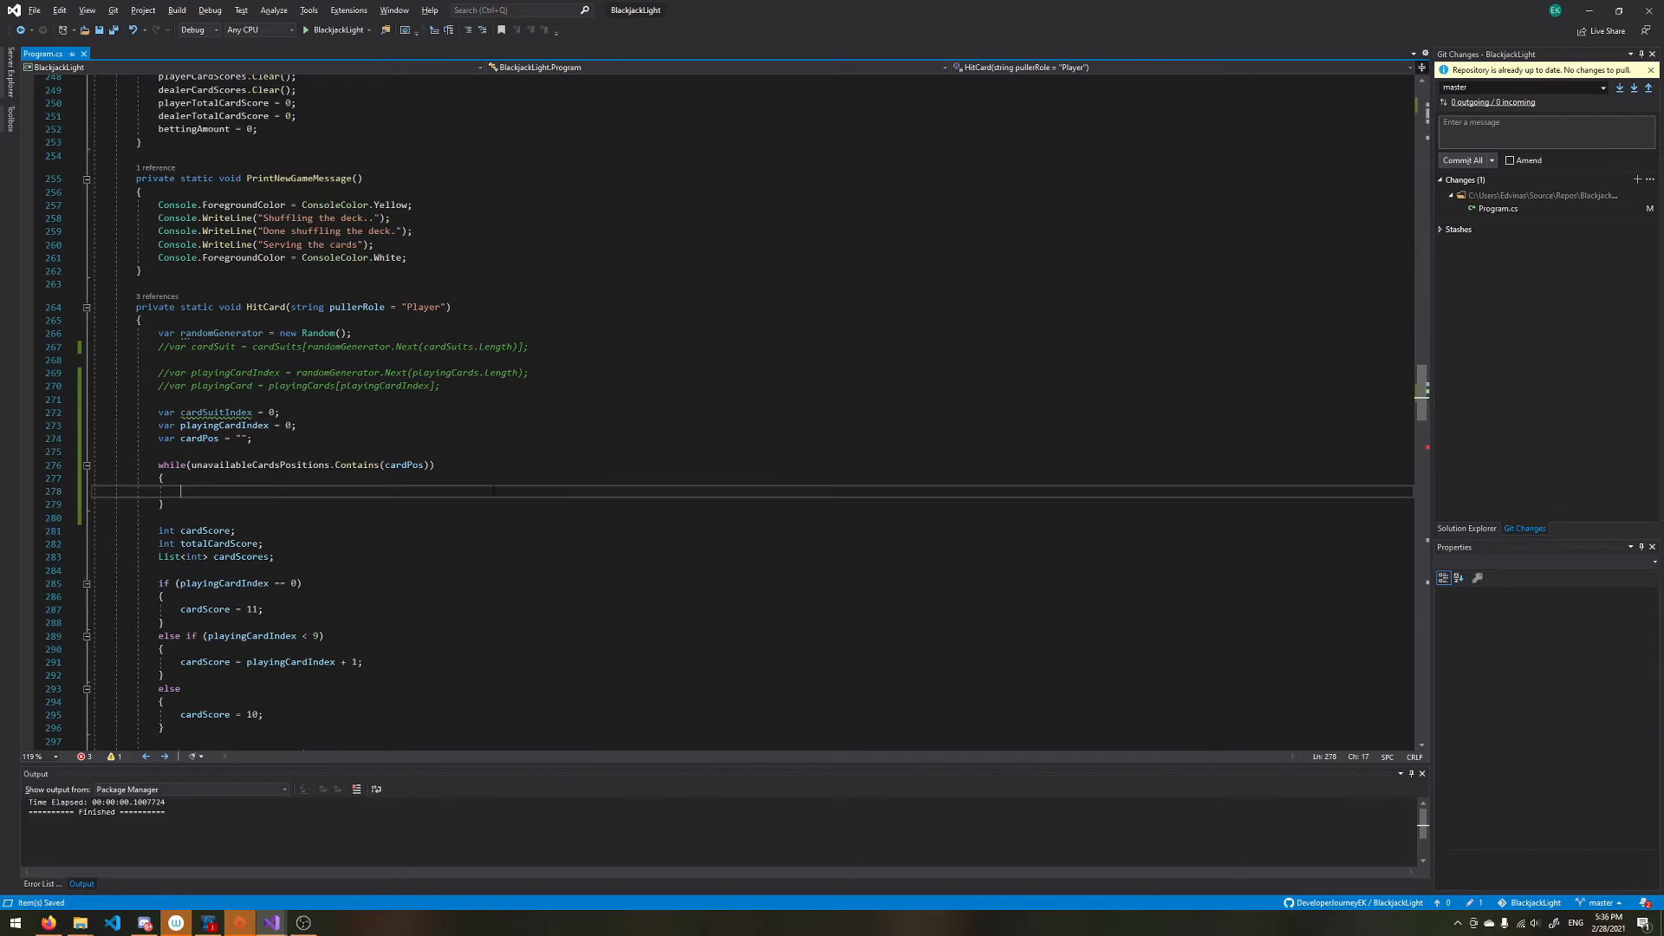
Step: In the loop assign cardSuitIndex = randomGenerator.Next(playingCardsSuitSize) and playingCardIndex = randomGenerator.Next(playingCardsSize)
text(cardSuitIndex =)
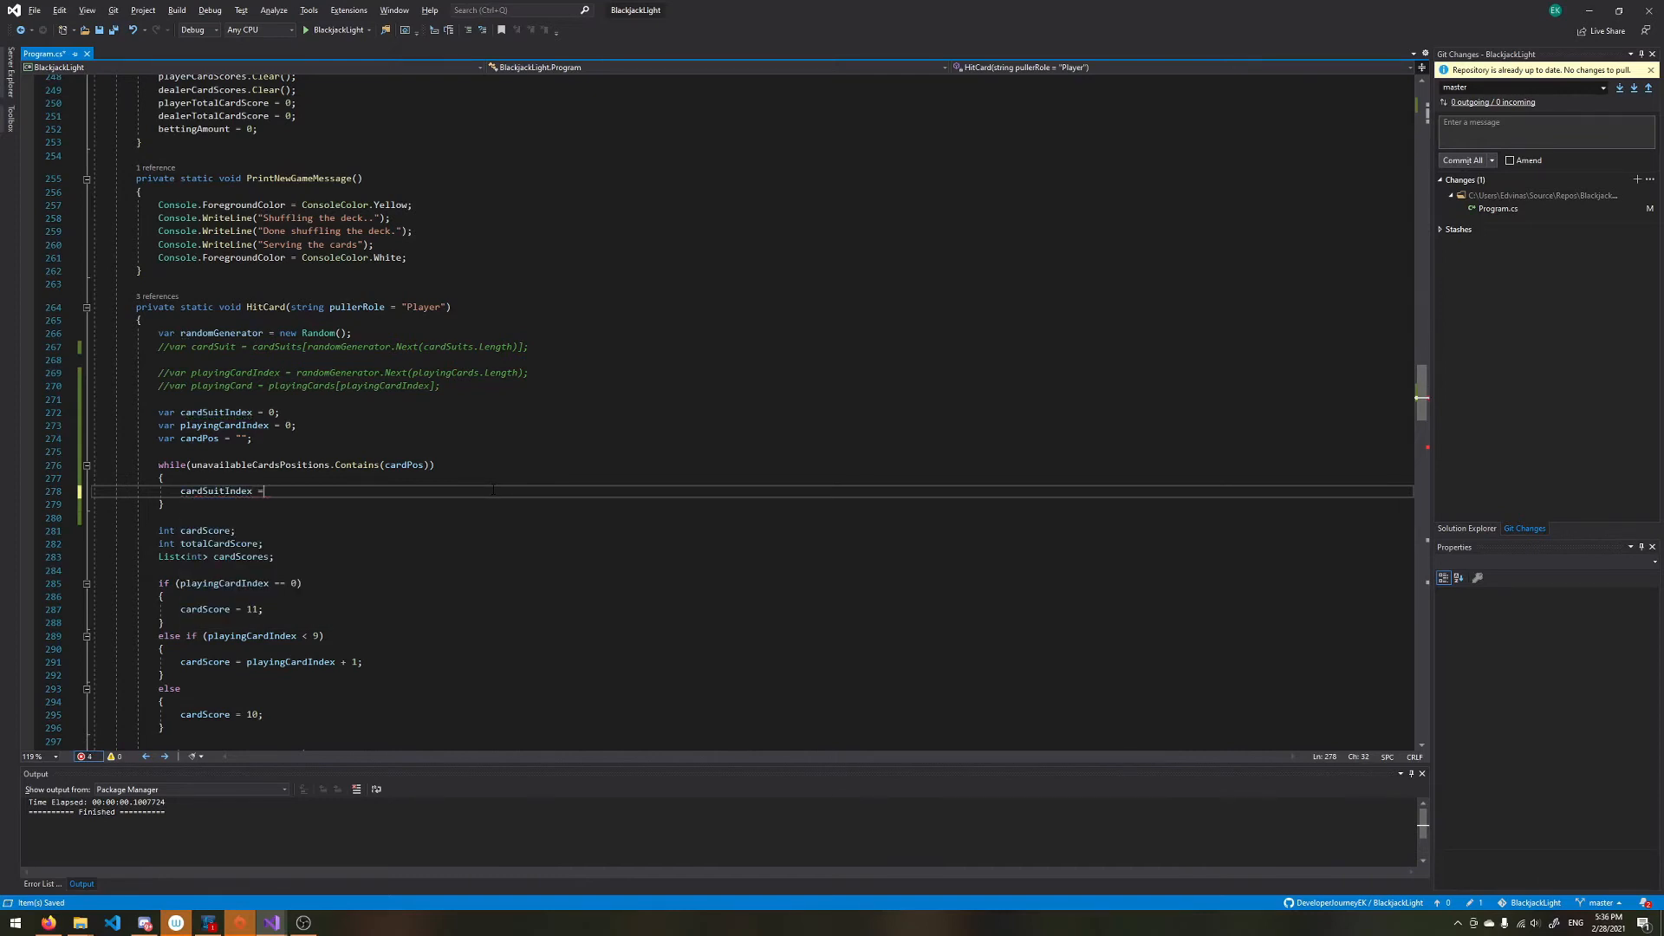
text(randomGenerator)
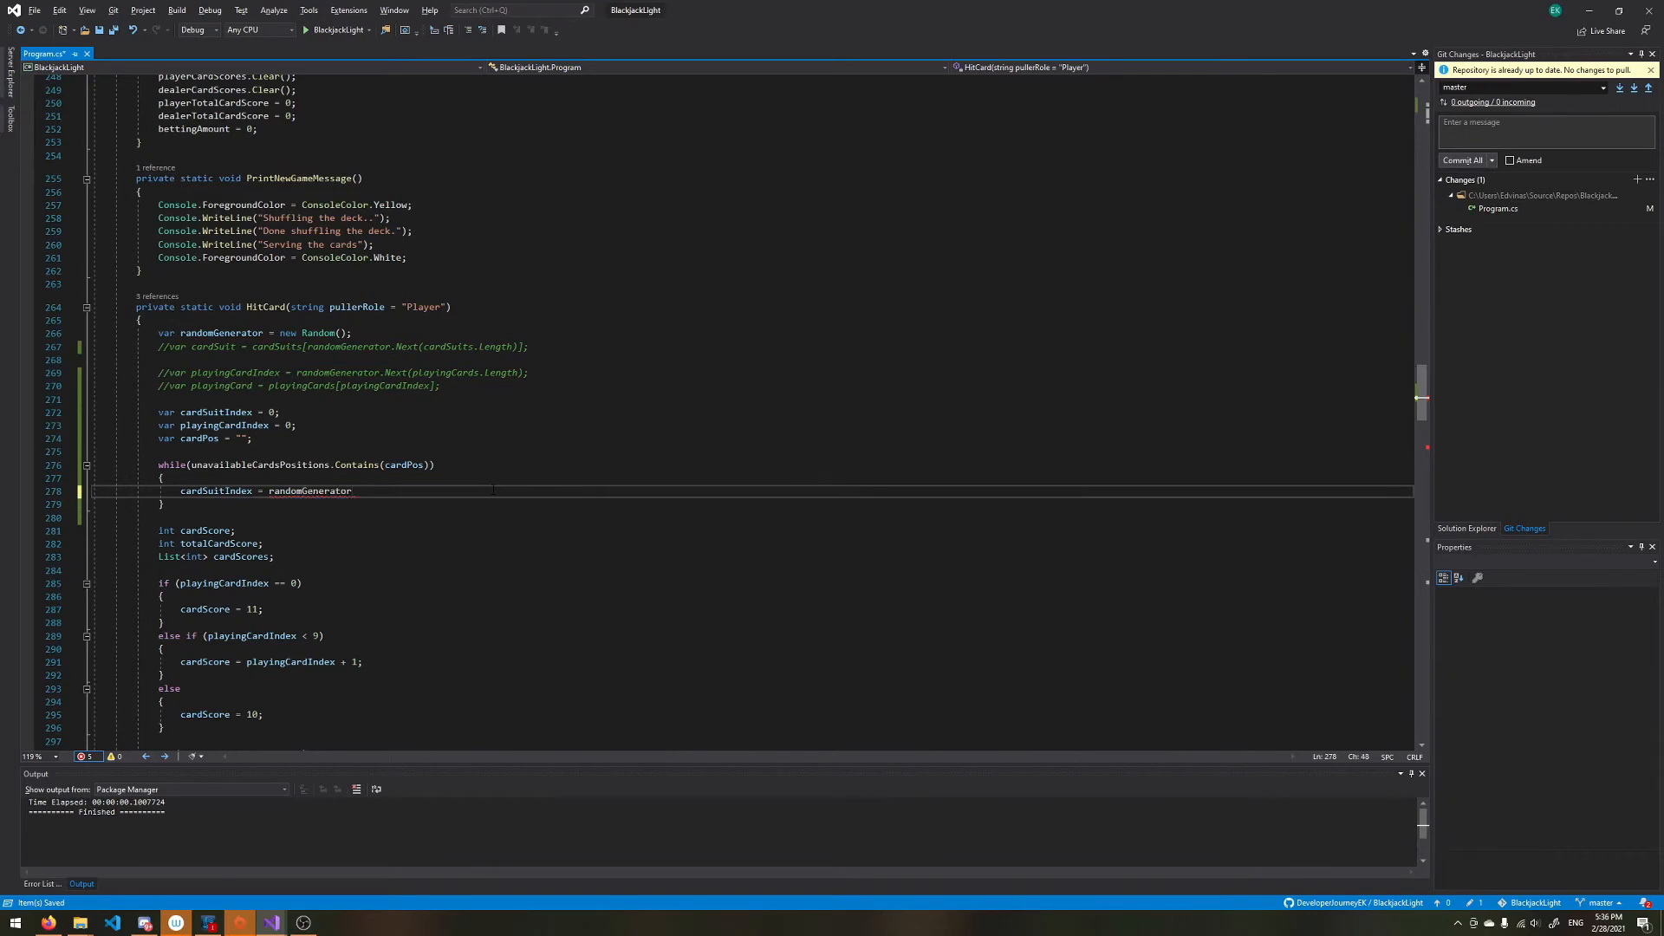
text(.Next(playingCardsSize)
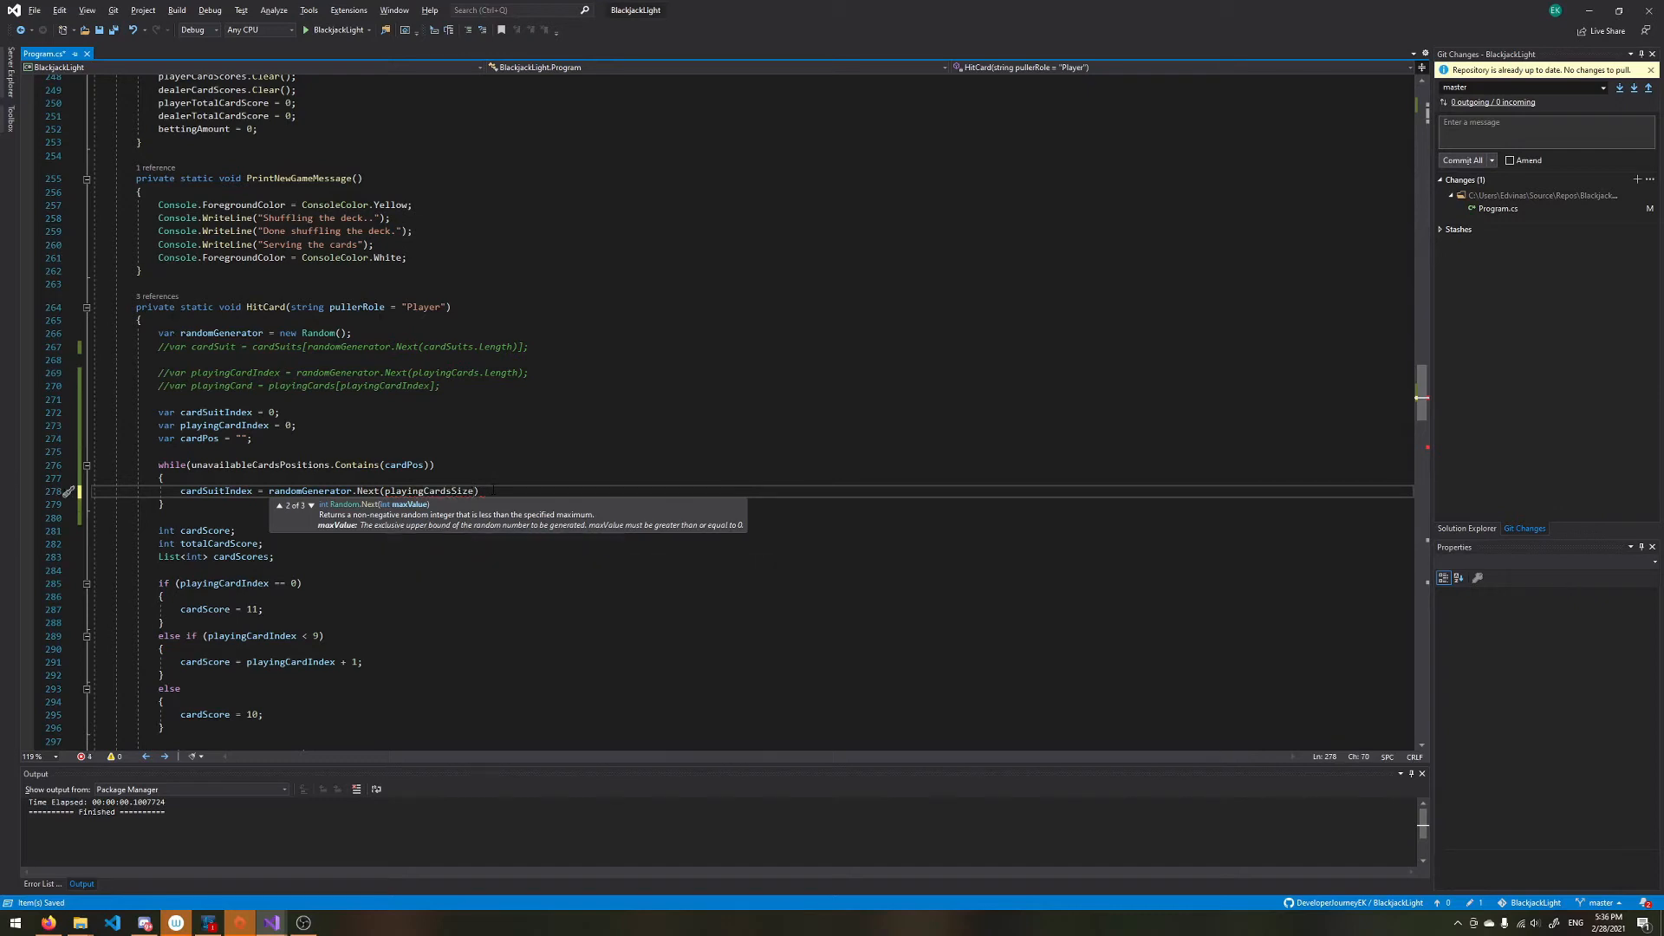
double_click(430, 490)
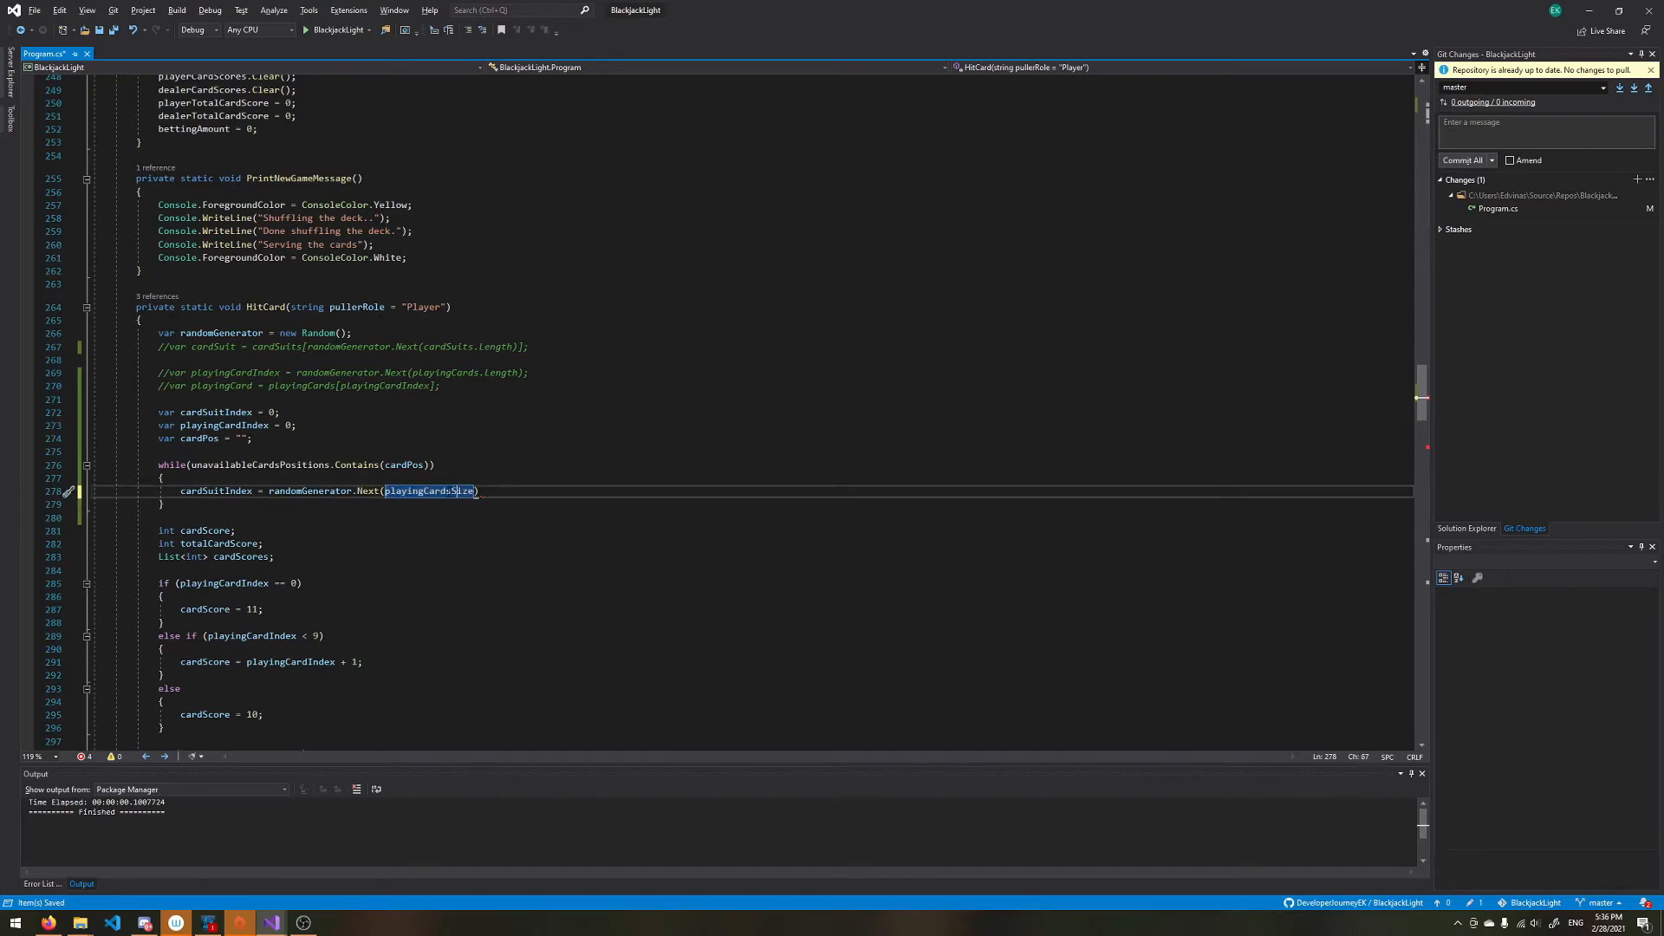
text(playingCardsSuitSize)
text(playingCardIndex = randomGenerator.Next(playingCardsSize);)
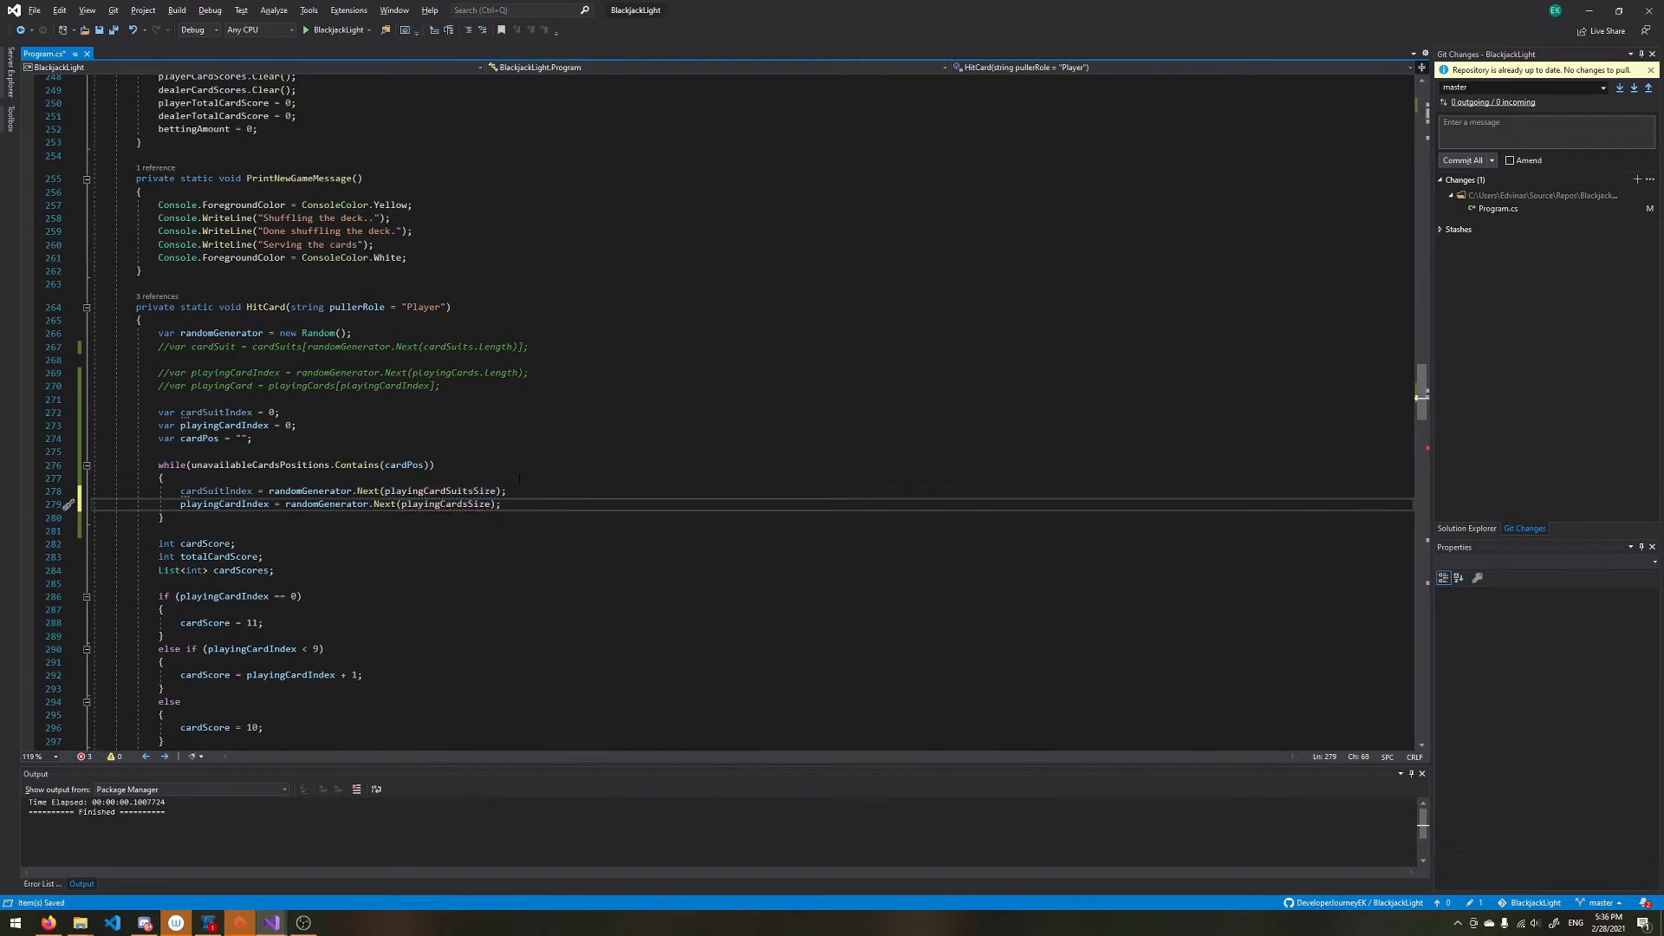
double_click(444, 505)
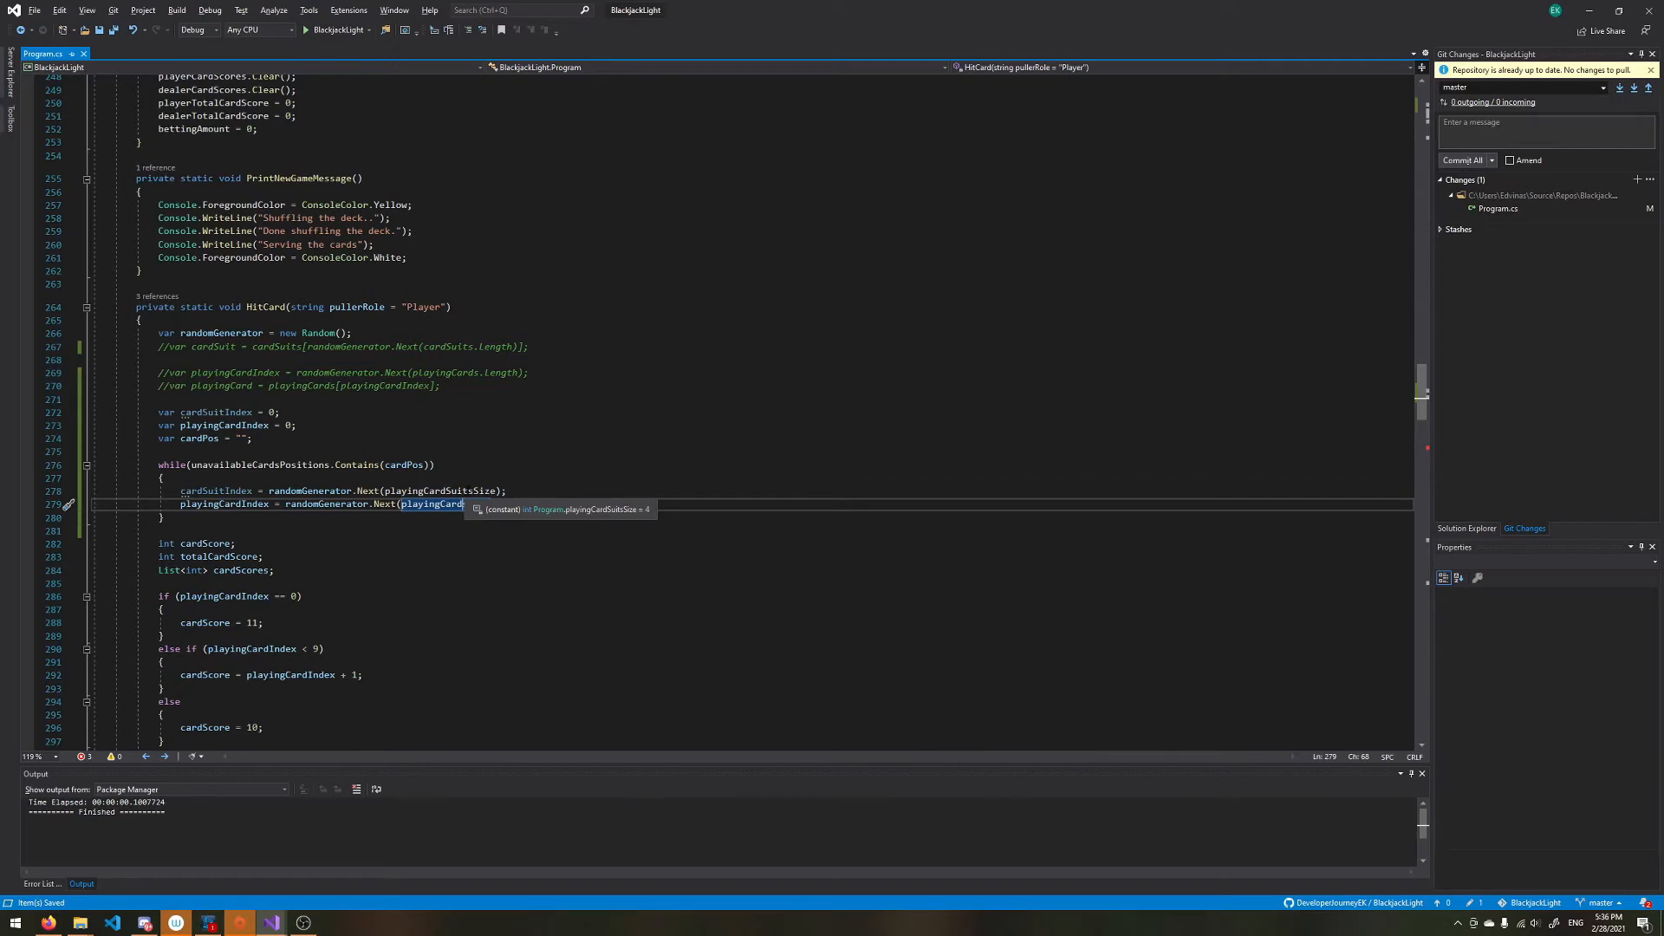
key(Tab)
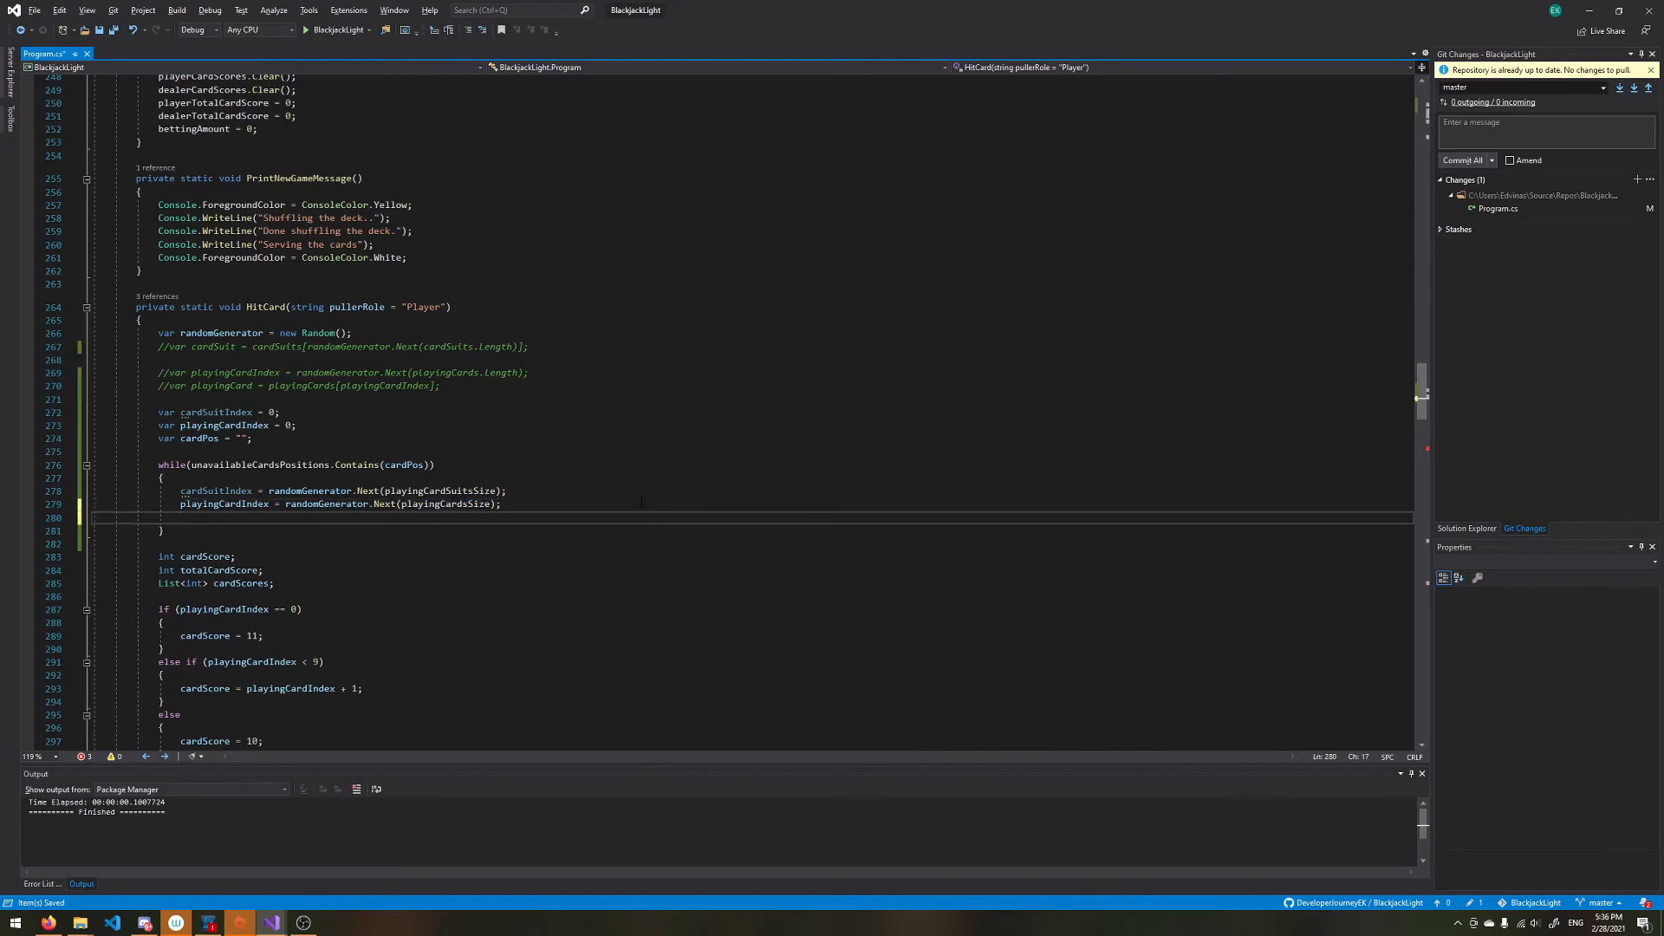
Step: Start cardPos = string.Concat(cardSuitIndex.ToString(), " ", in the loop body
text(cardPo)
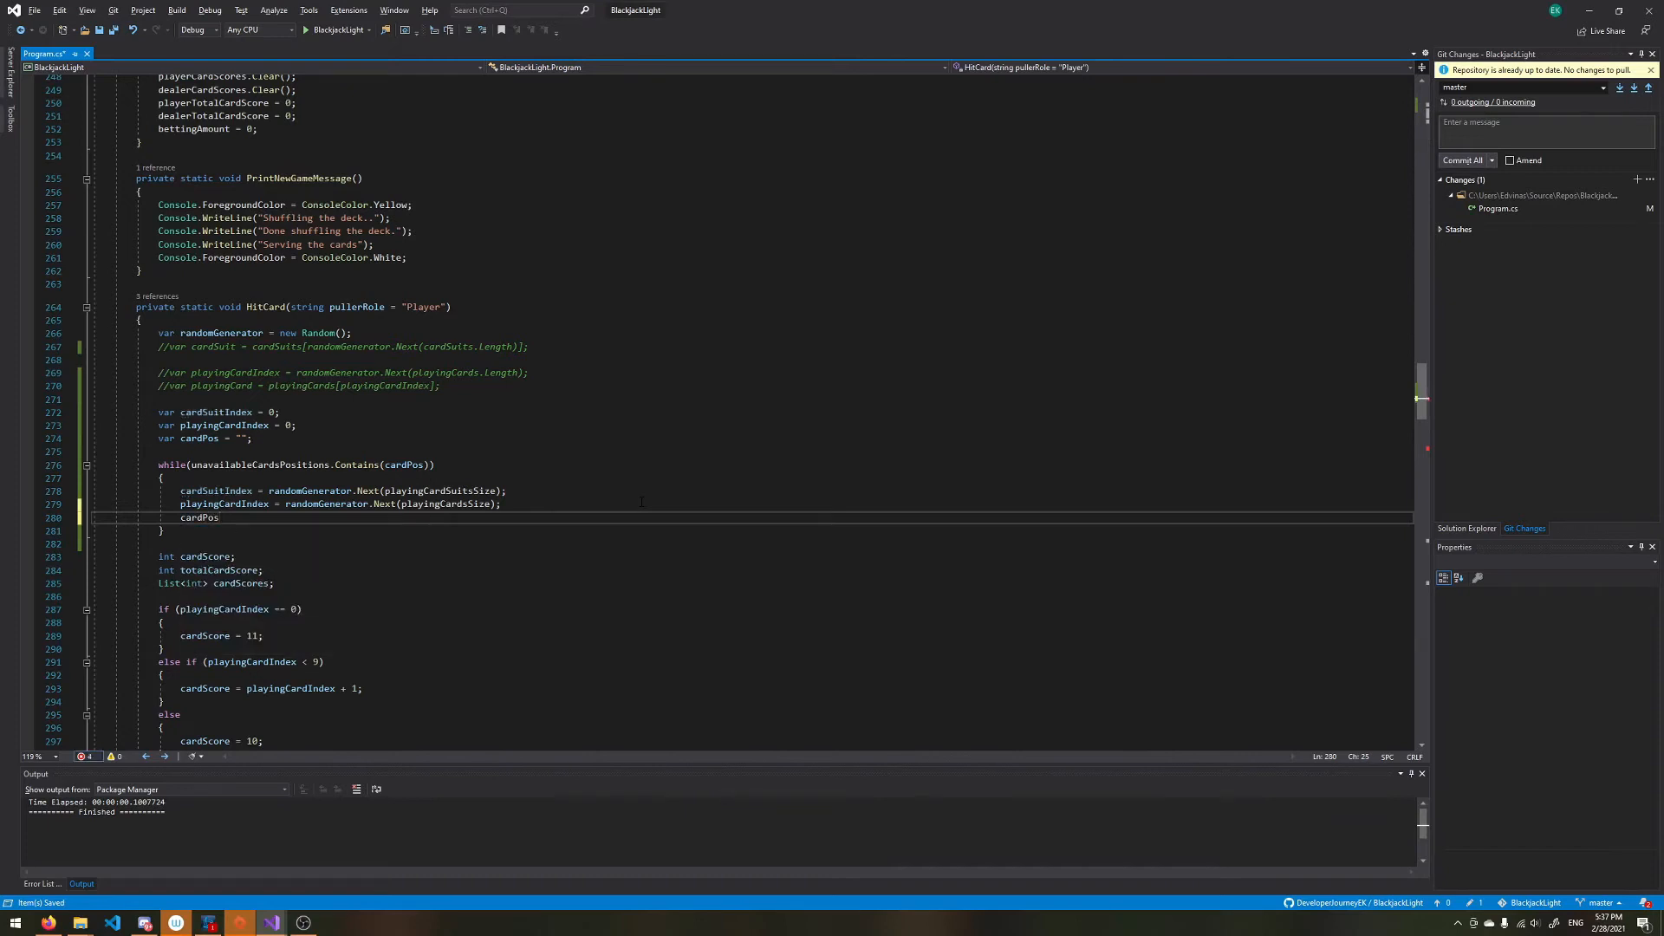
text(string)
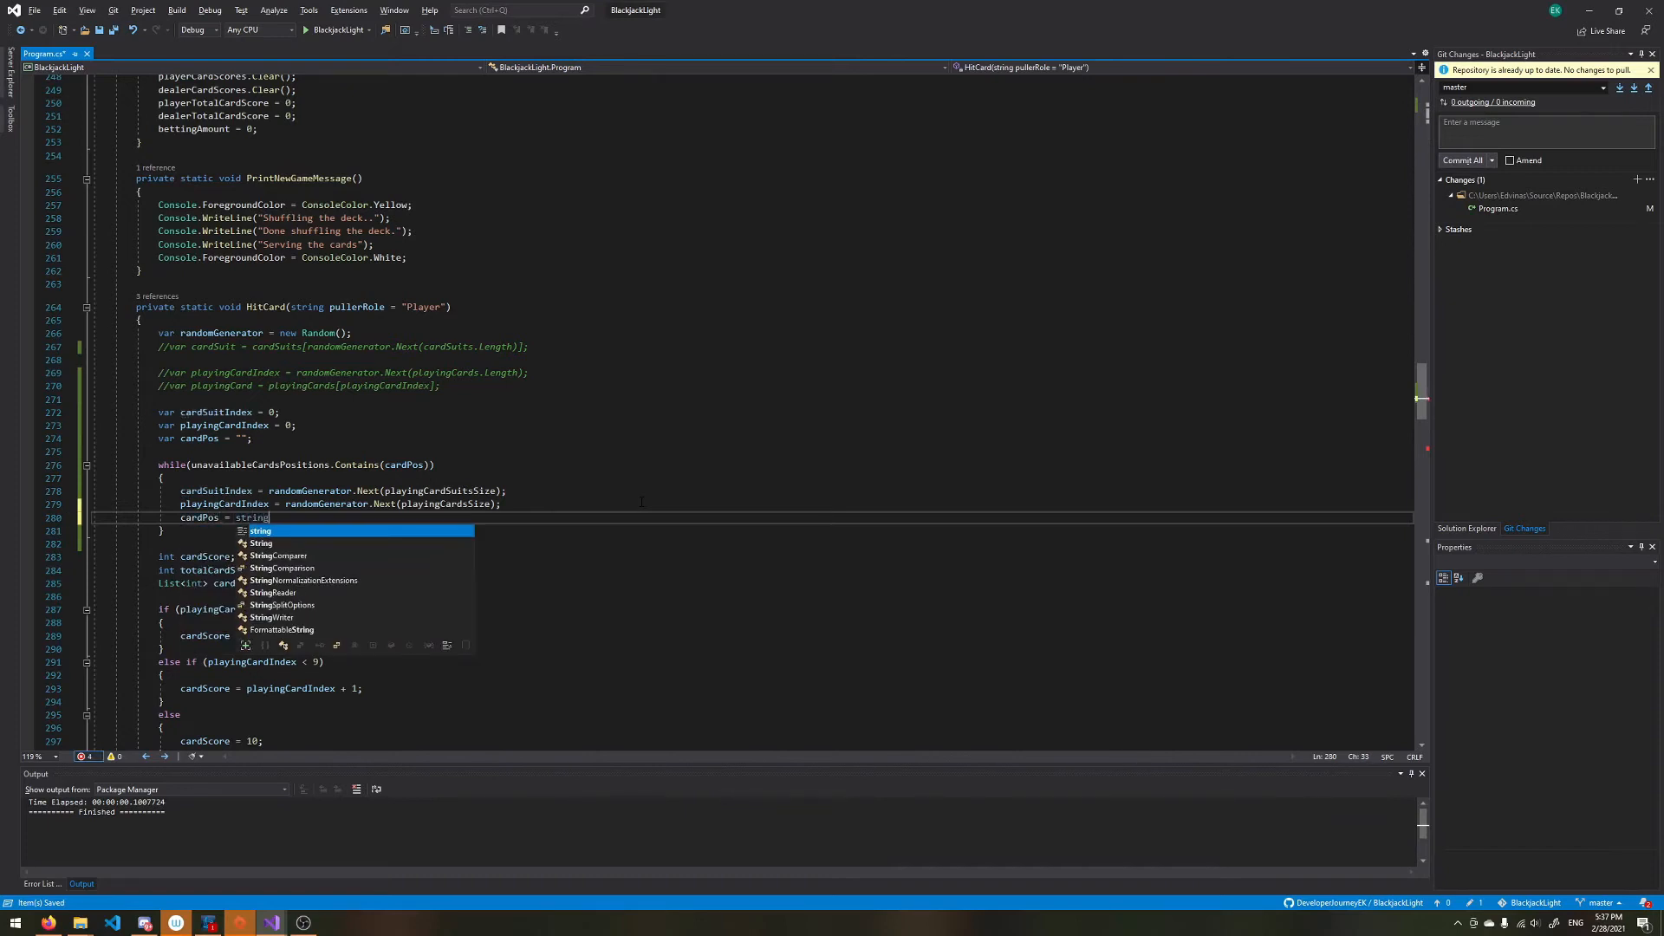
text(.Concat()
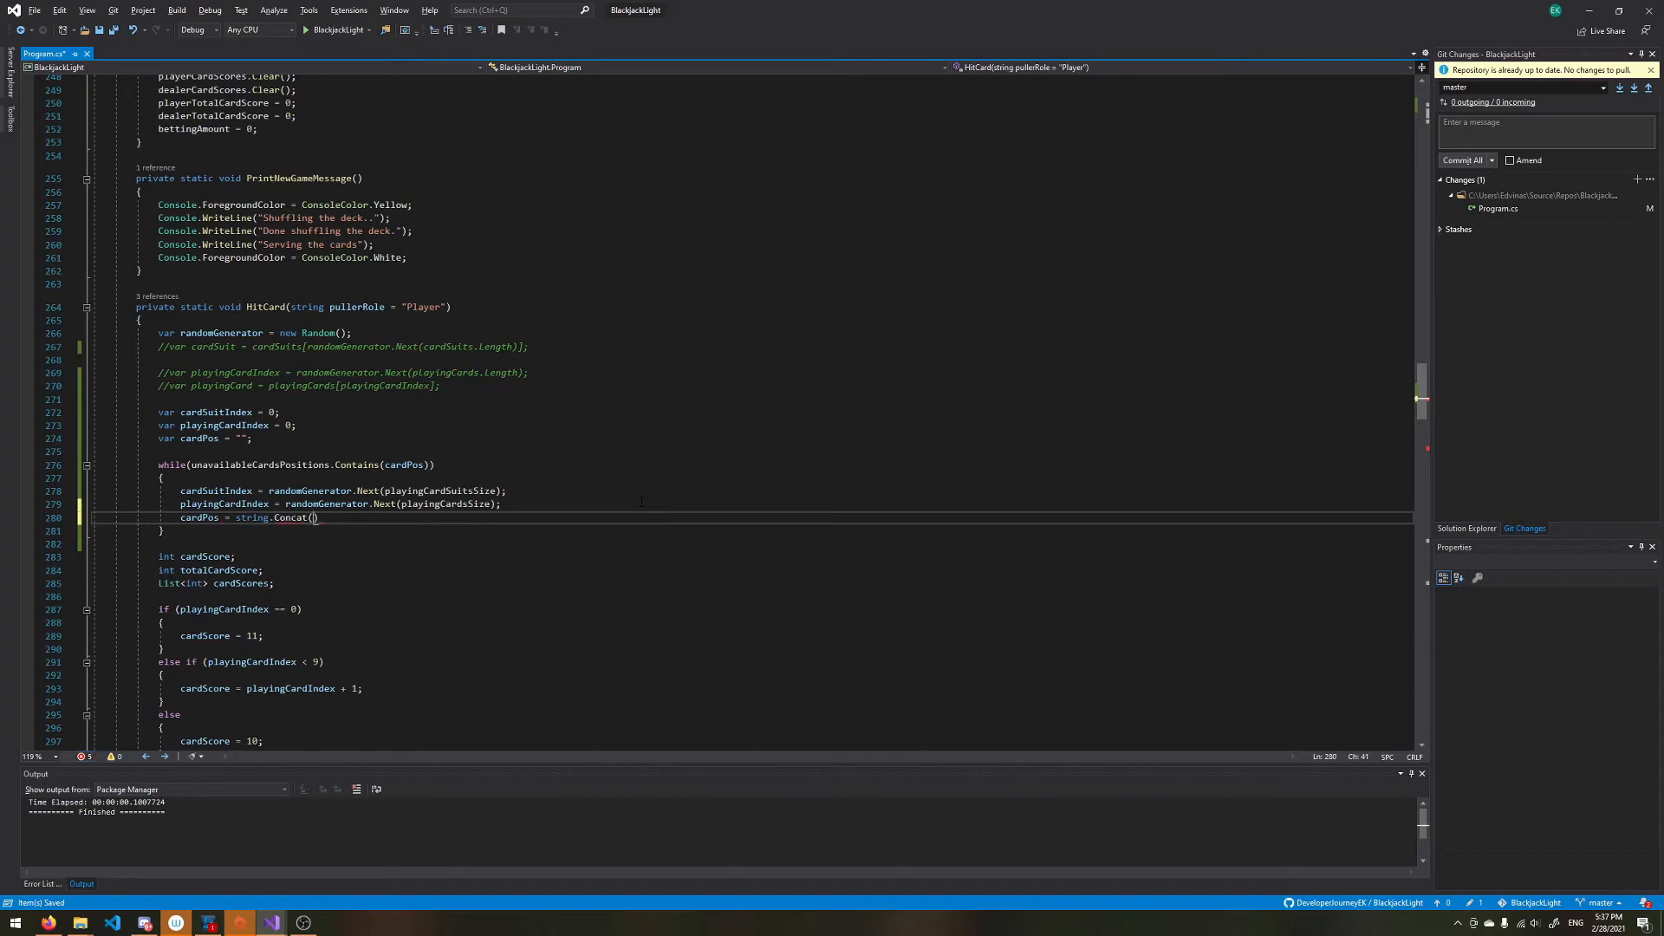
text(cardSuitIndex)
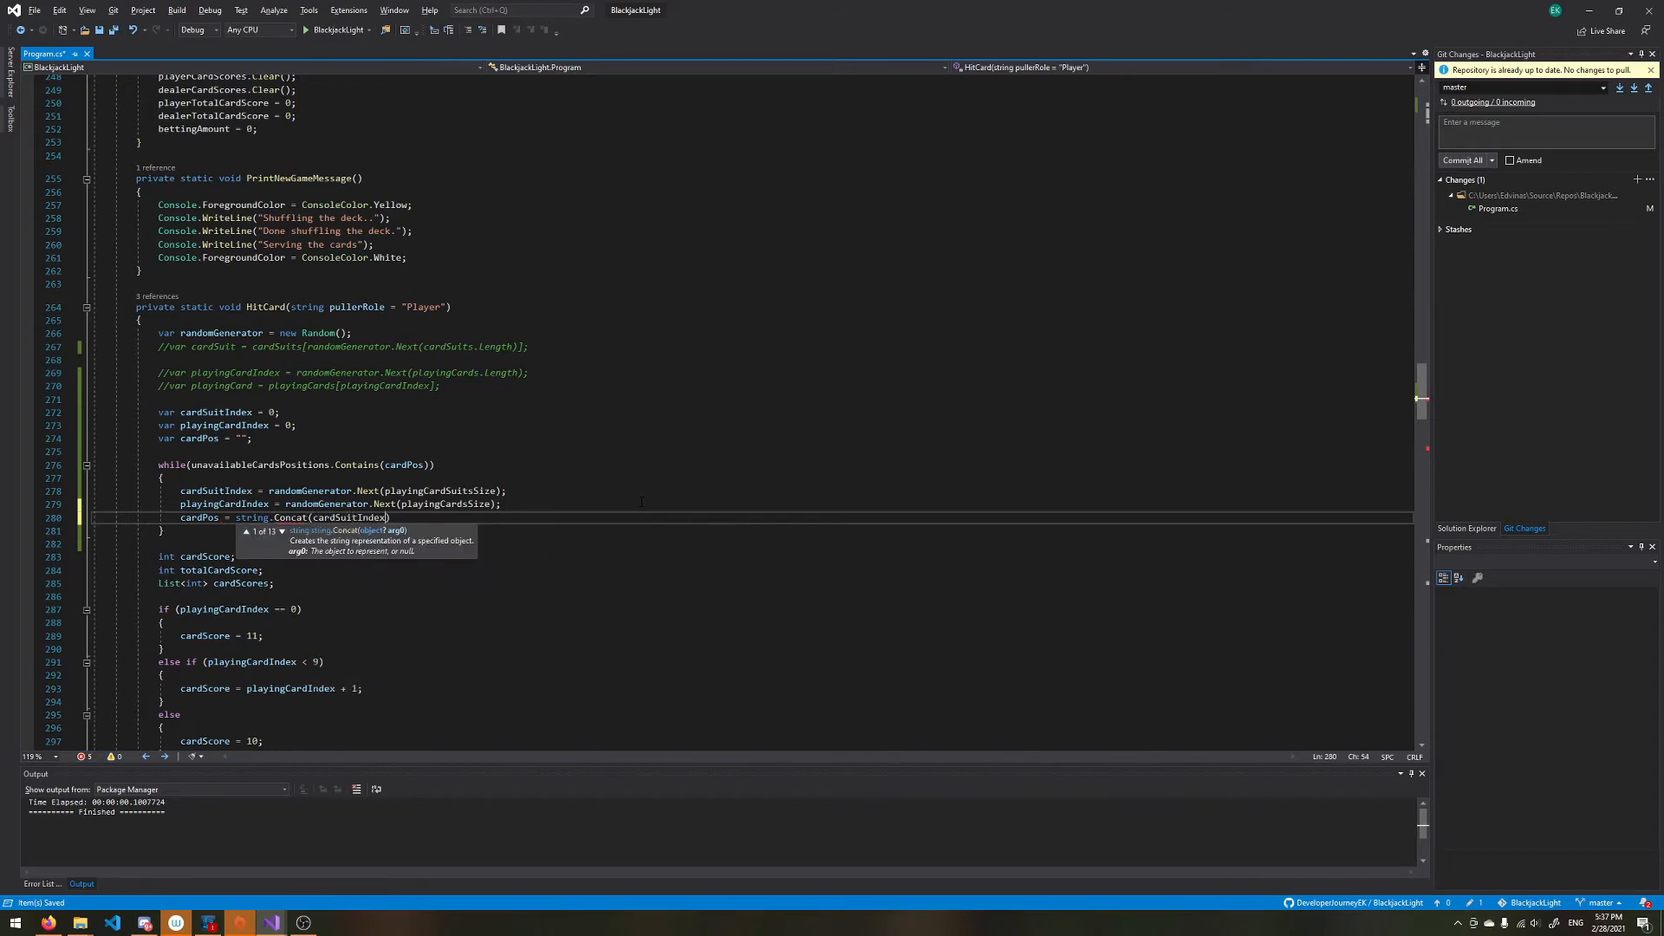
text(.to)
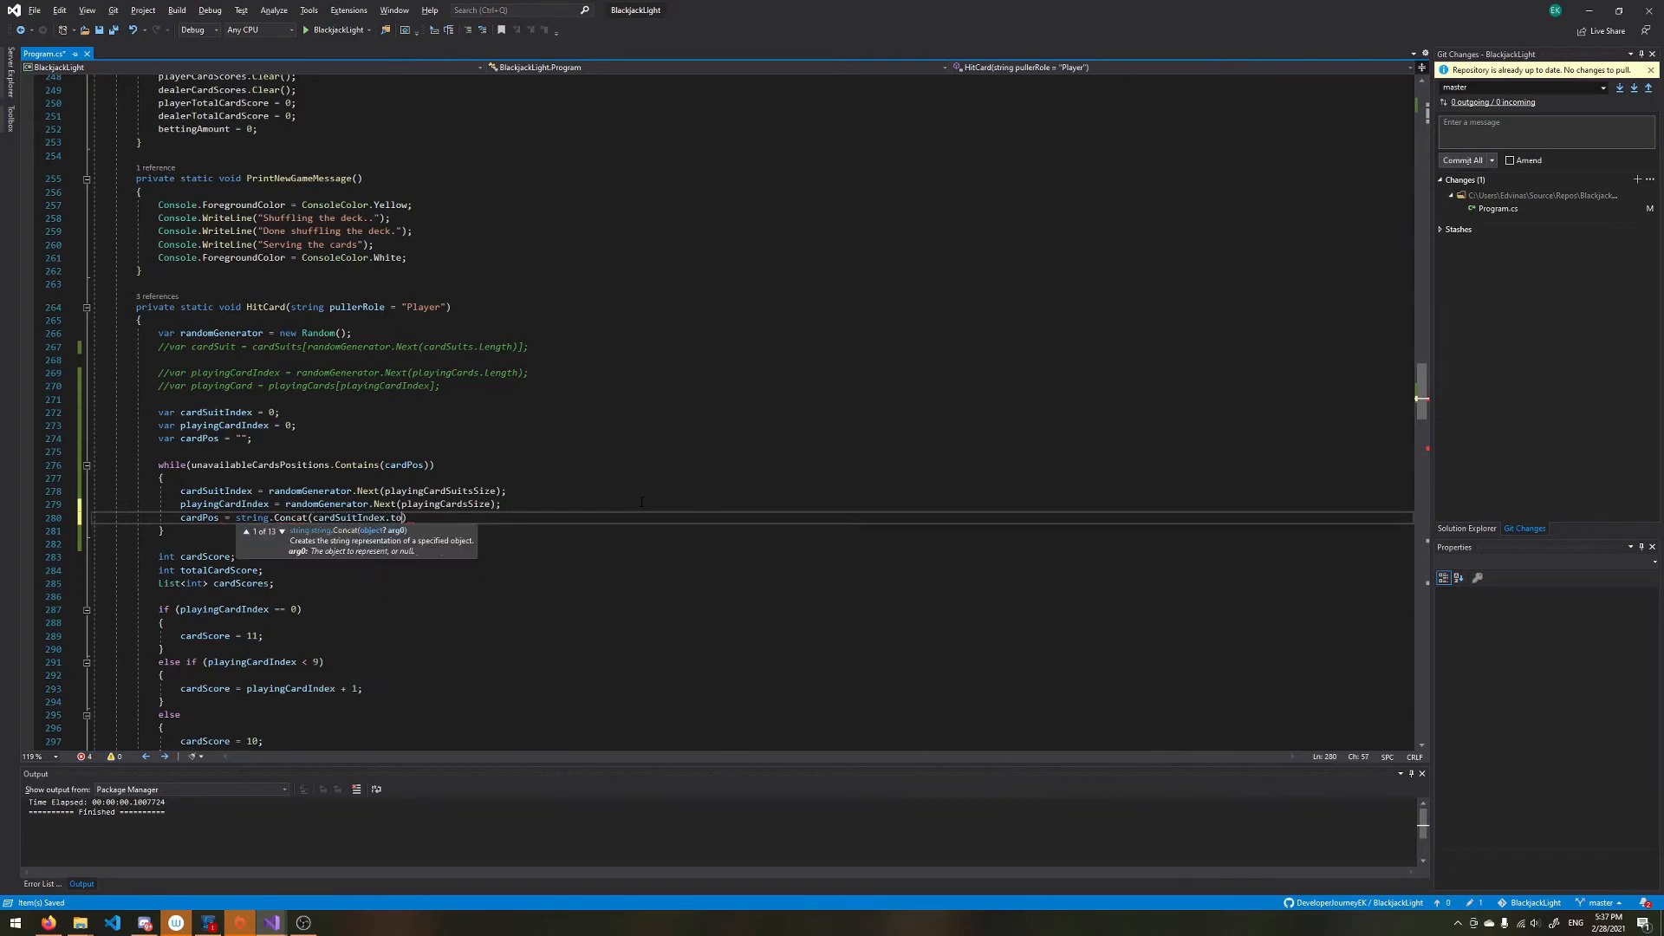
text(ToString()
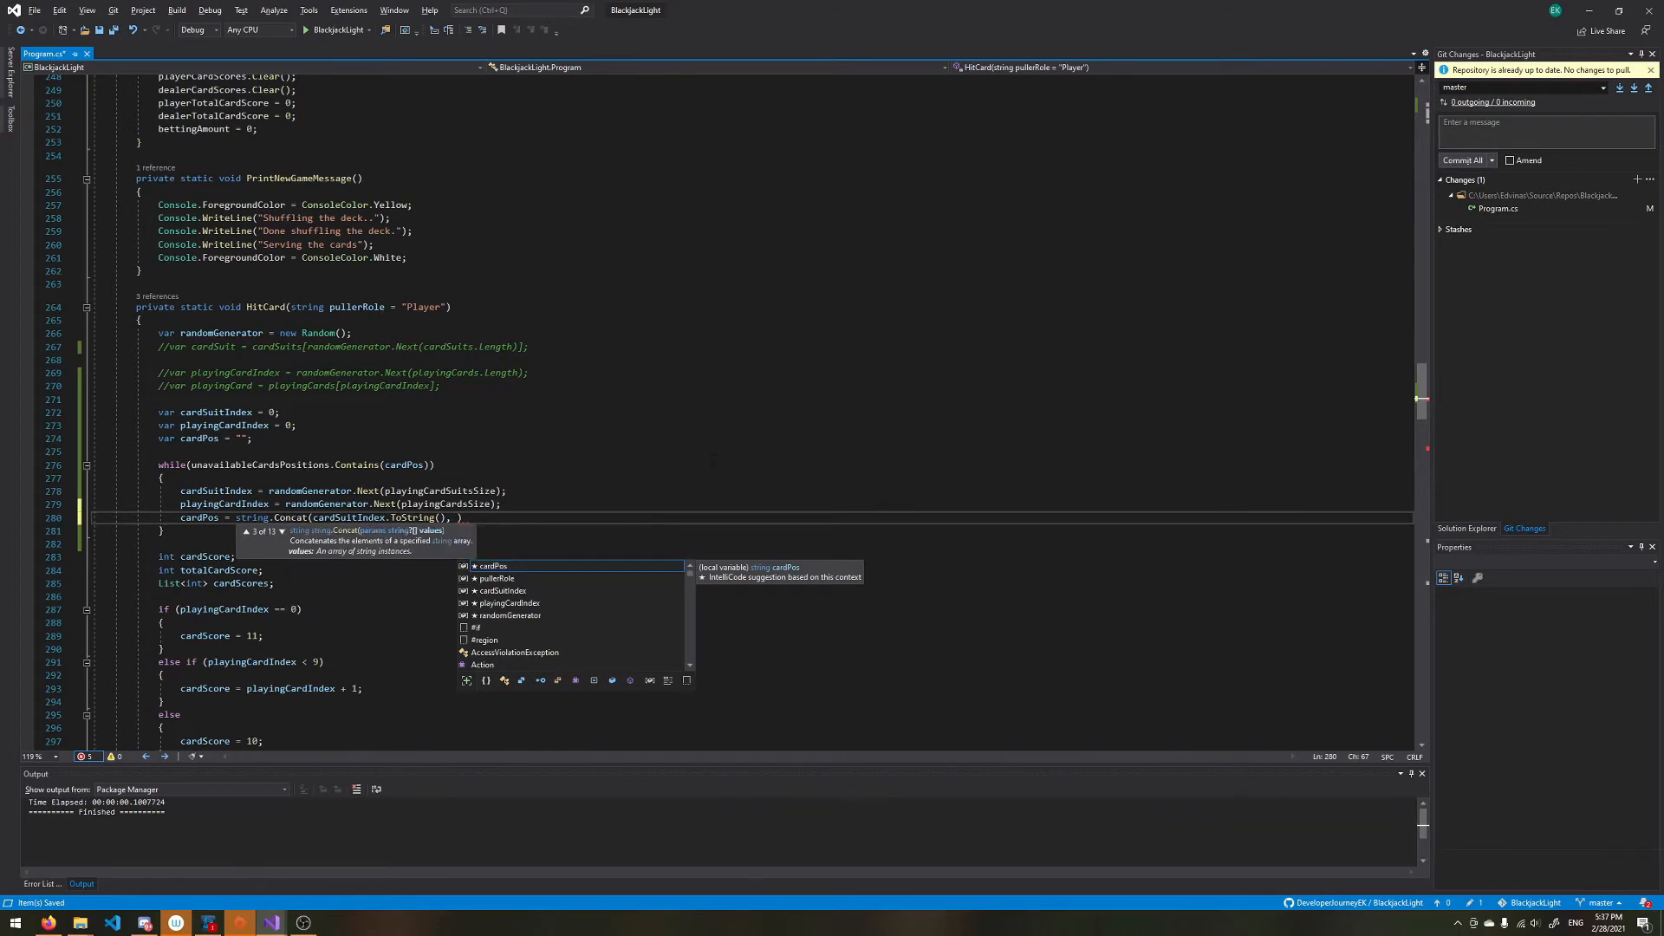
text(" ")
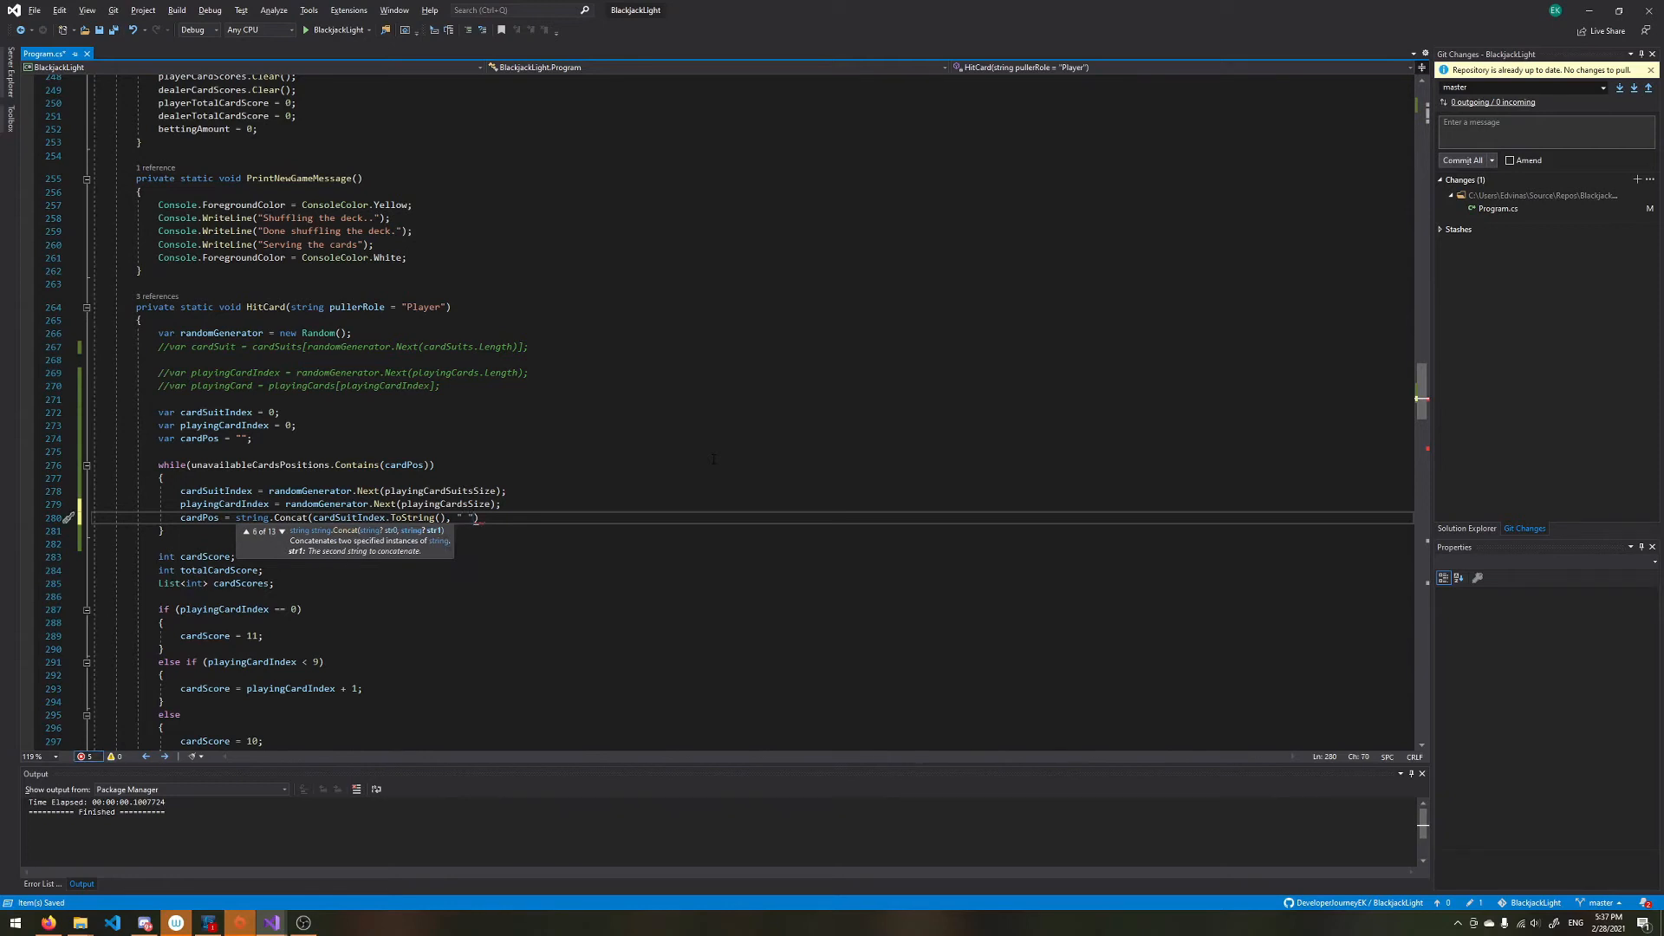
text(,)
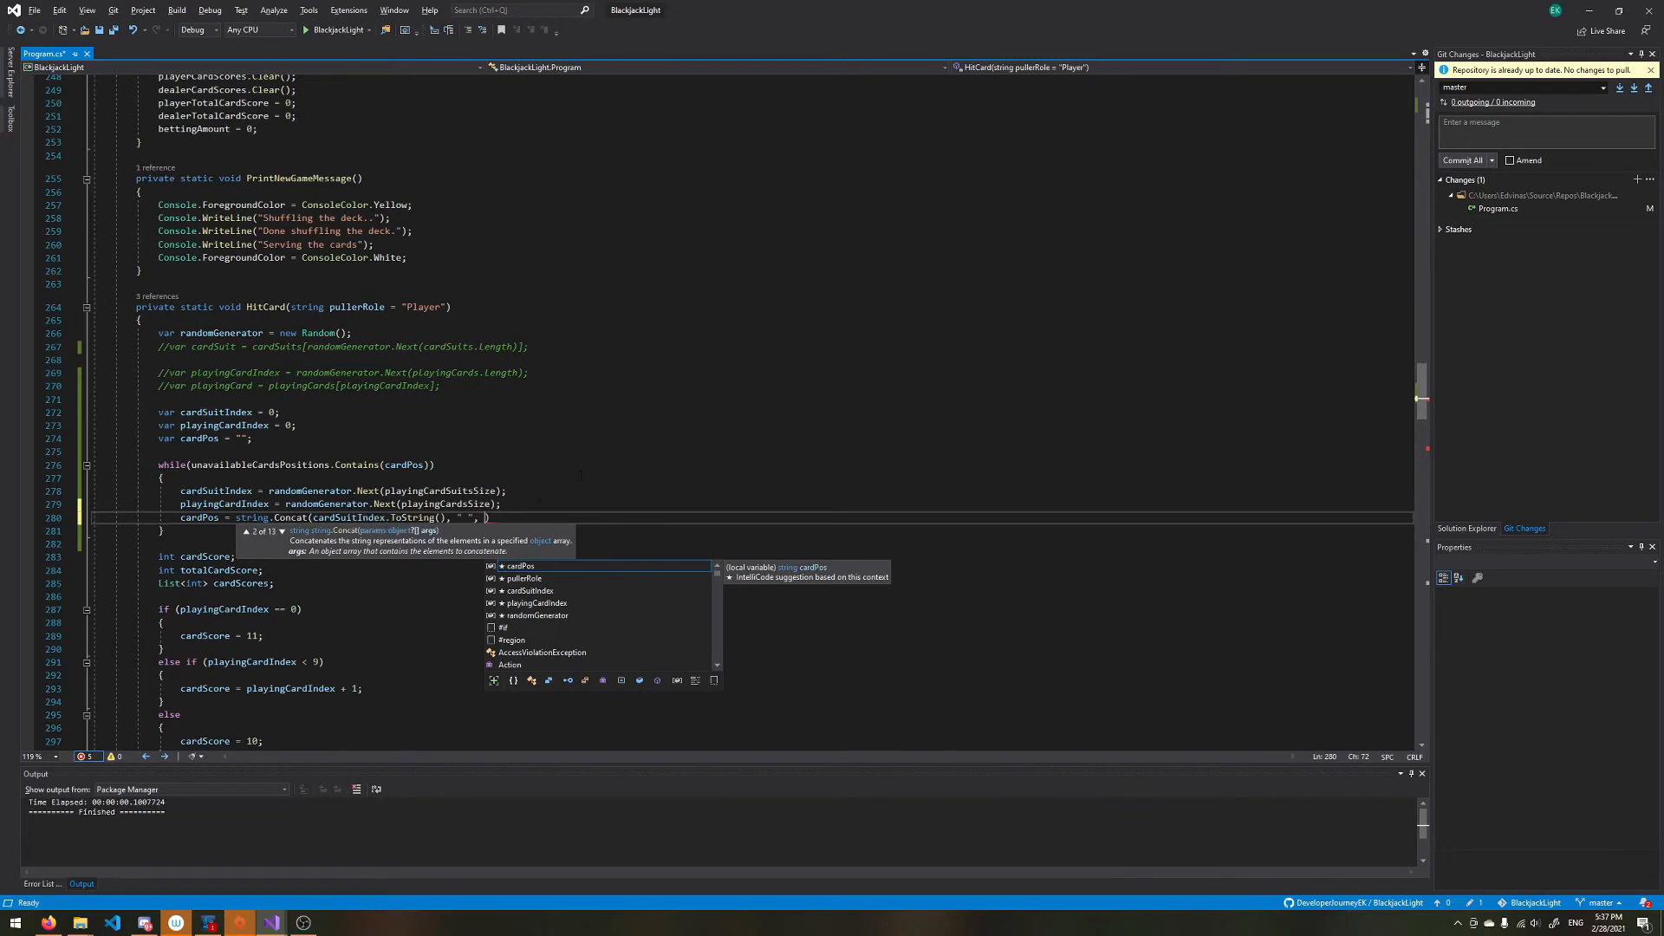
Step: Complete the concatenation with playingCardIndex.ToString()) to finish the cardPos assignment
scroll(down, 3)
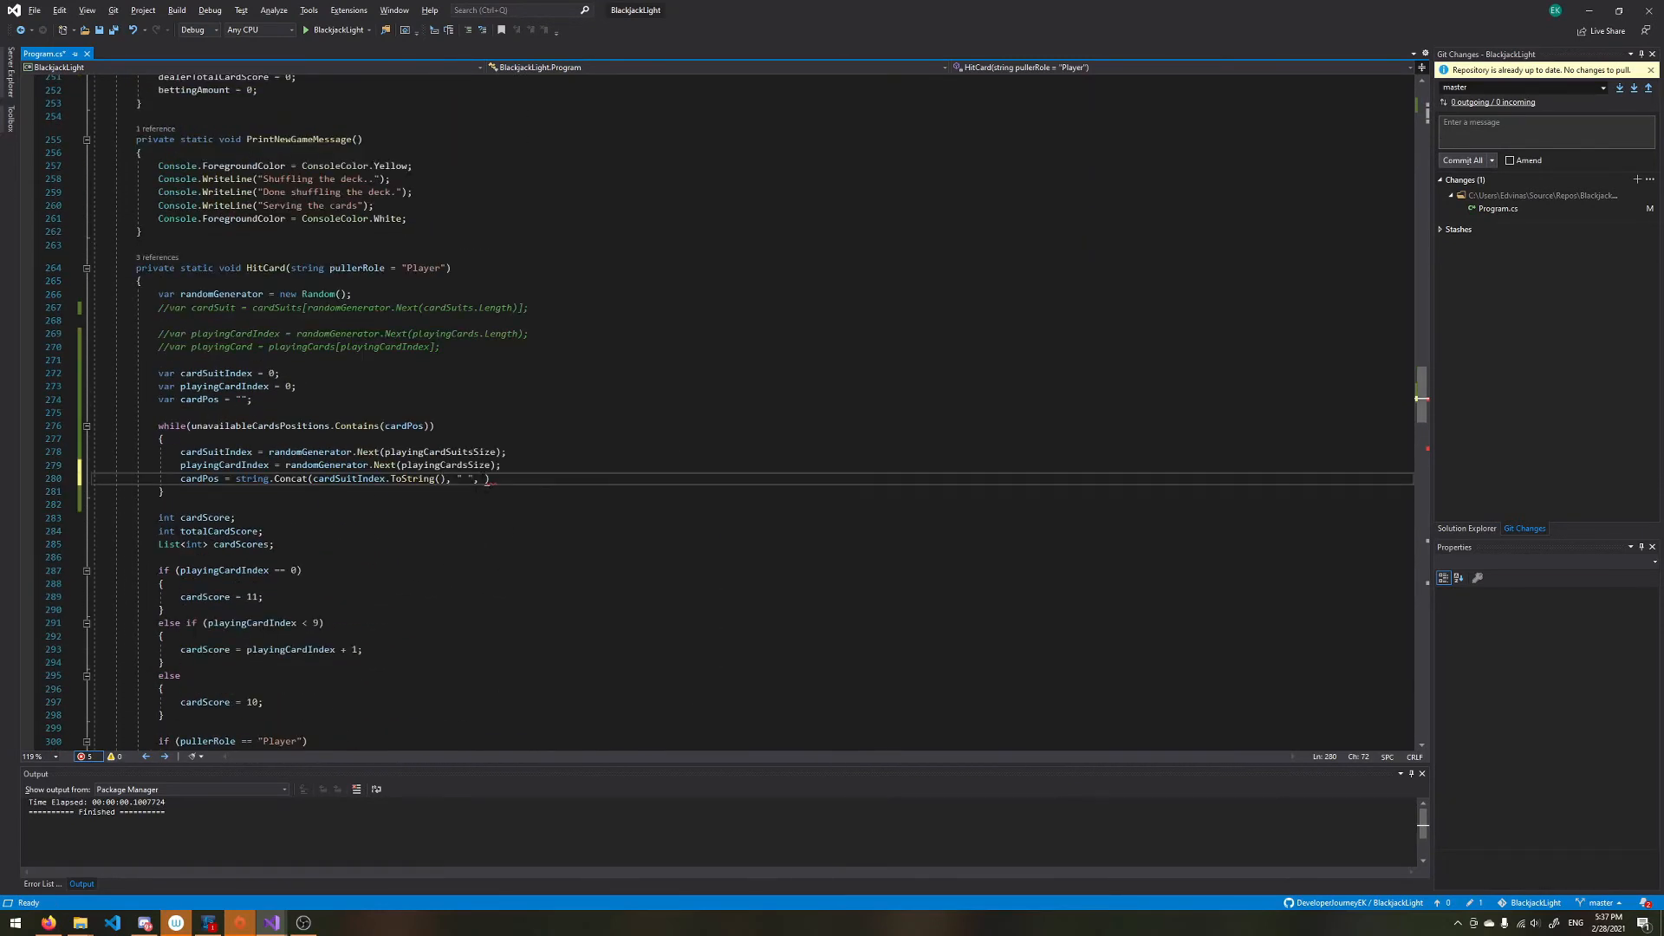
double_click(223, 465)
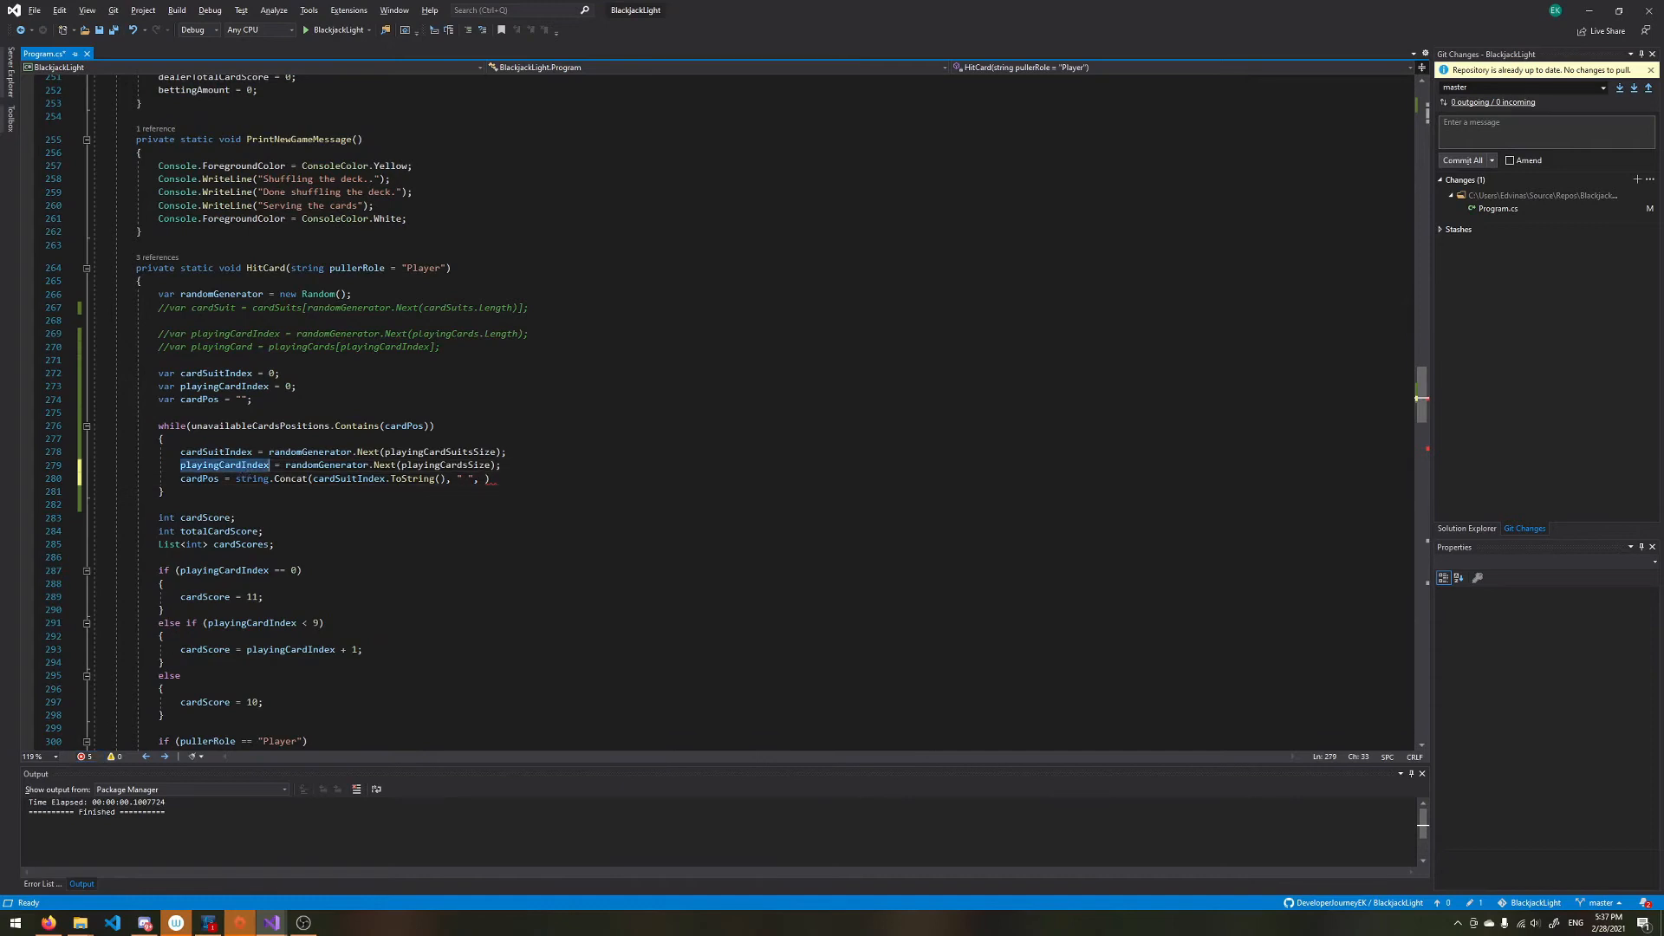
text(playingCardIndex))
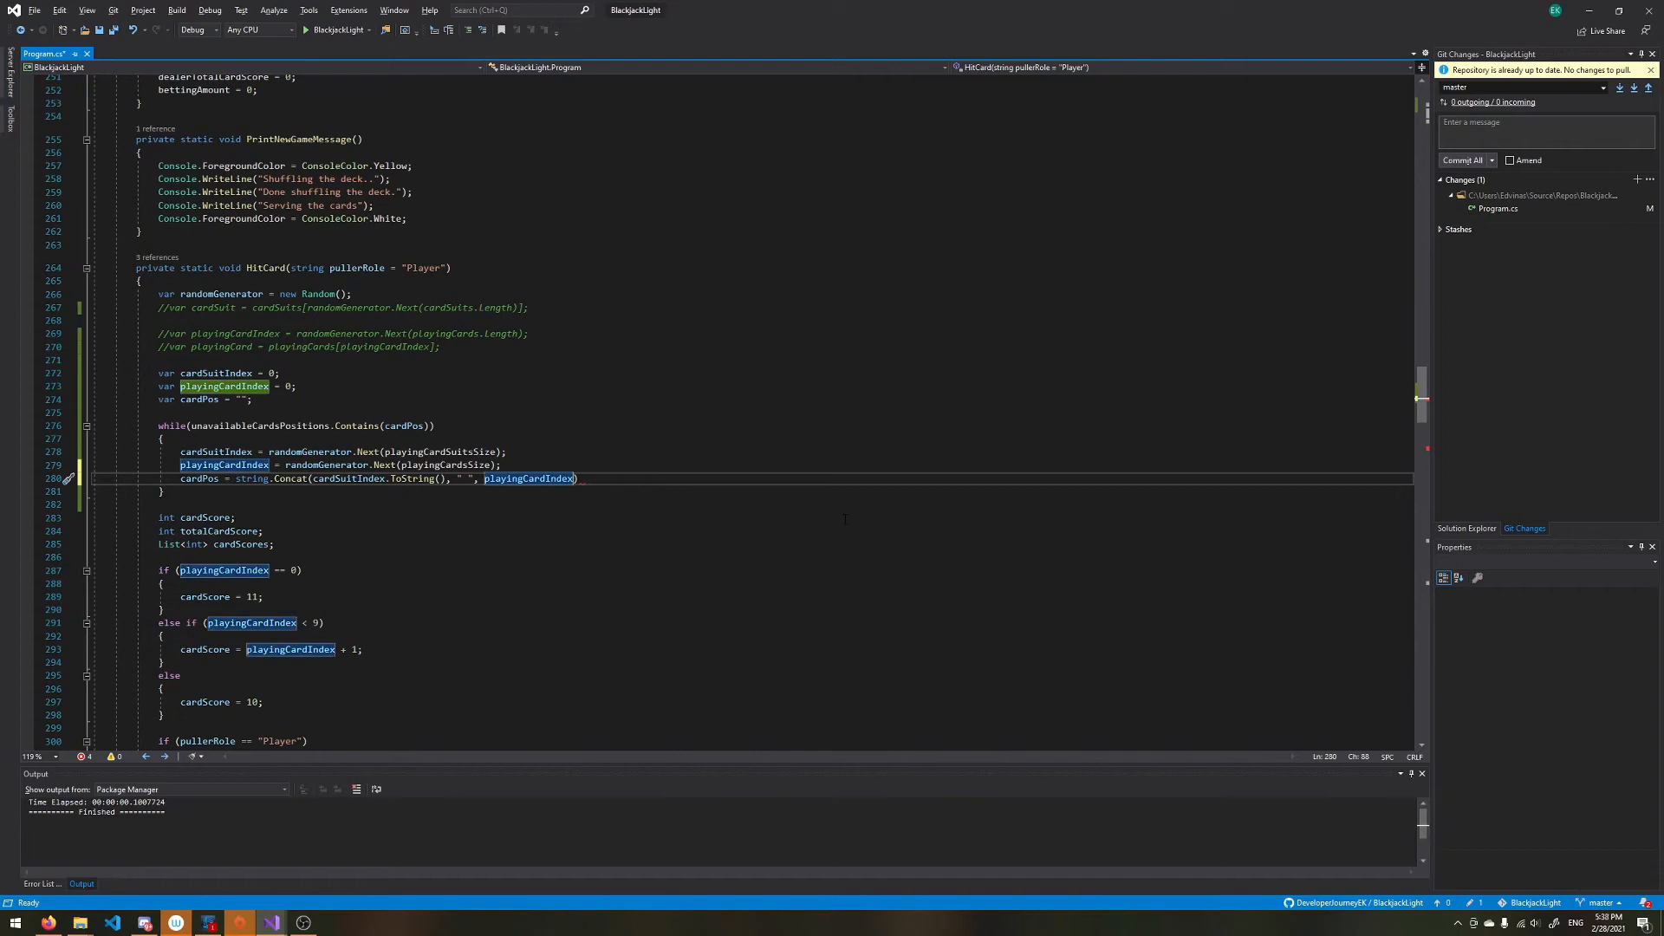
text(.ToString())
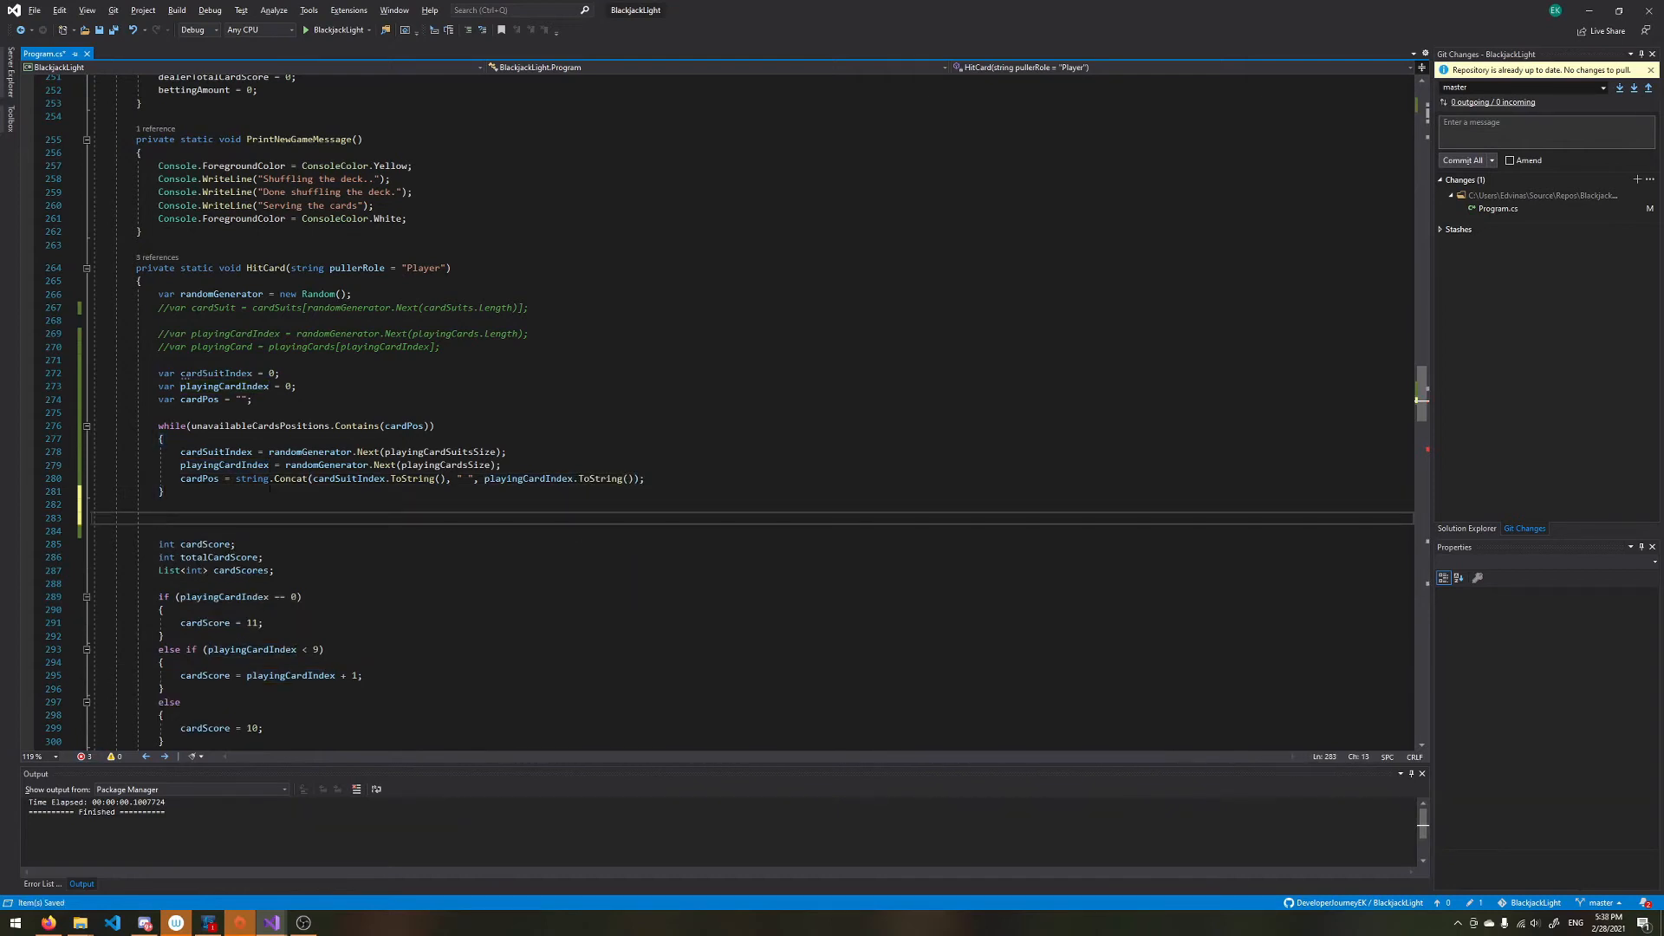
Step: After the loop add unavailableCardsPositions.Add(cardPos); and highlight the cardPos references
text(unavailableCardsPositions)
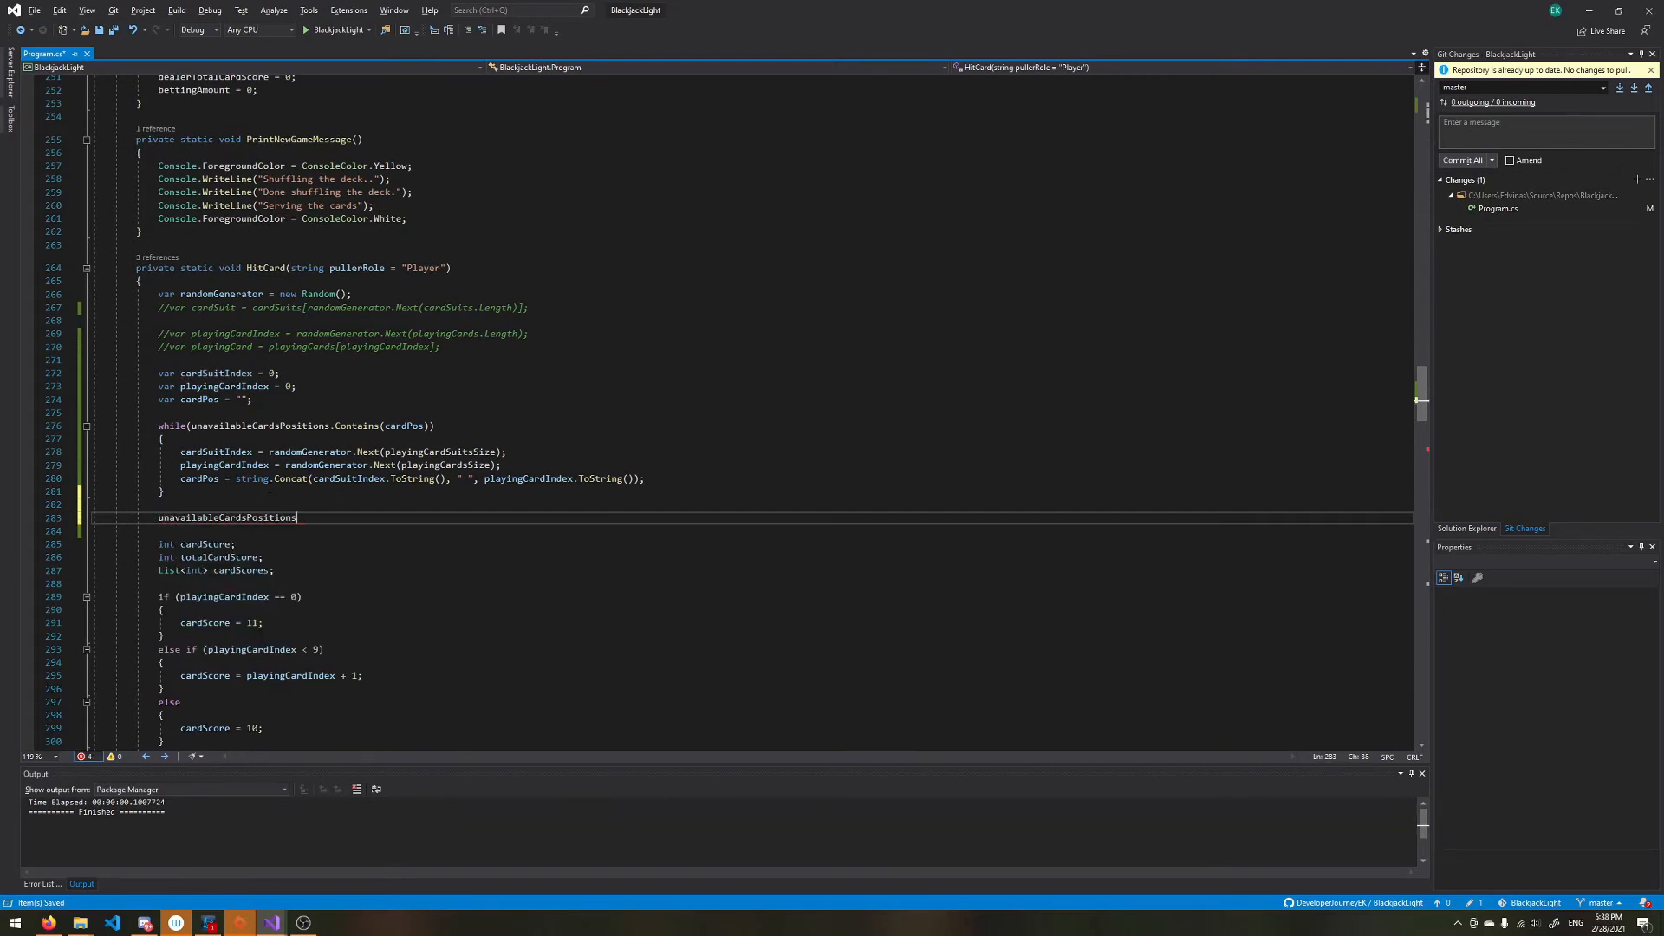
double_click(226, 517)
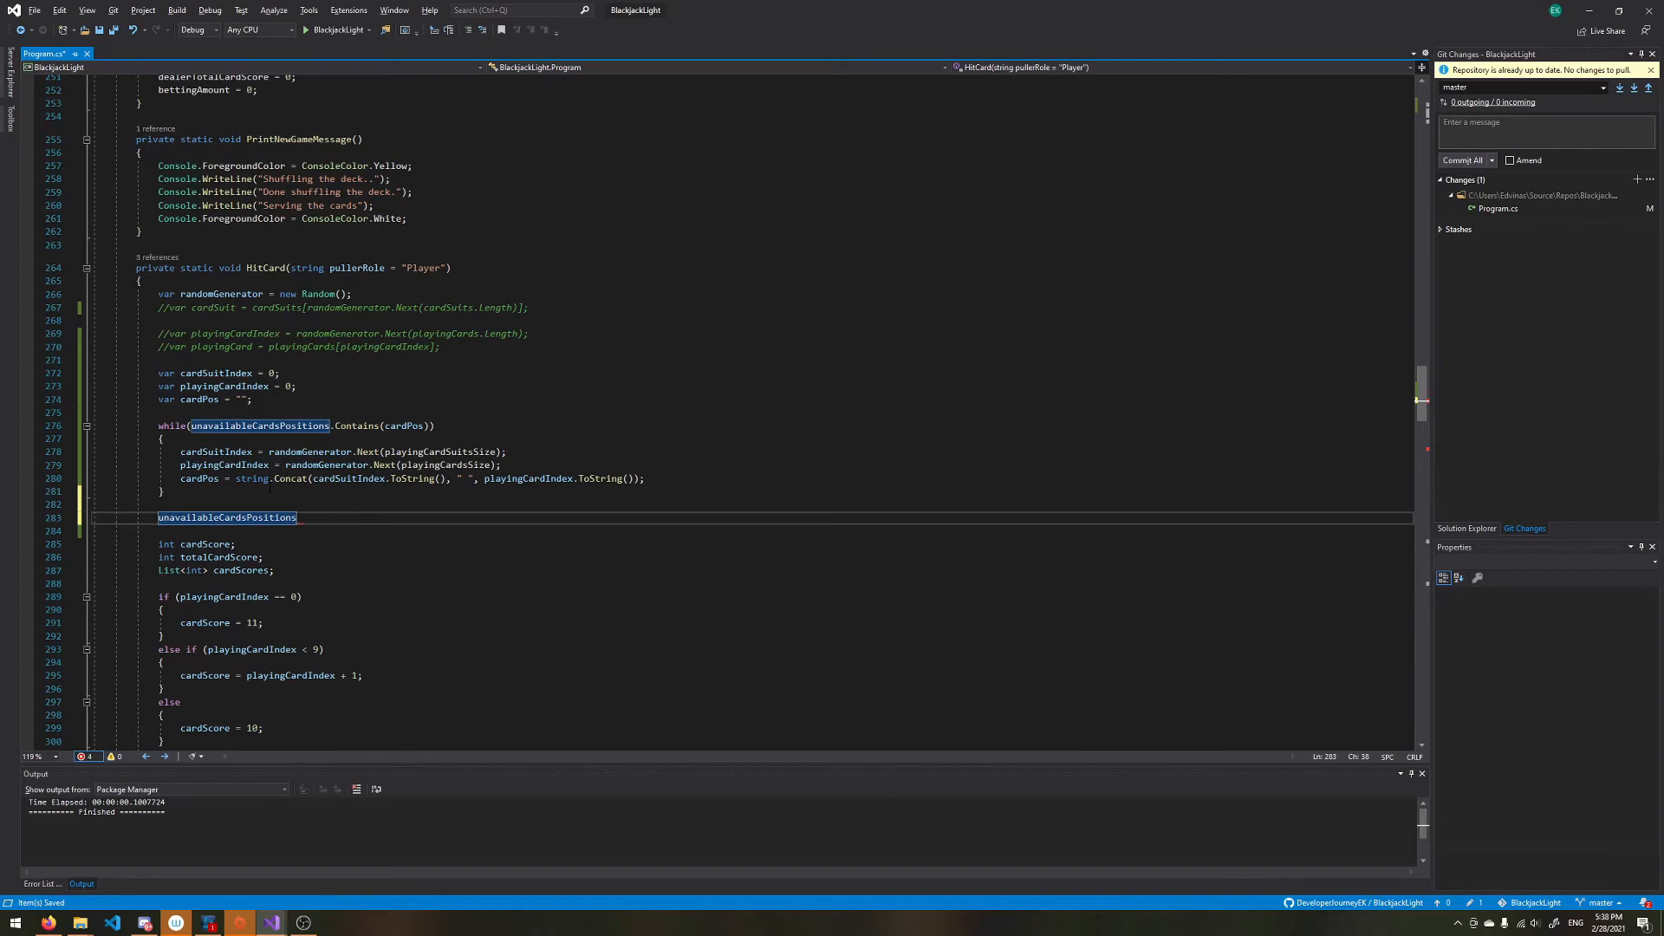
text(.Add)
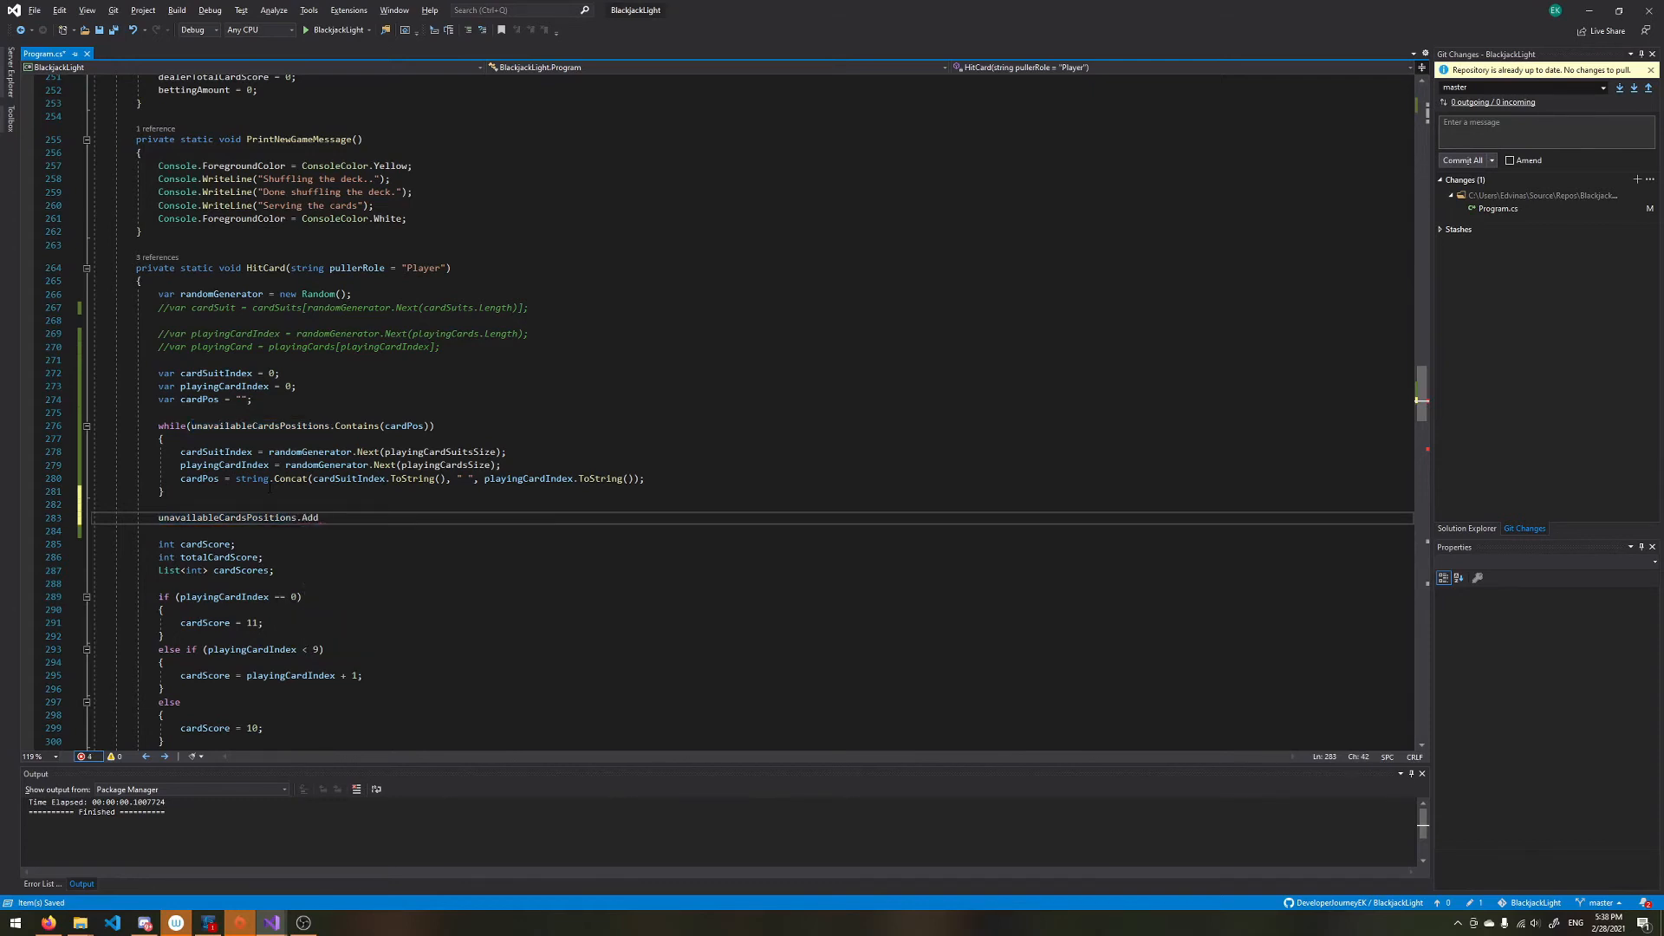
text((cardPos))
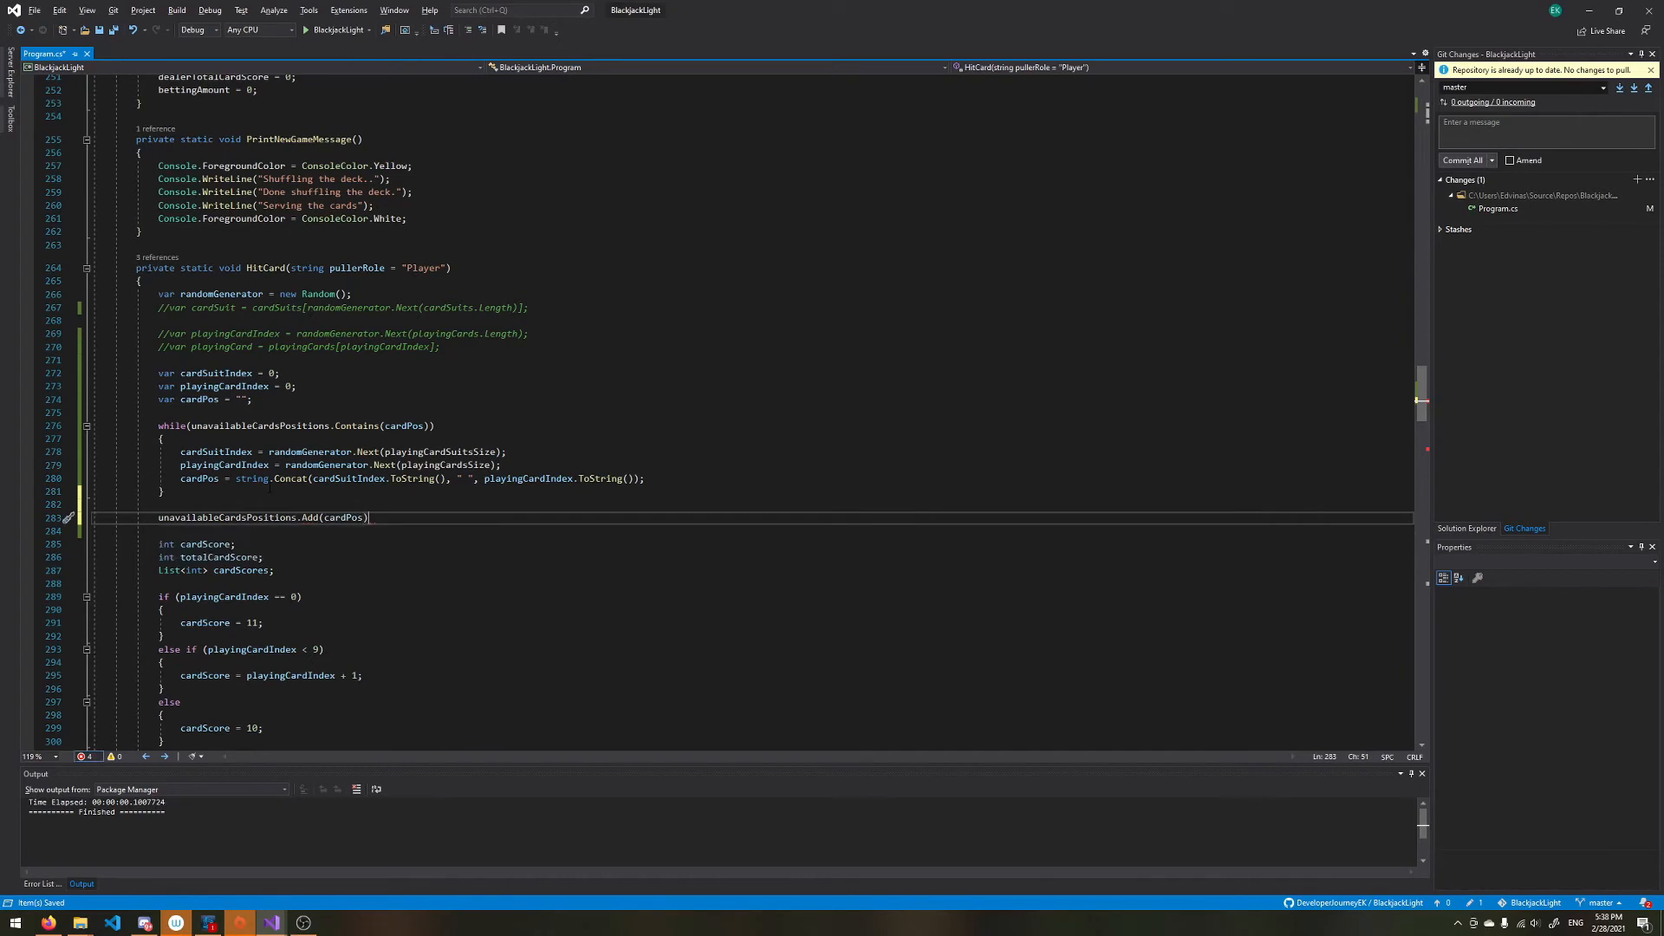
text(;)
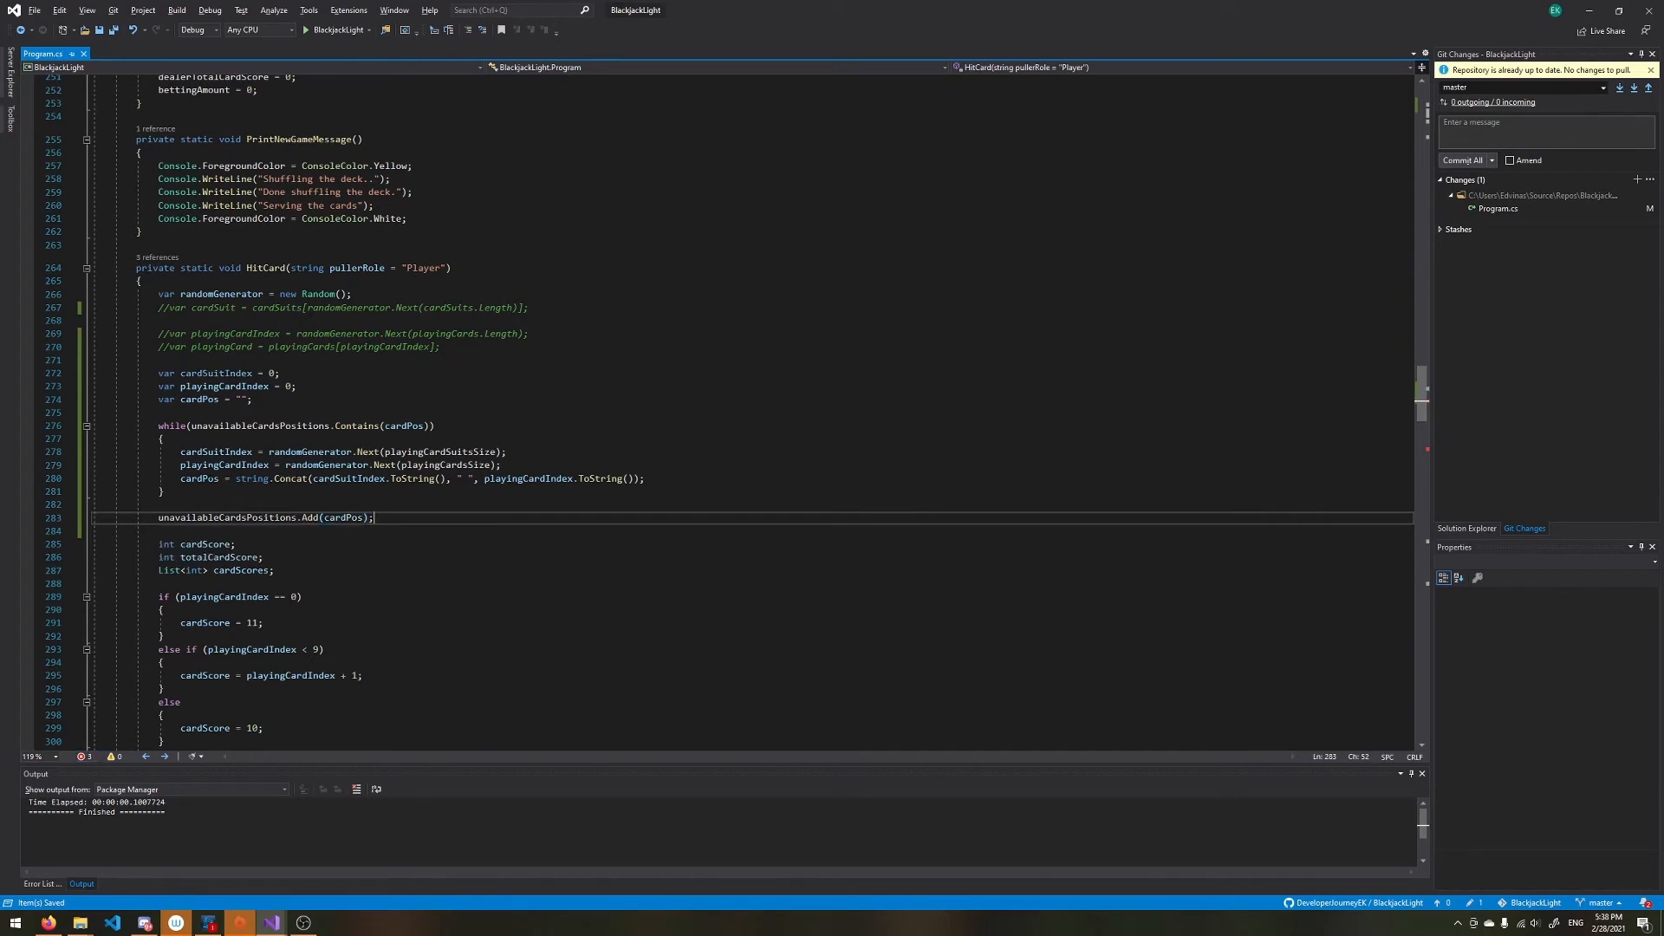
mouse_move(202, 479)
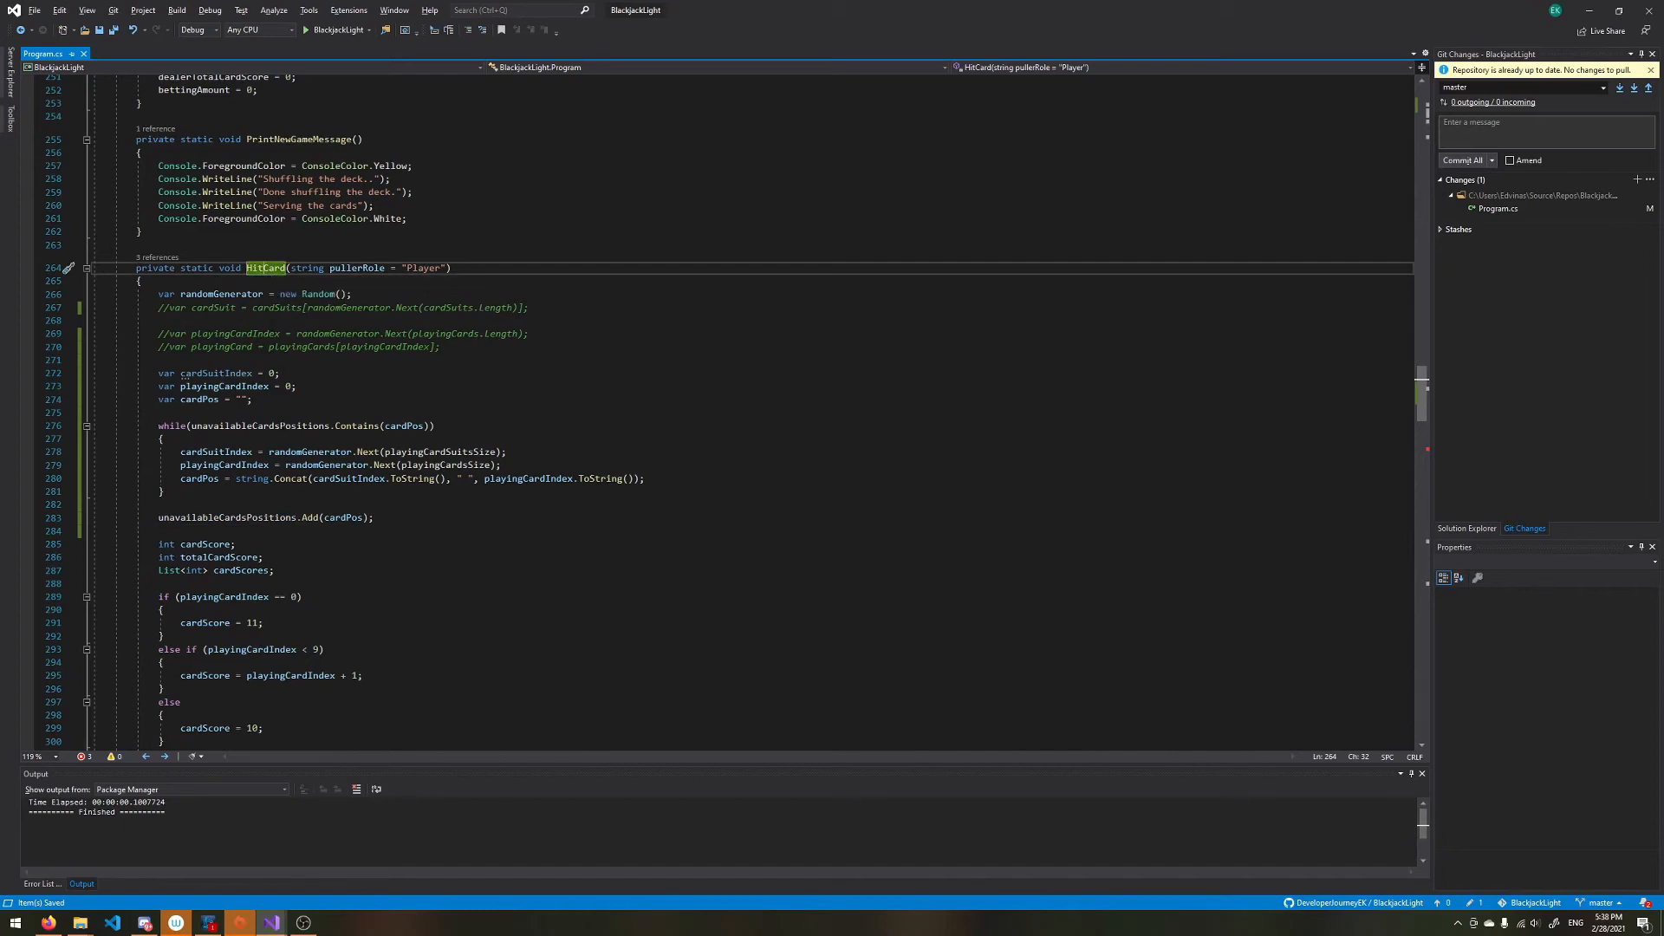
click(403, 426)
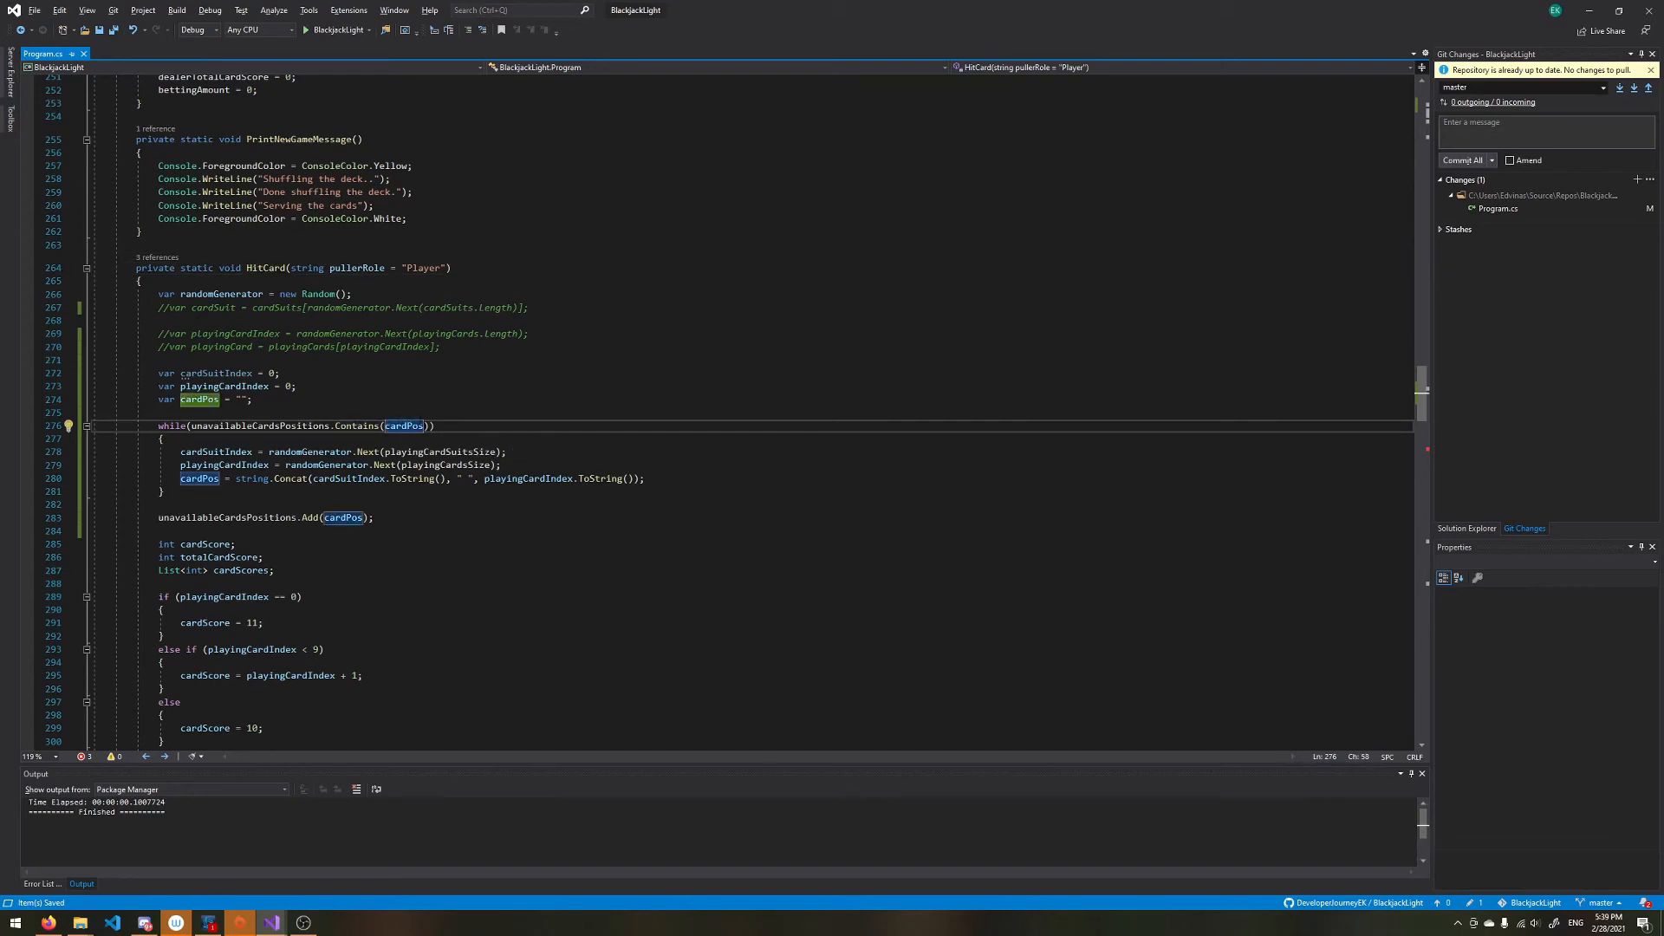
mouse_move(403, 426)
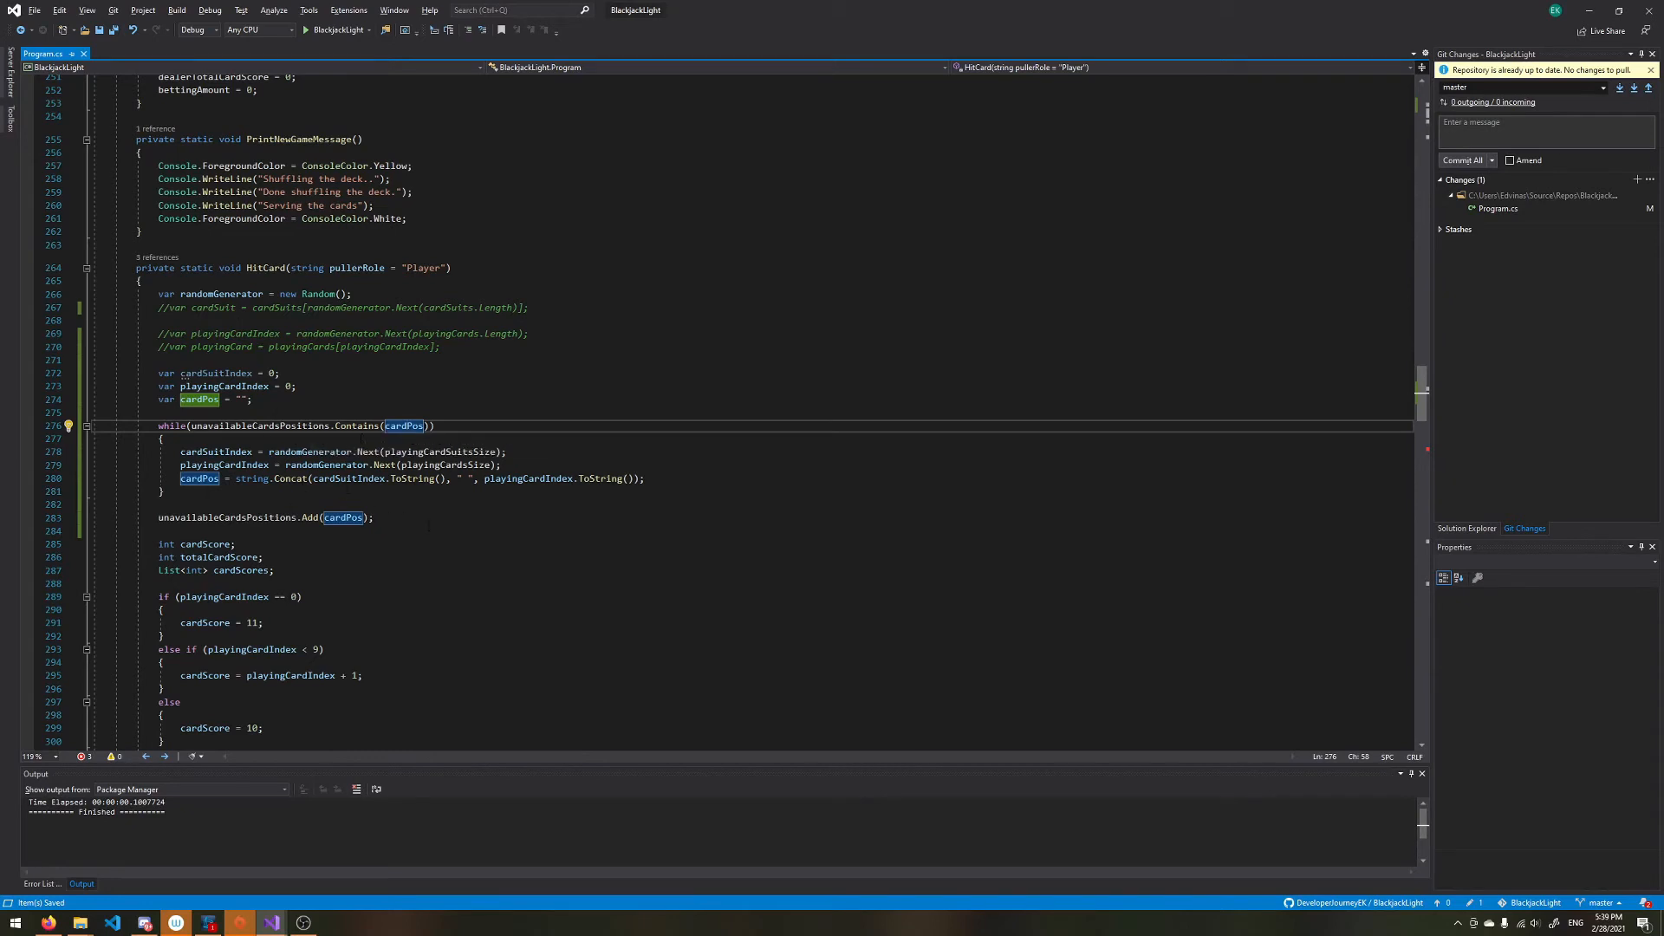
Step: Declare var playingCard = string.Concat(cardSuitIndex.ToString(), playingCardIndex.ToString(), cardSuitIndex.ToString());
text(var)
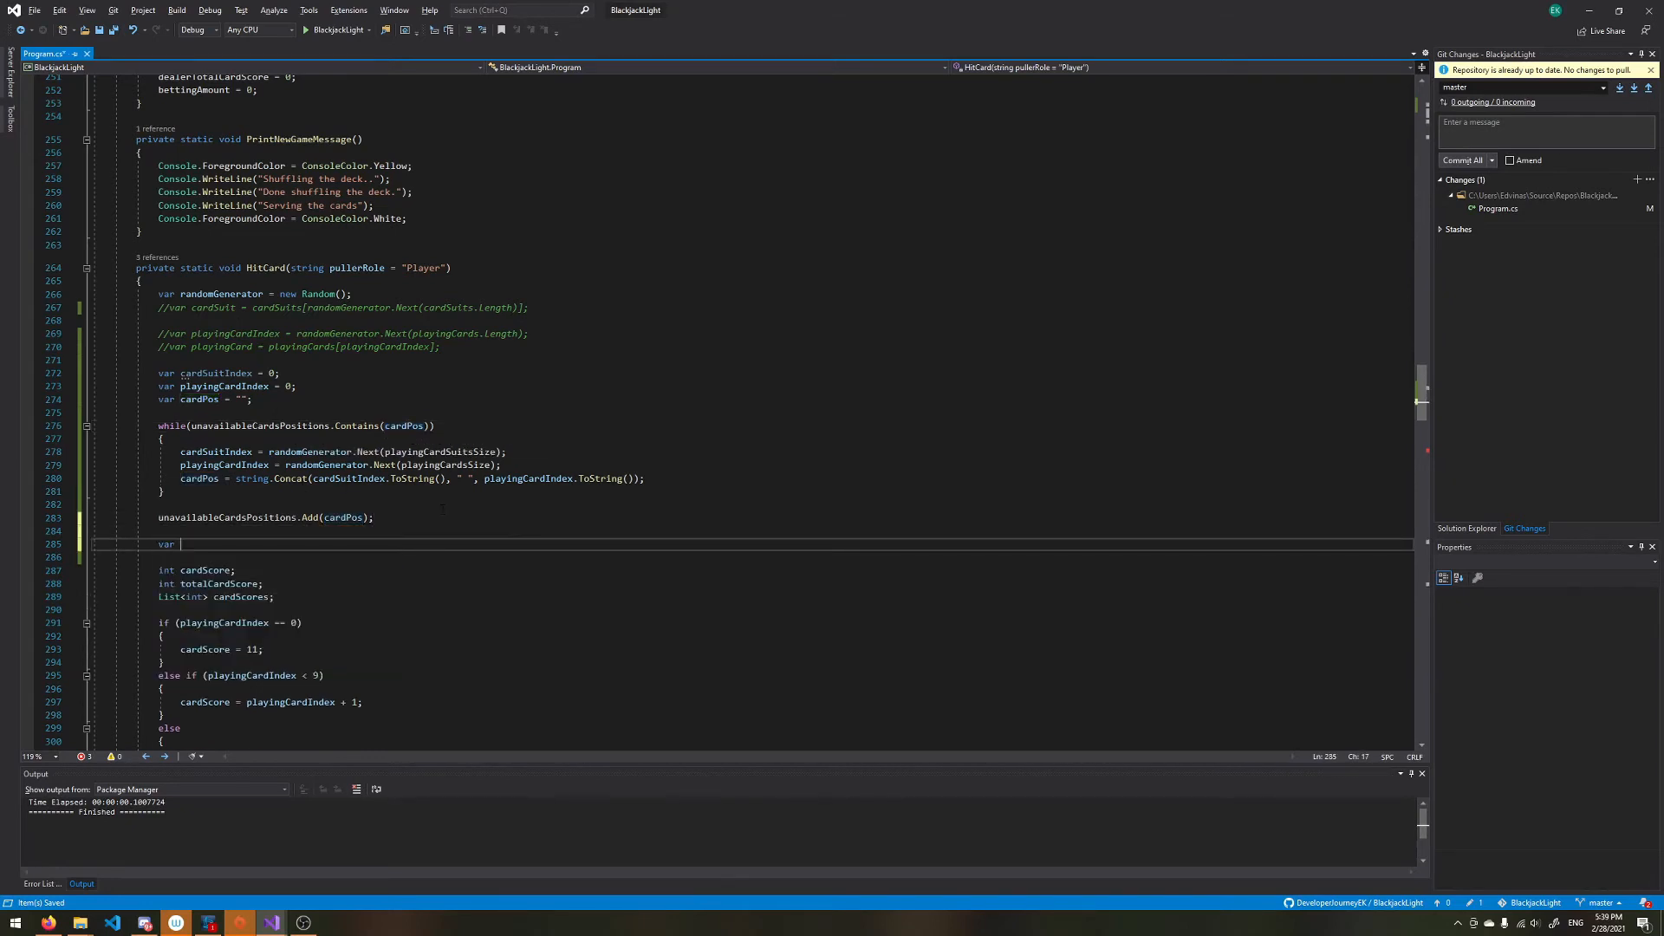
text(playingCard =)
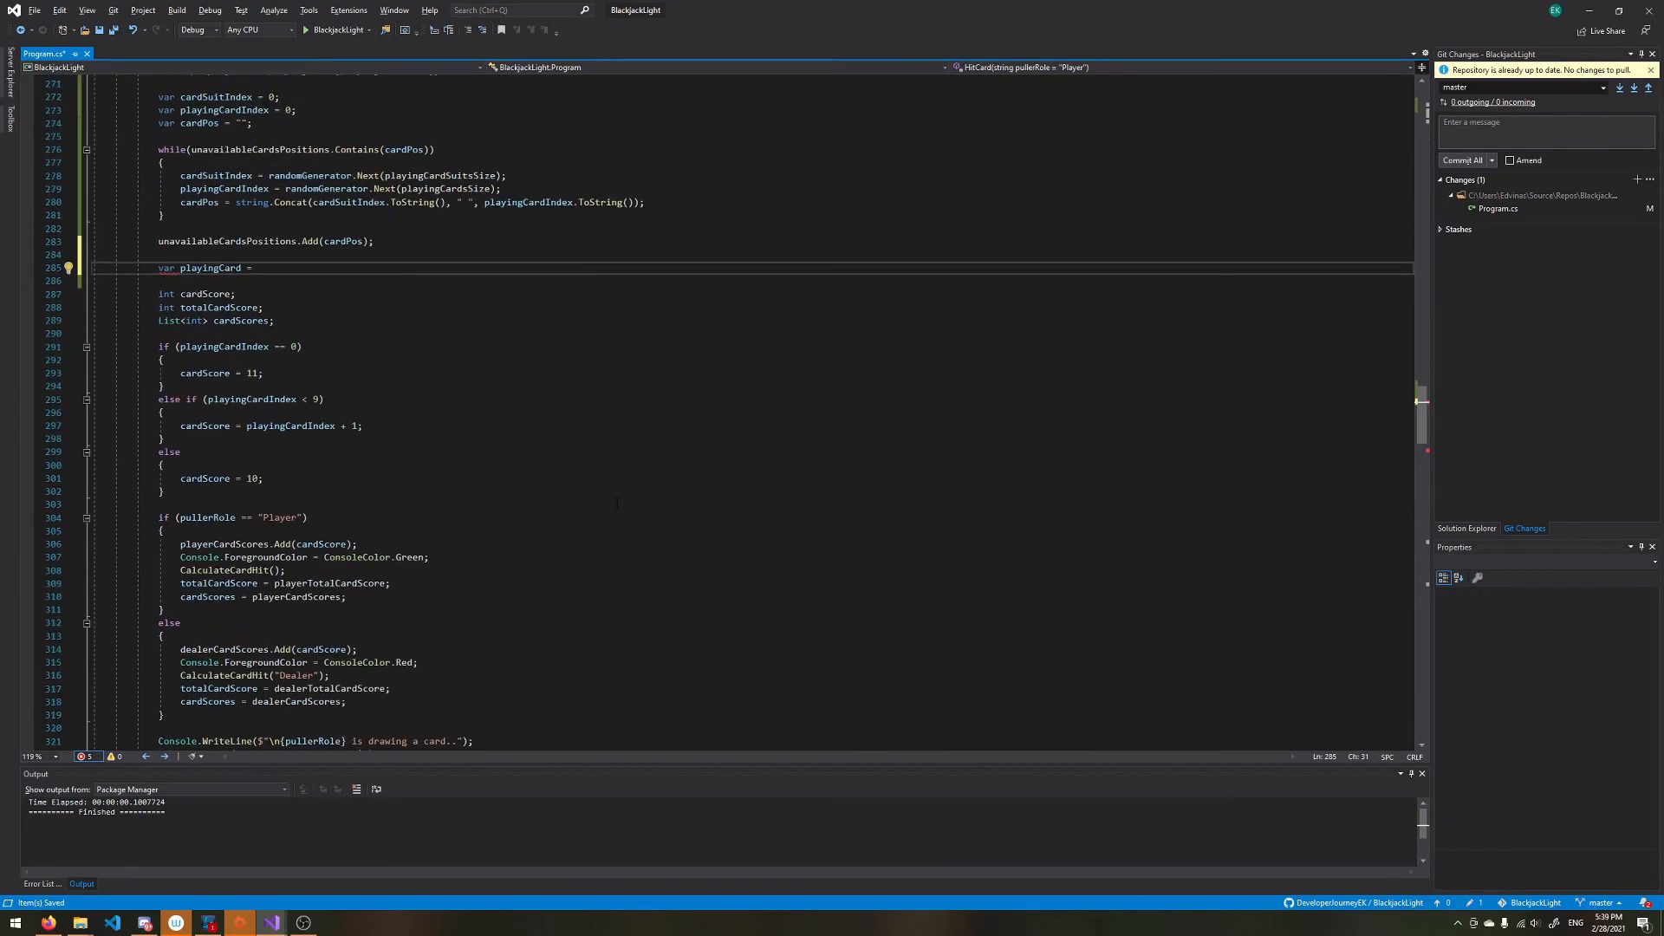
scroll(down, 3)
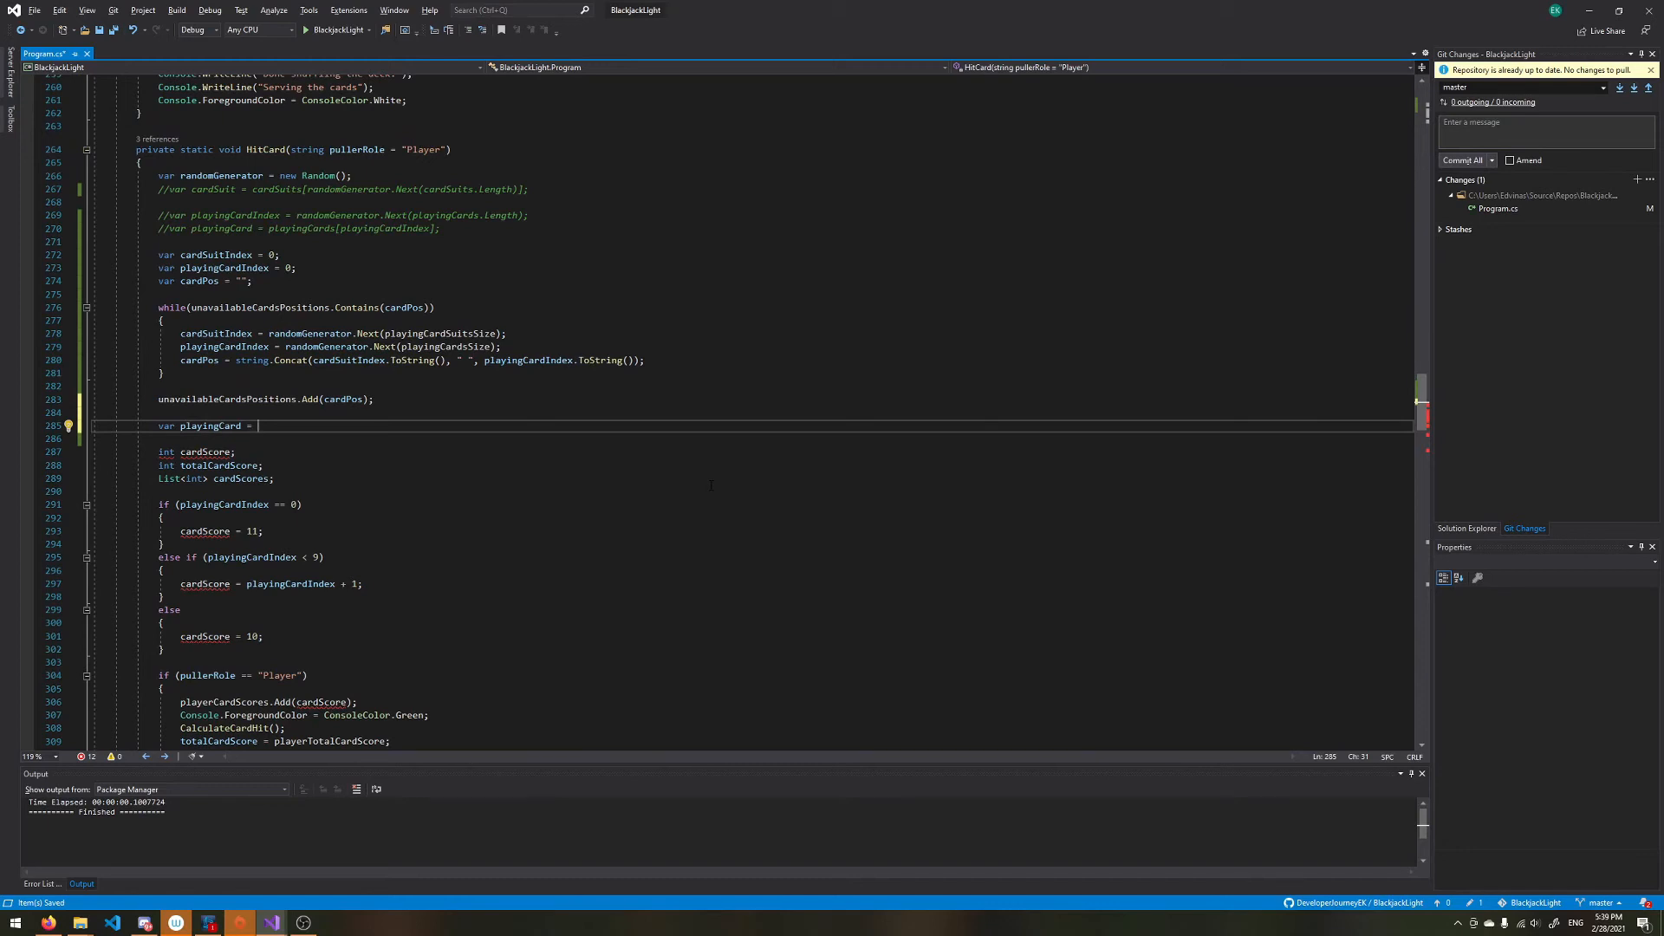
text(string.Concat)
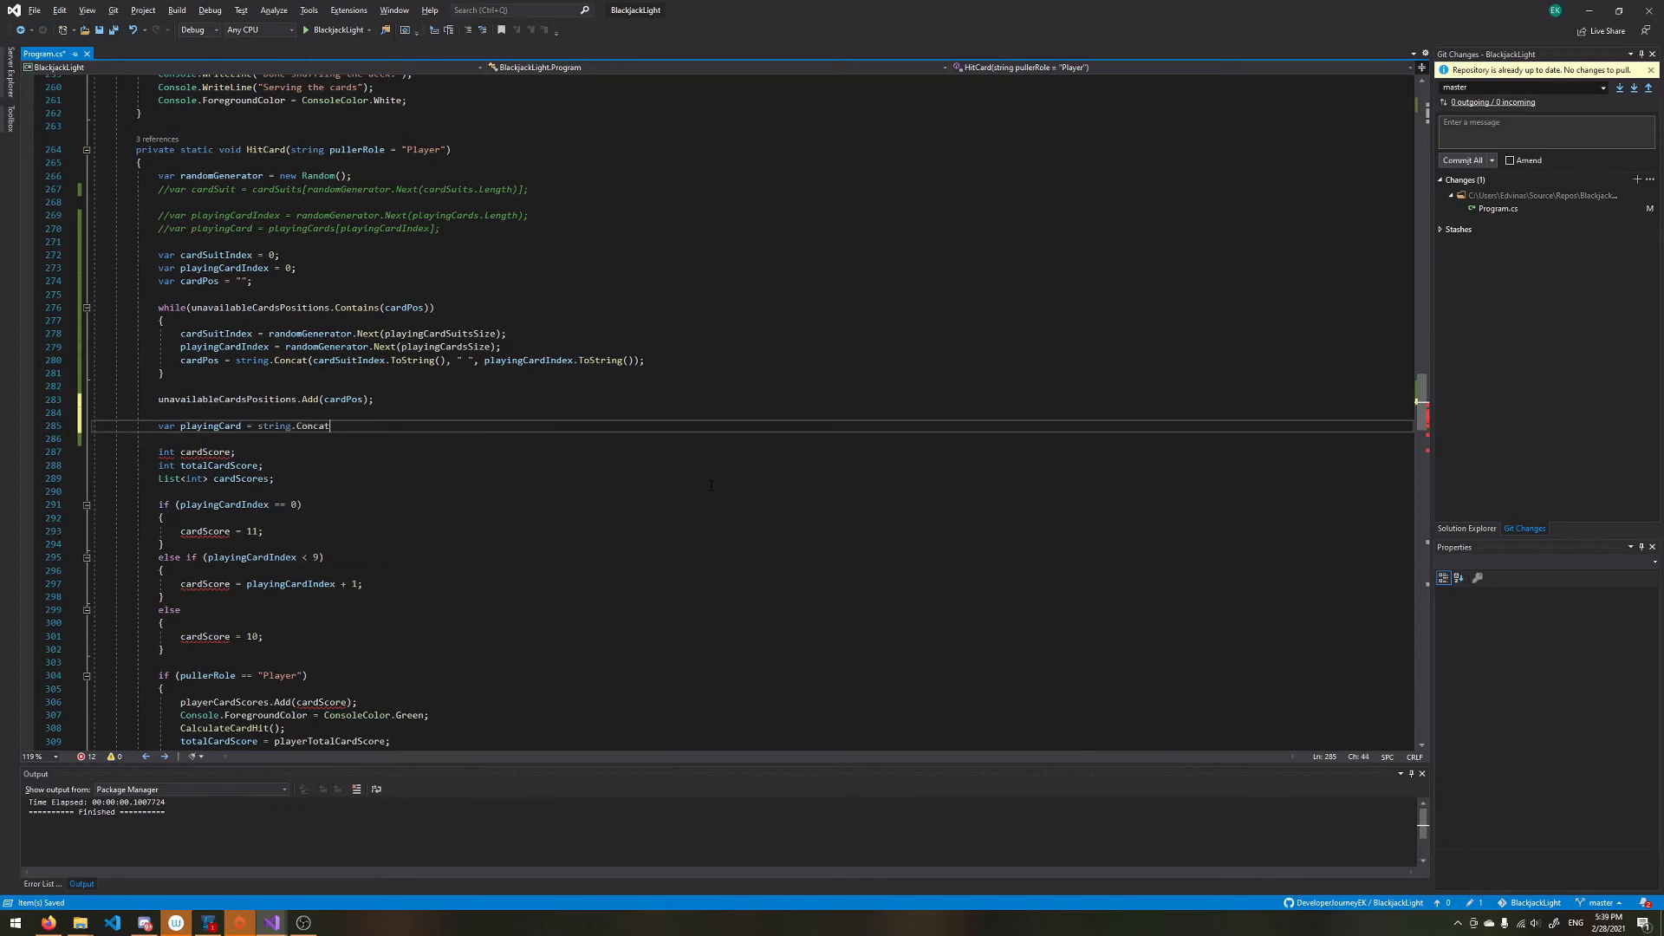
text(()
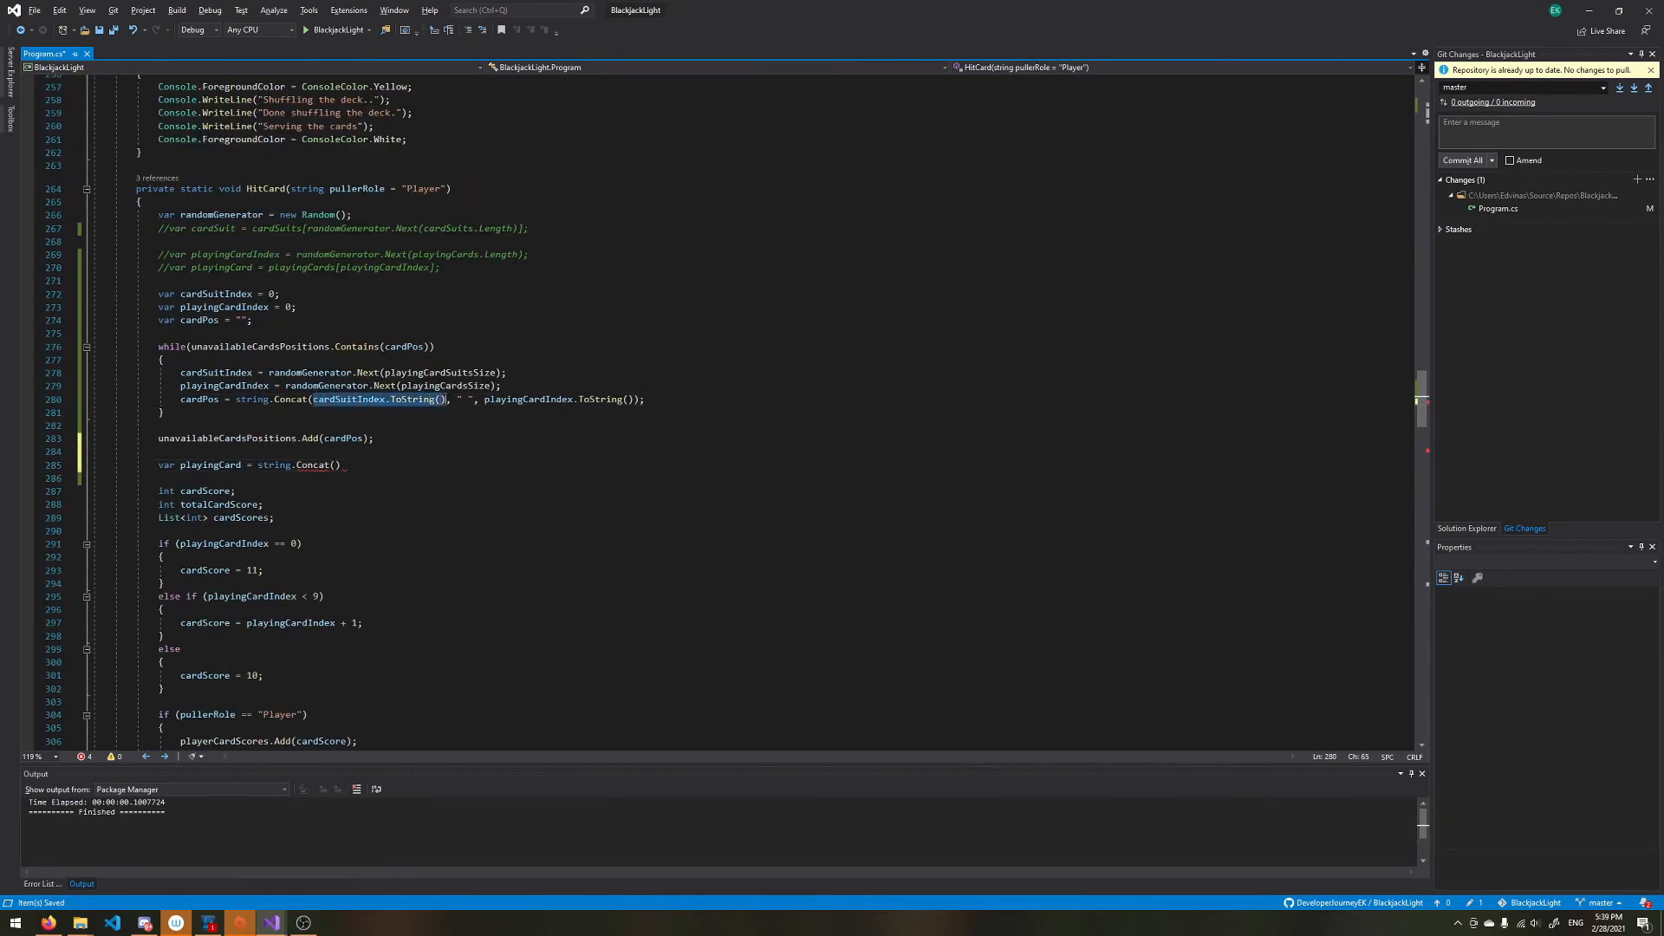
text(cardSuitIndex.ToString())
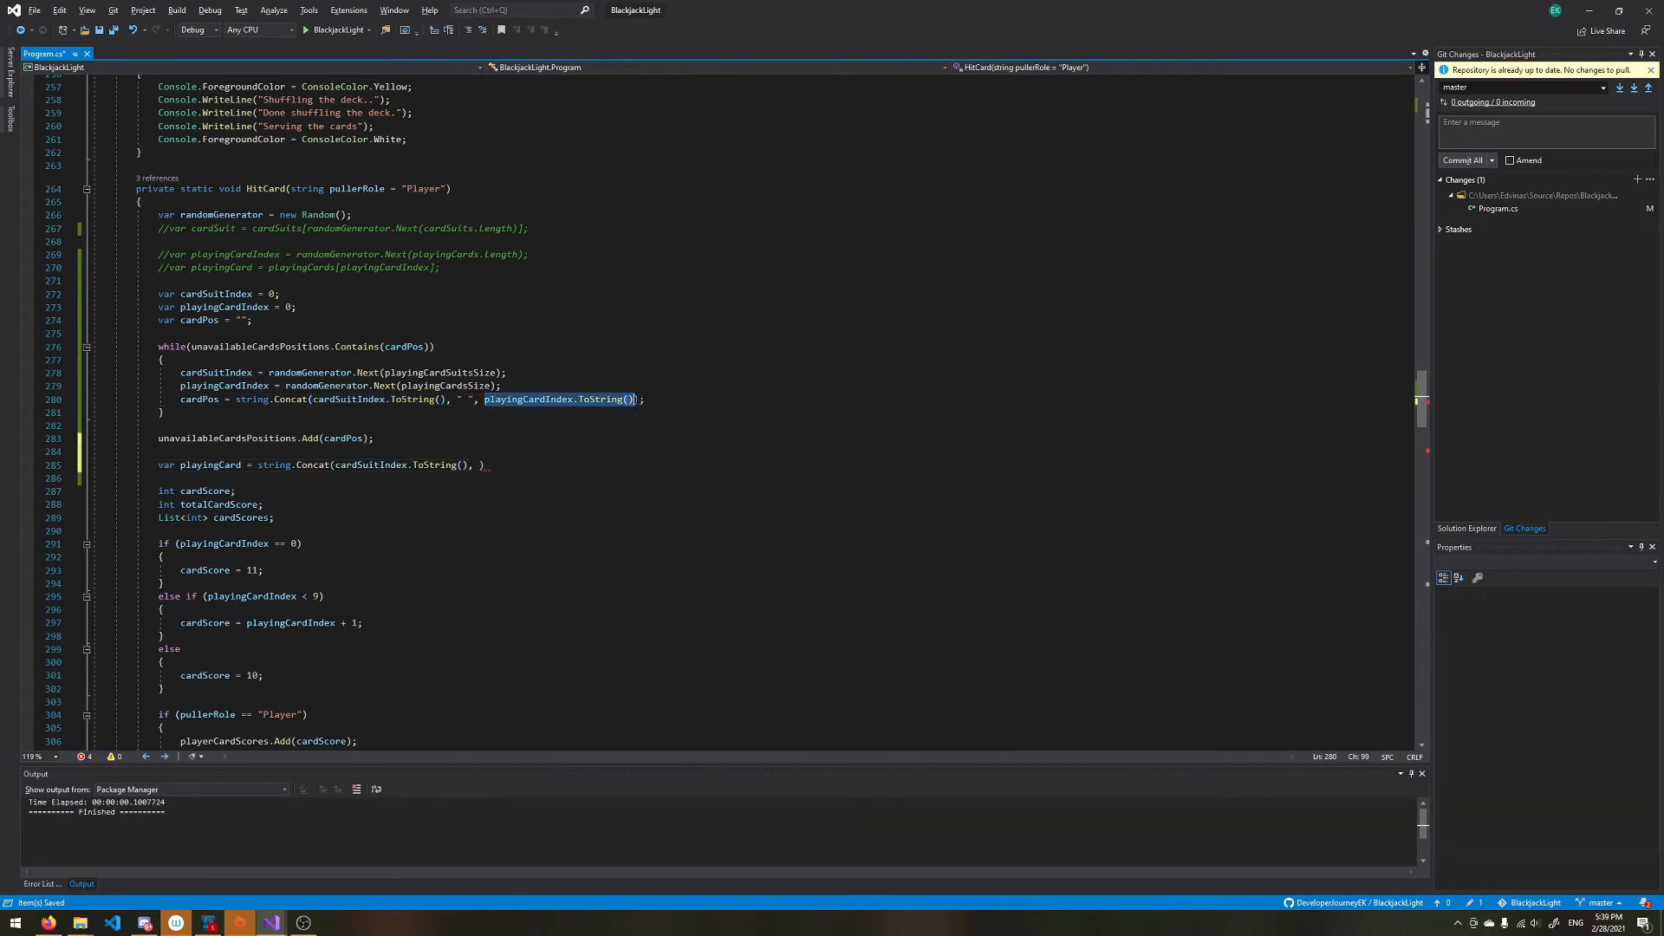
text(playingCardIndex.ToString())
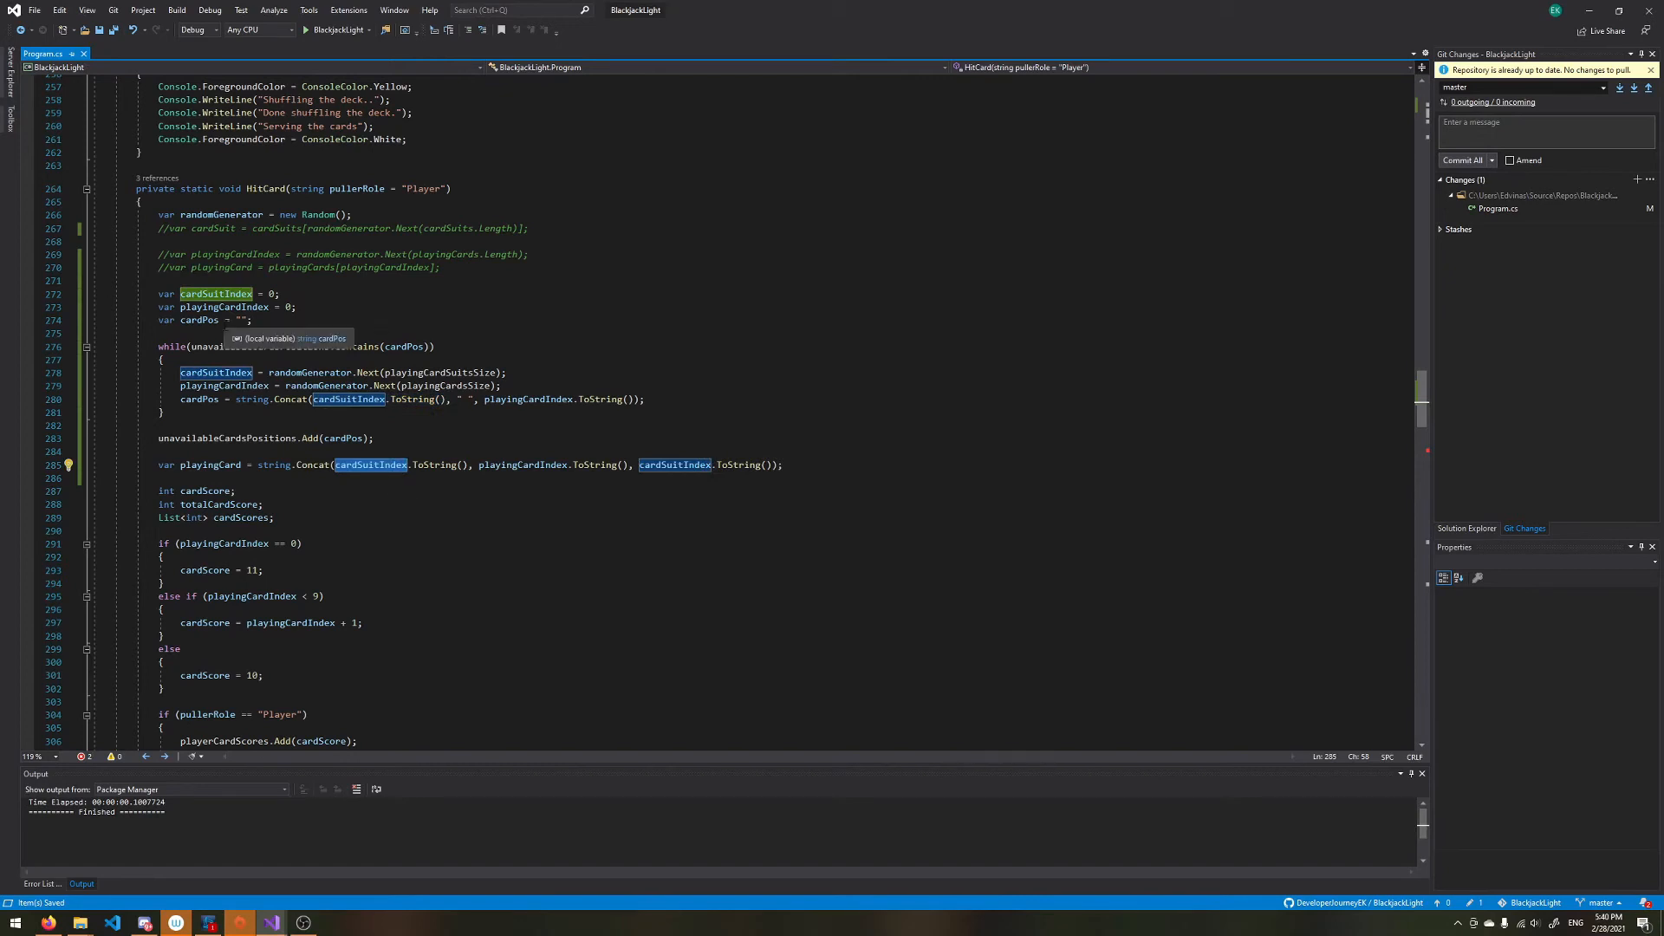
mouse_move(405, 465)
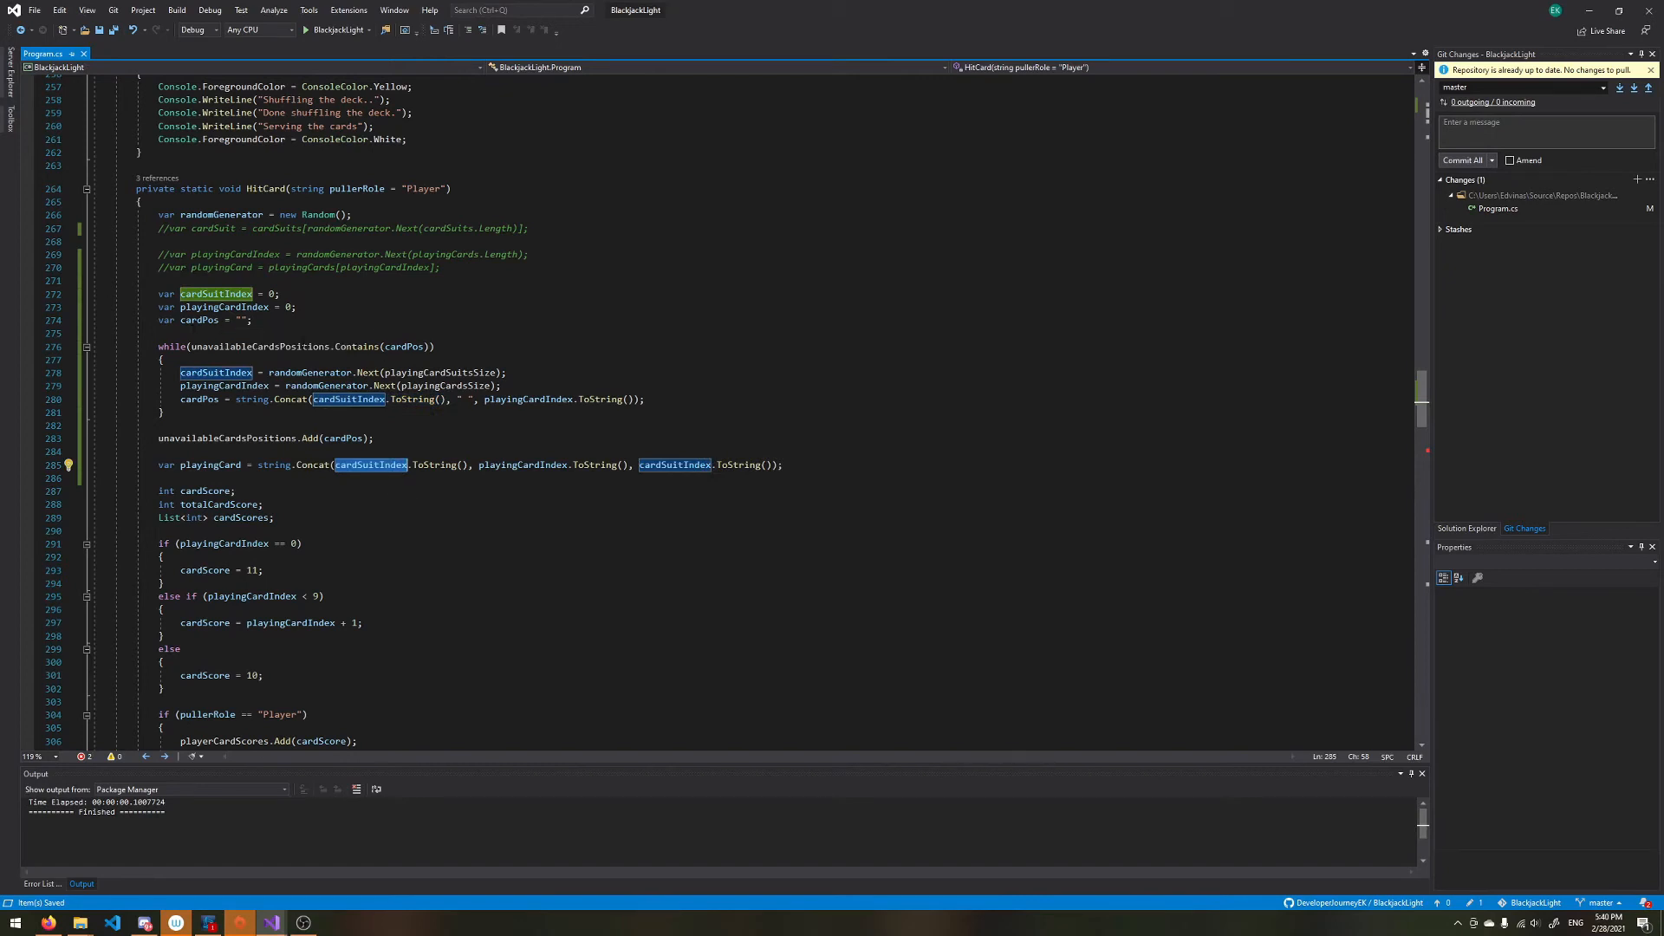
mouse_move(214, 372)
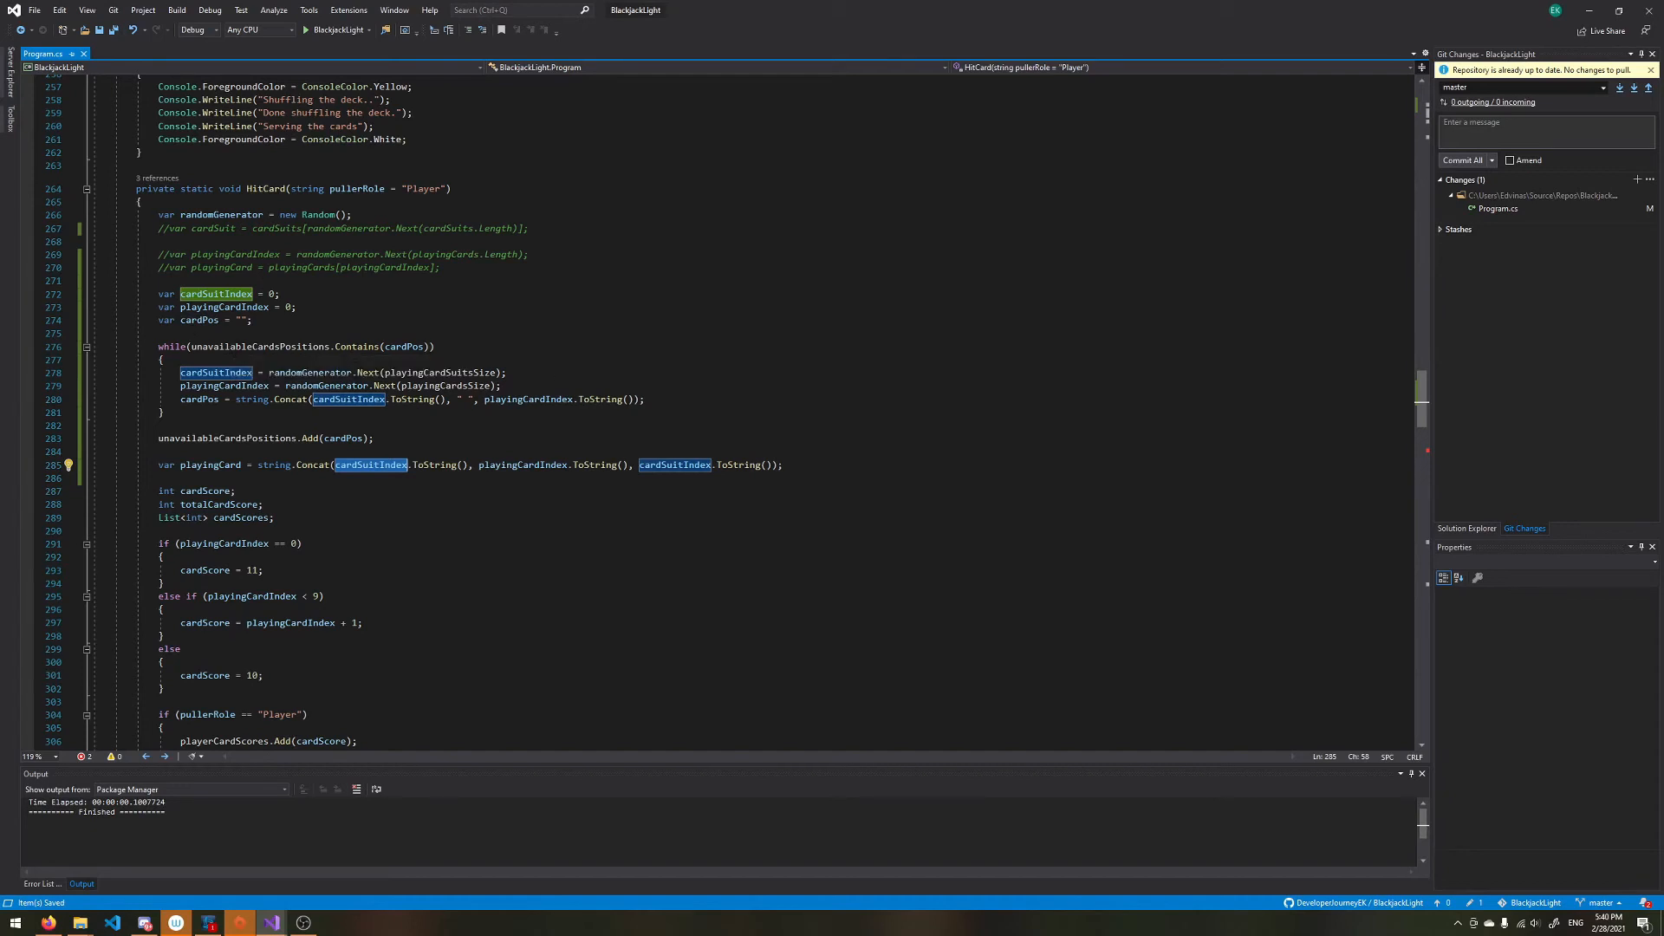
mouse_move(393, 473)
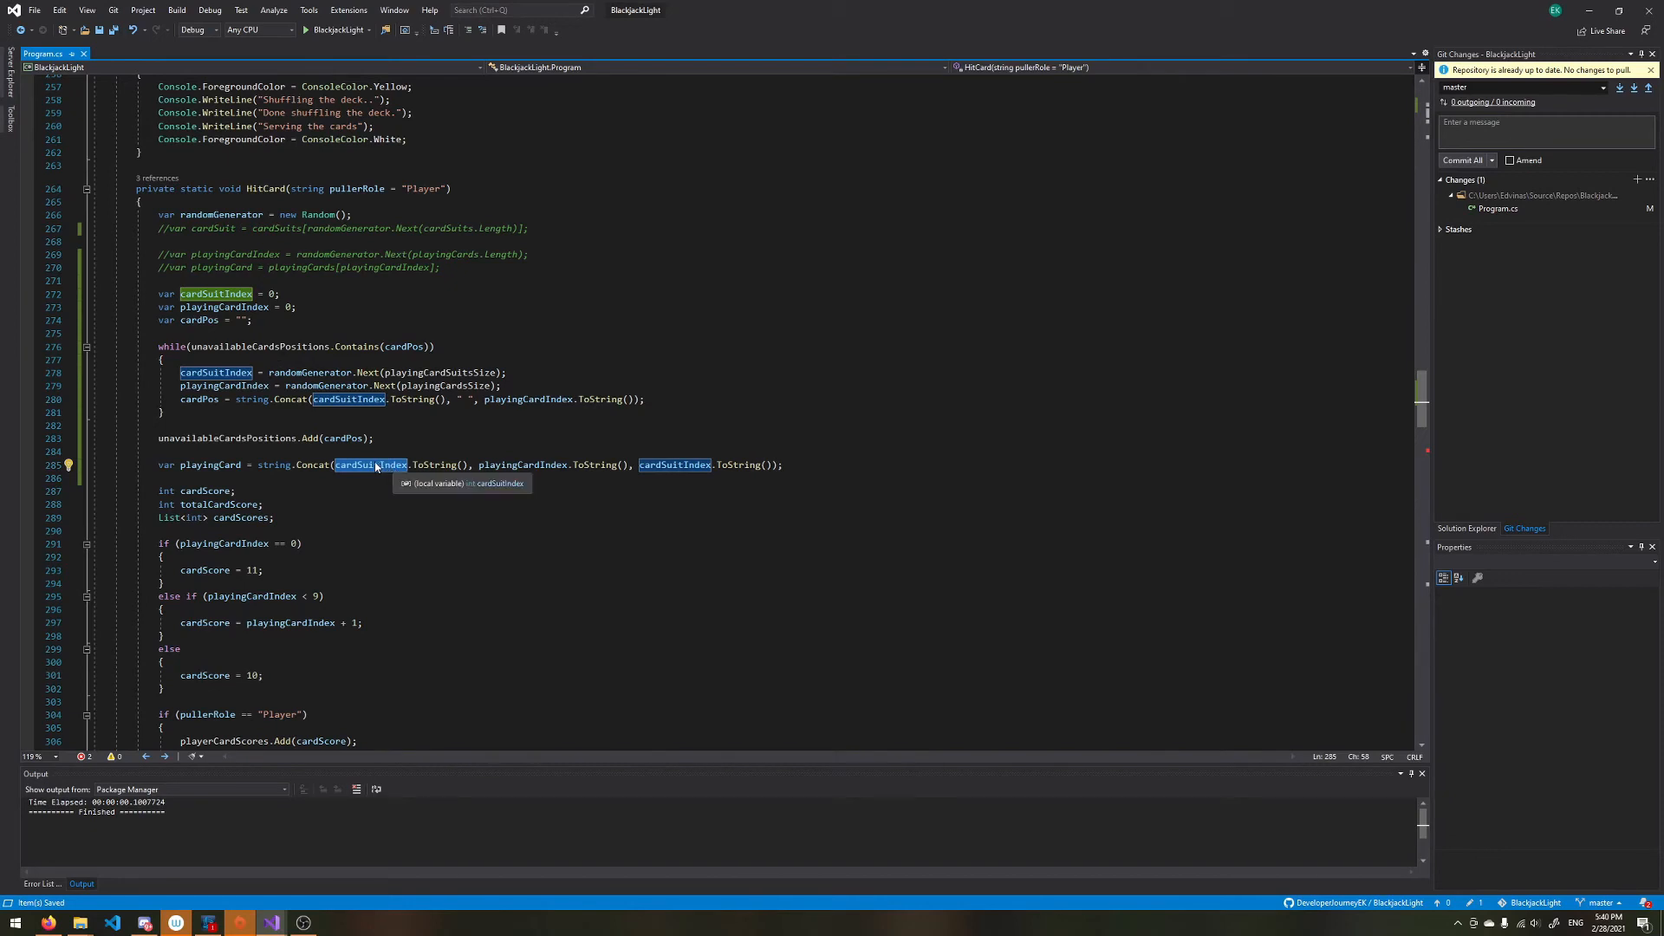
mouse_move(373, 465)
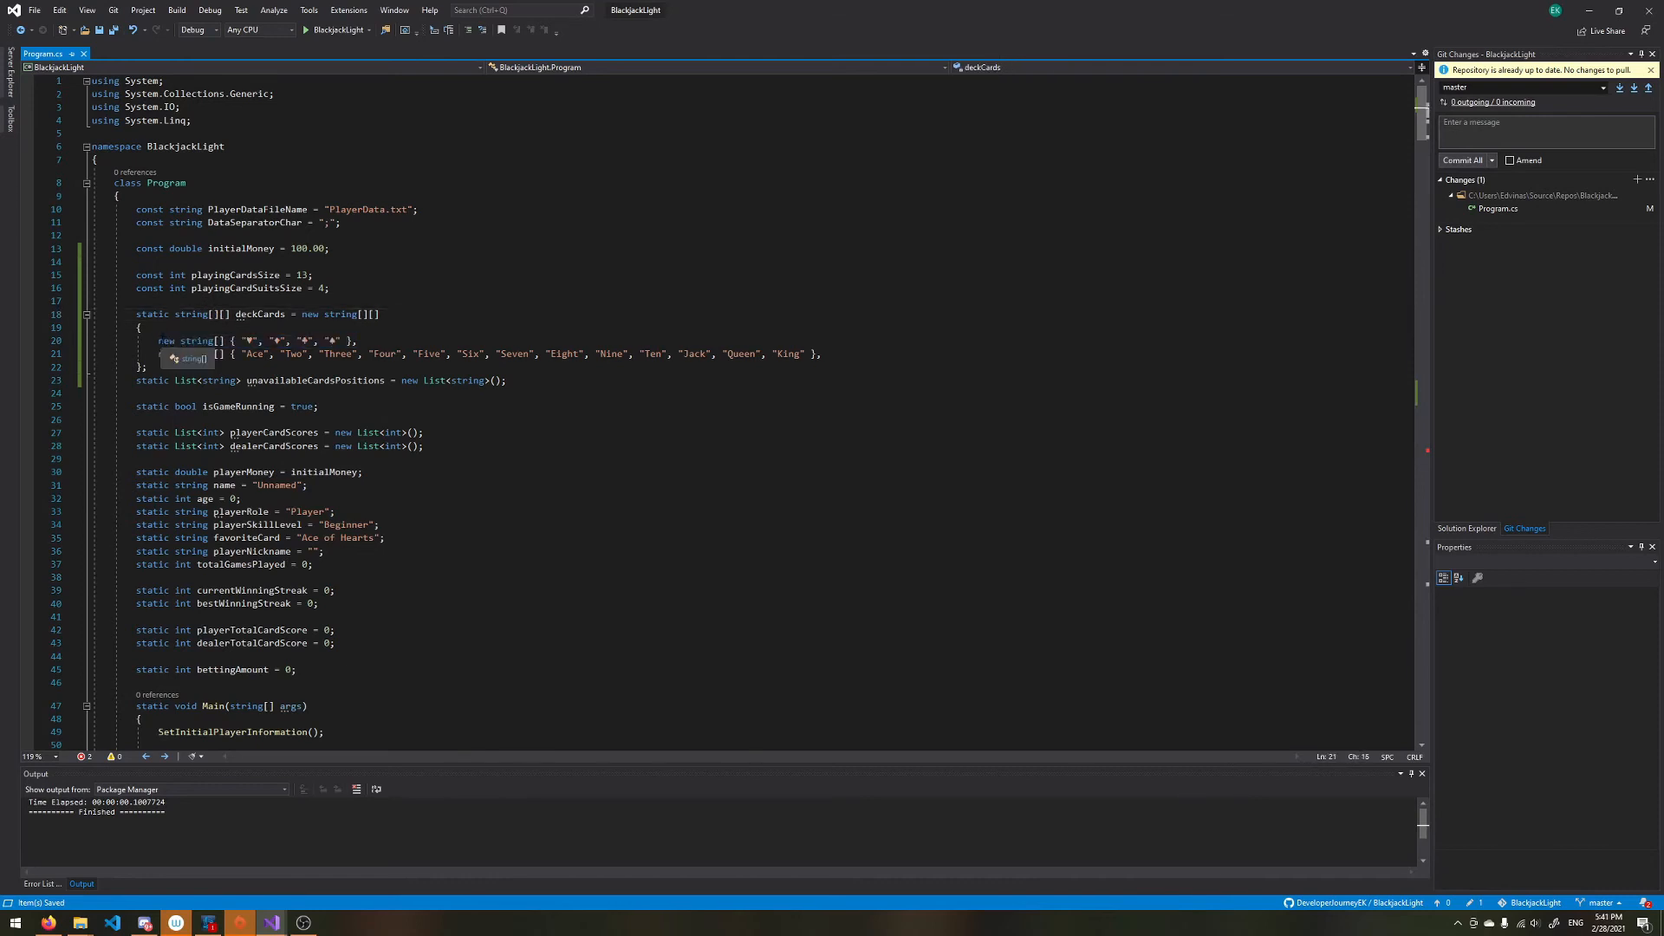
Step: Edit the array sizes in the deckCards declaration, then scroll back down to the HitCard method
triple_click(254, 340)
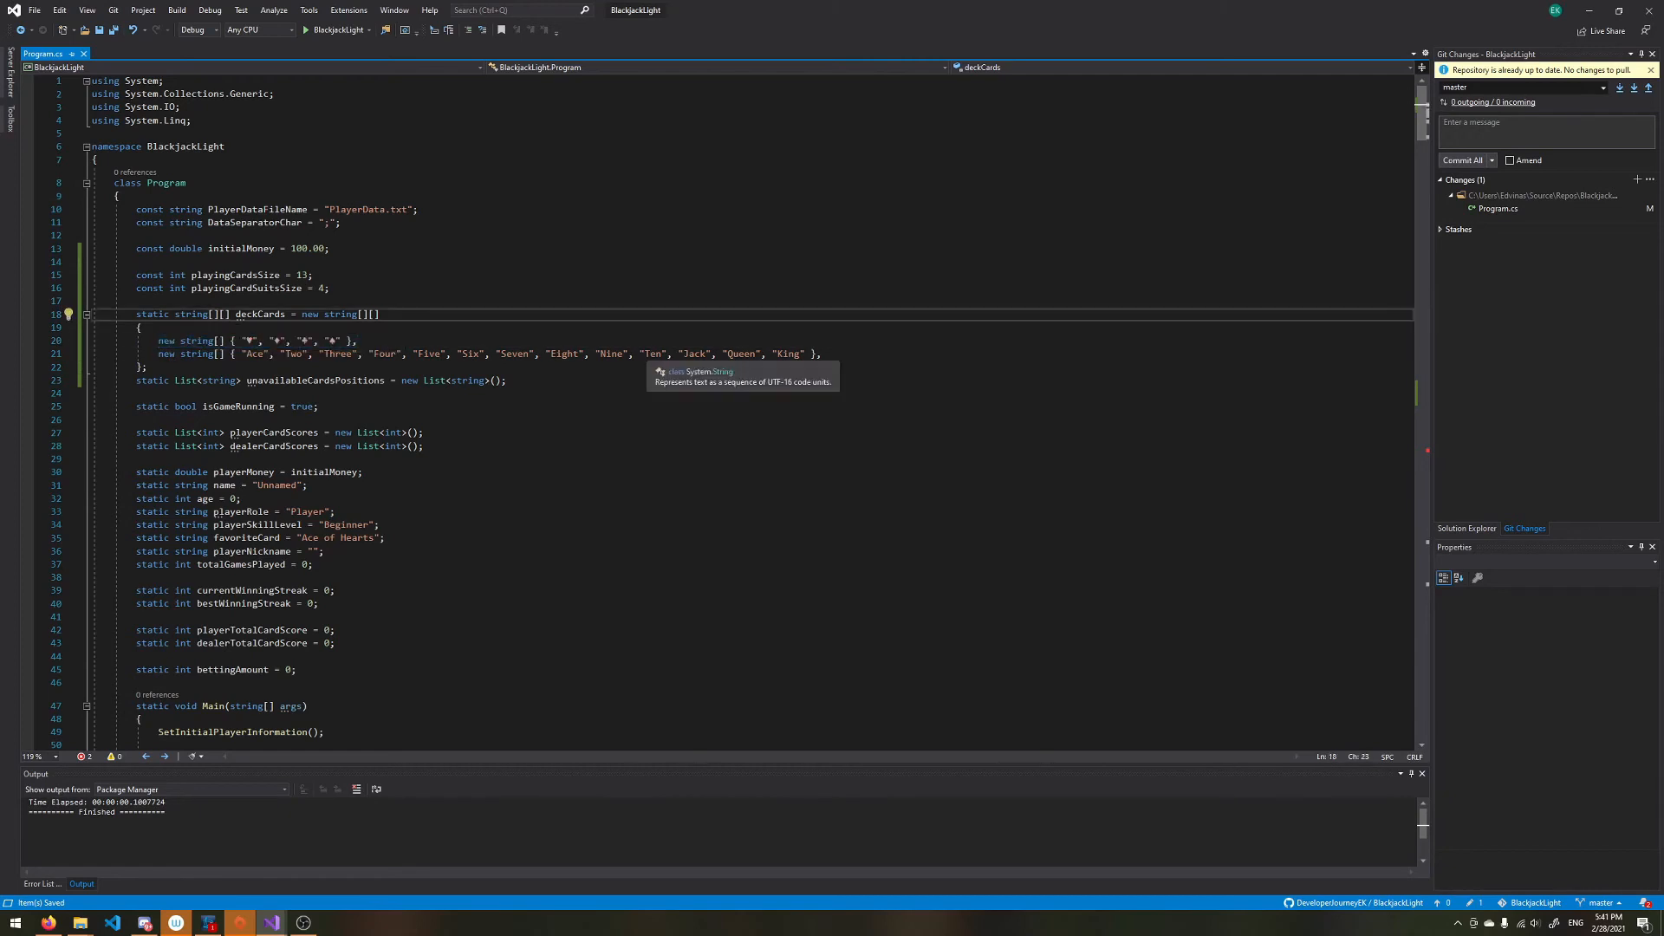
text(0)
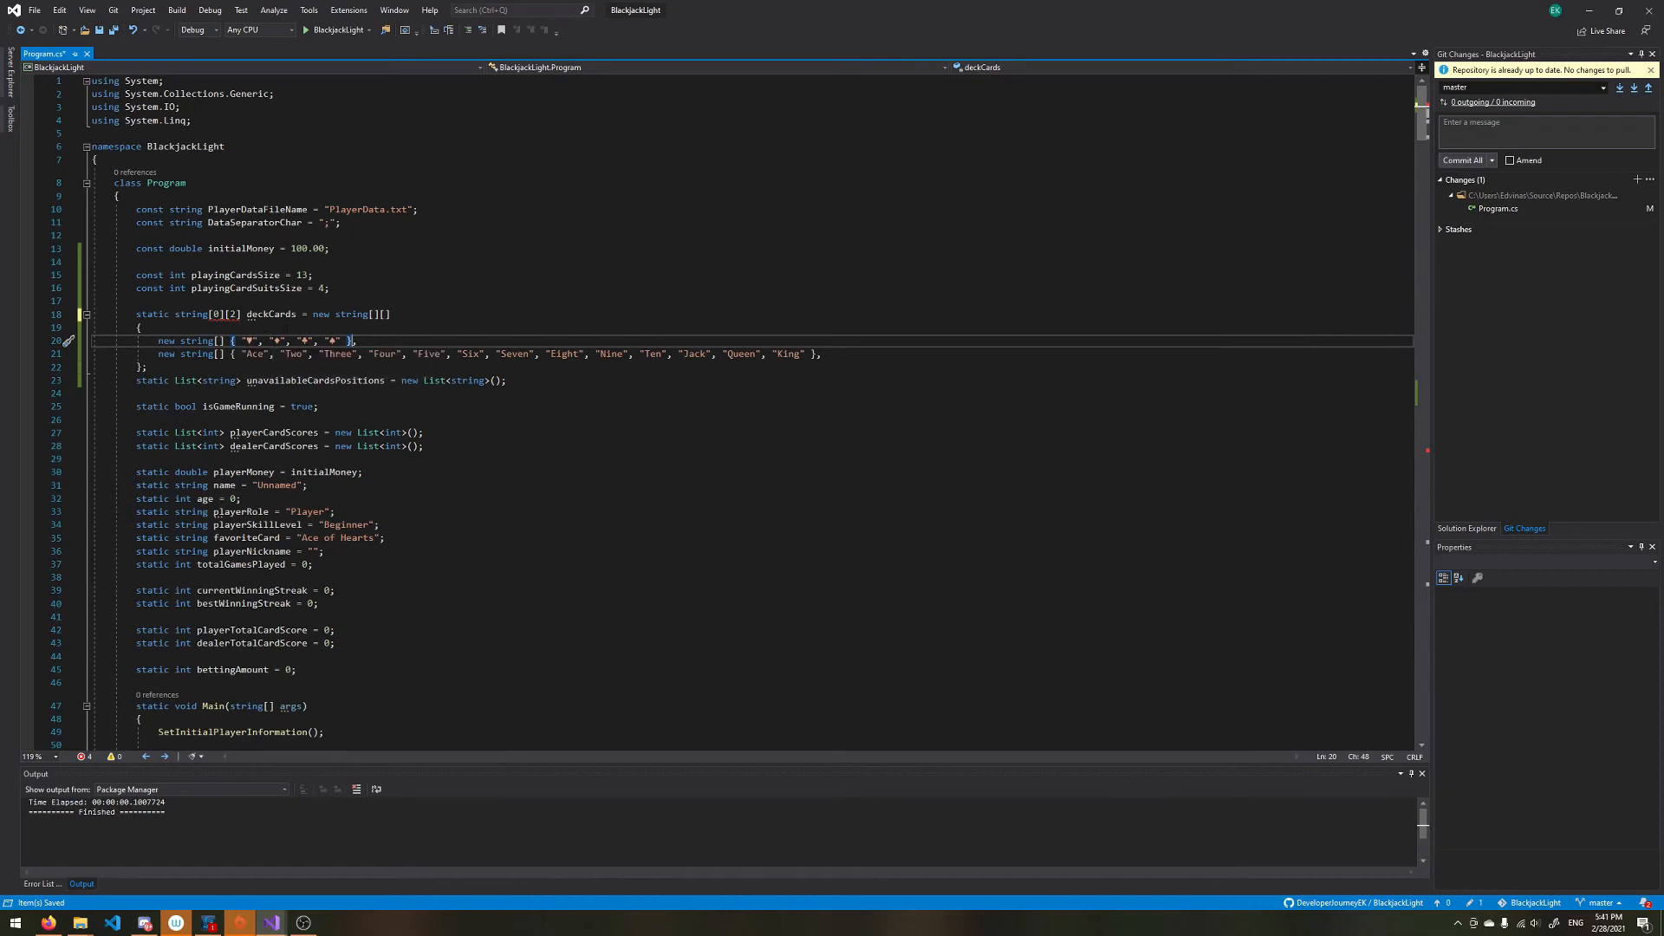
double_click(306, 341)
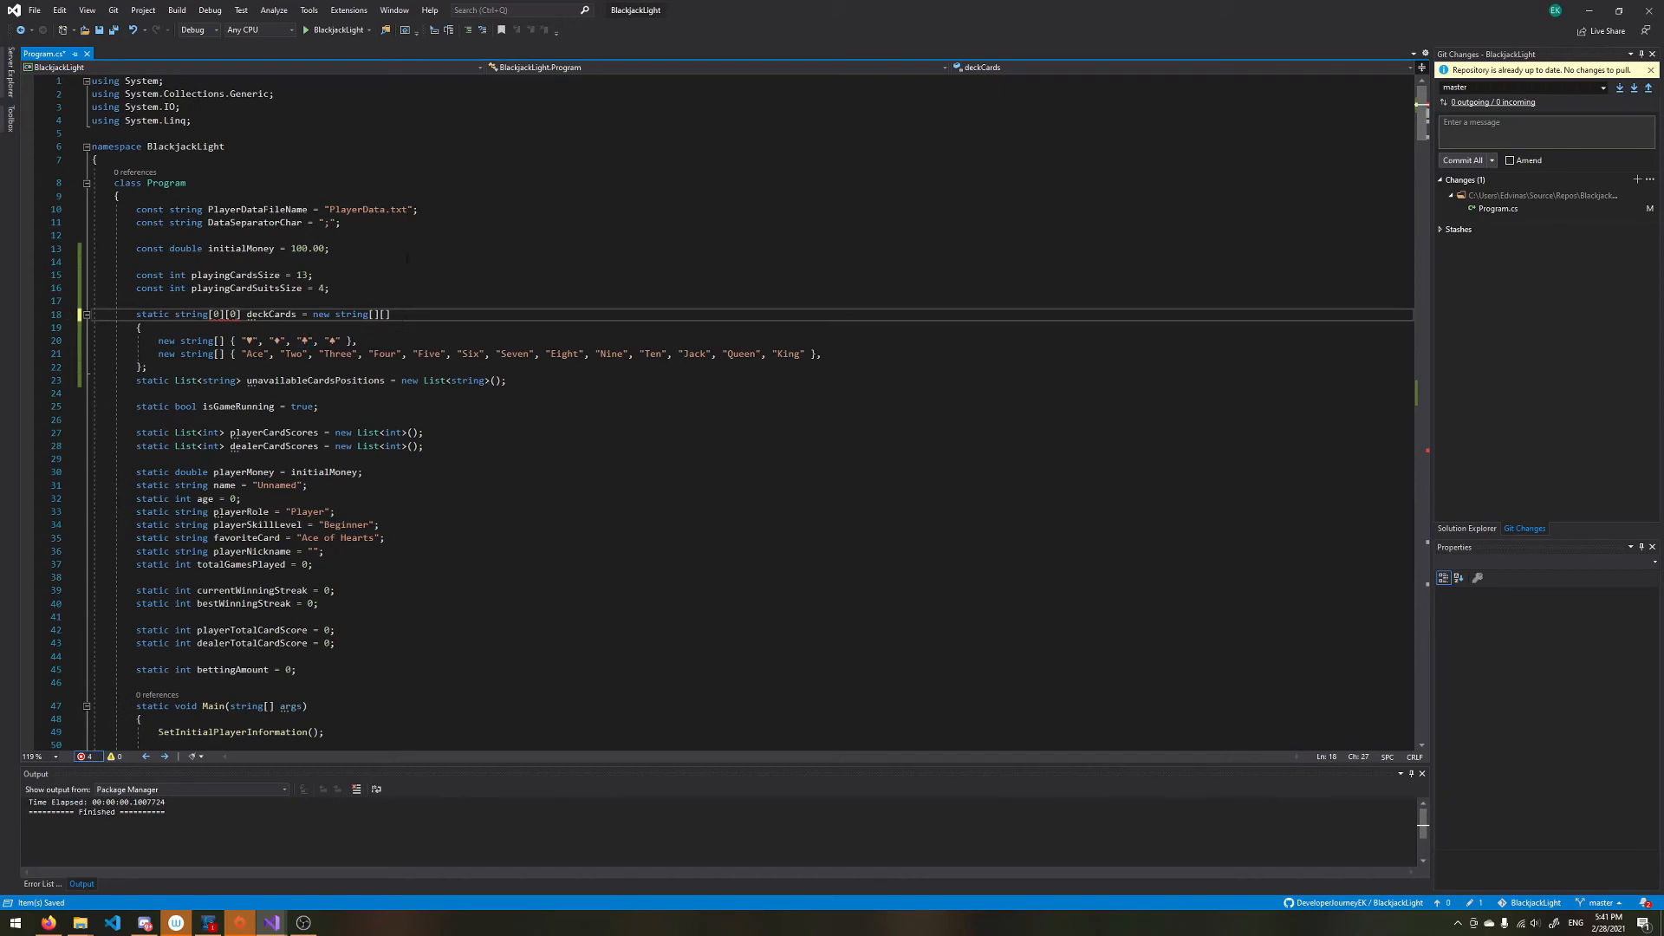
mouse_move(244, 313)
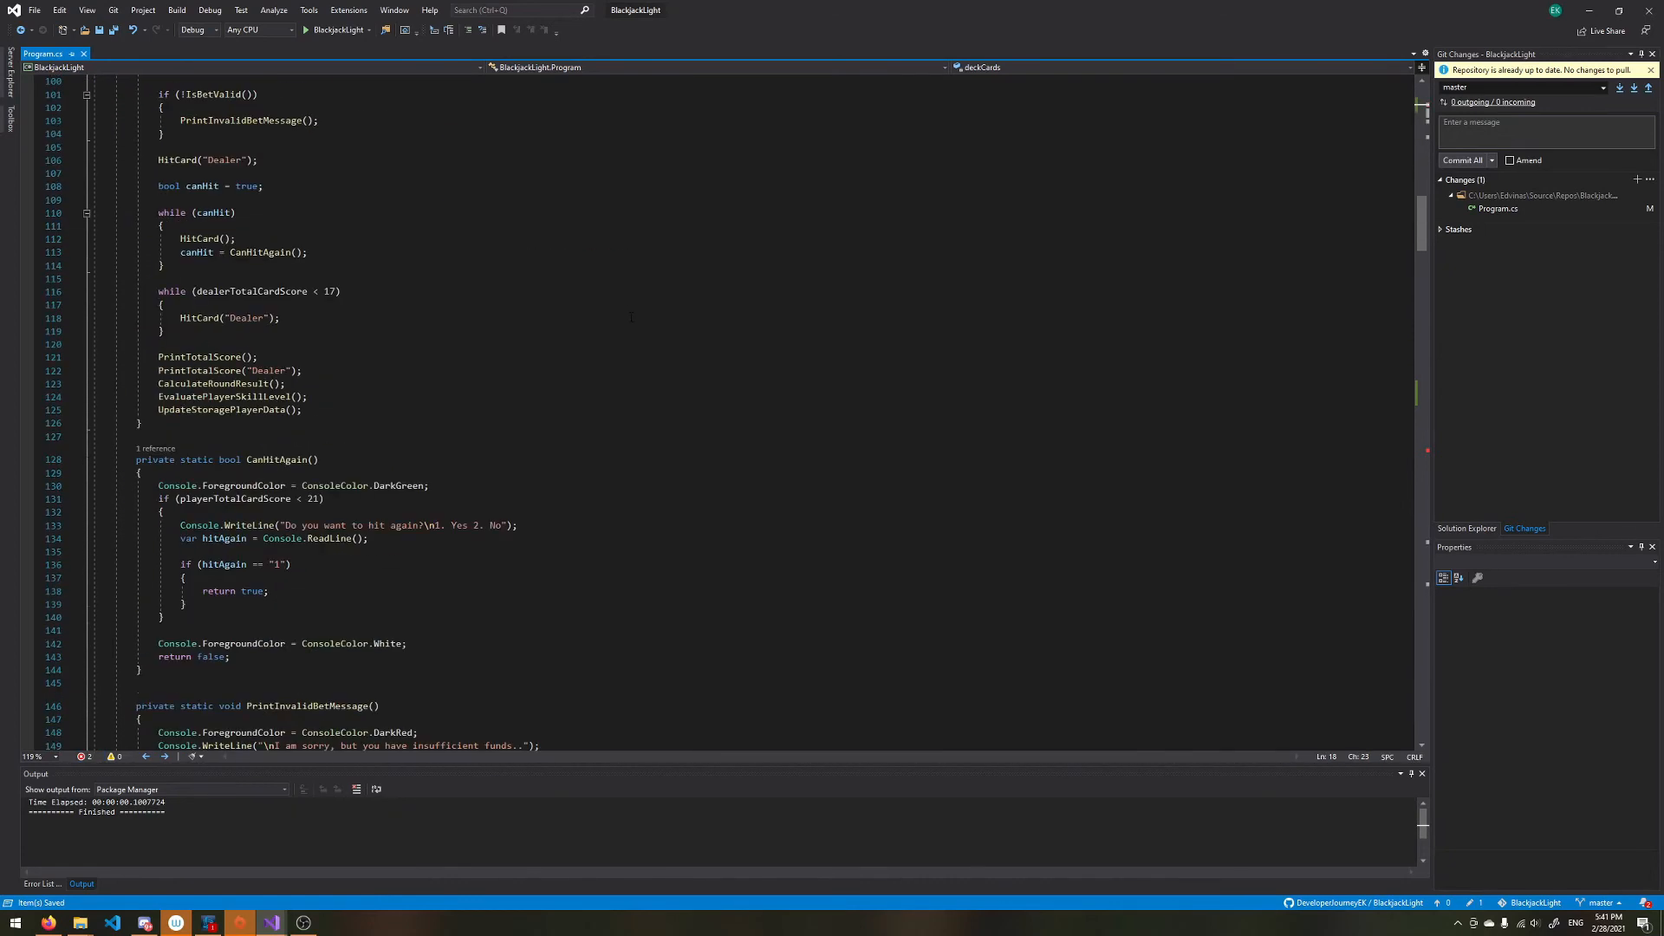
scroll(down, 3)
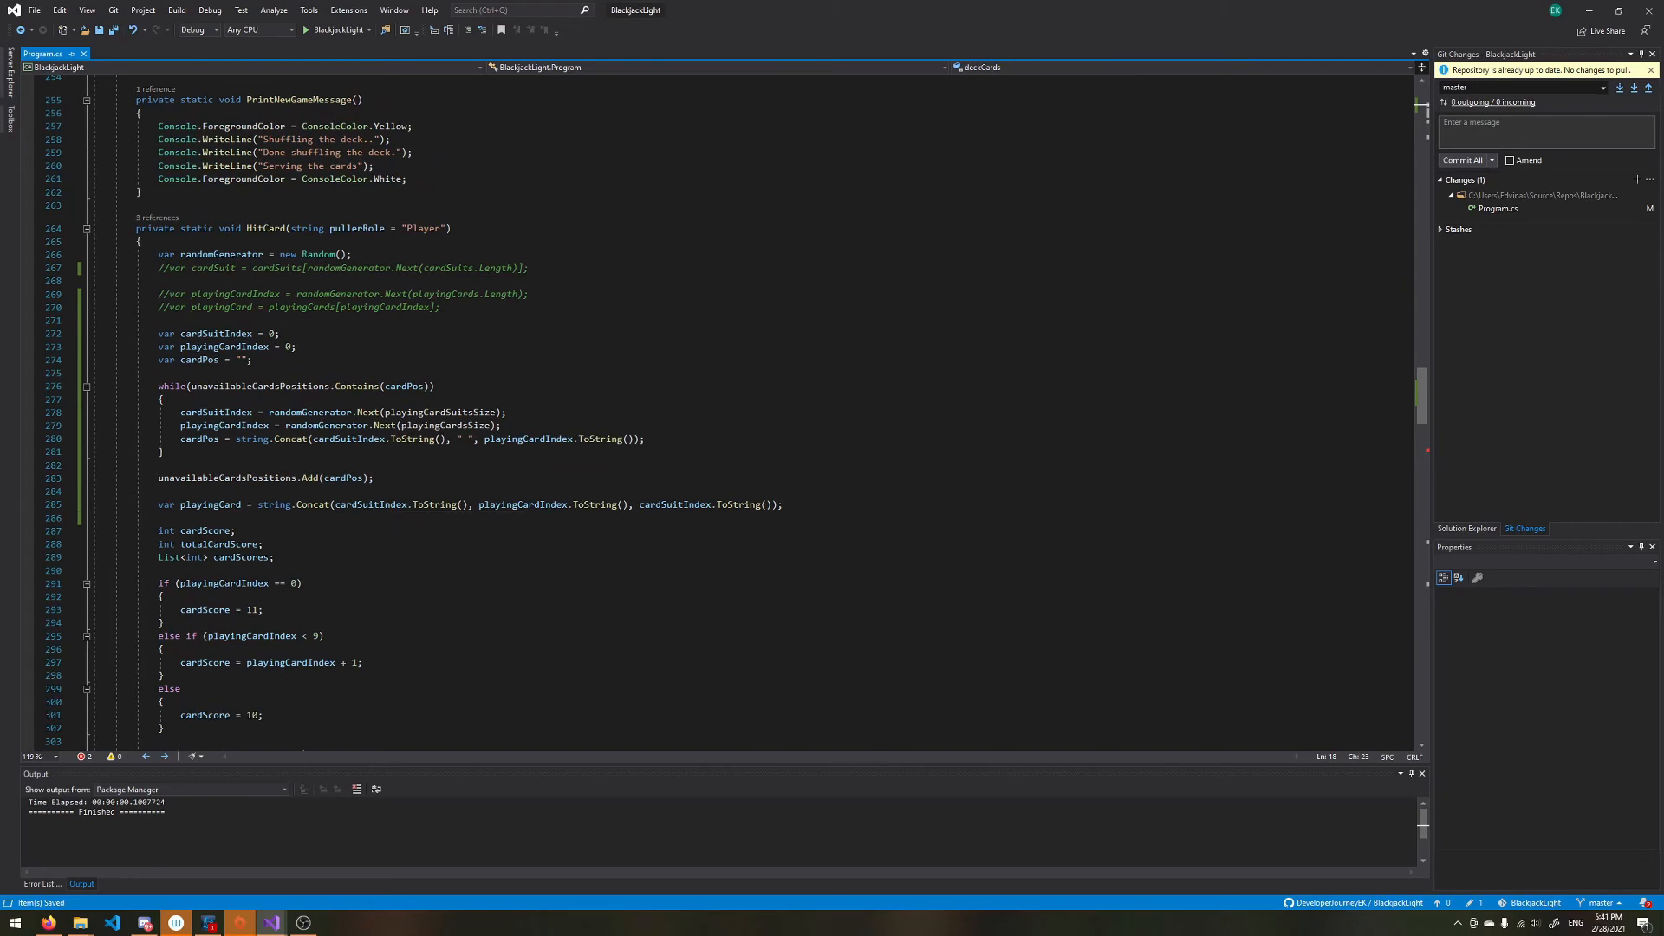
Step: Write the first Concat argument as deckCards[0][cardSuitIndex]
text(deckC)
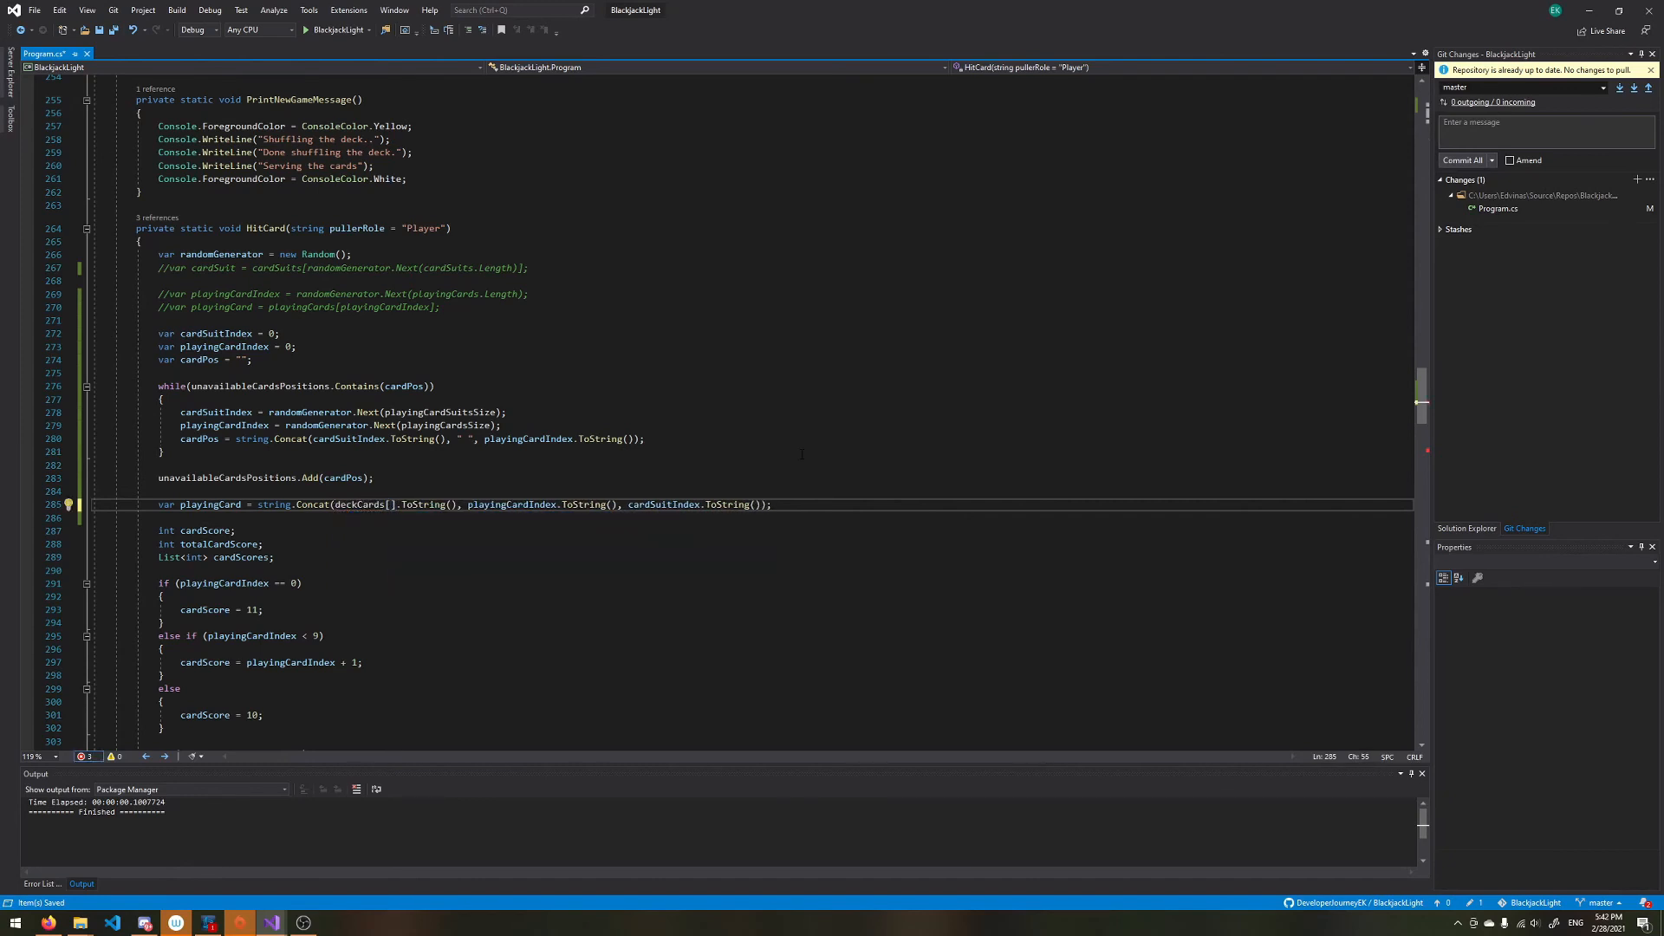
text(0)
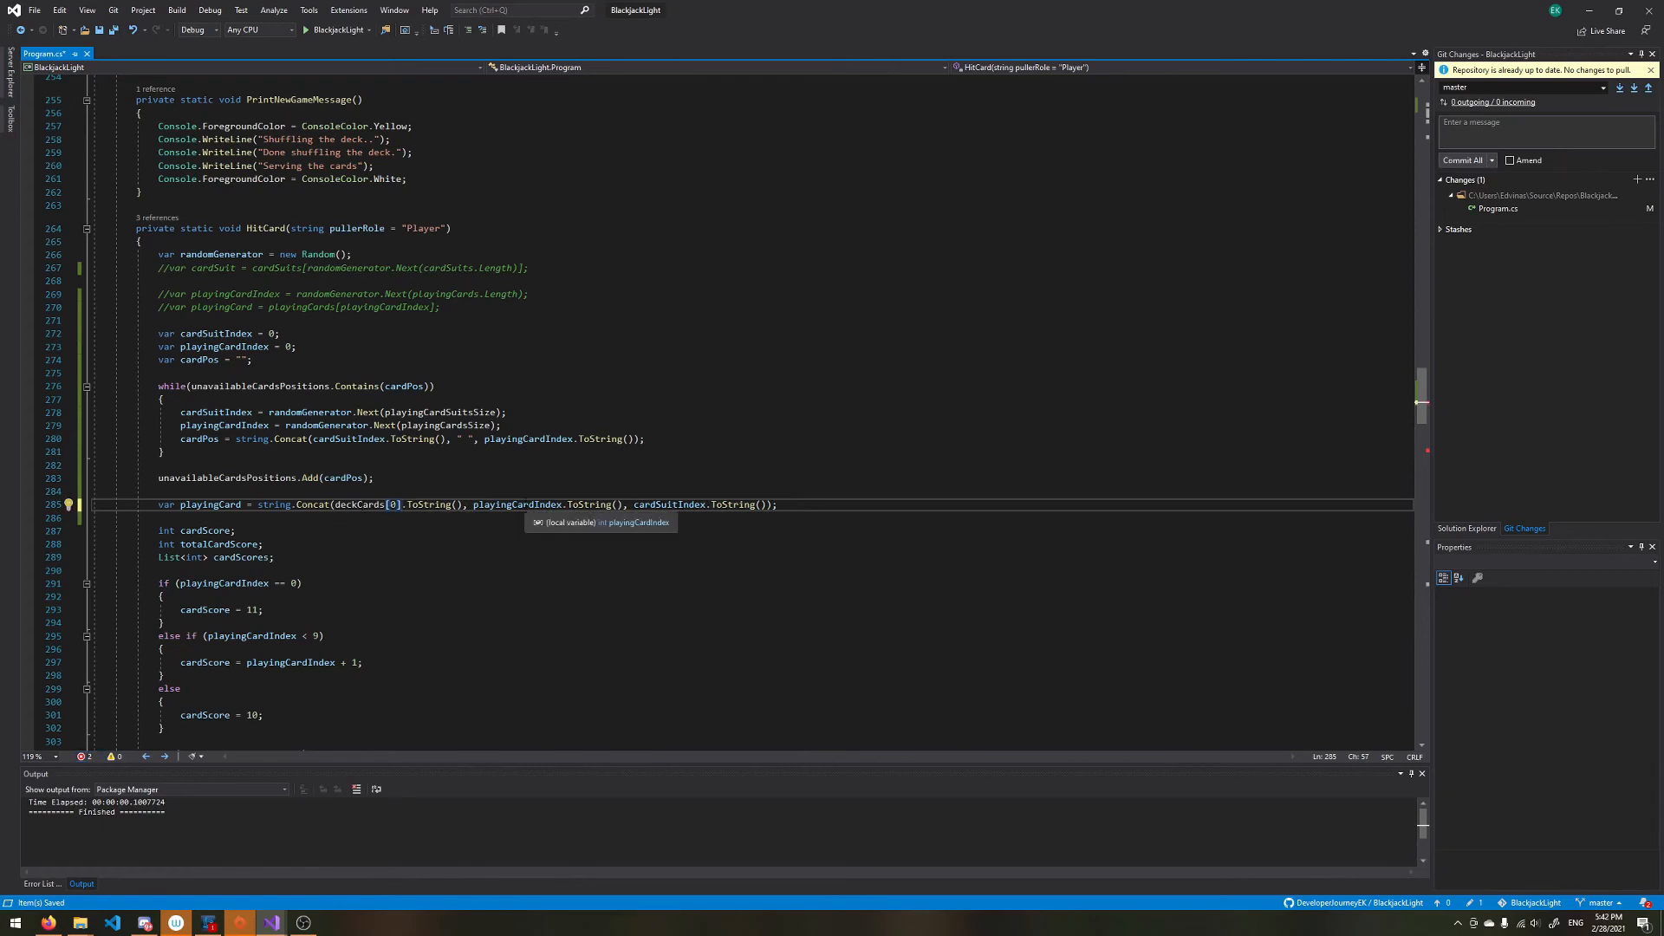
text([])
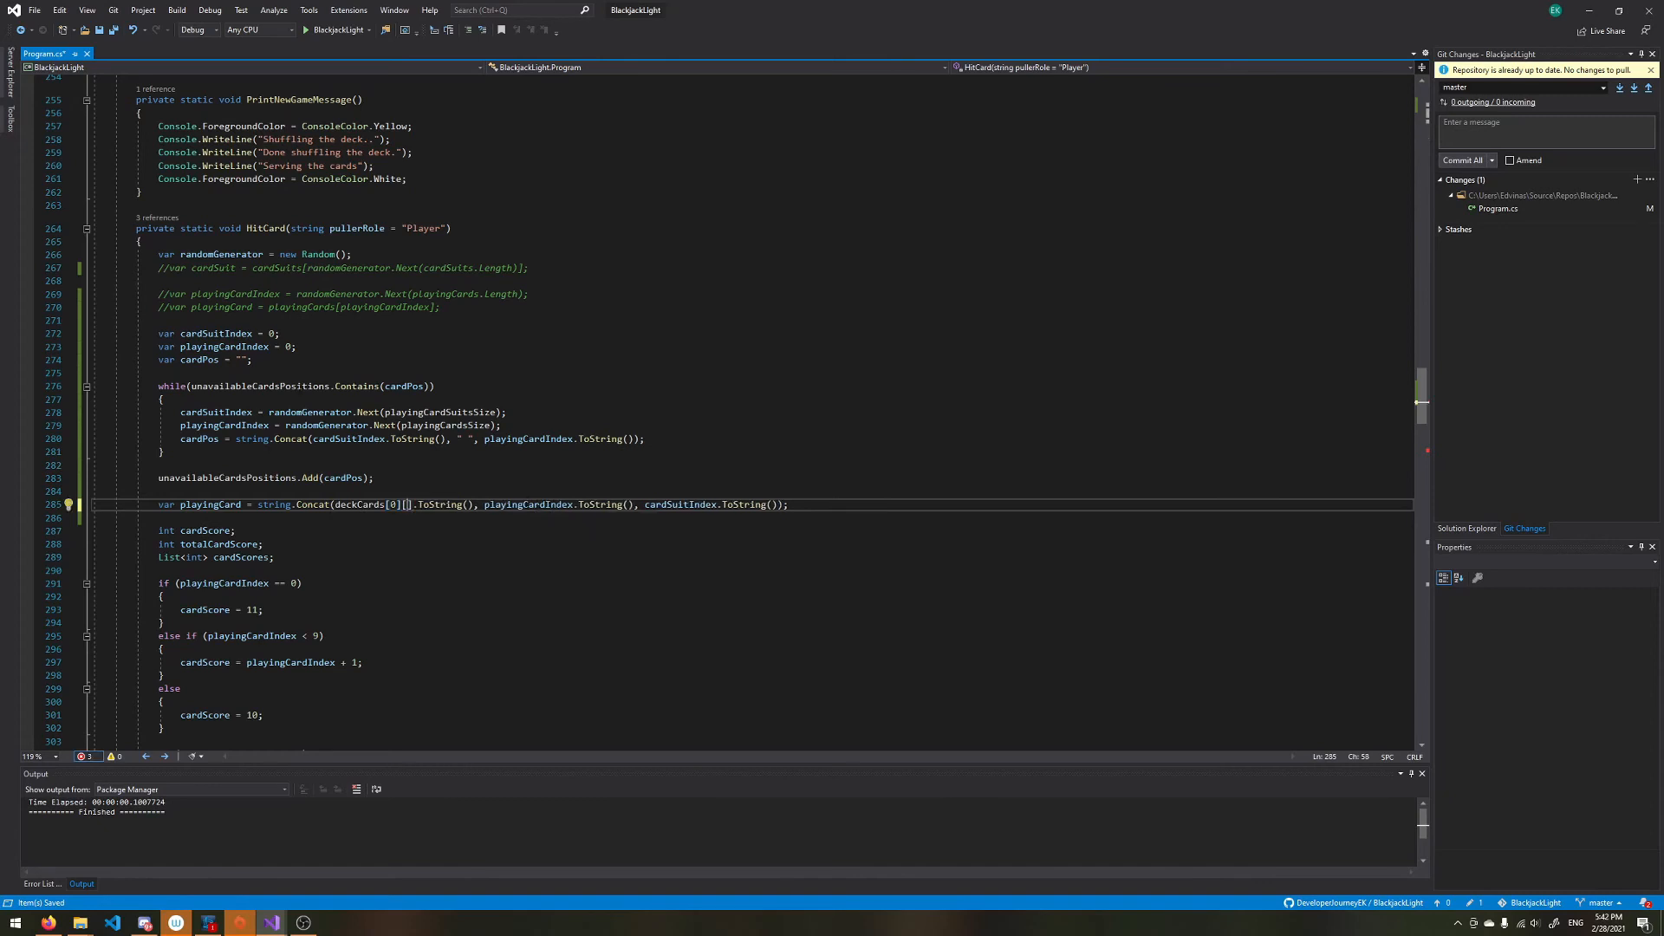
text(cardSuitIndex)
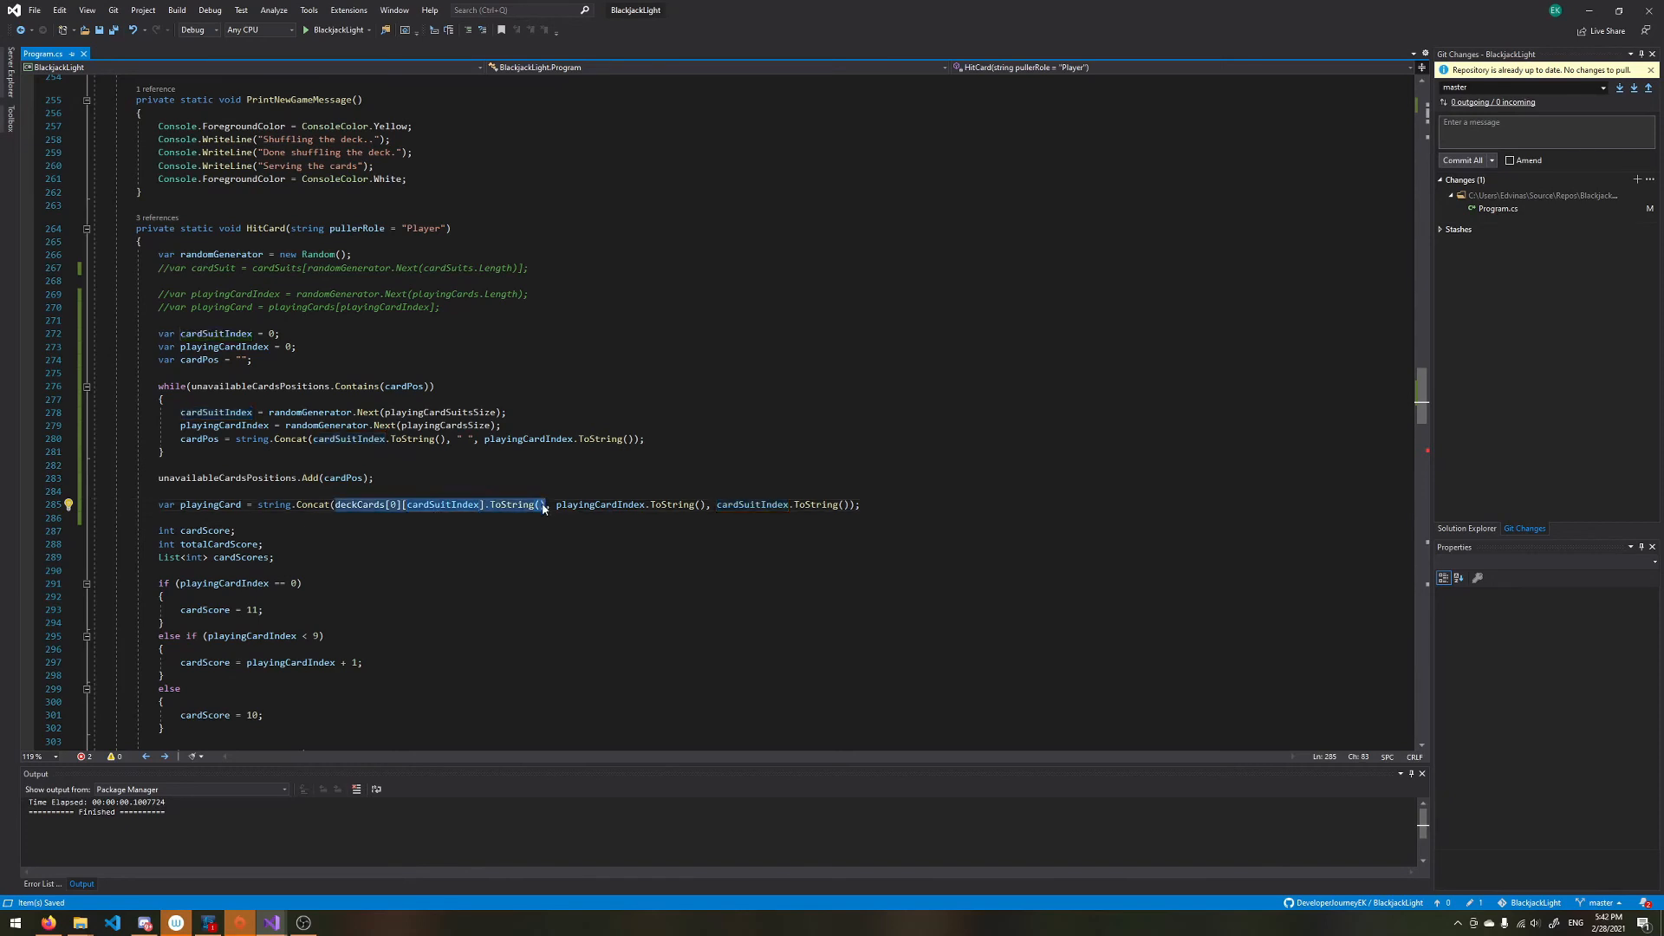
mouse_move(433, 512)
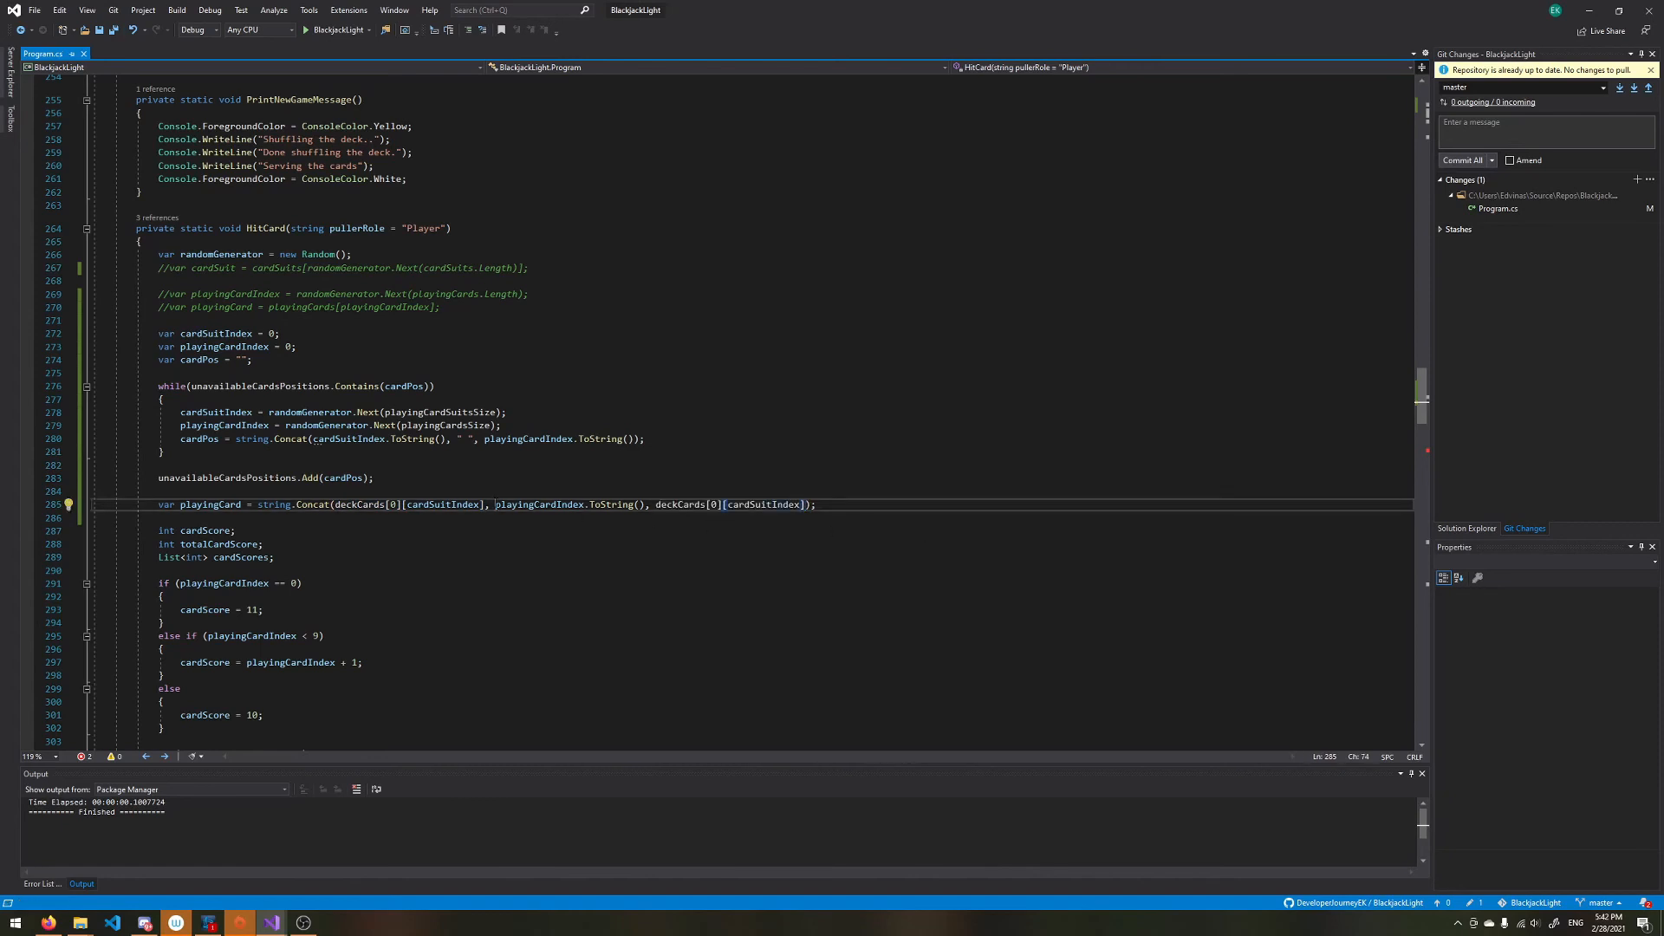
Step: Add the second term deckCards[1][playingCardIndex], replacing its suit index with the playing-card index
text(deckCards[0][cardSuitIndex])
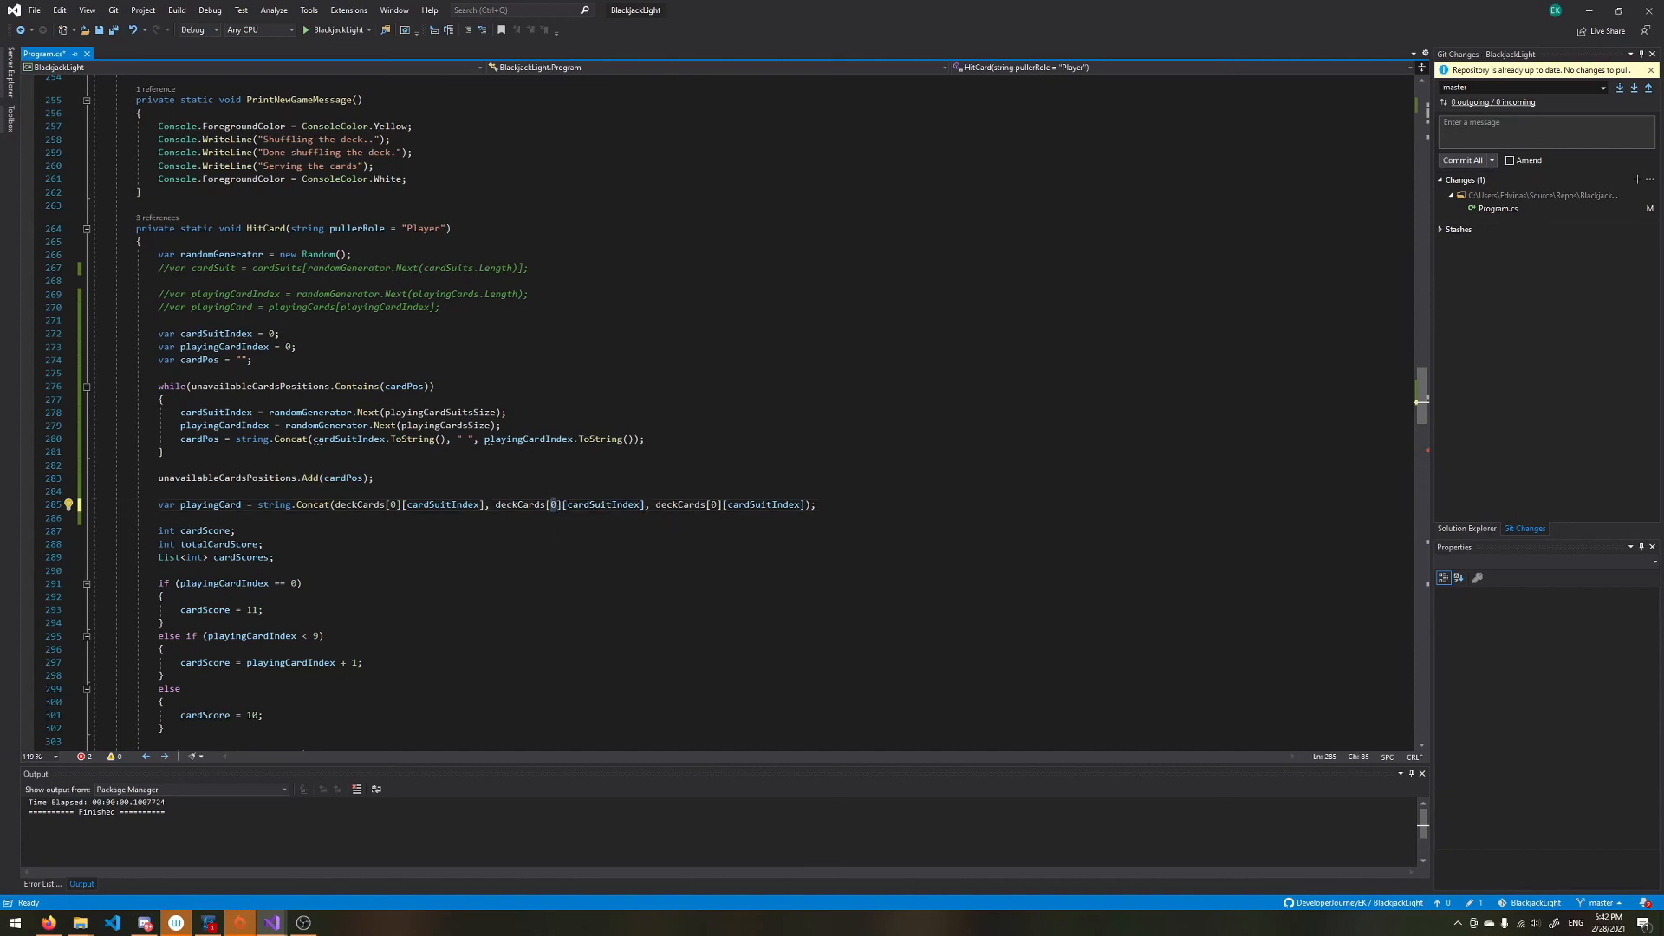
text(1)
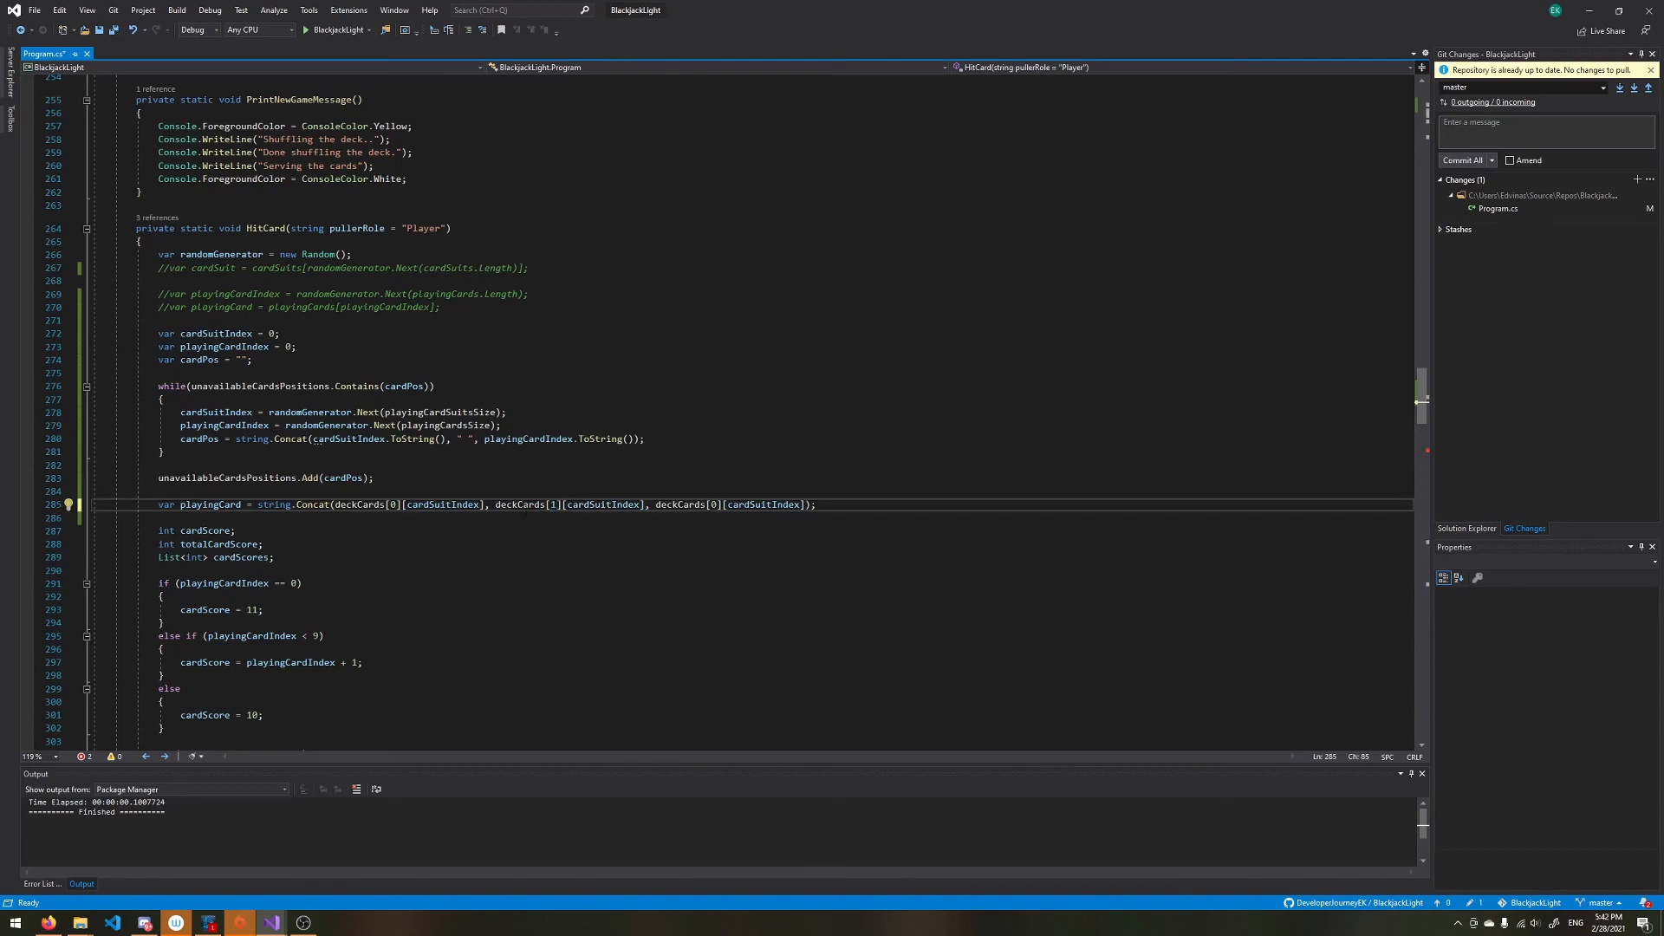
mouse_move(603, 504)
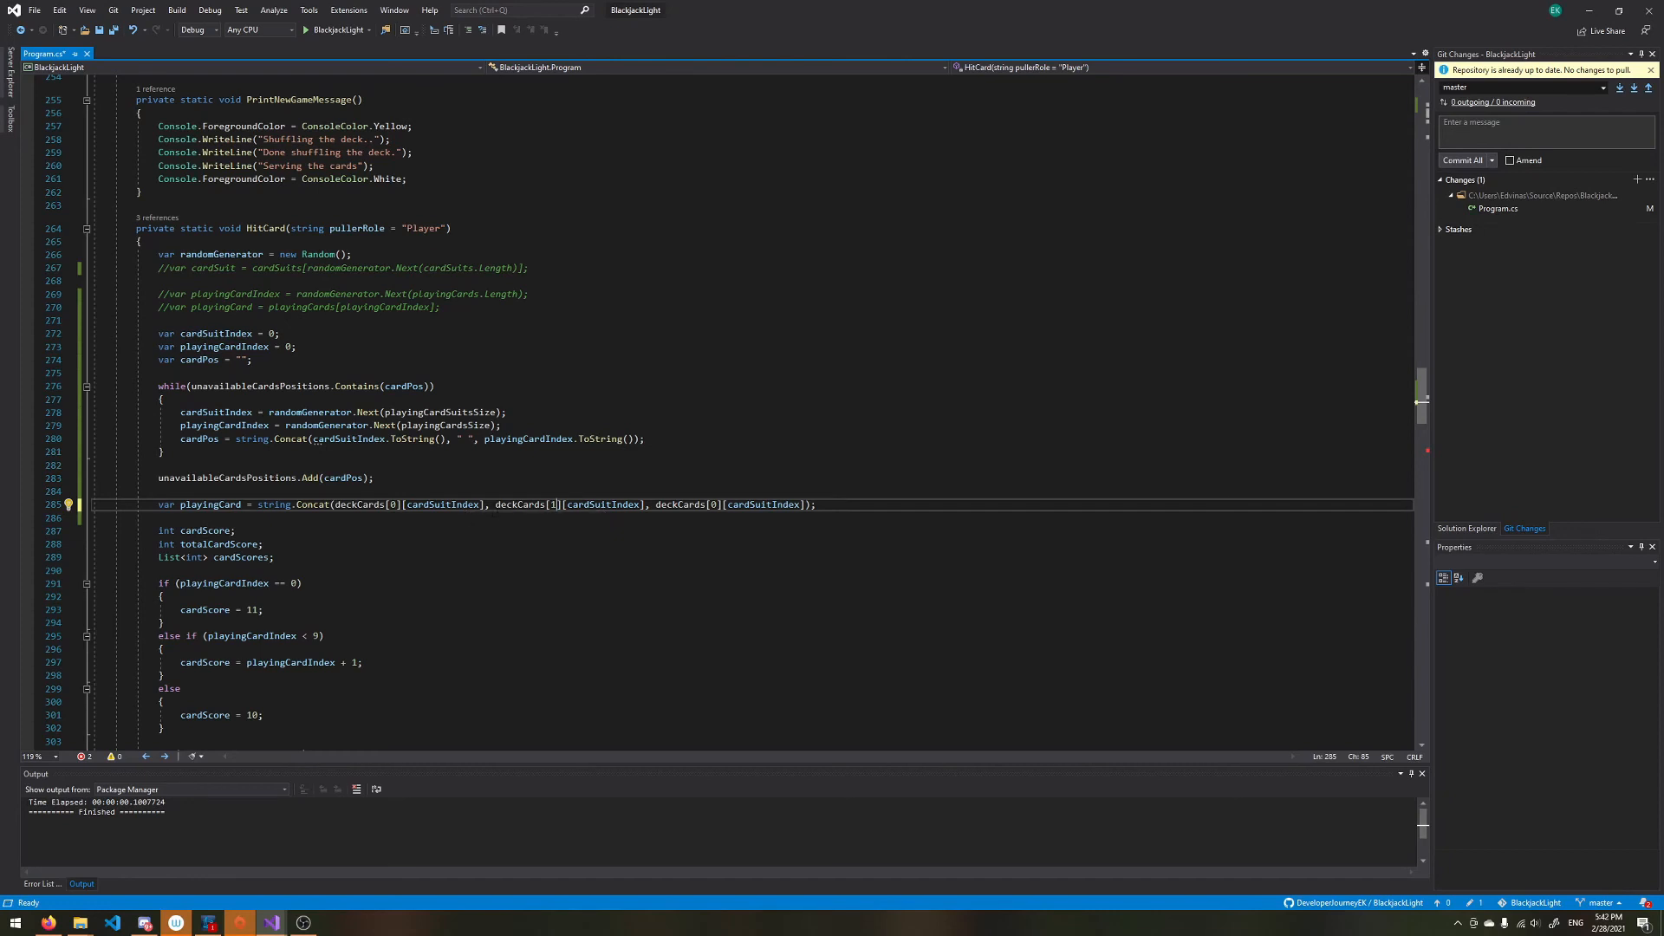
double_click(604, 504)
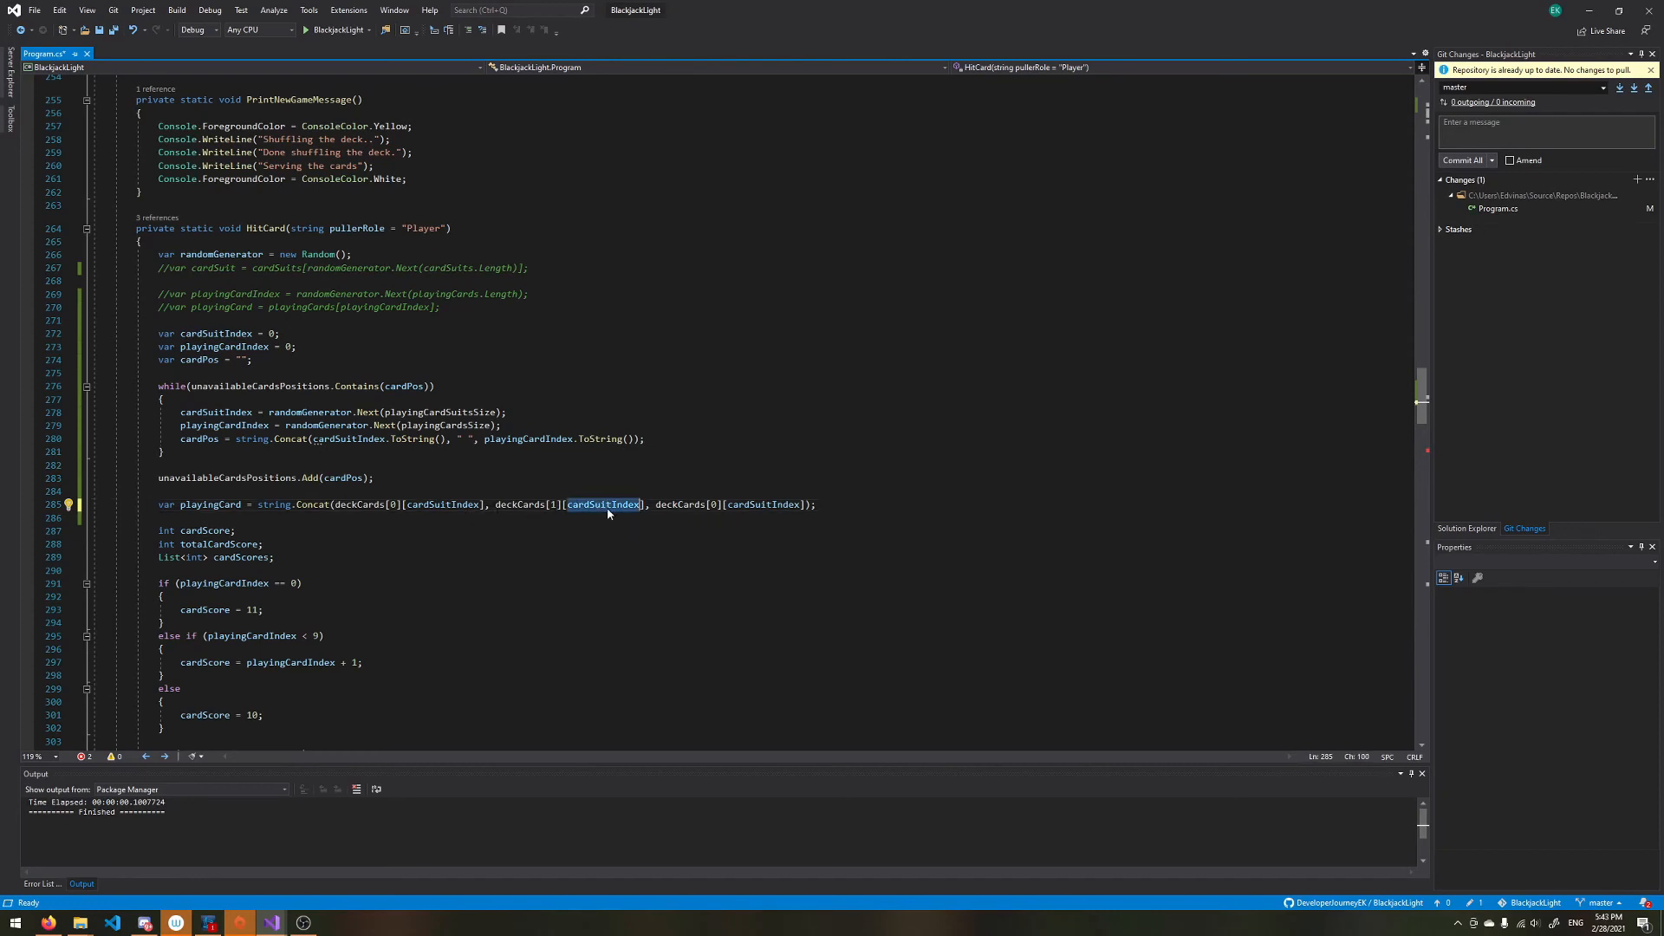
double_click(603, 505)
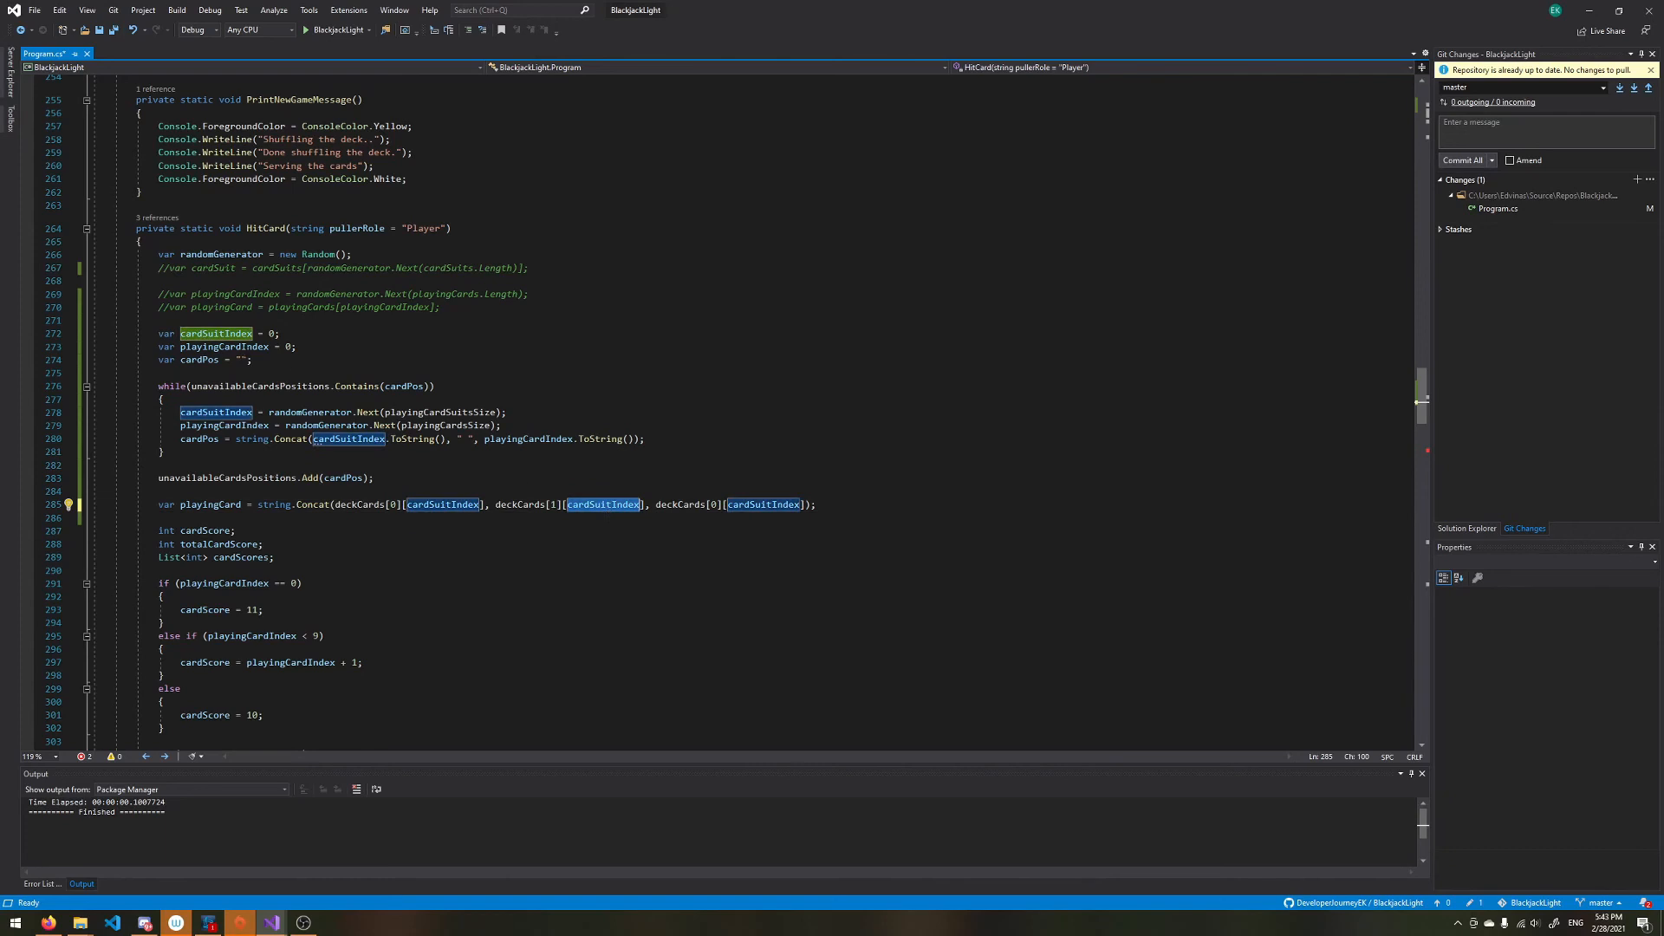
click(605, 505)
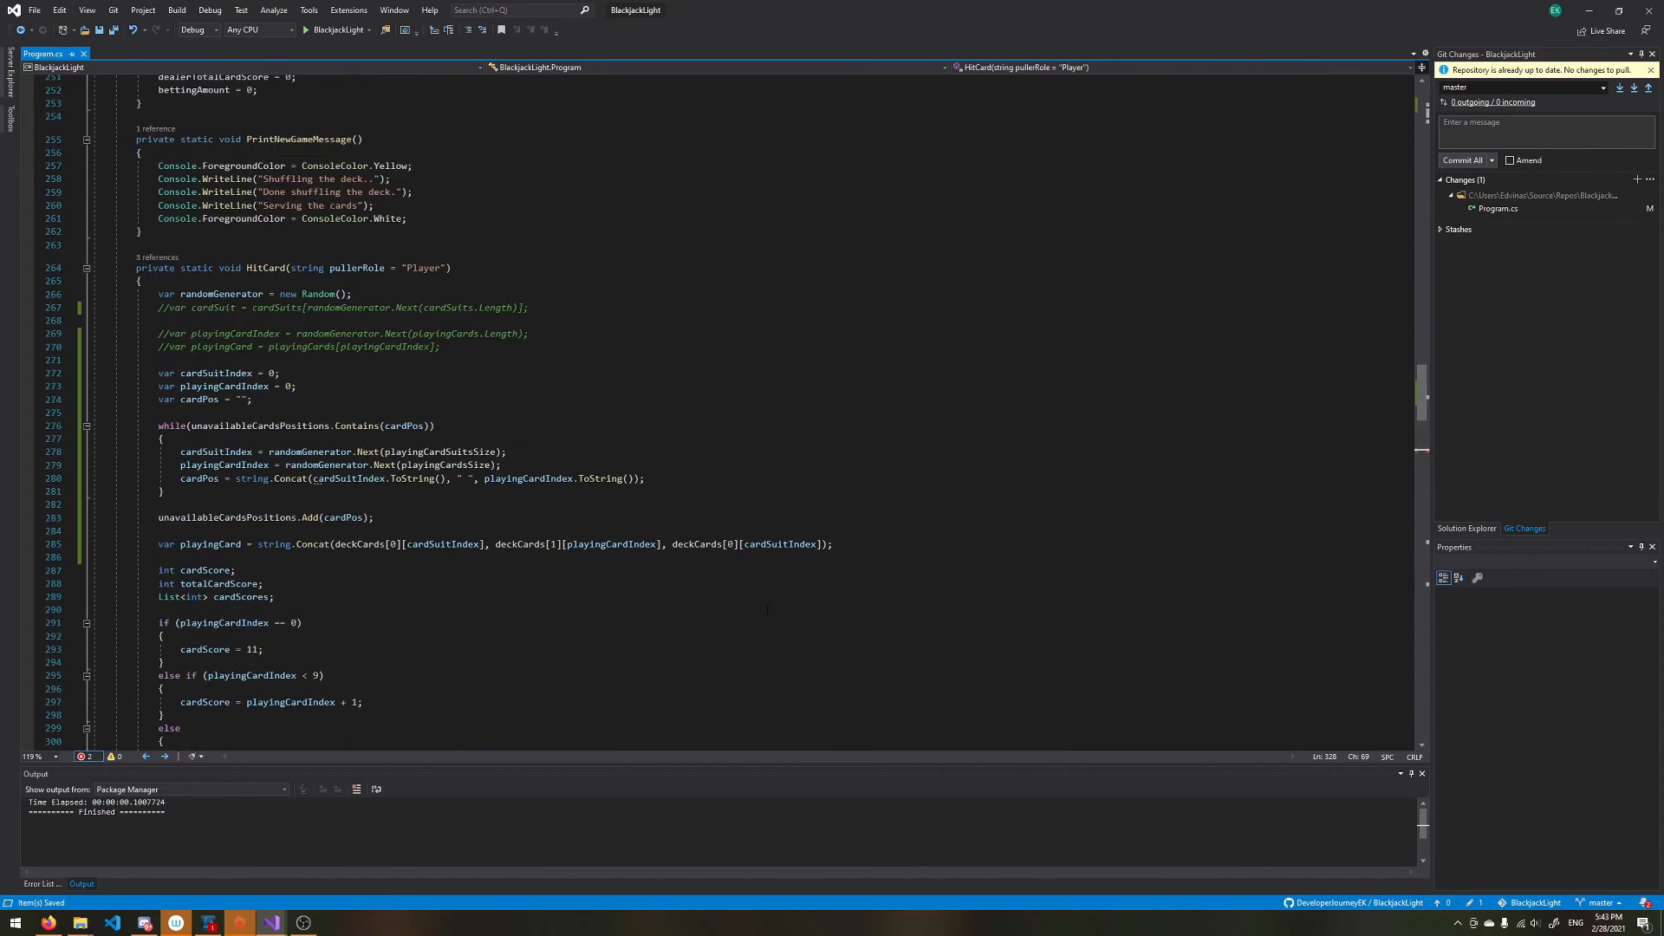
Step: Delete the old commented-out card-picking lines before running the game
drag(170, 307, 441, 346)
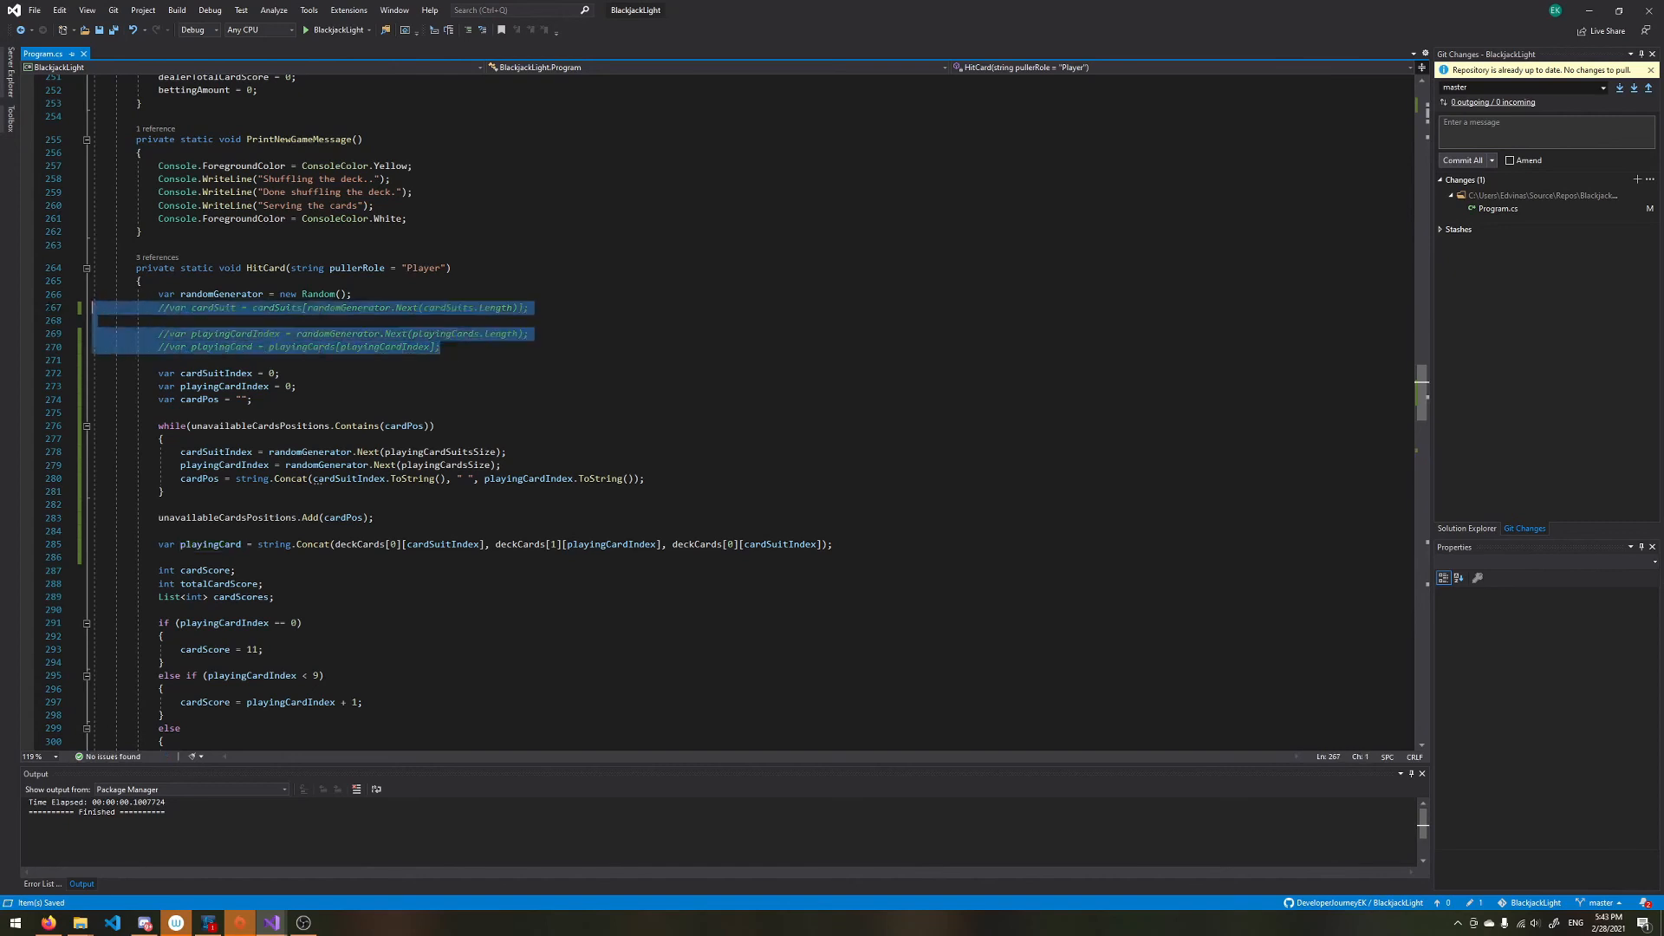
key(Delete)
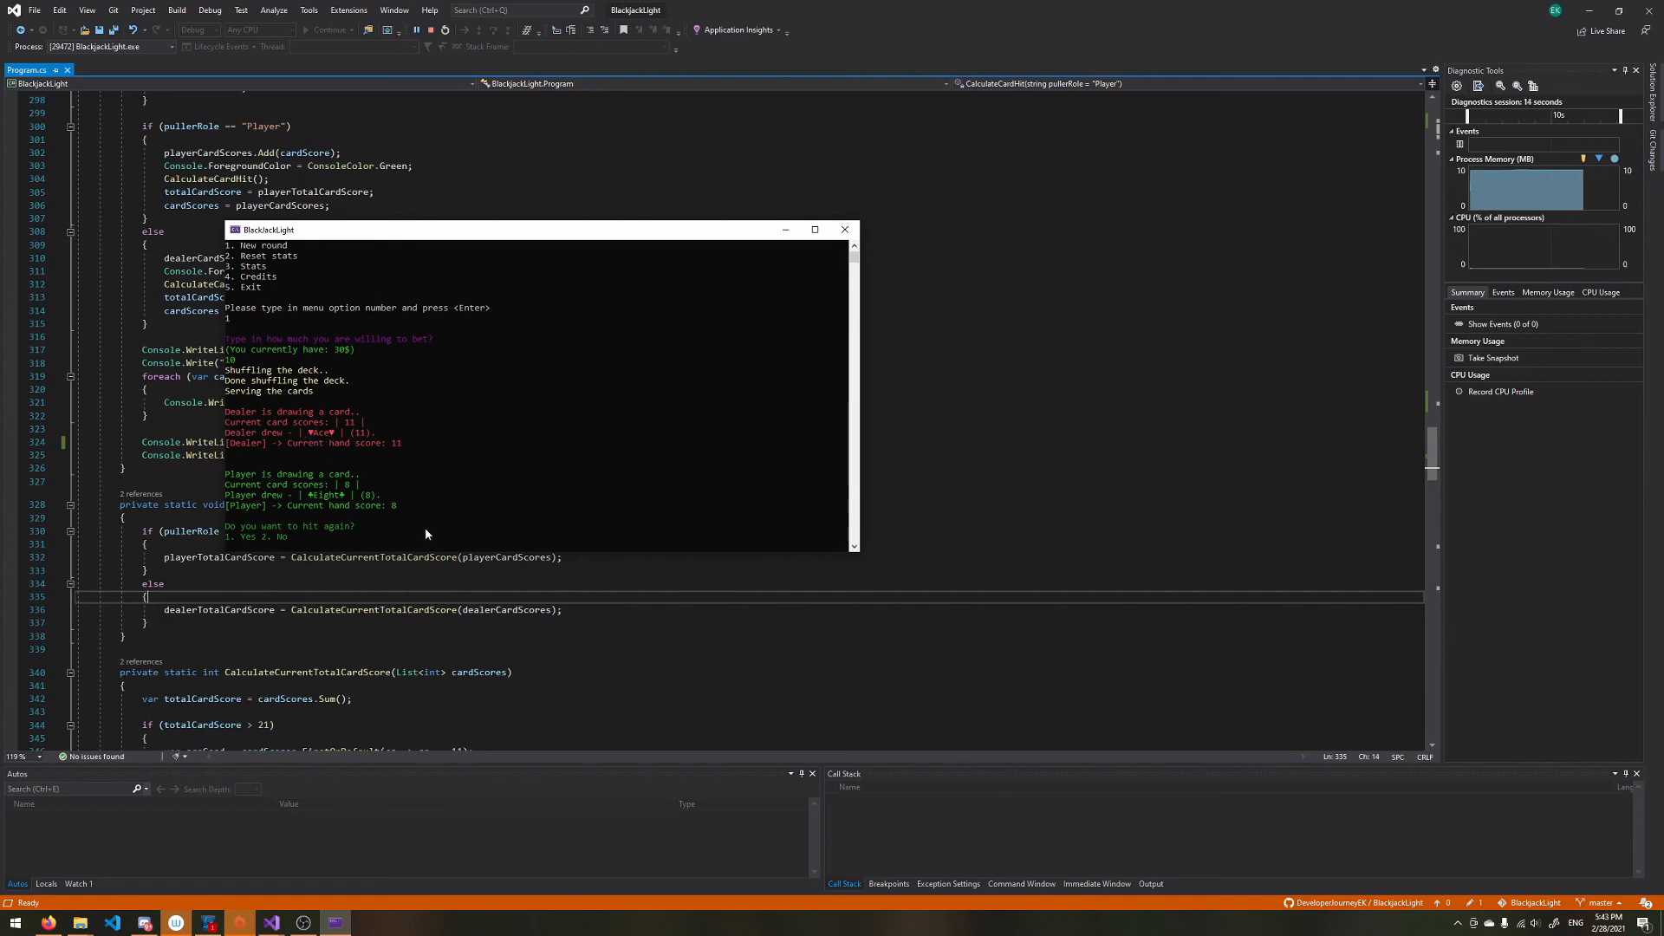
mouse_move(509, 464)
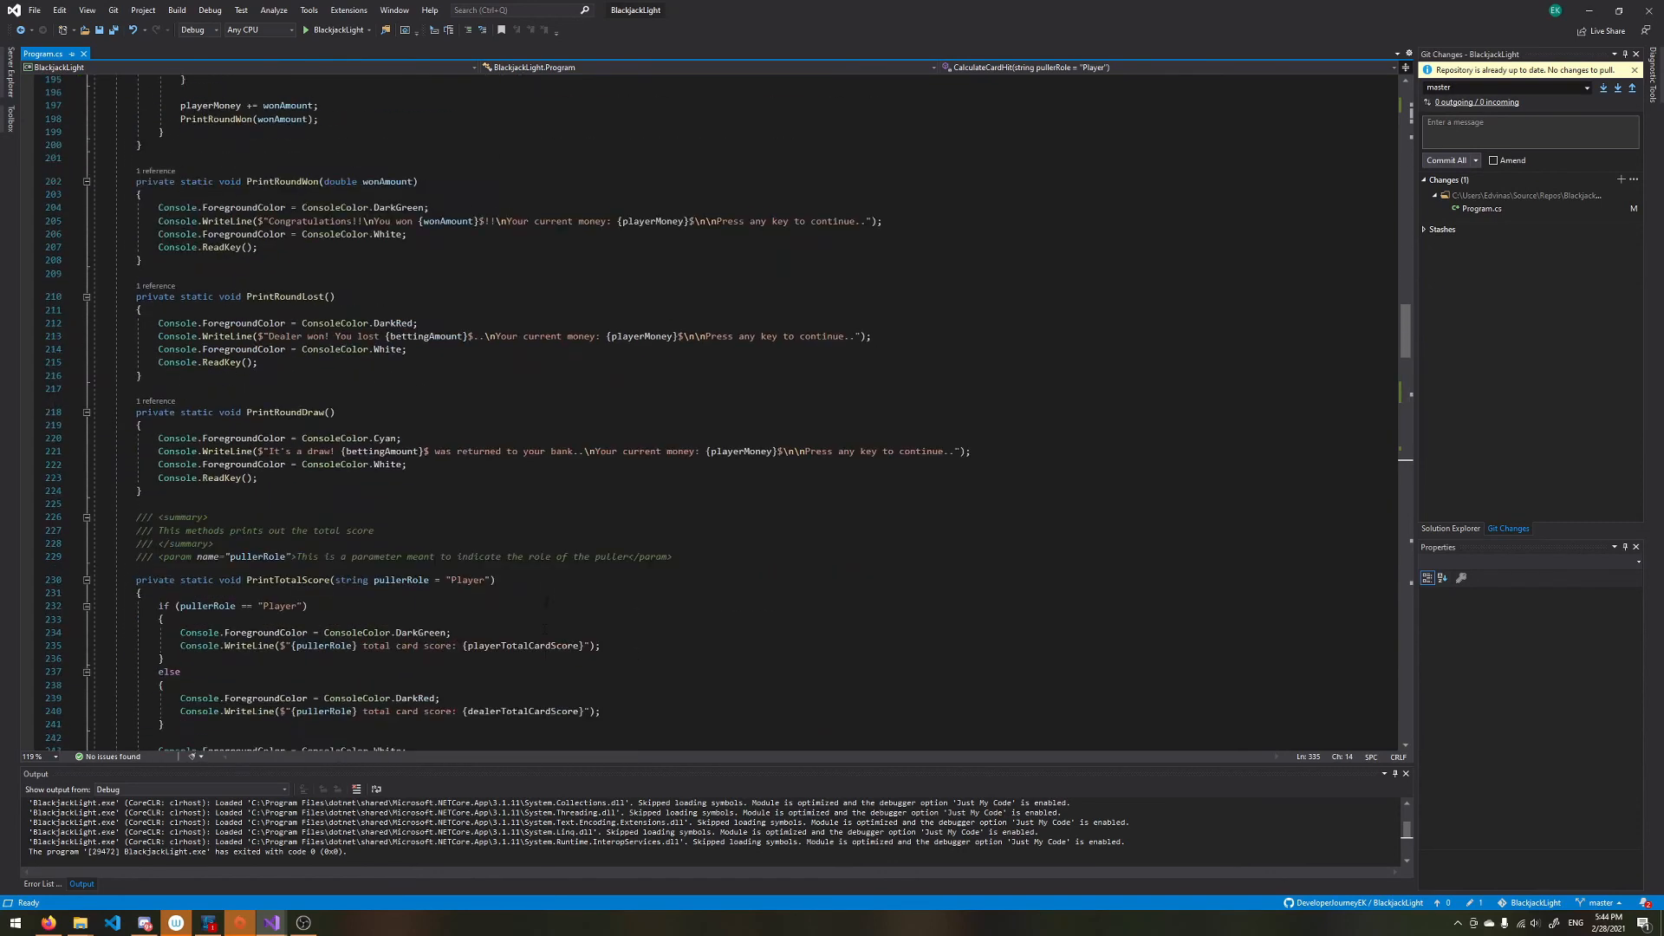
scroll(down, 3)
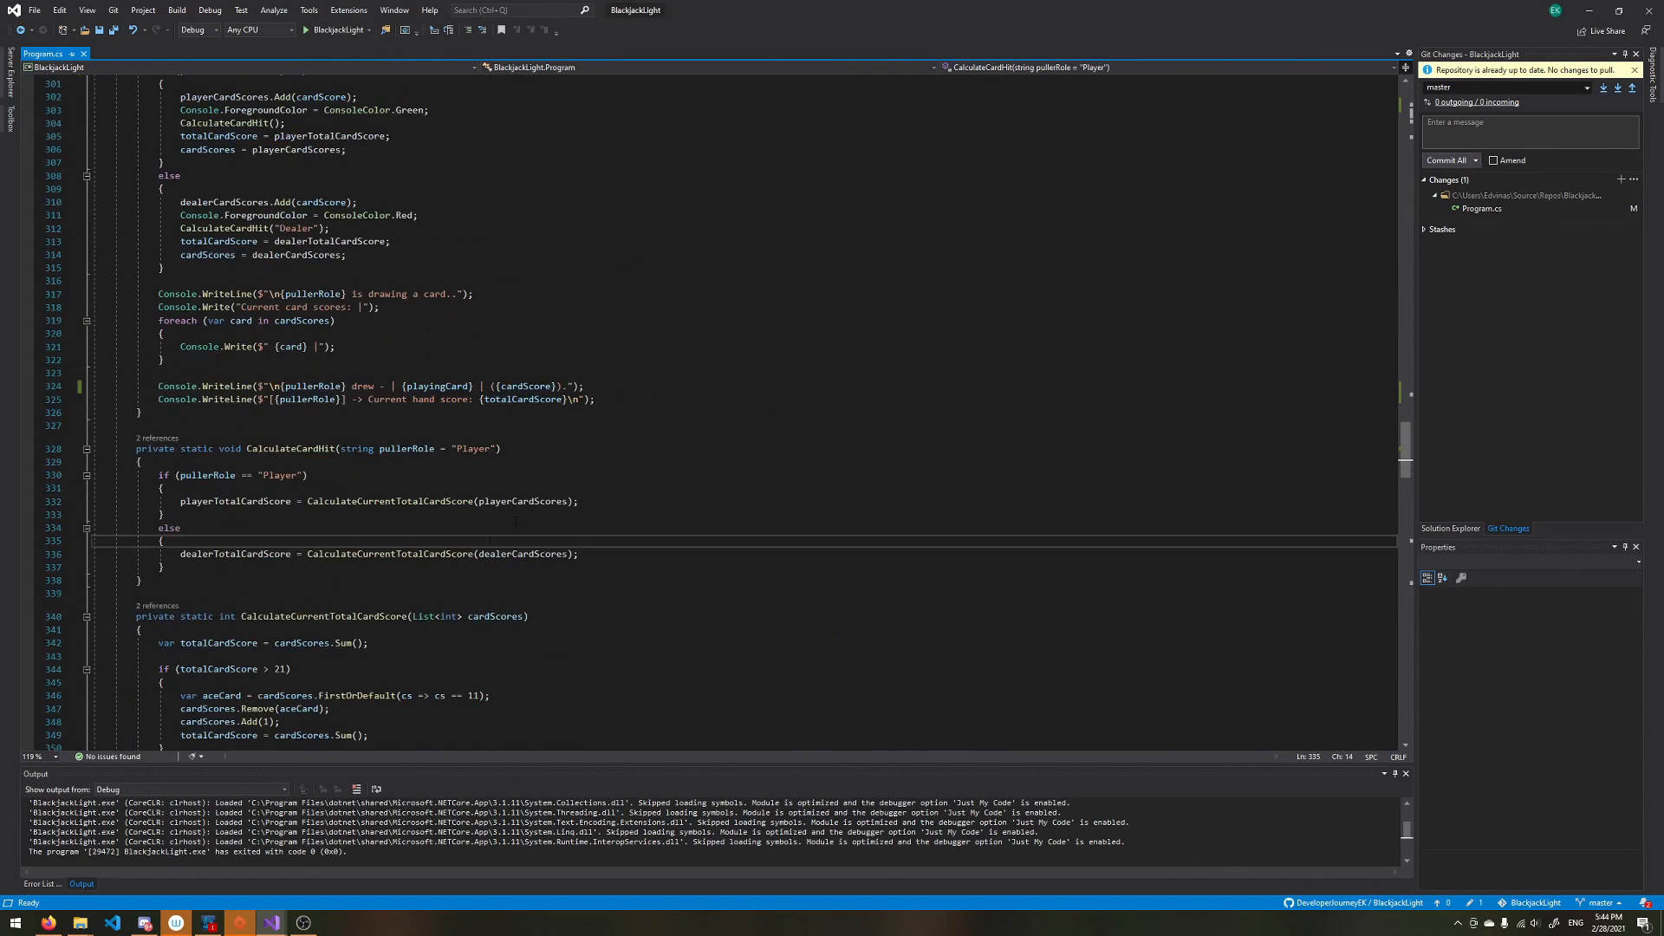
scroll(down, 3)
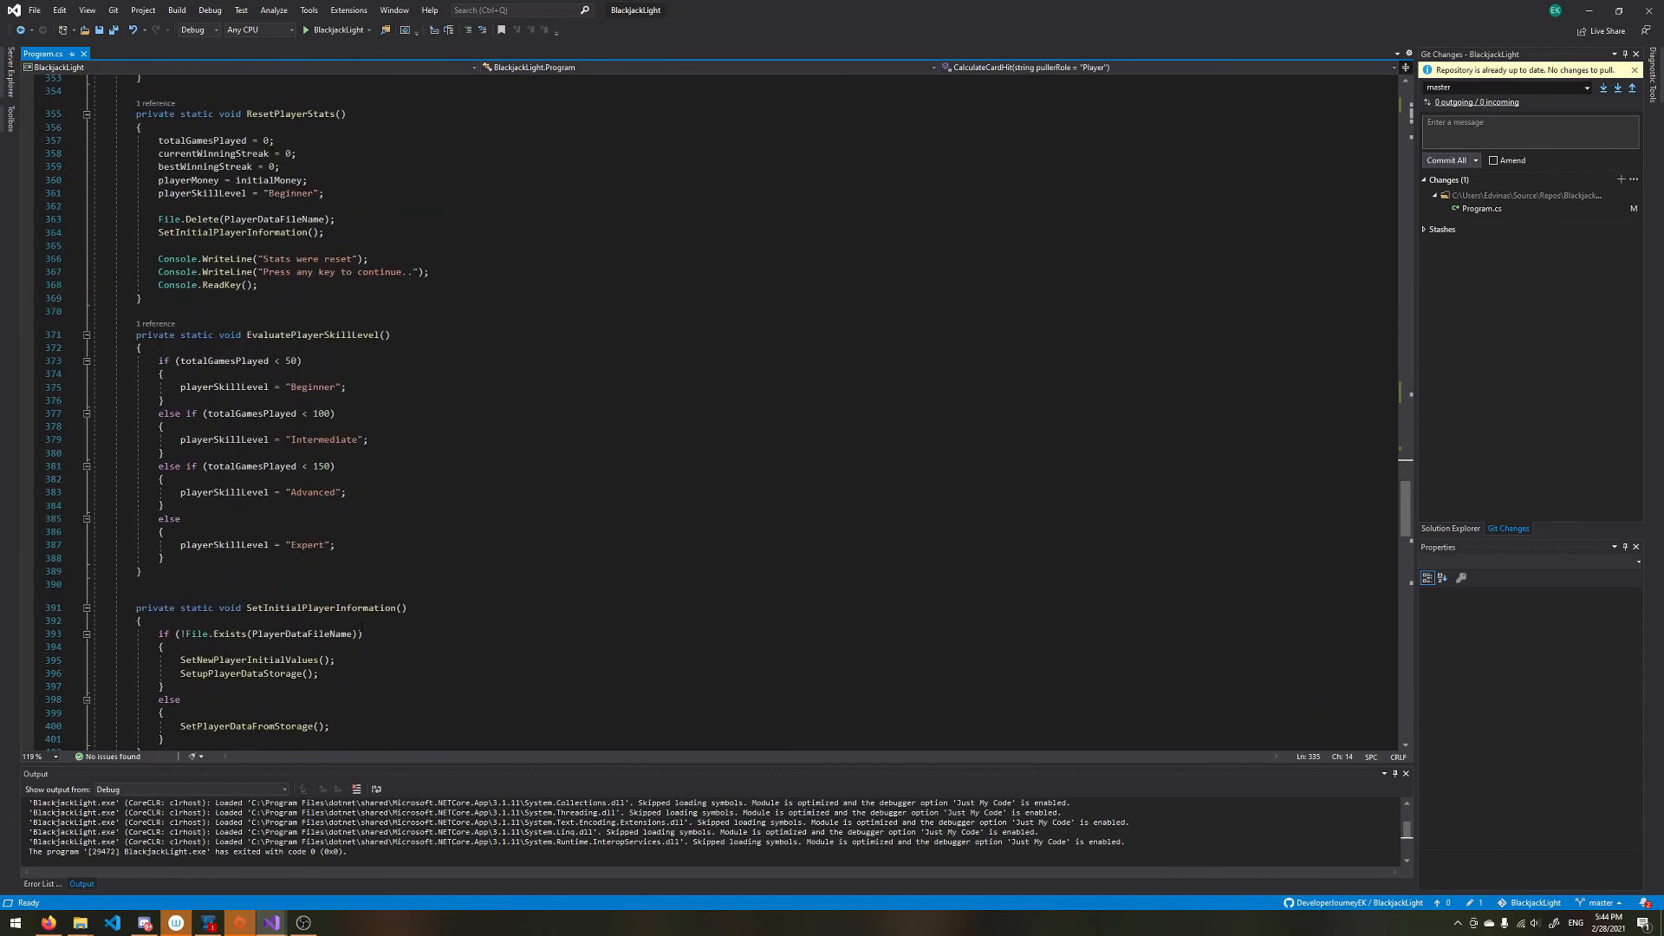
scroll(down, 3)
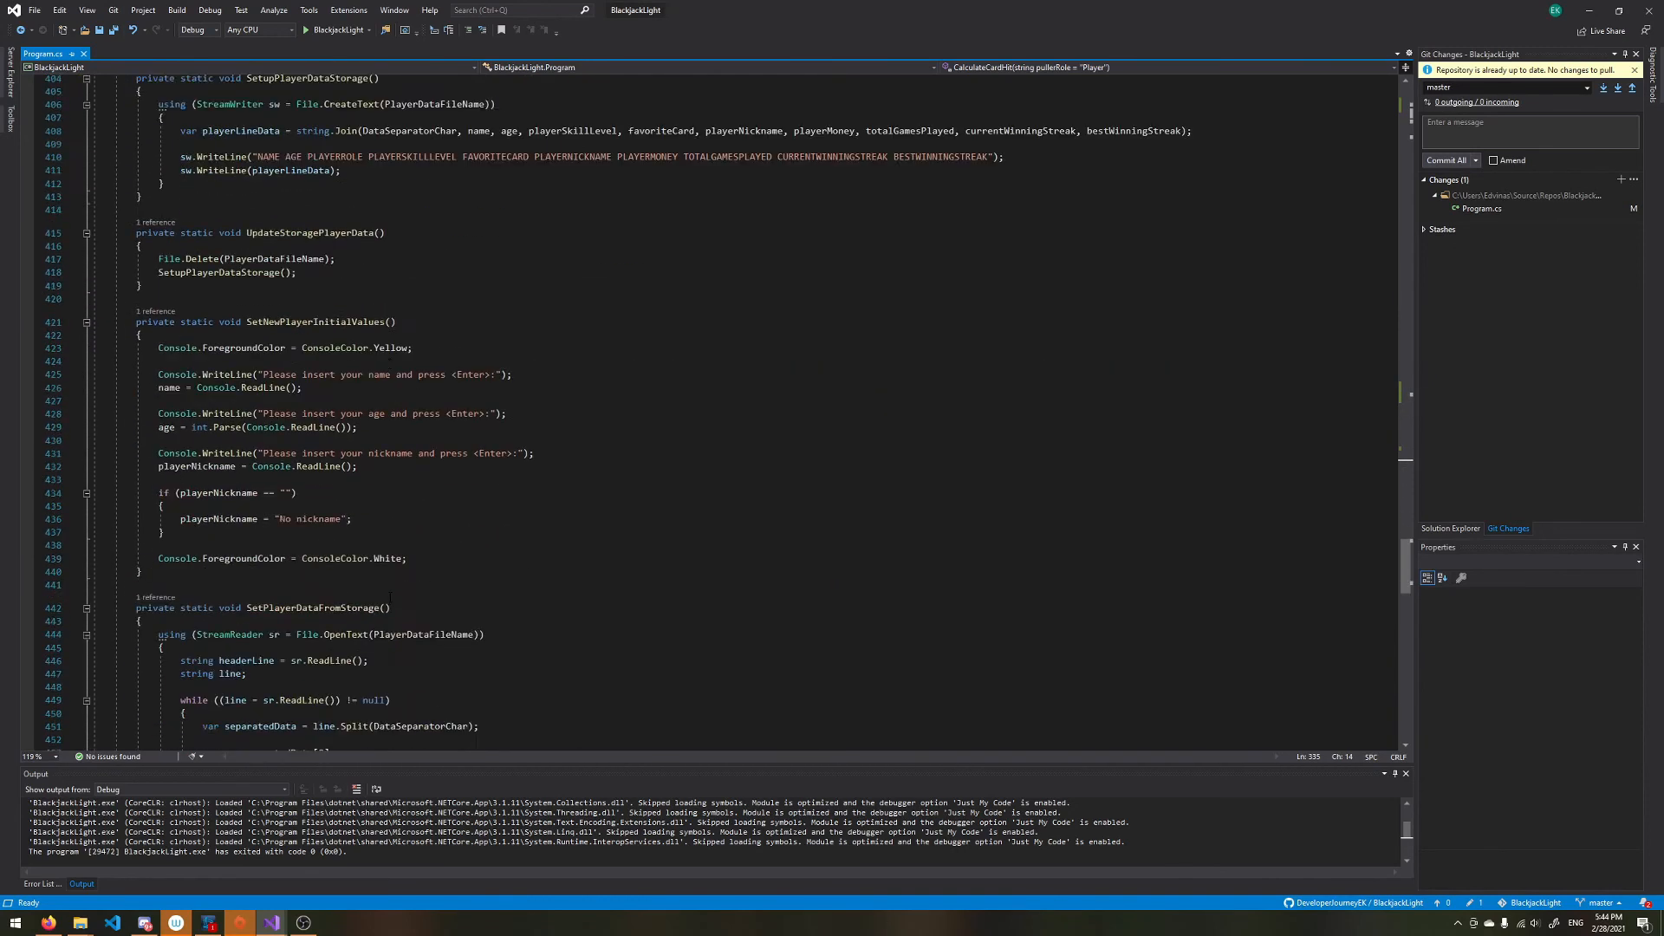
scroll(down, 3)
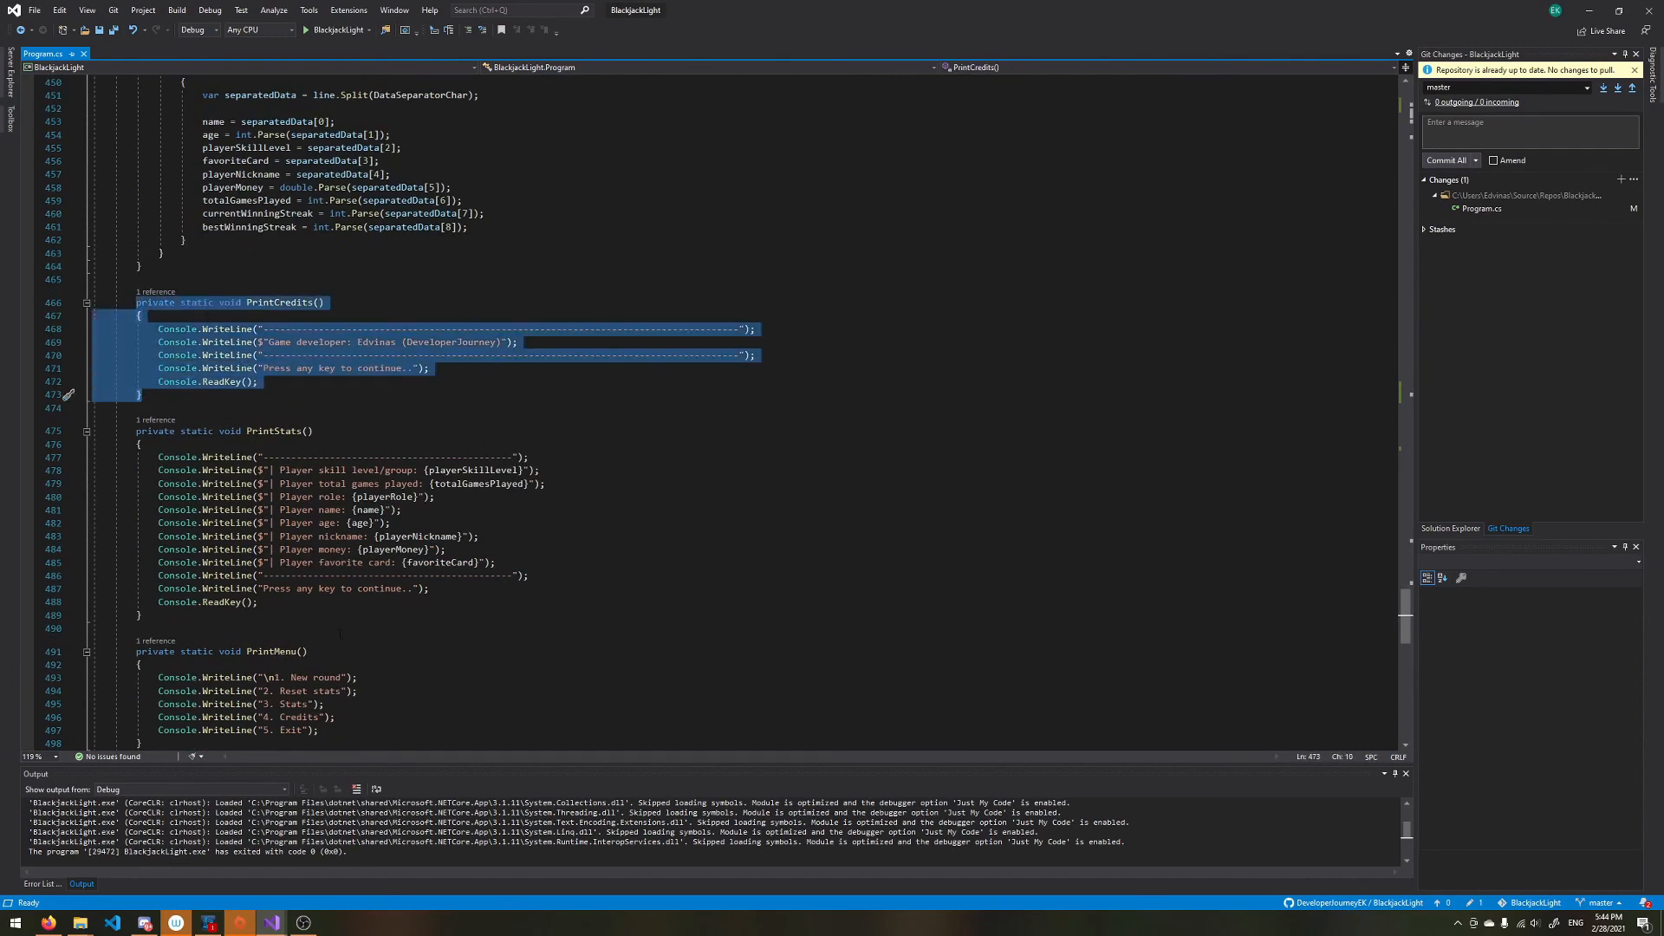
scroll(down, 3)
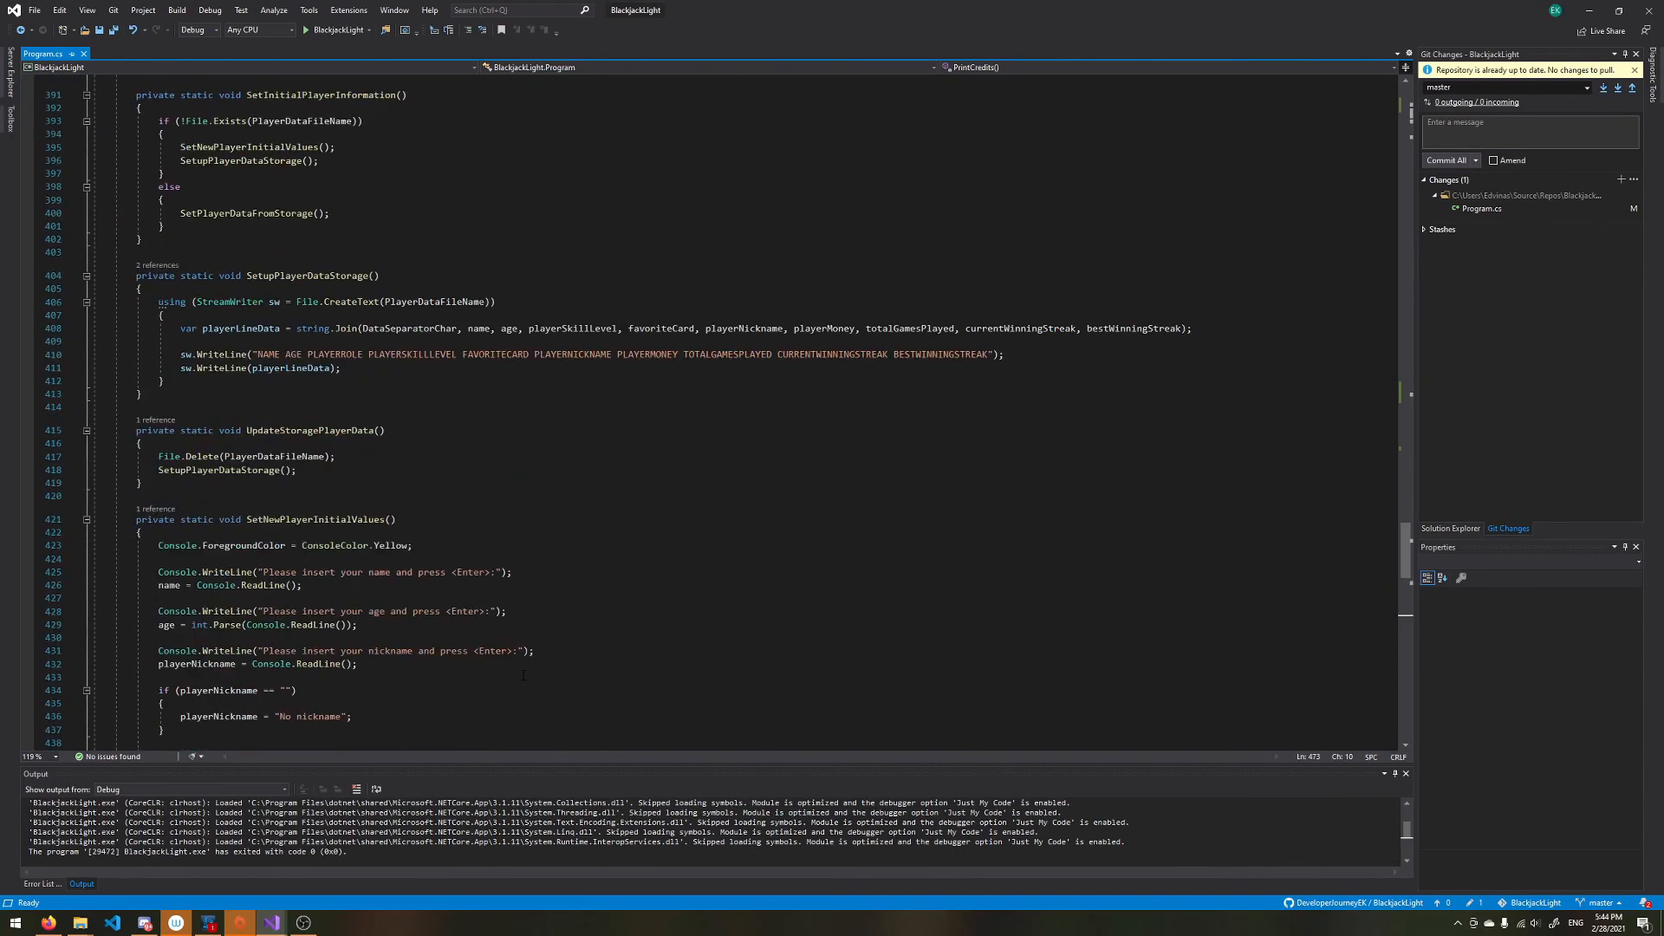
scroll(up, 3)
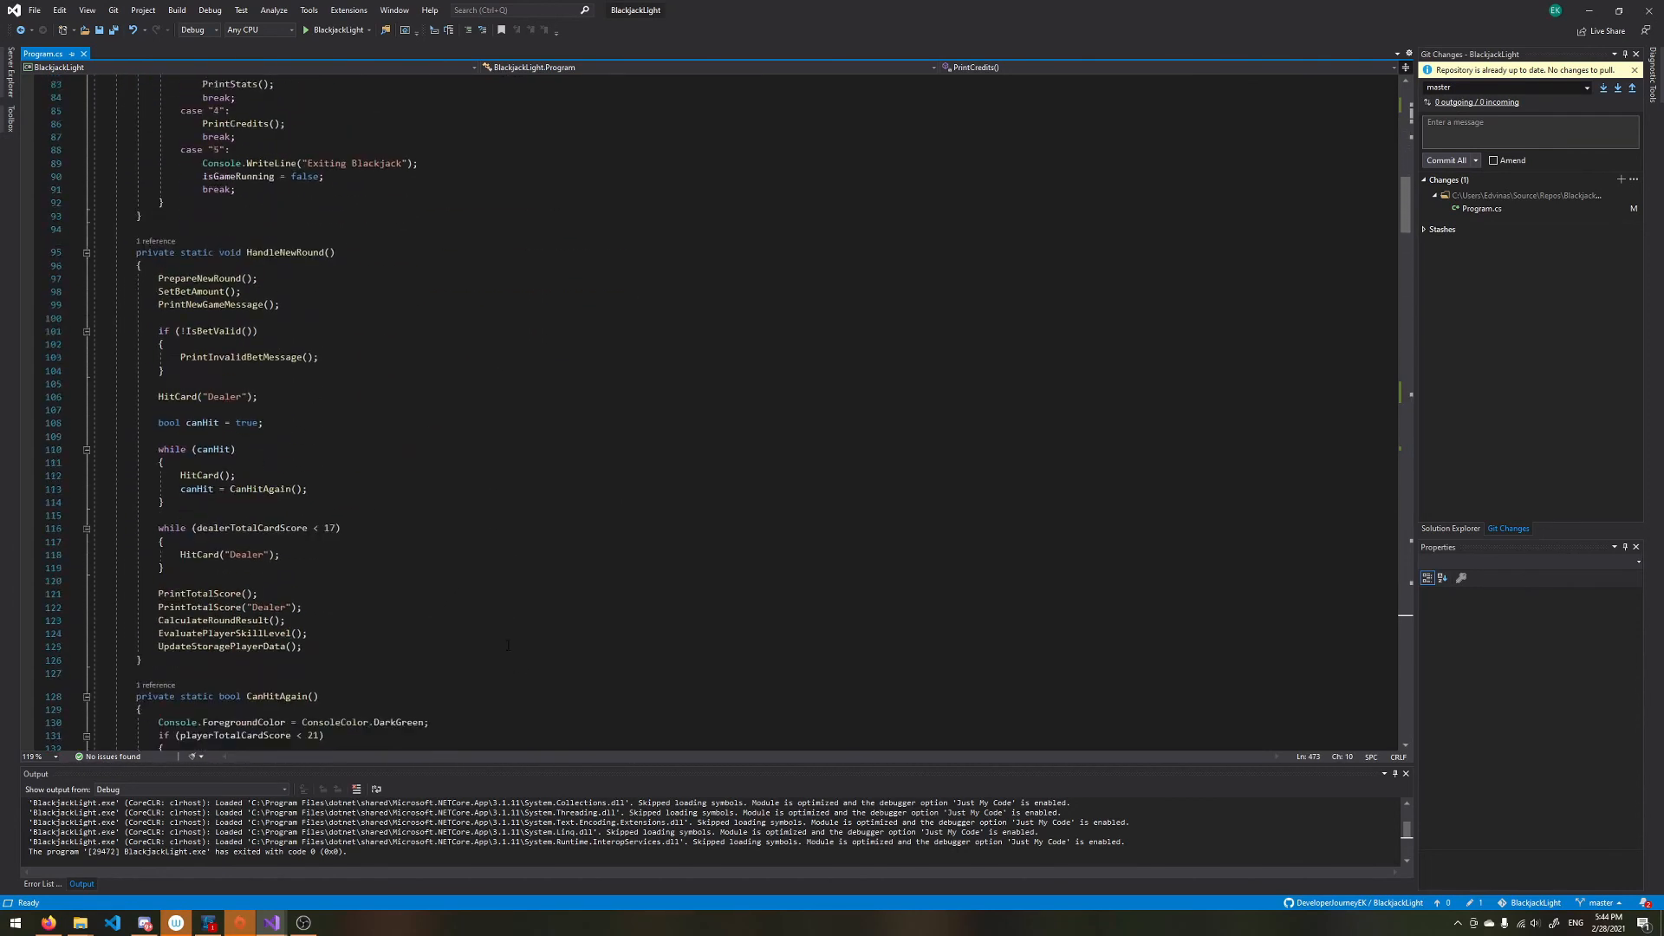
scroll(down, 3)
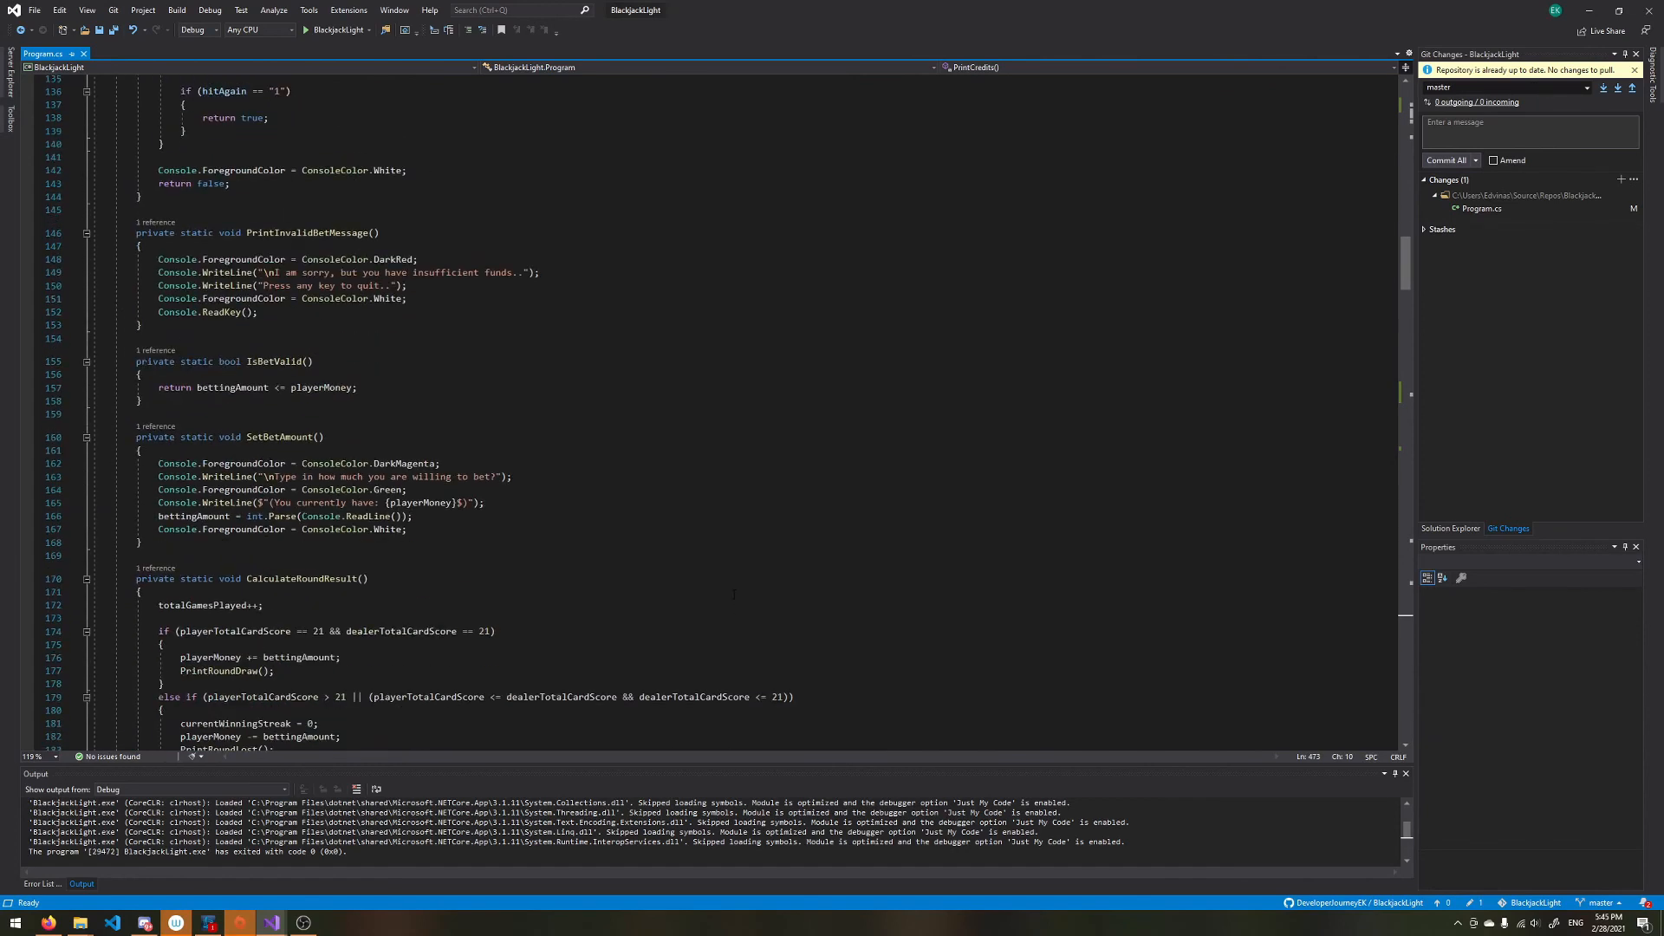
scroll(down, 3)
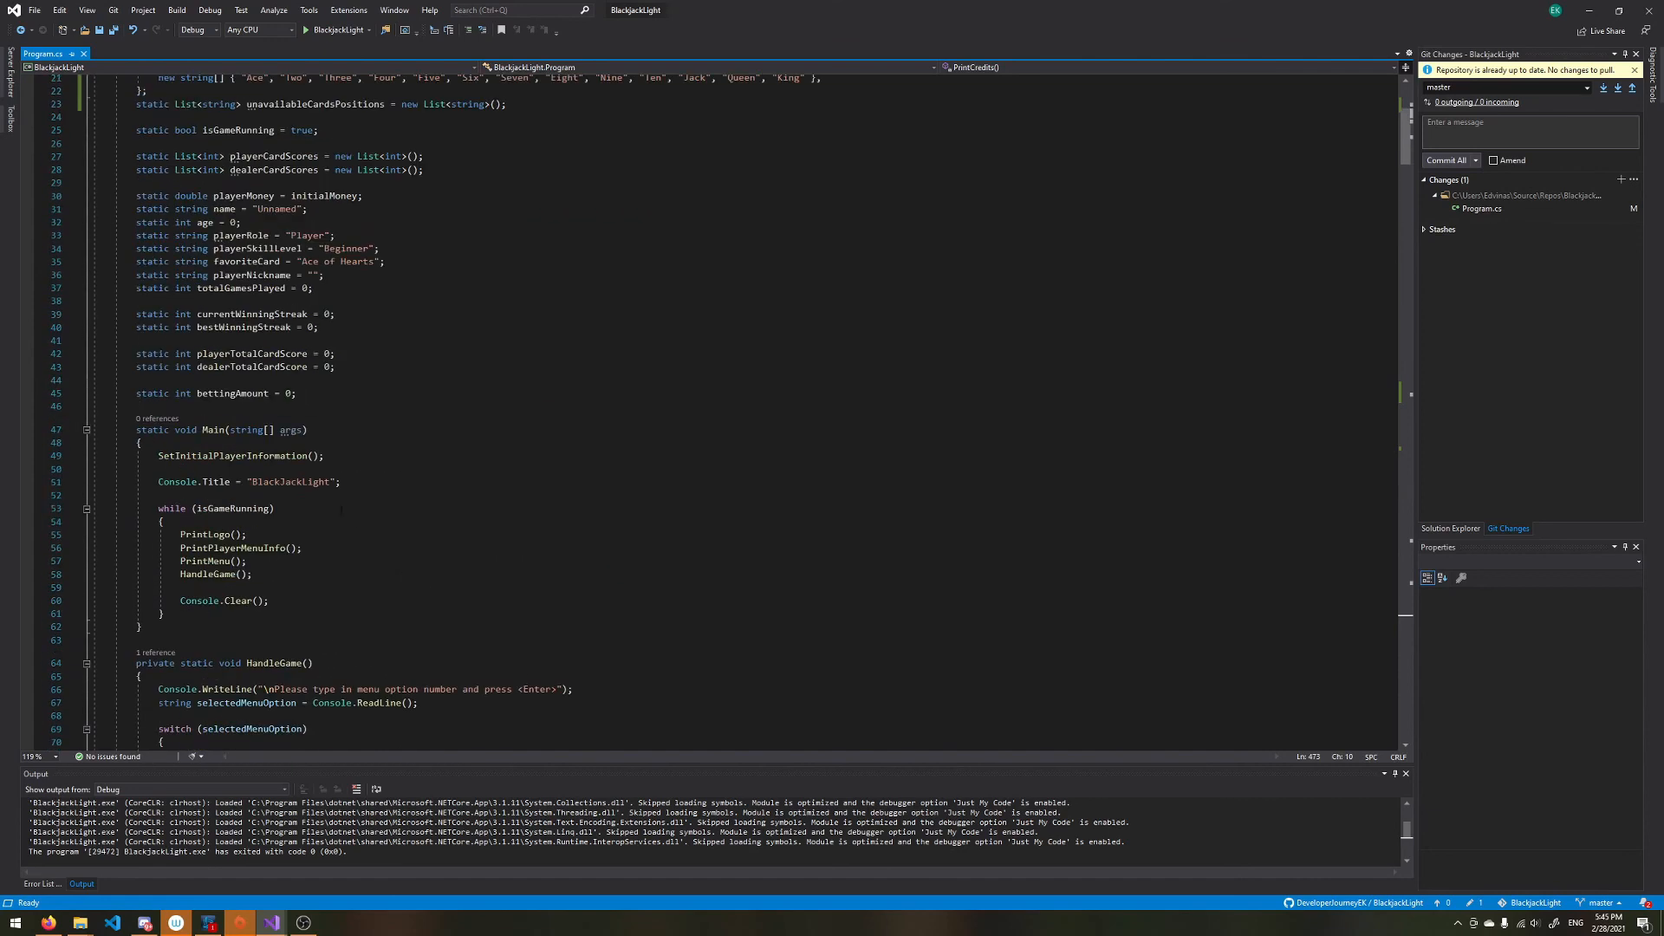
scroll(down, 3)
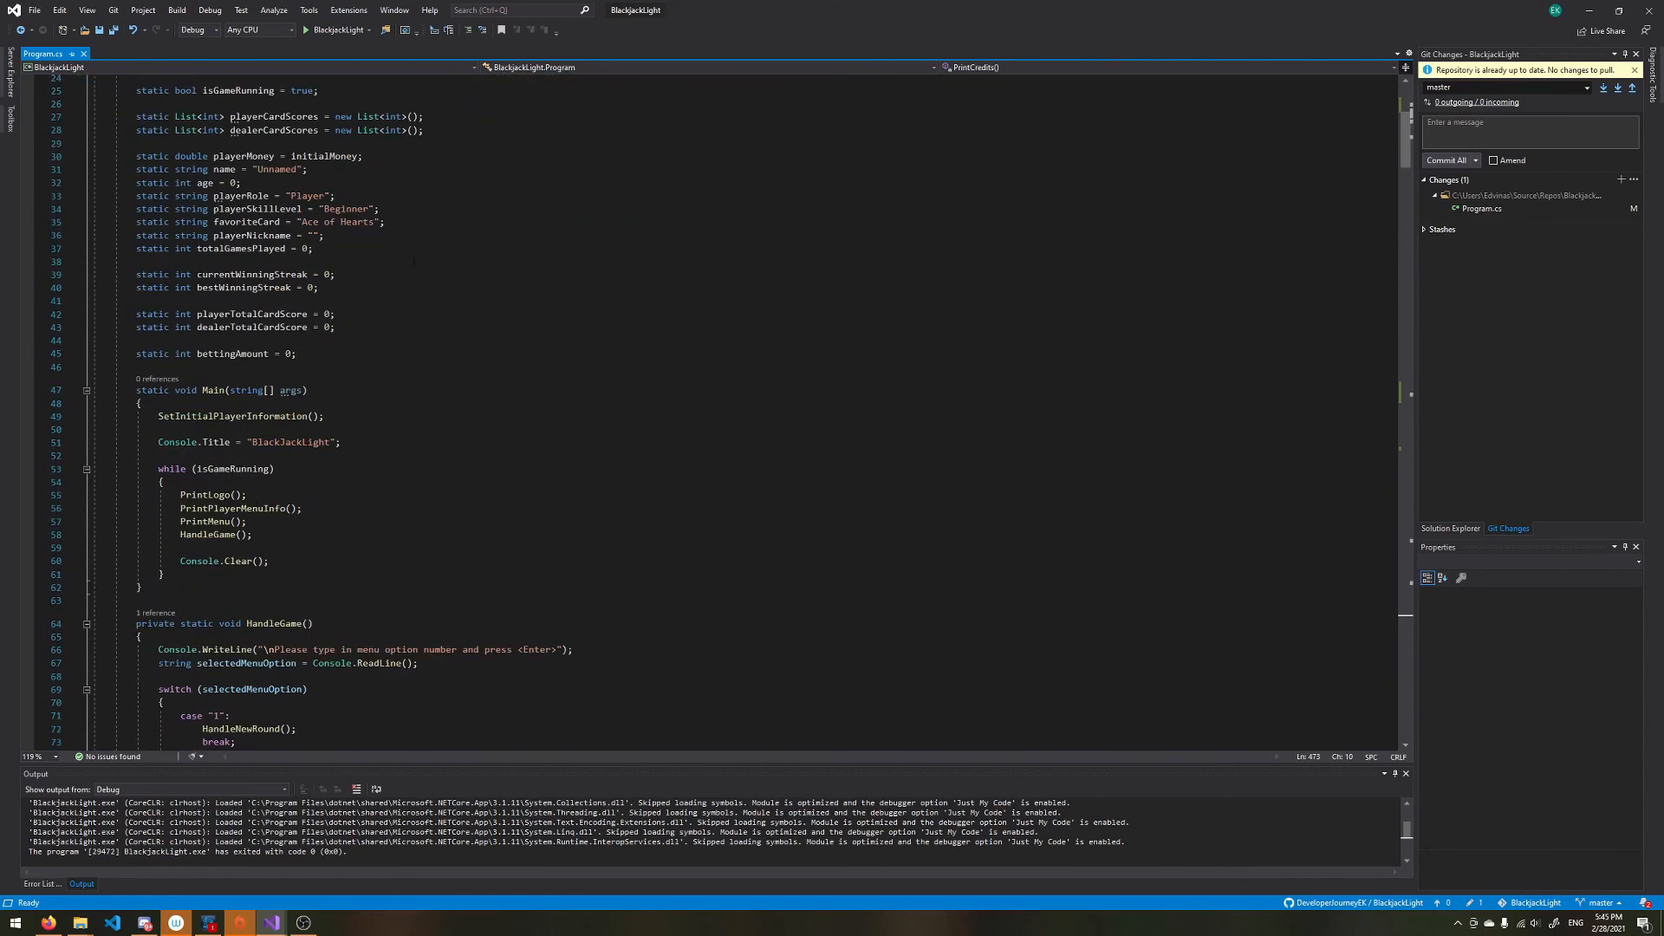
scroll(down, 3)
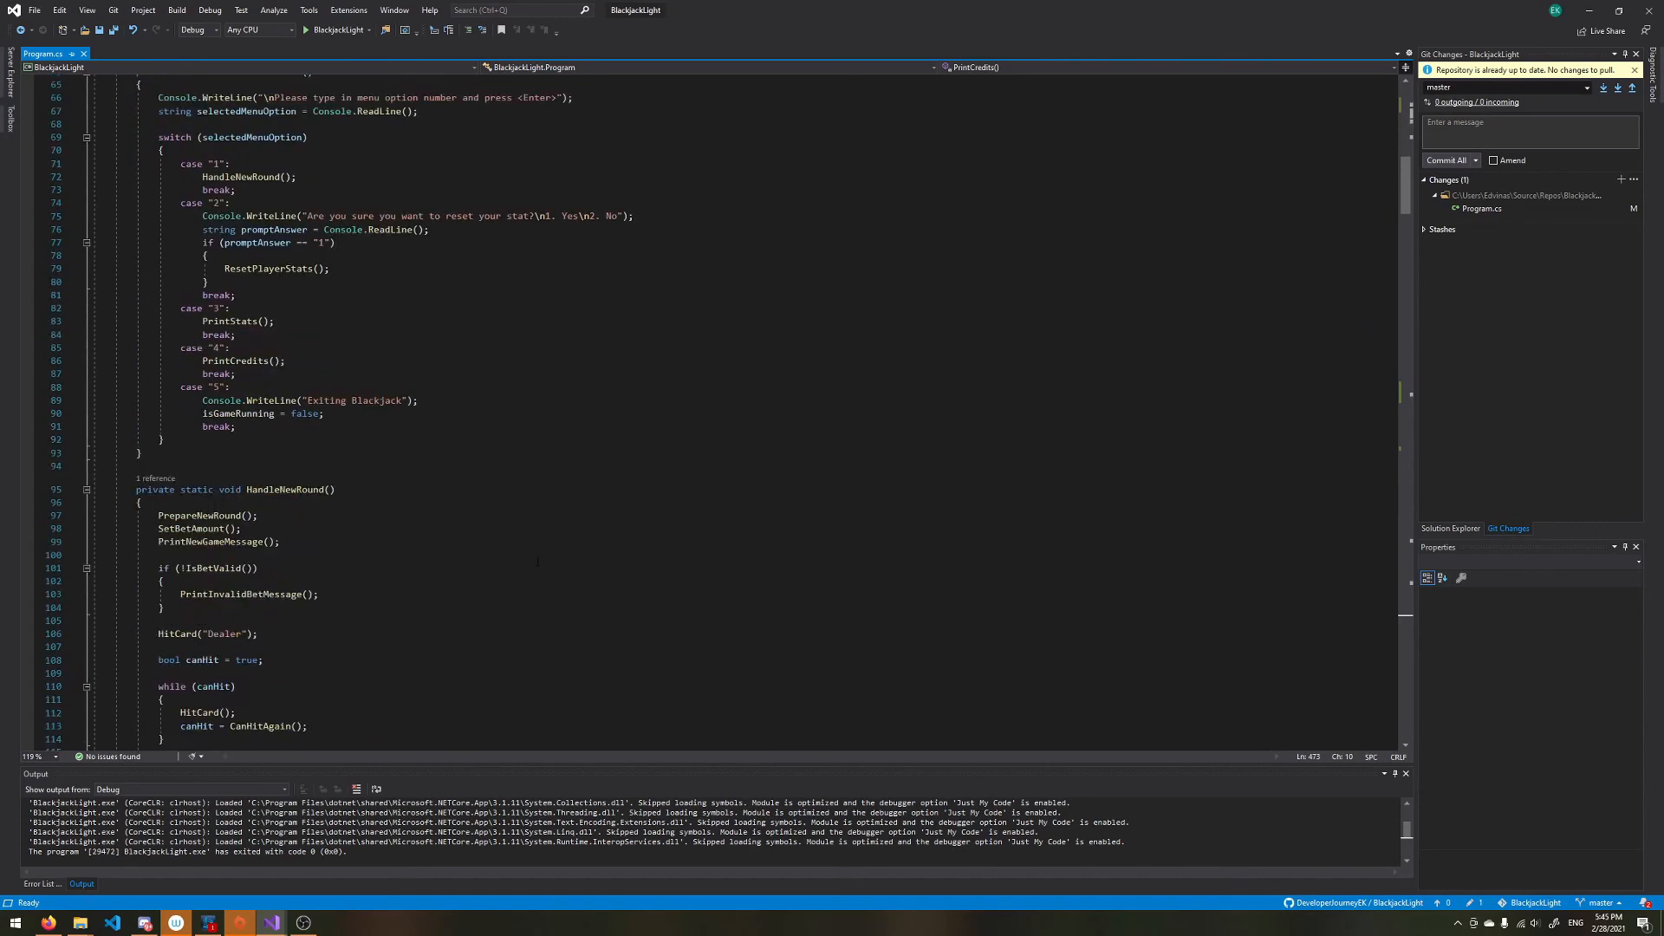
scroll(down, 3)
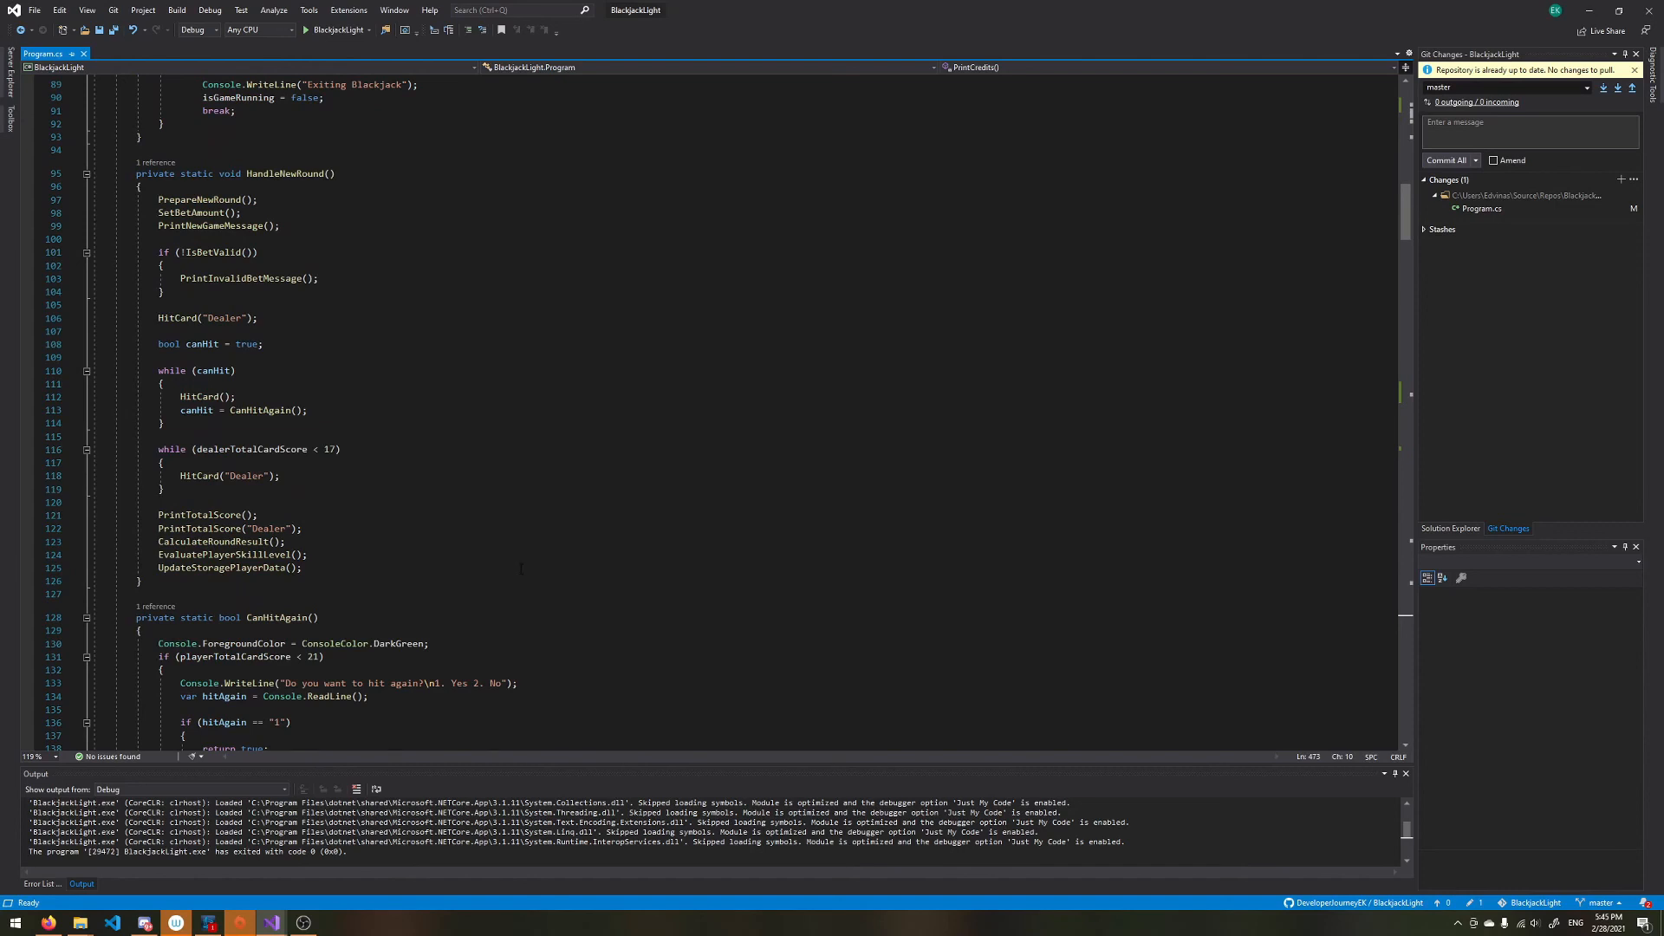
scroll(down, 3)
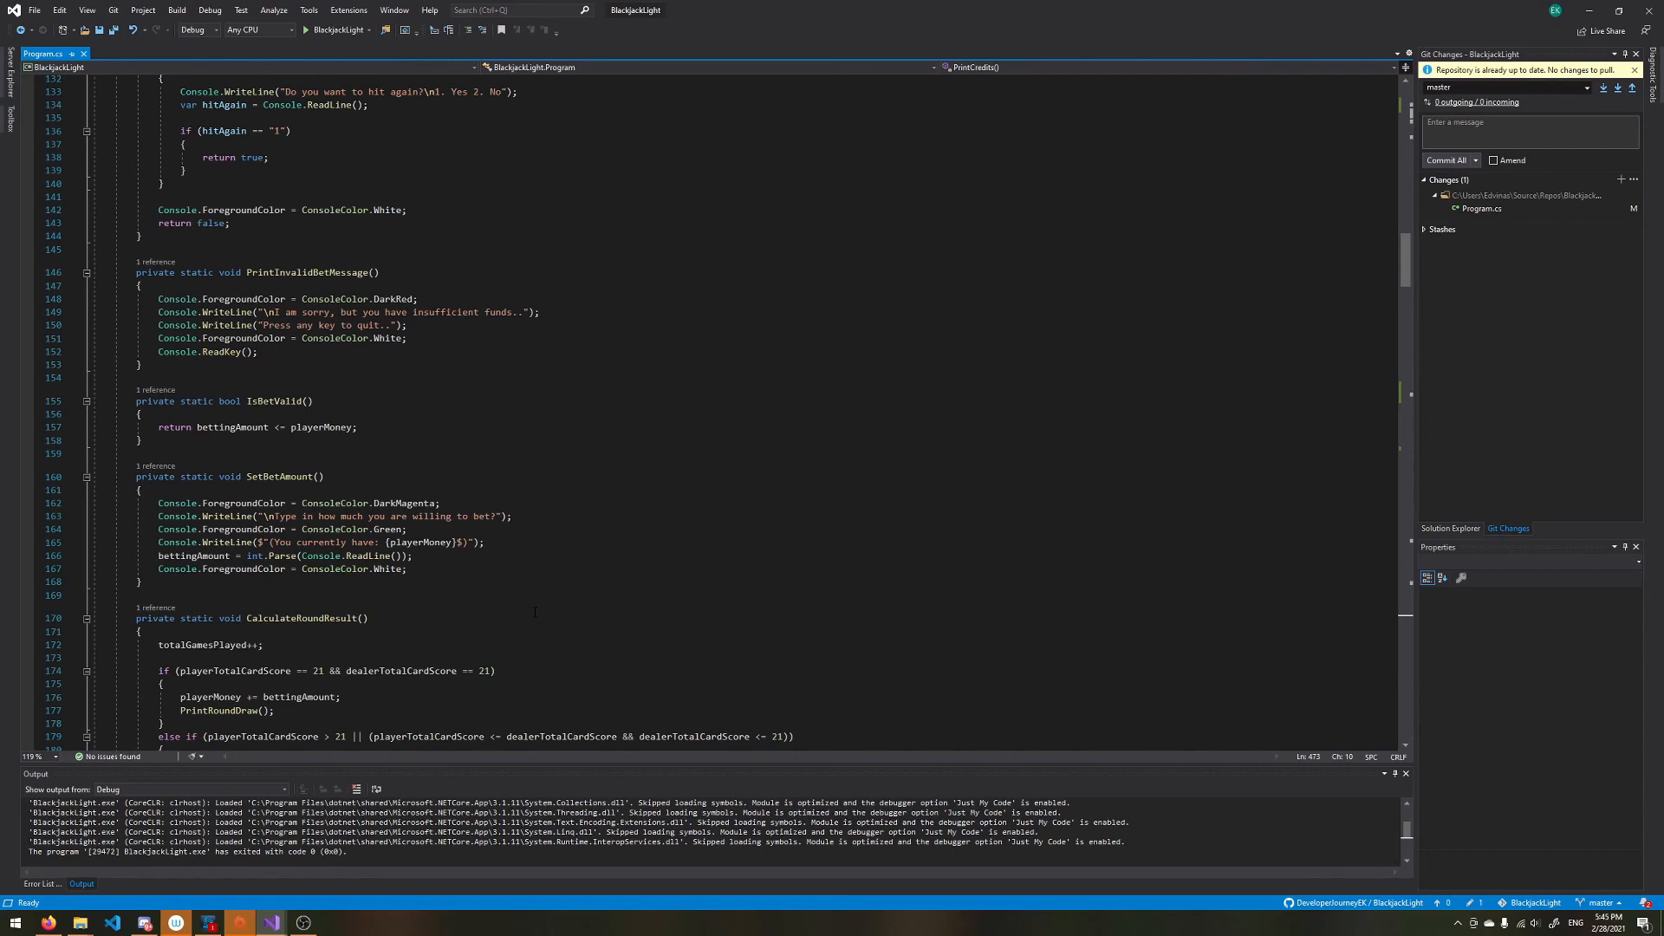
scroll(down, 3)
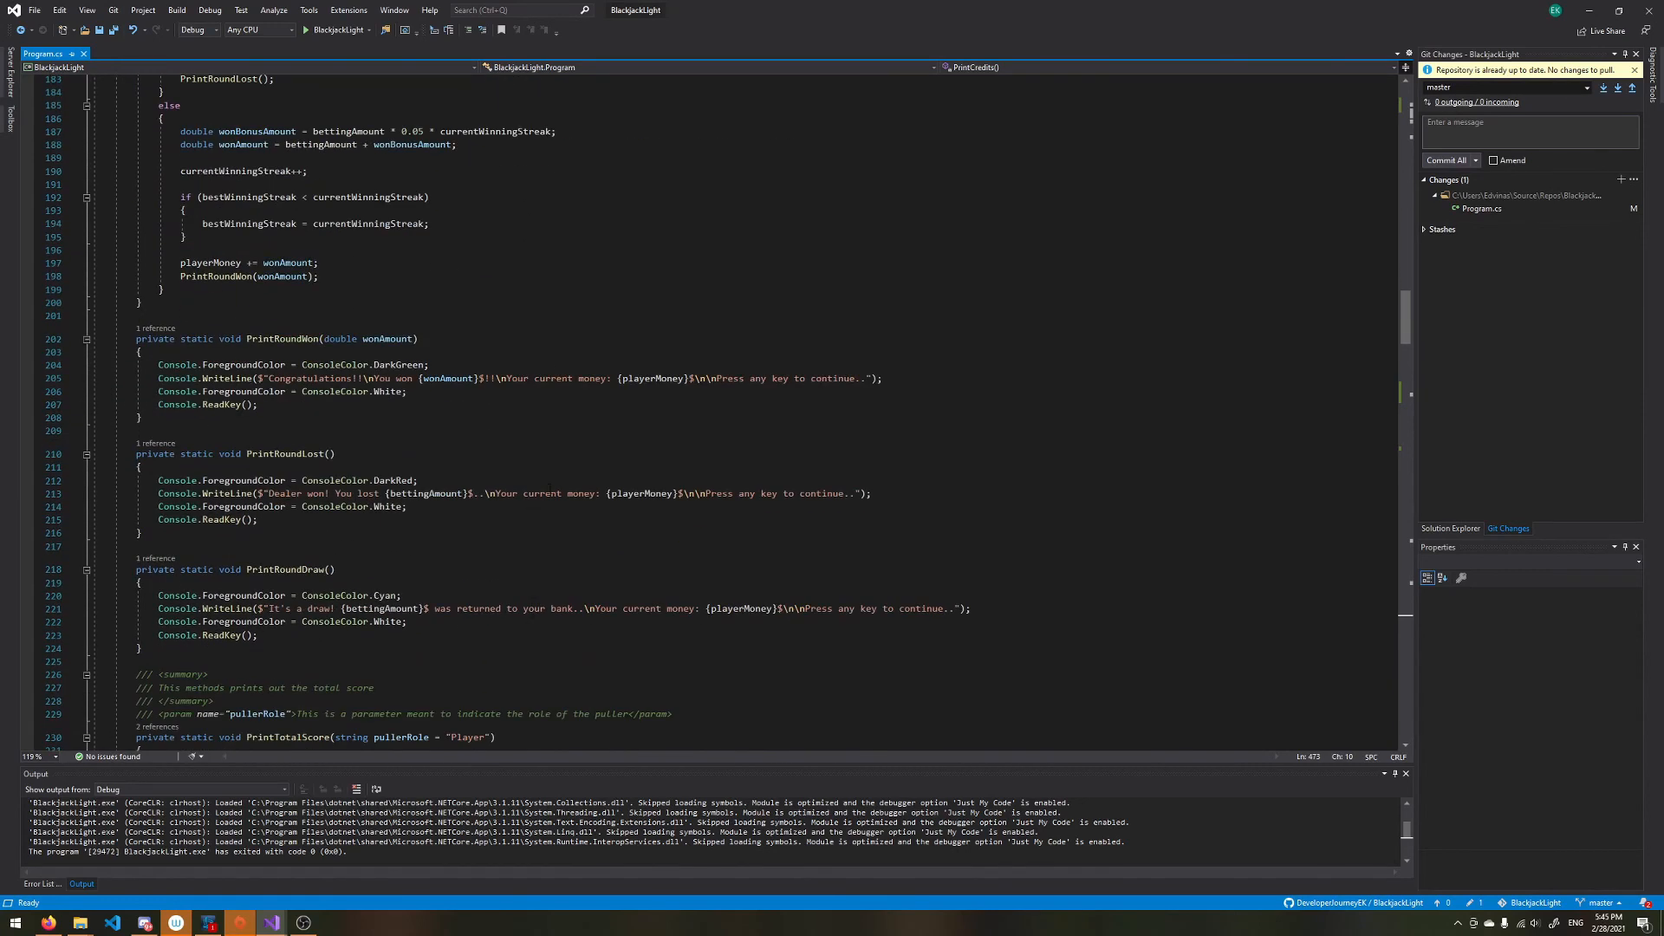